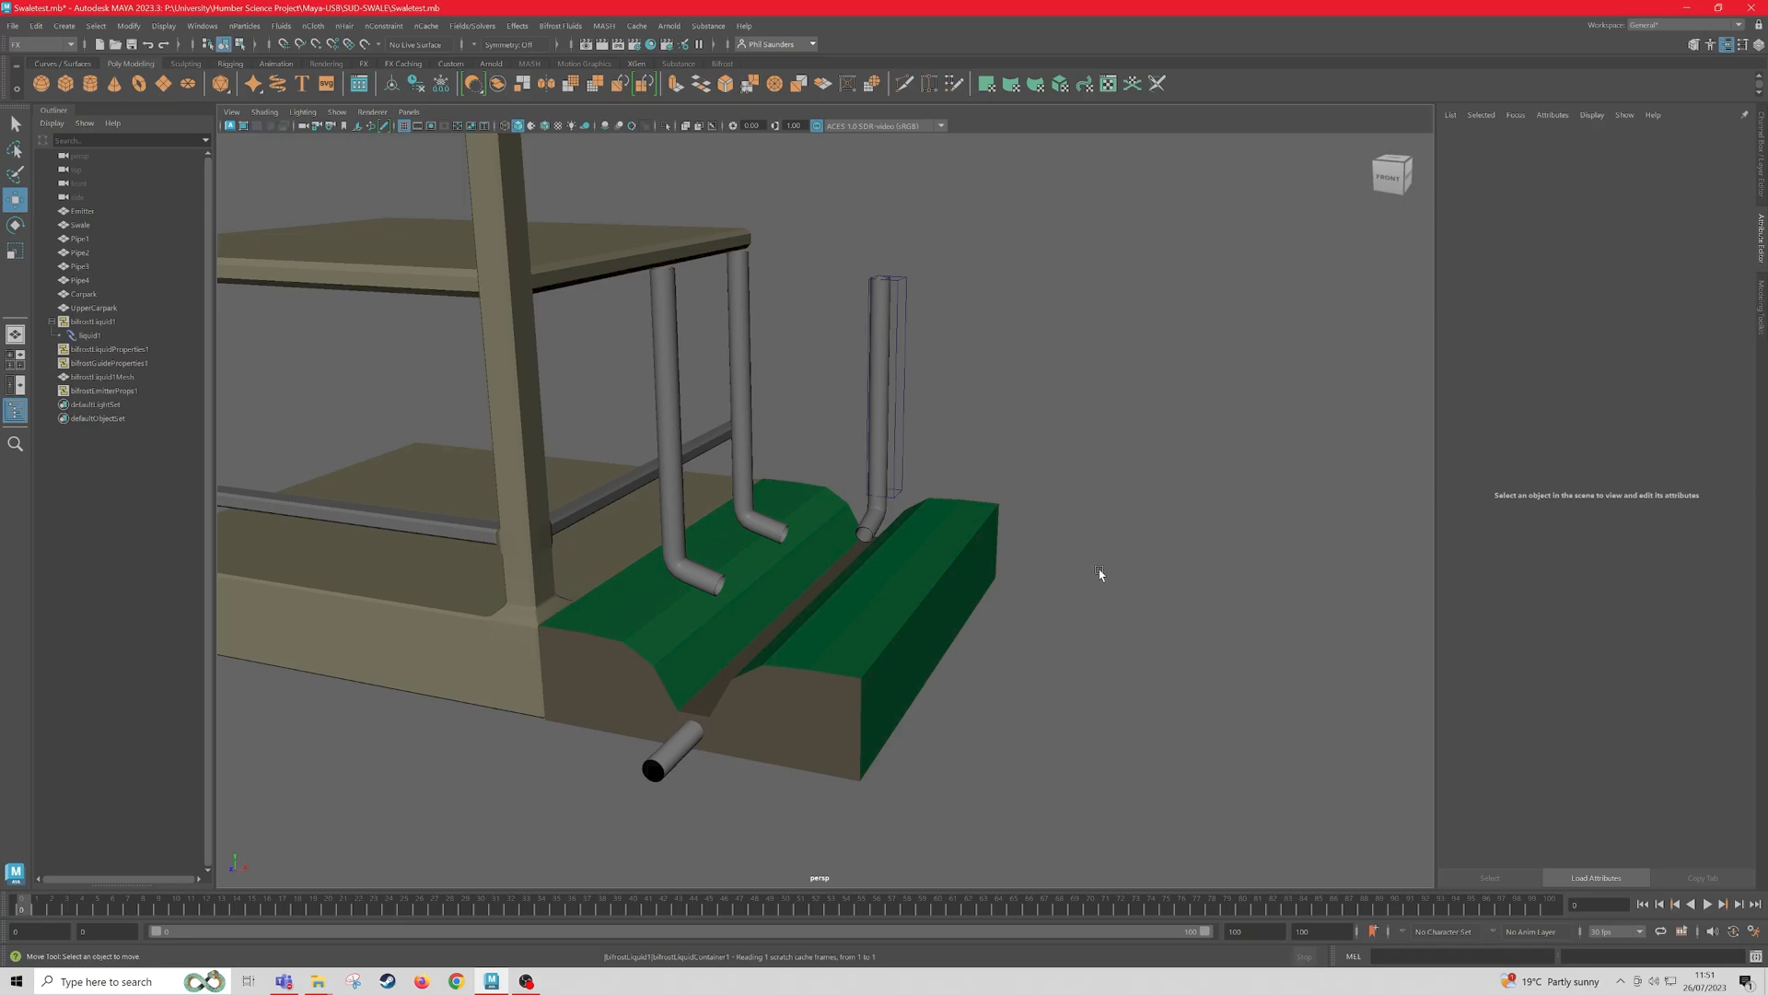
mouse_move(1092, 573)
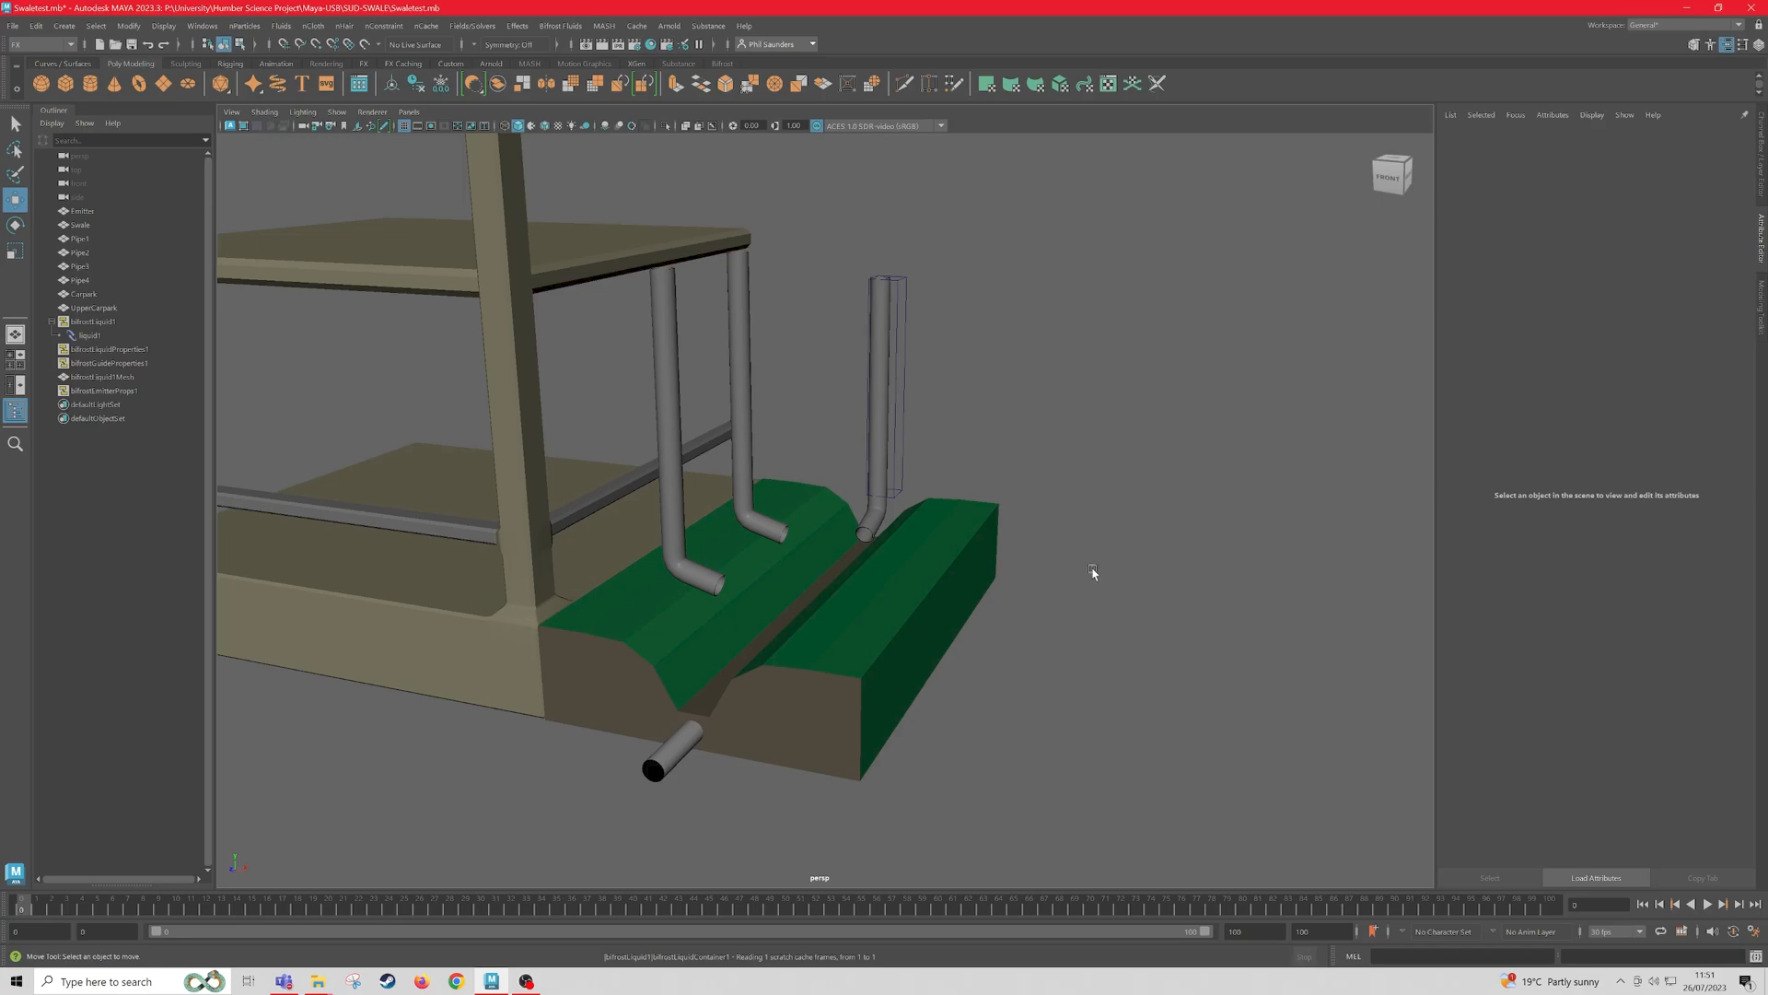
mouse_move(1095, 578)
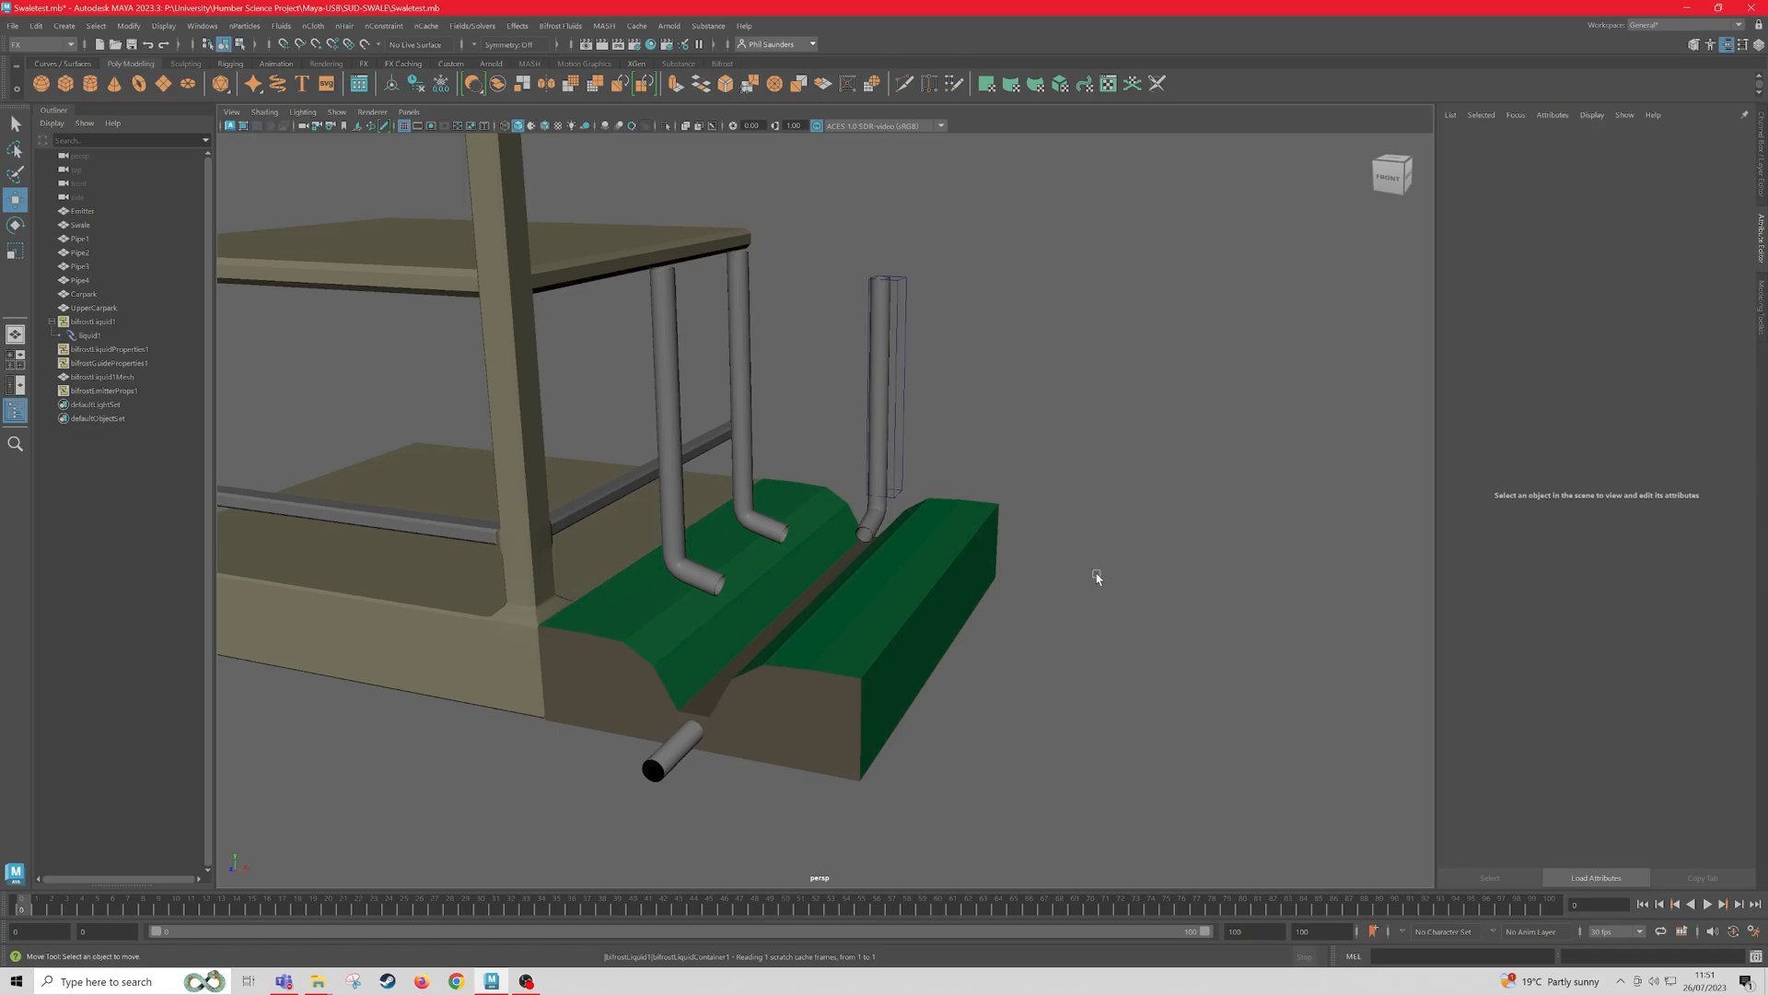
mouse_move(1095, 583)
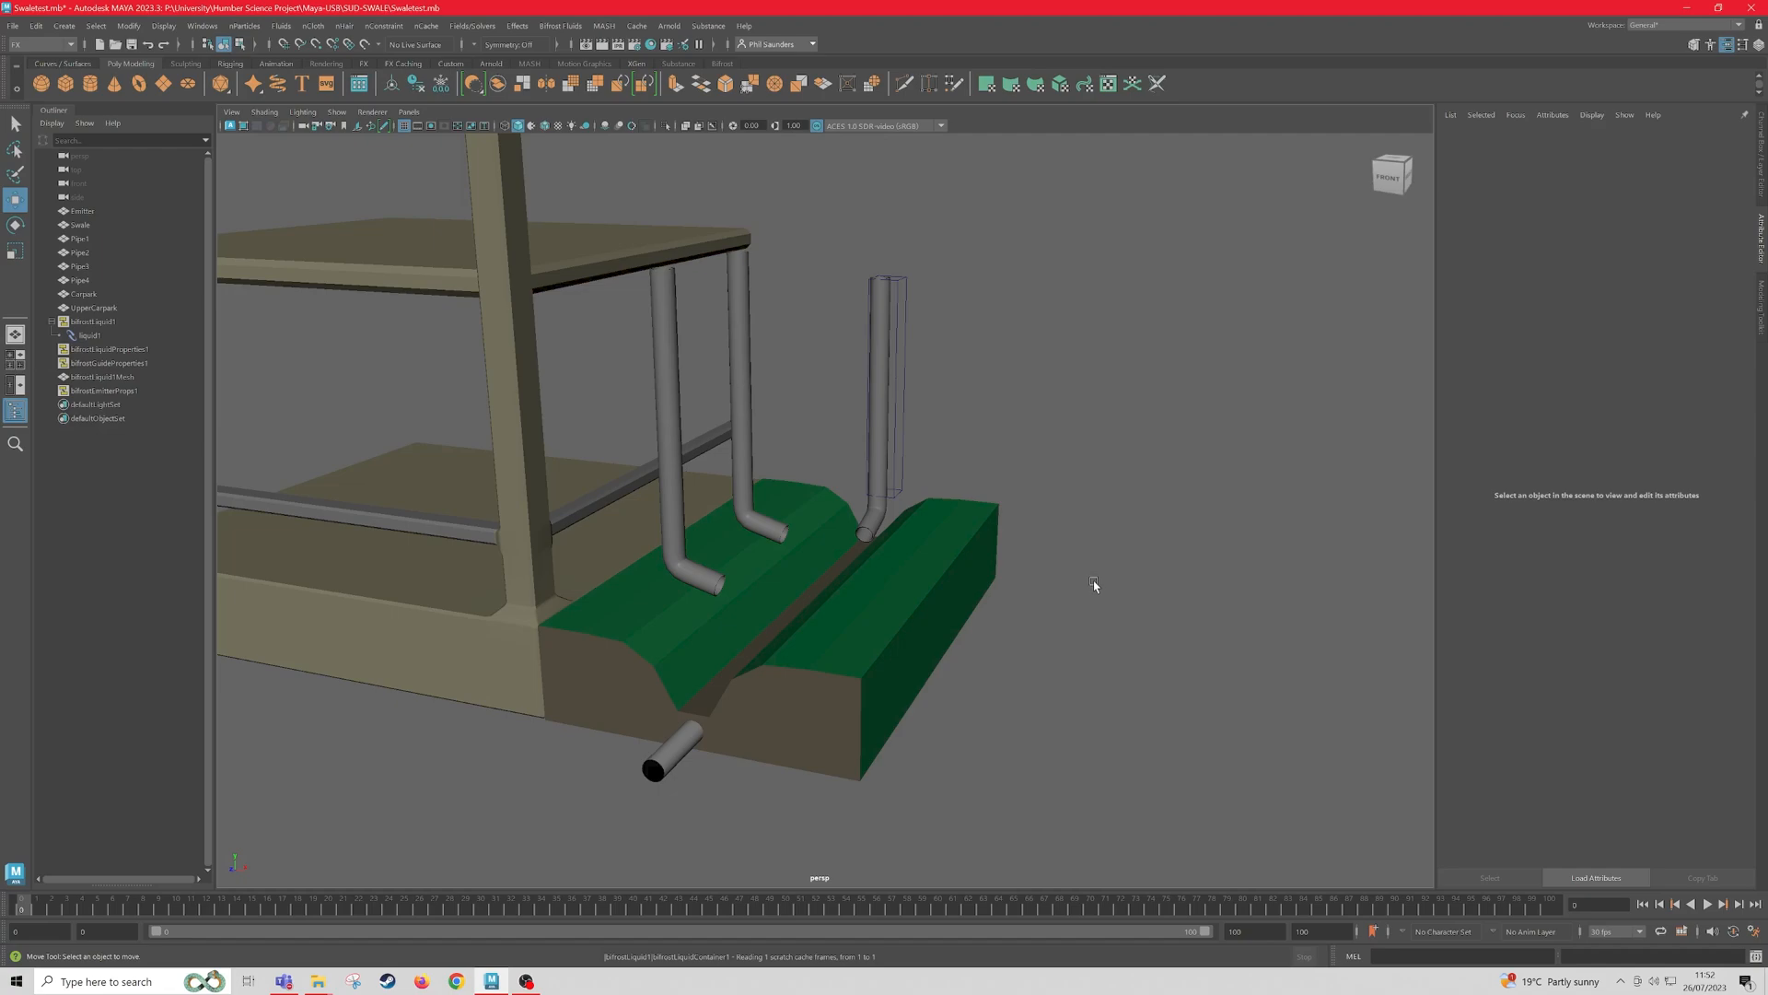
mouse_move(1094, 589)
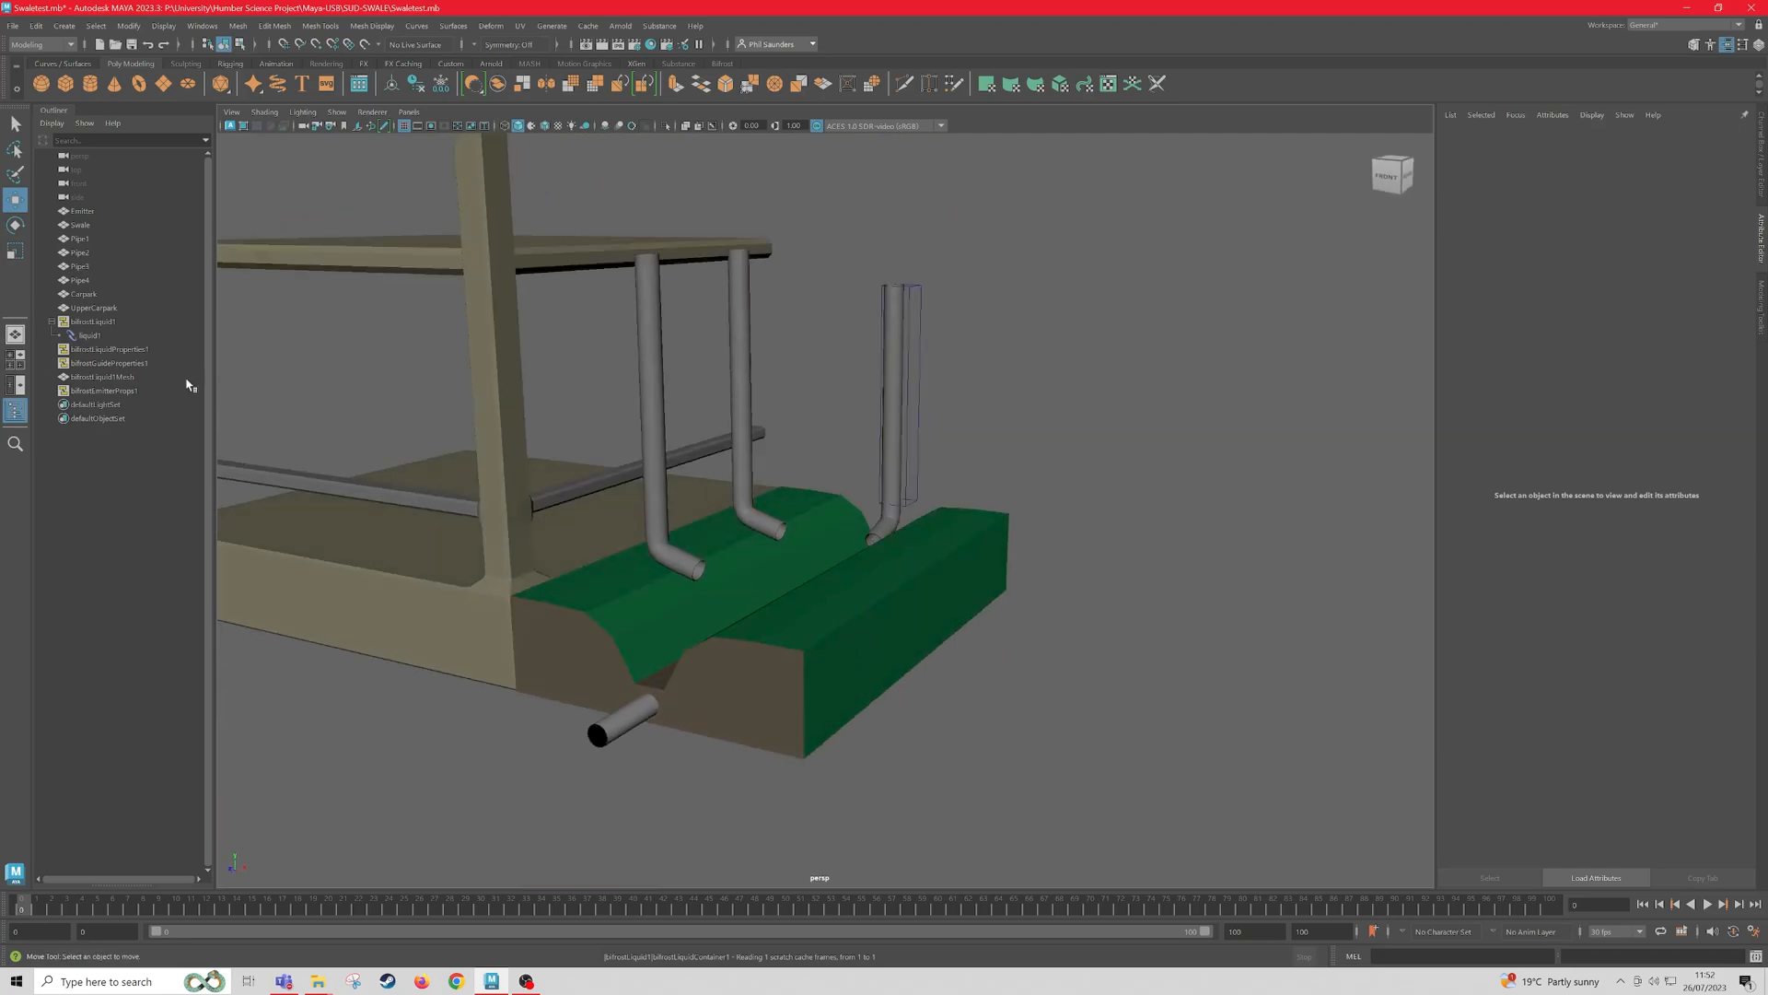
Step: Select the bifrostLiquid simulation nodes in the Outliner for removal
click(82, 223)
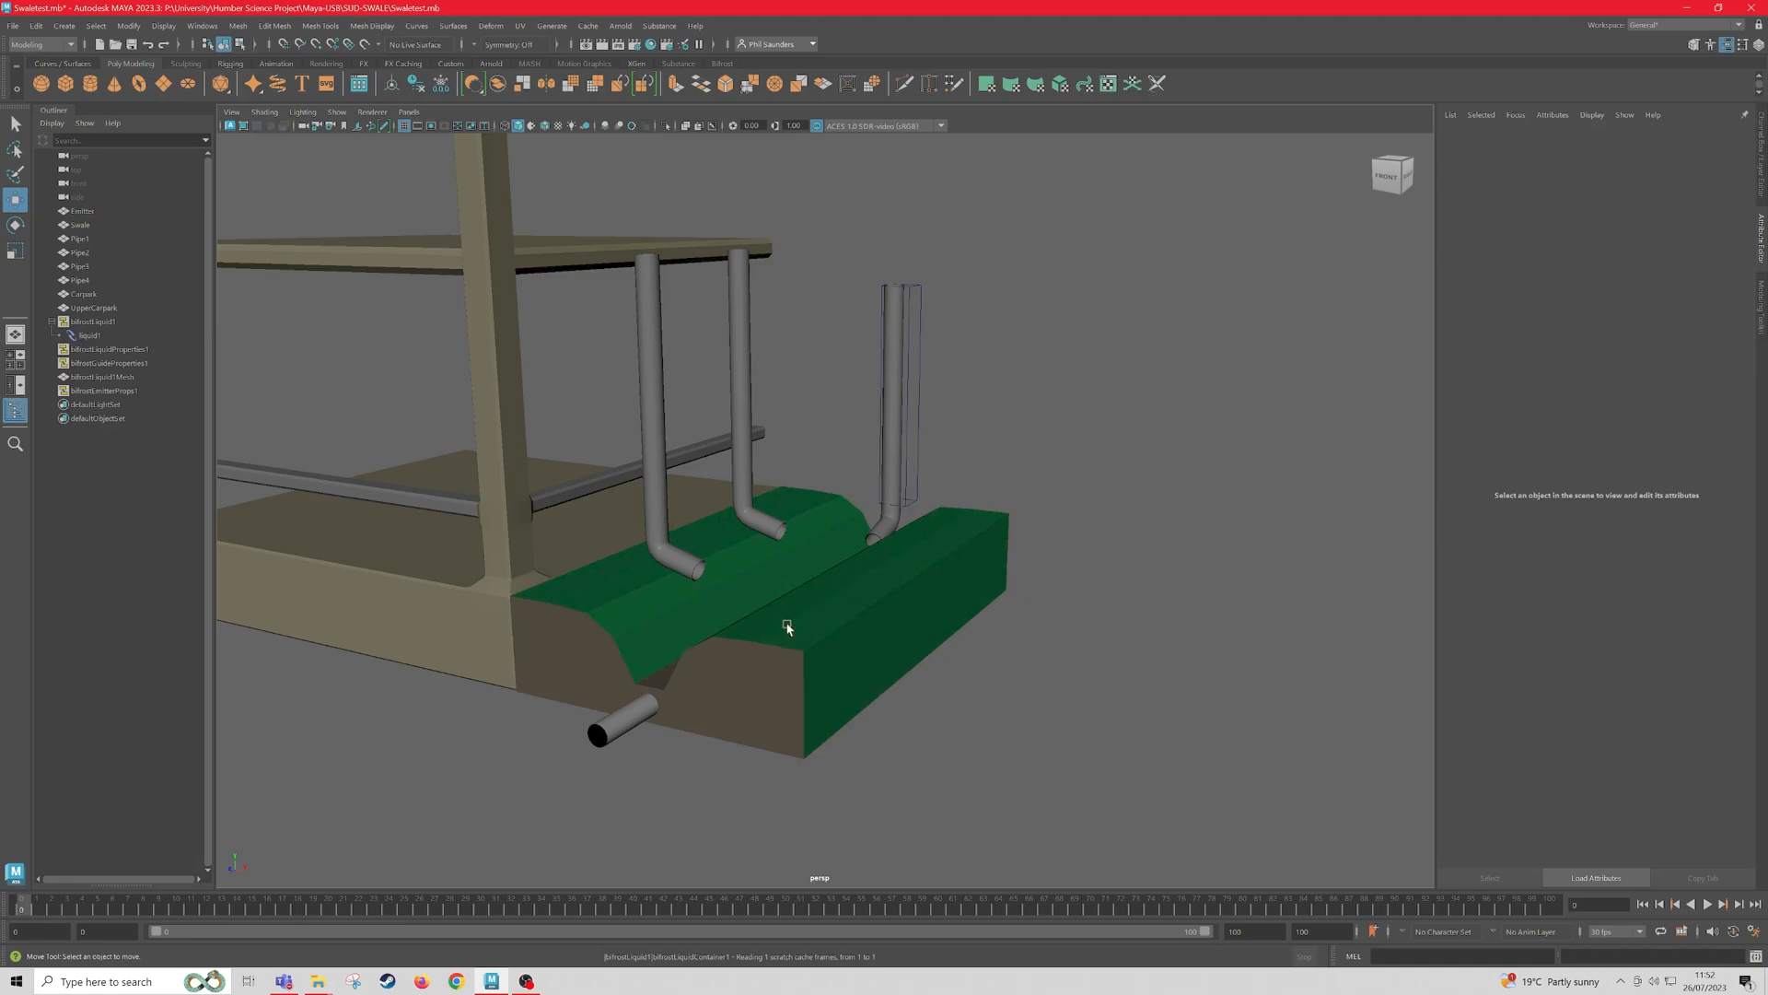
mouse_move(645, 722)
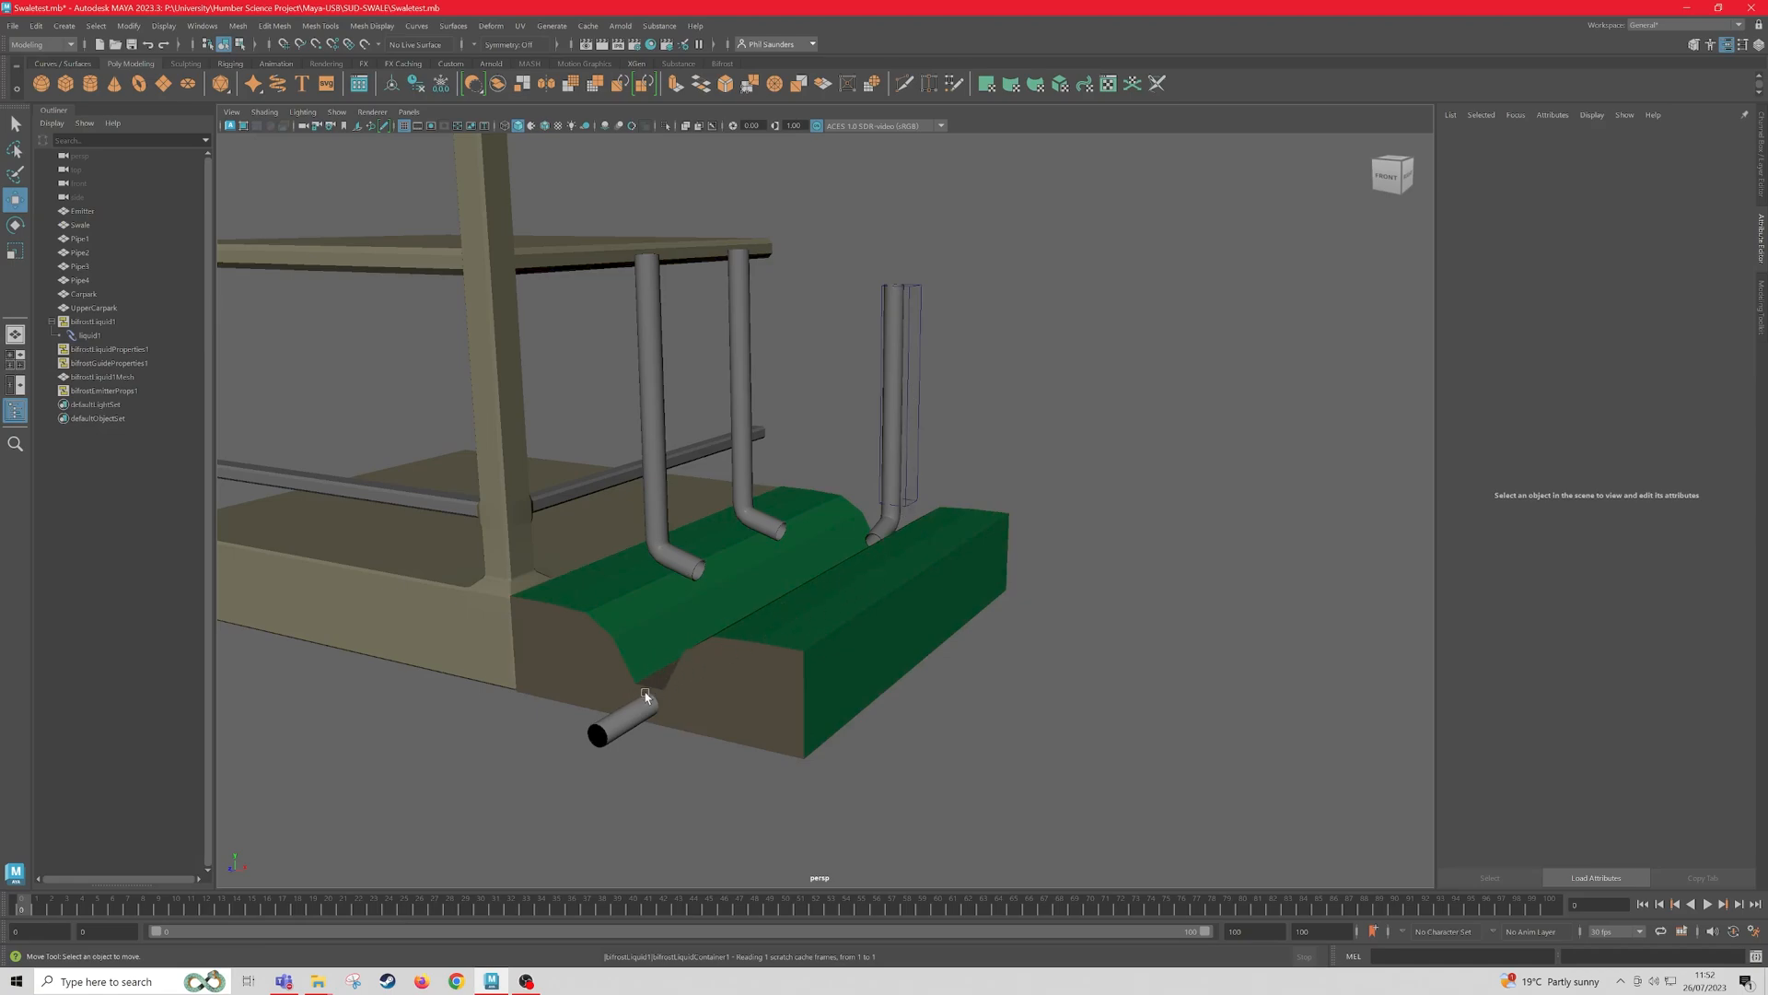
mouse_move(679, 435)
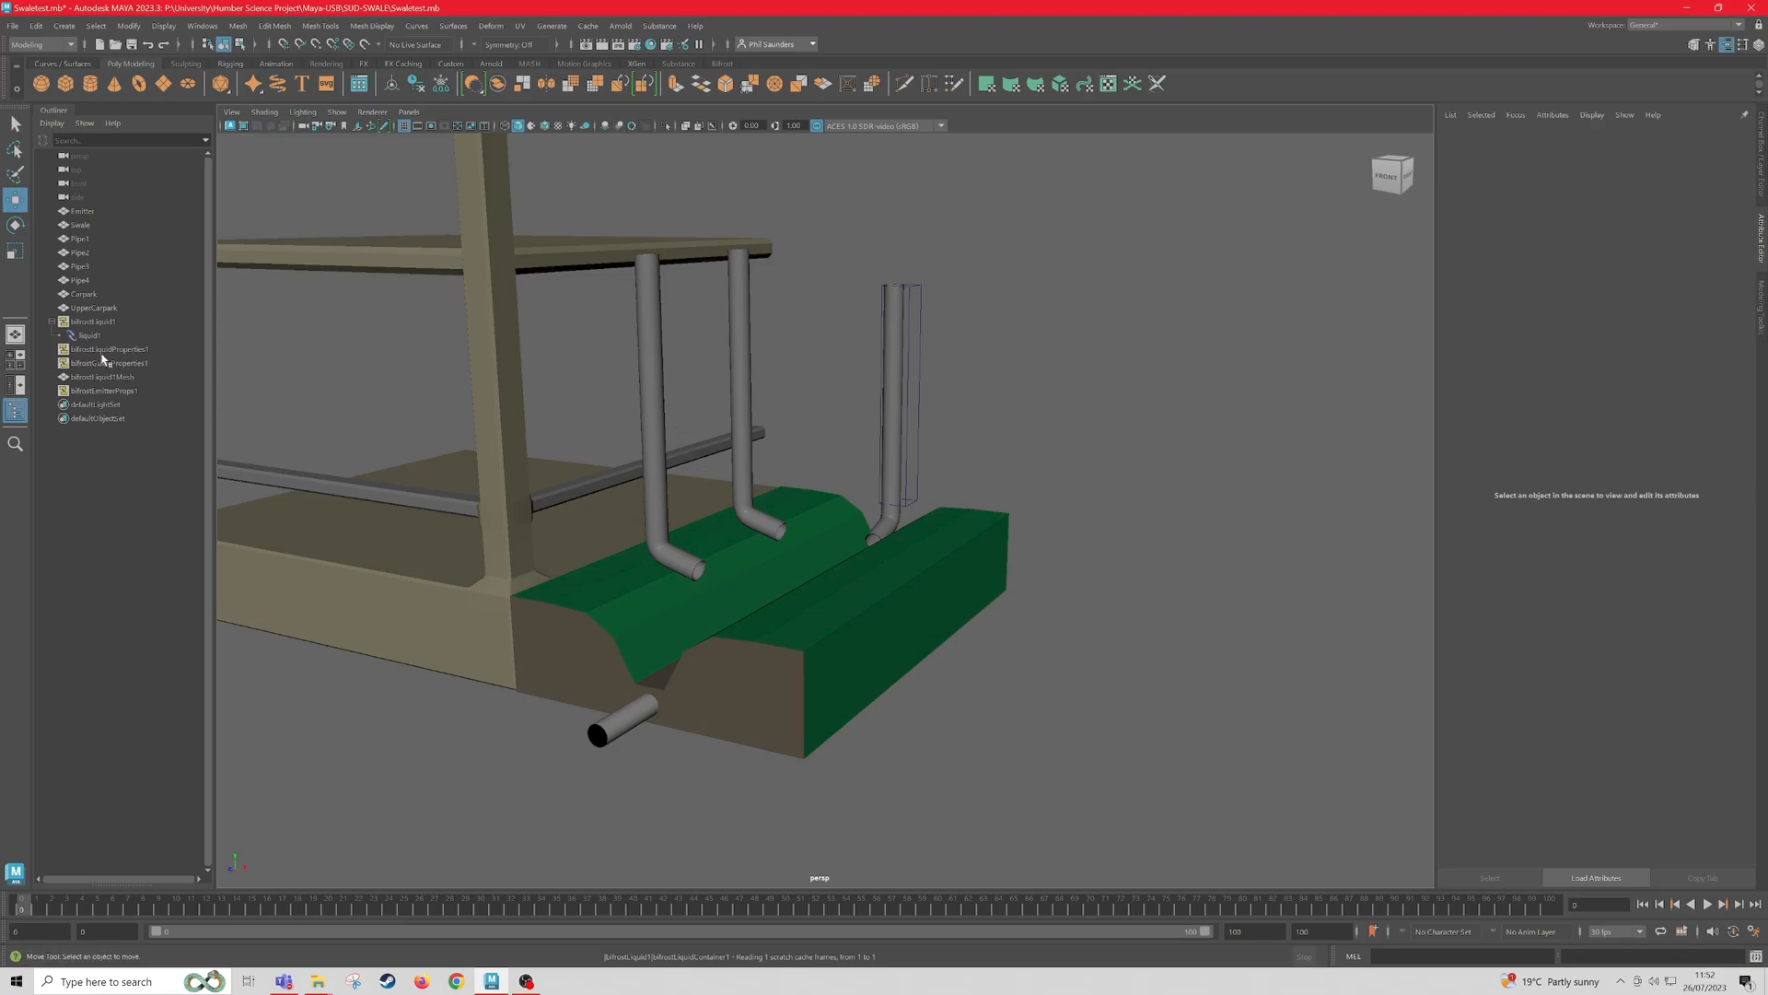
click(97, 390)
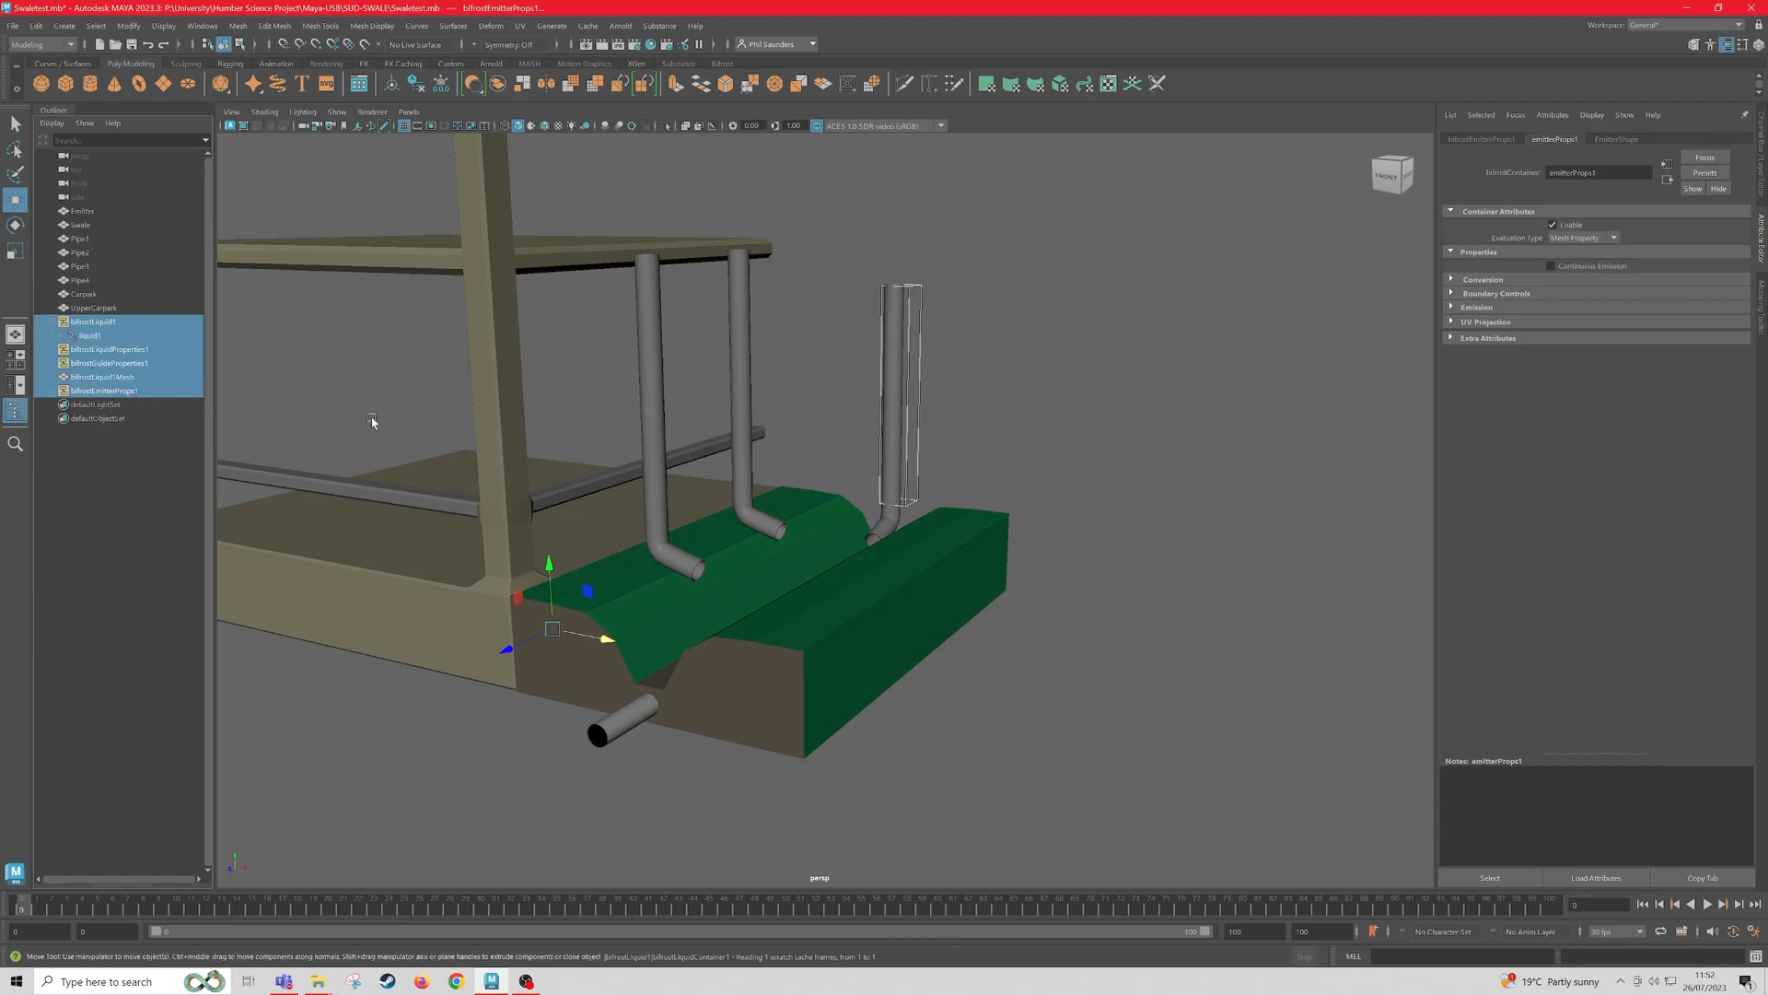
mouse_move(357, 400)
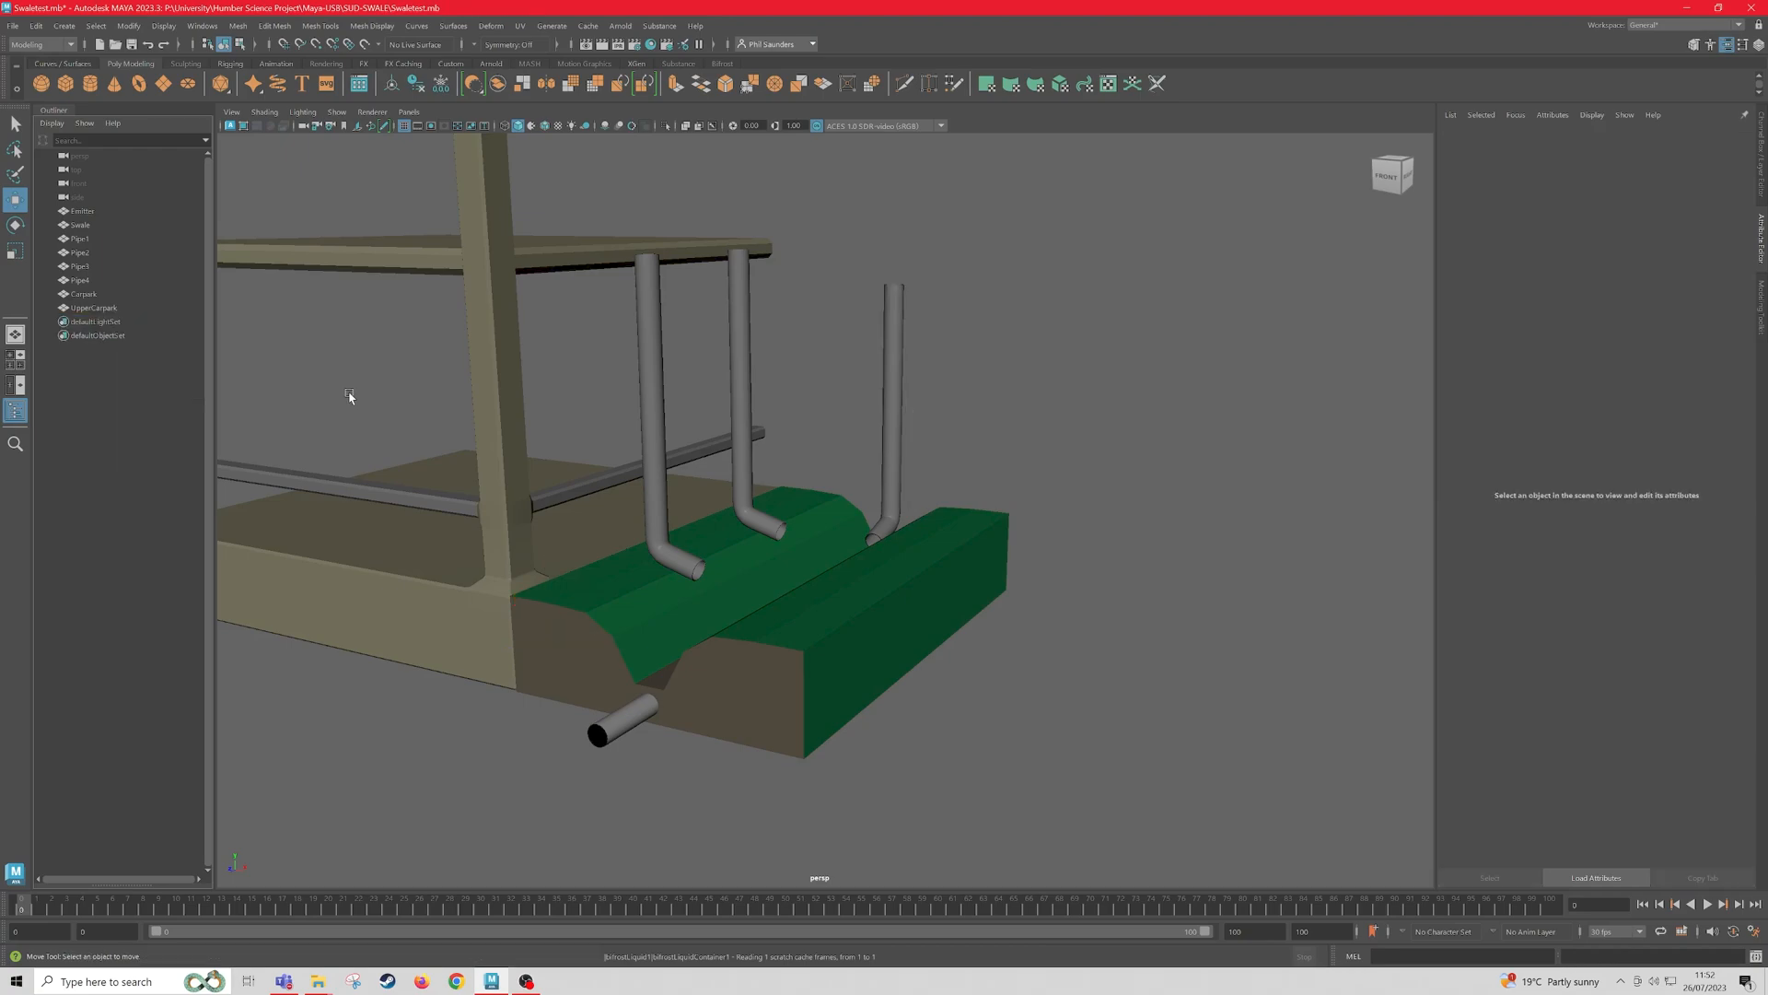
mouse_move(292, 332)
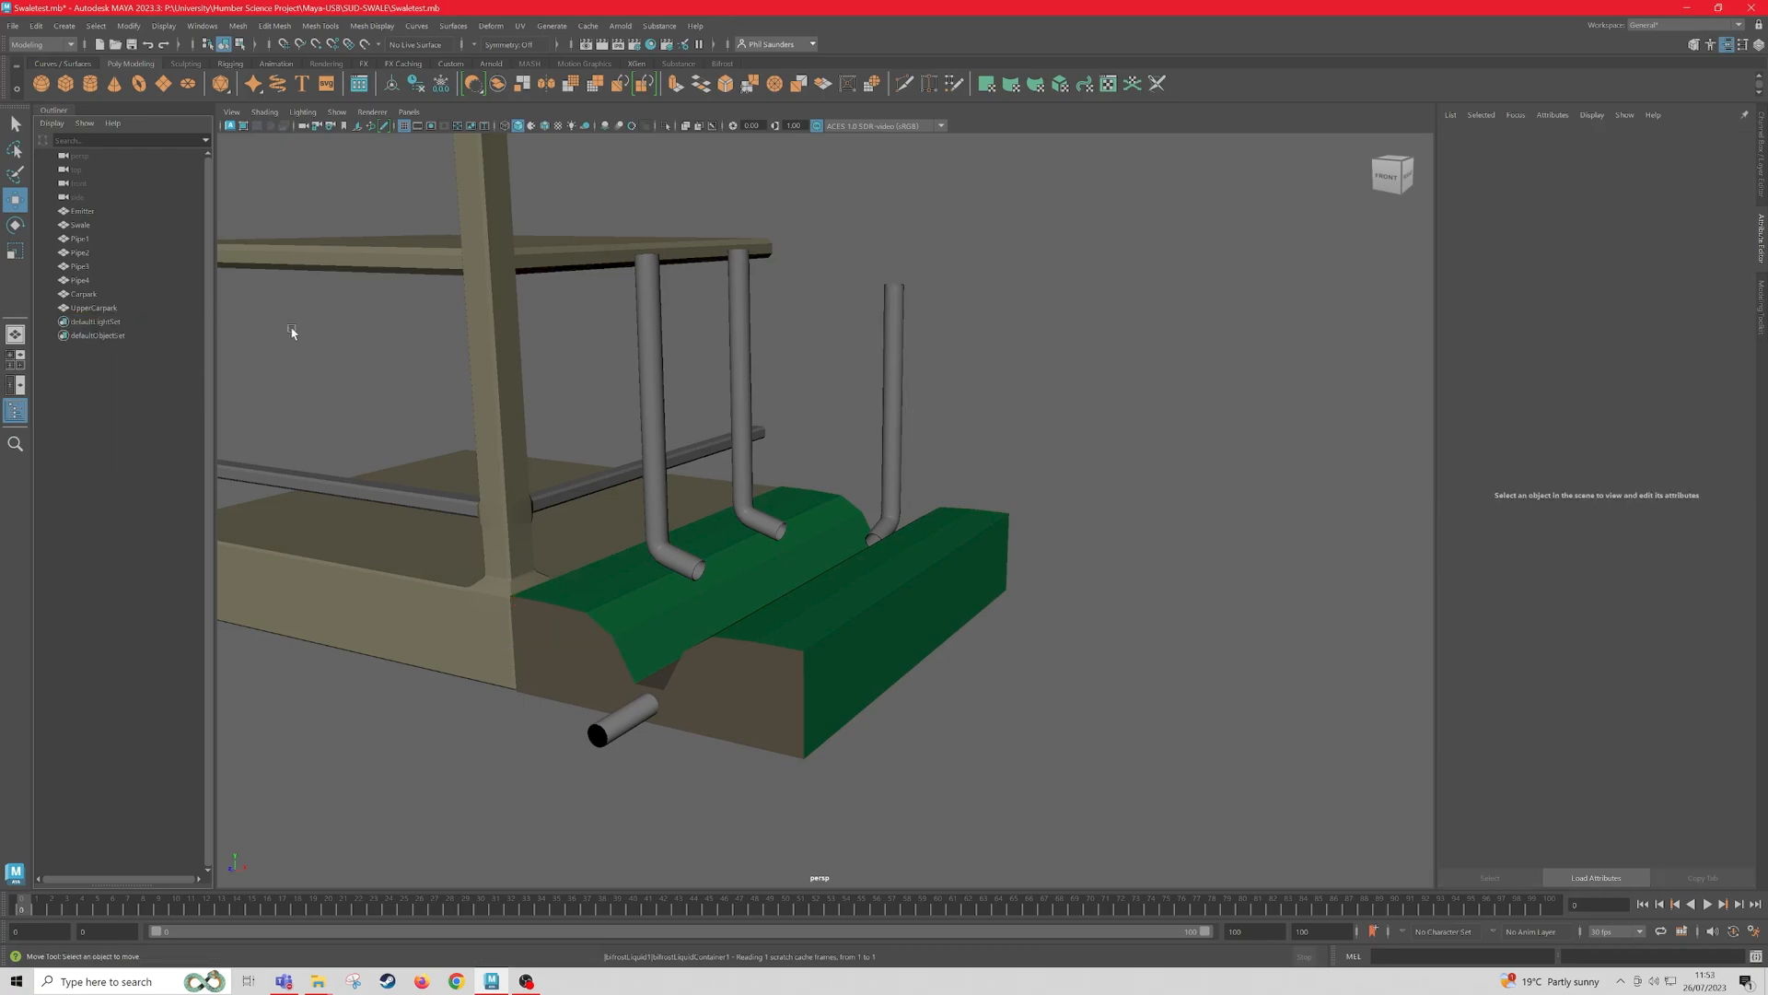
mouse_move(280, 342)
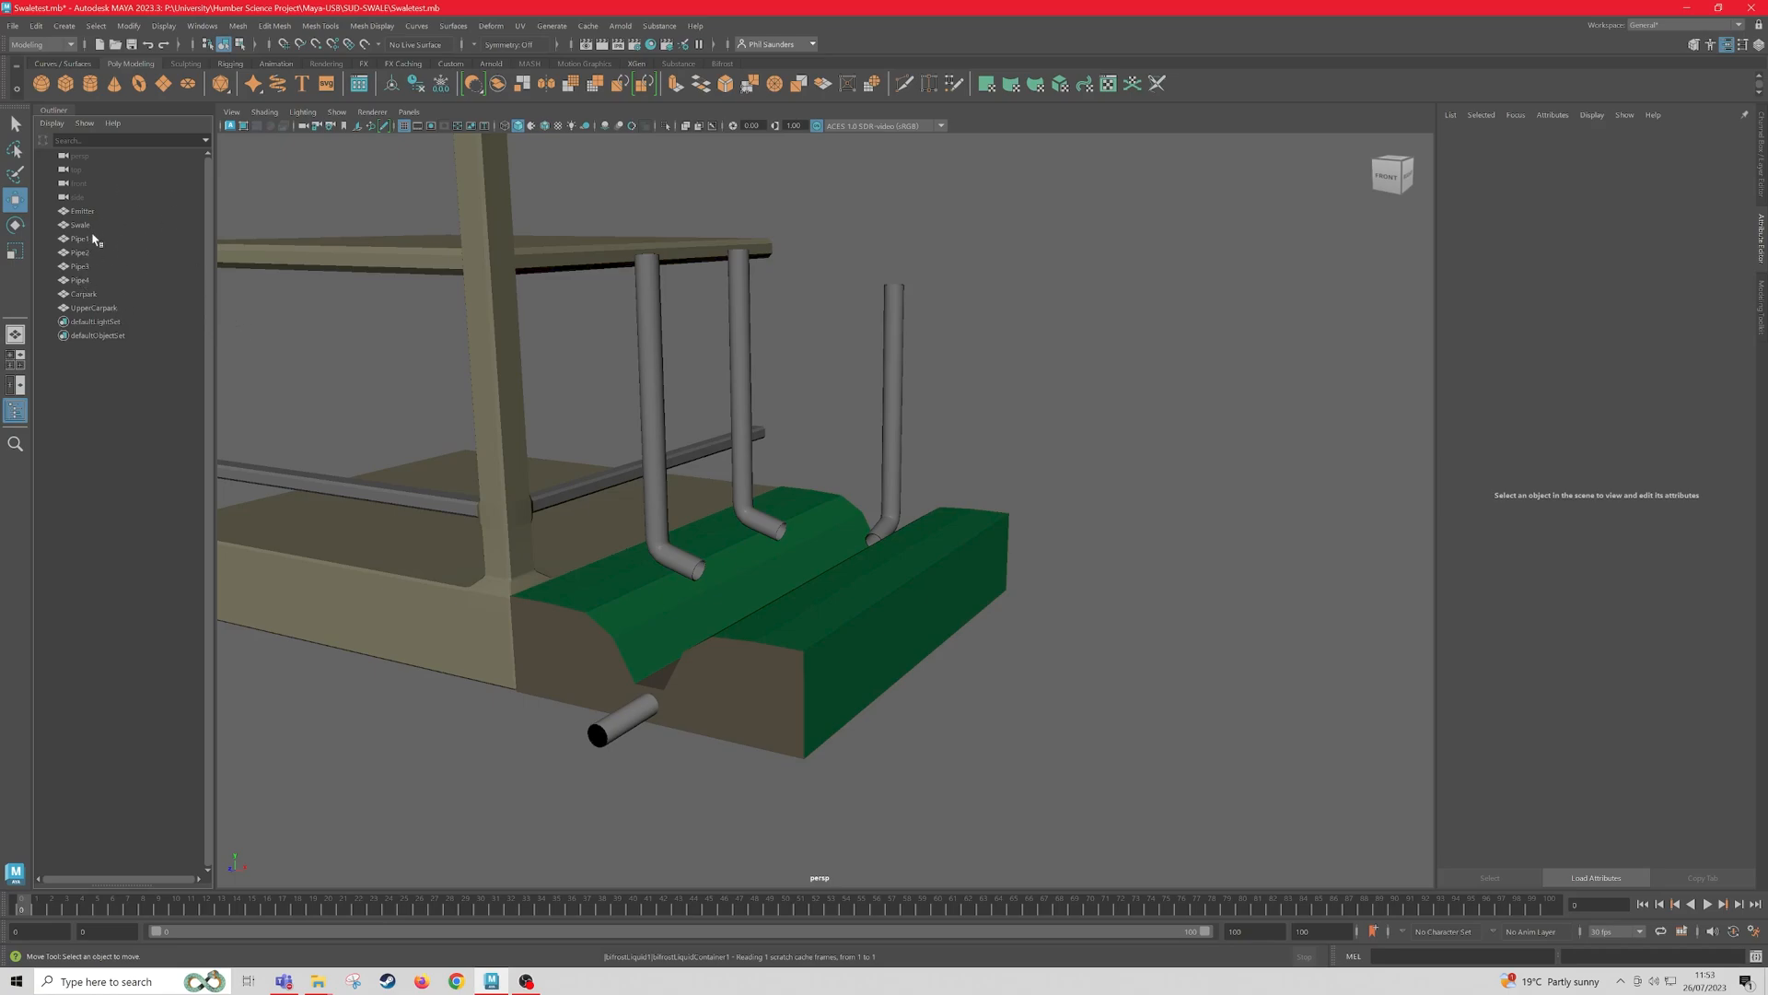
Step: Select the Emitter mesh and pull the viewport back to show the whole scene
click(79, 224)
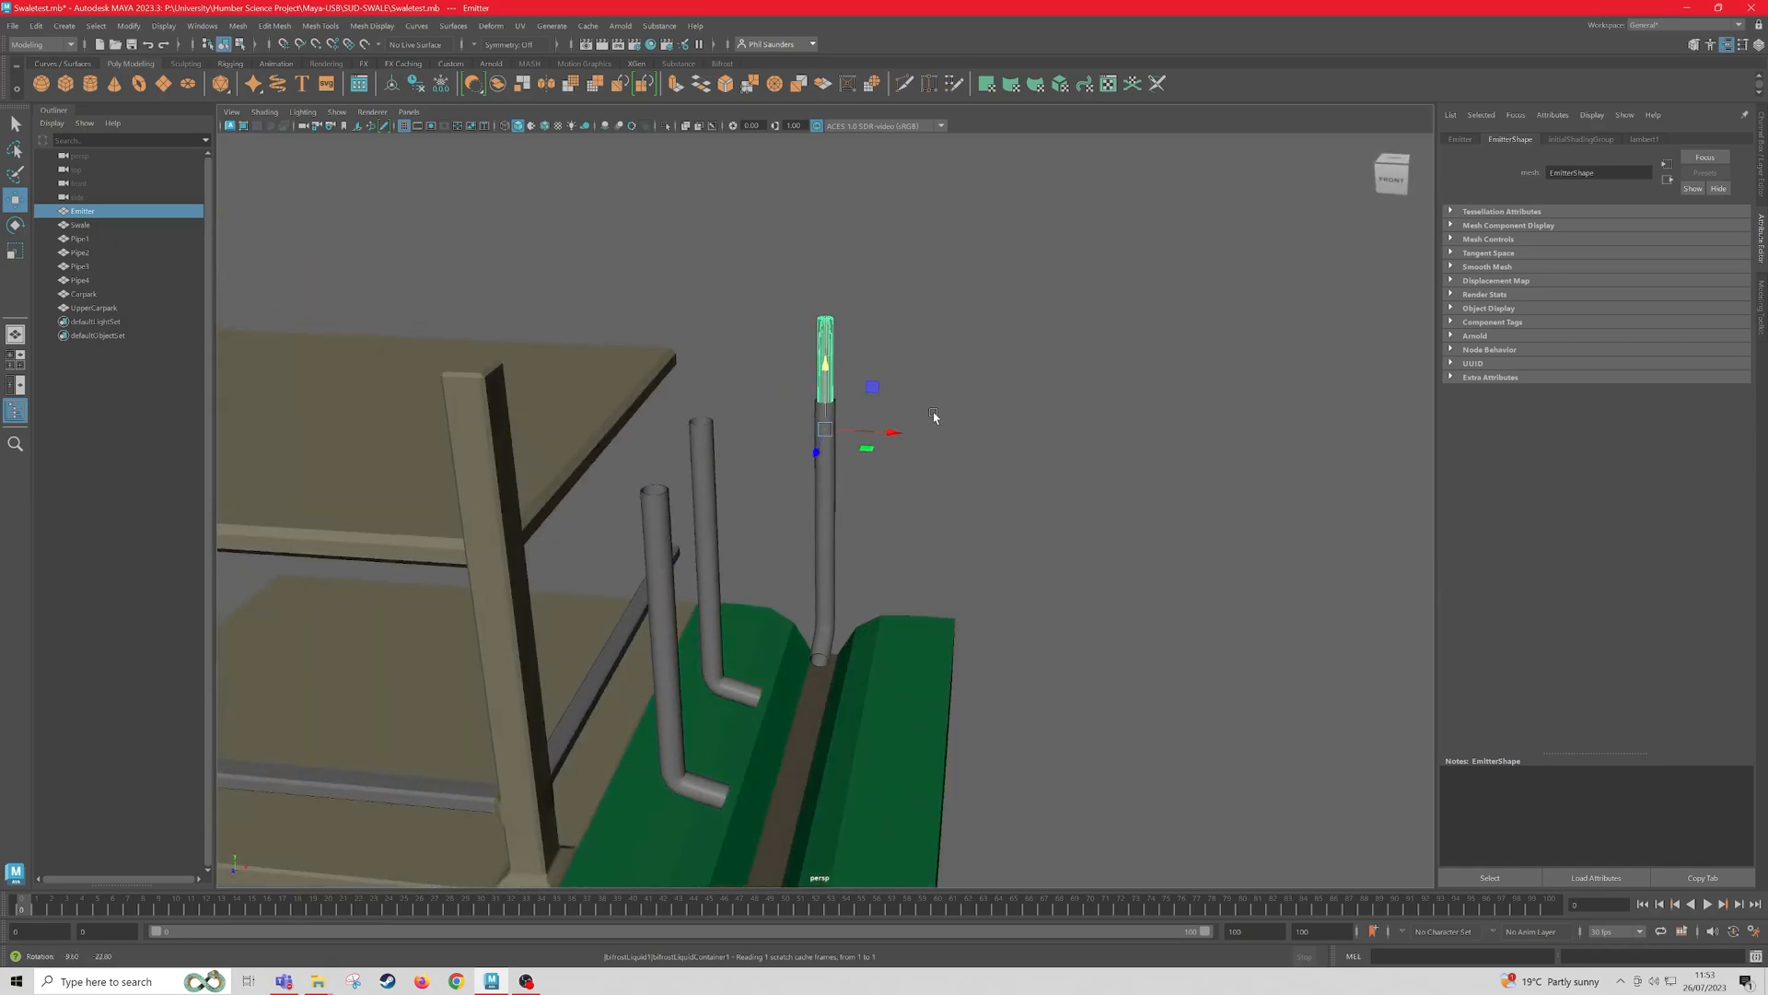
drag(933, 415, 917, 532)
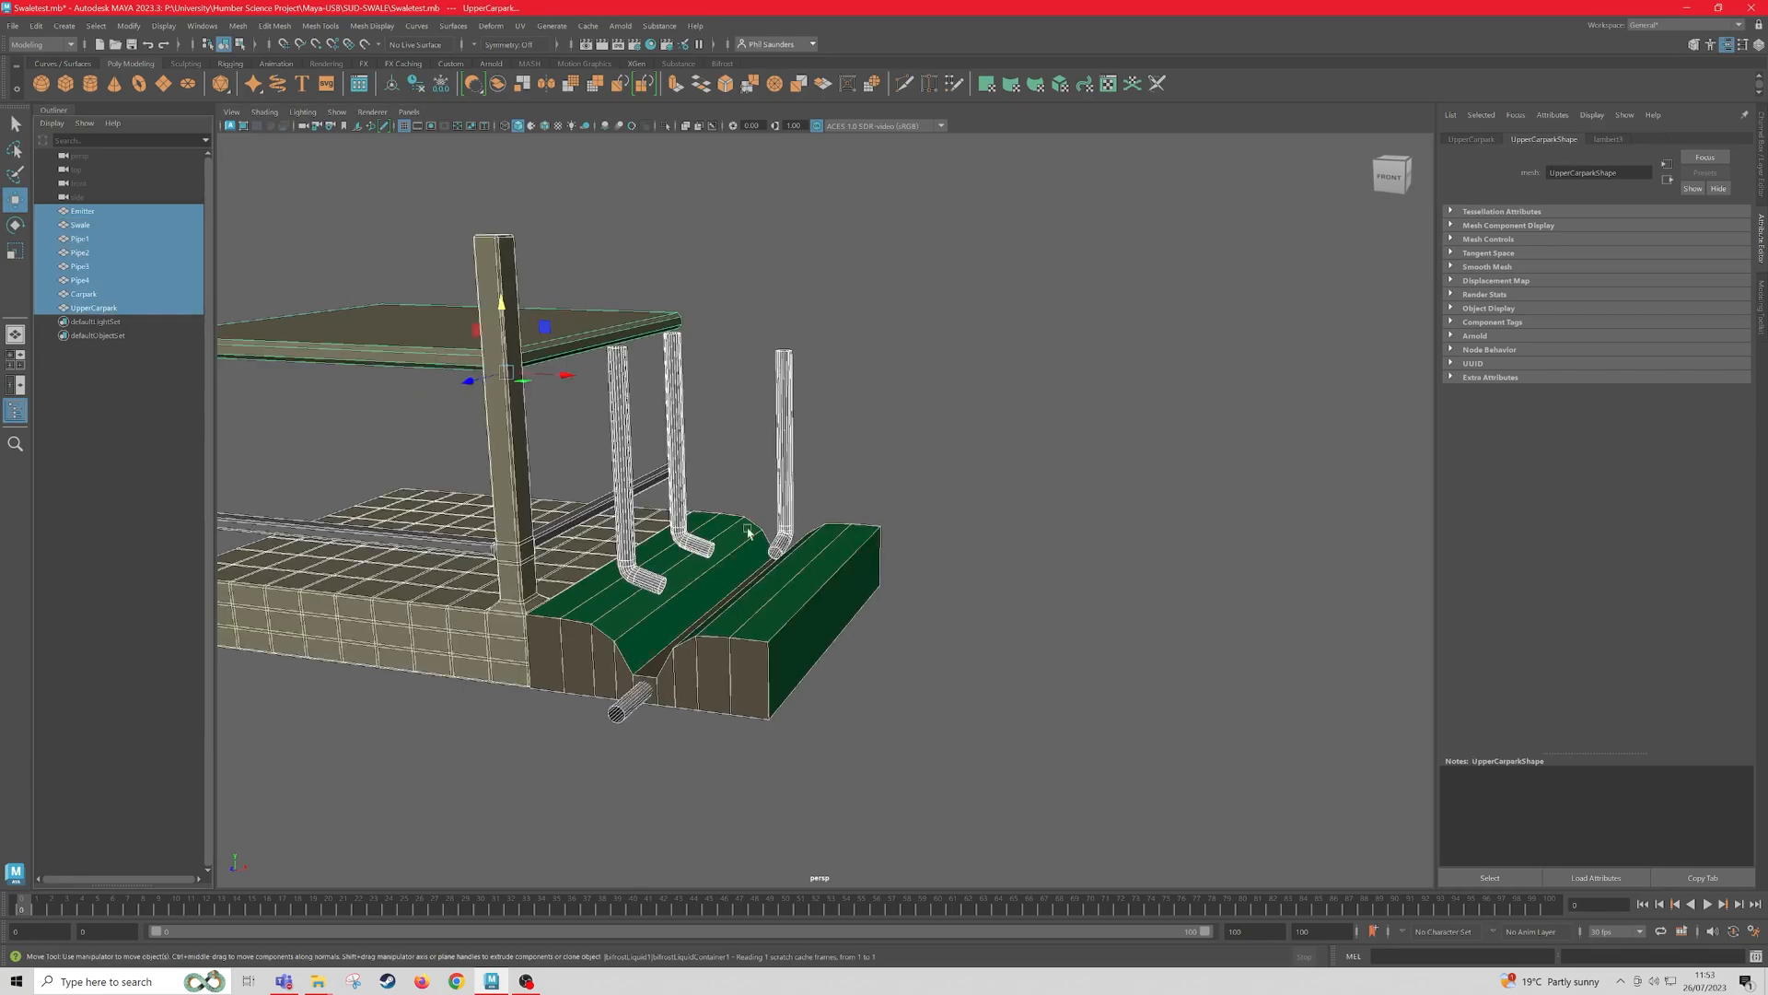
mouse_move(196, 281)
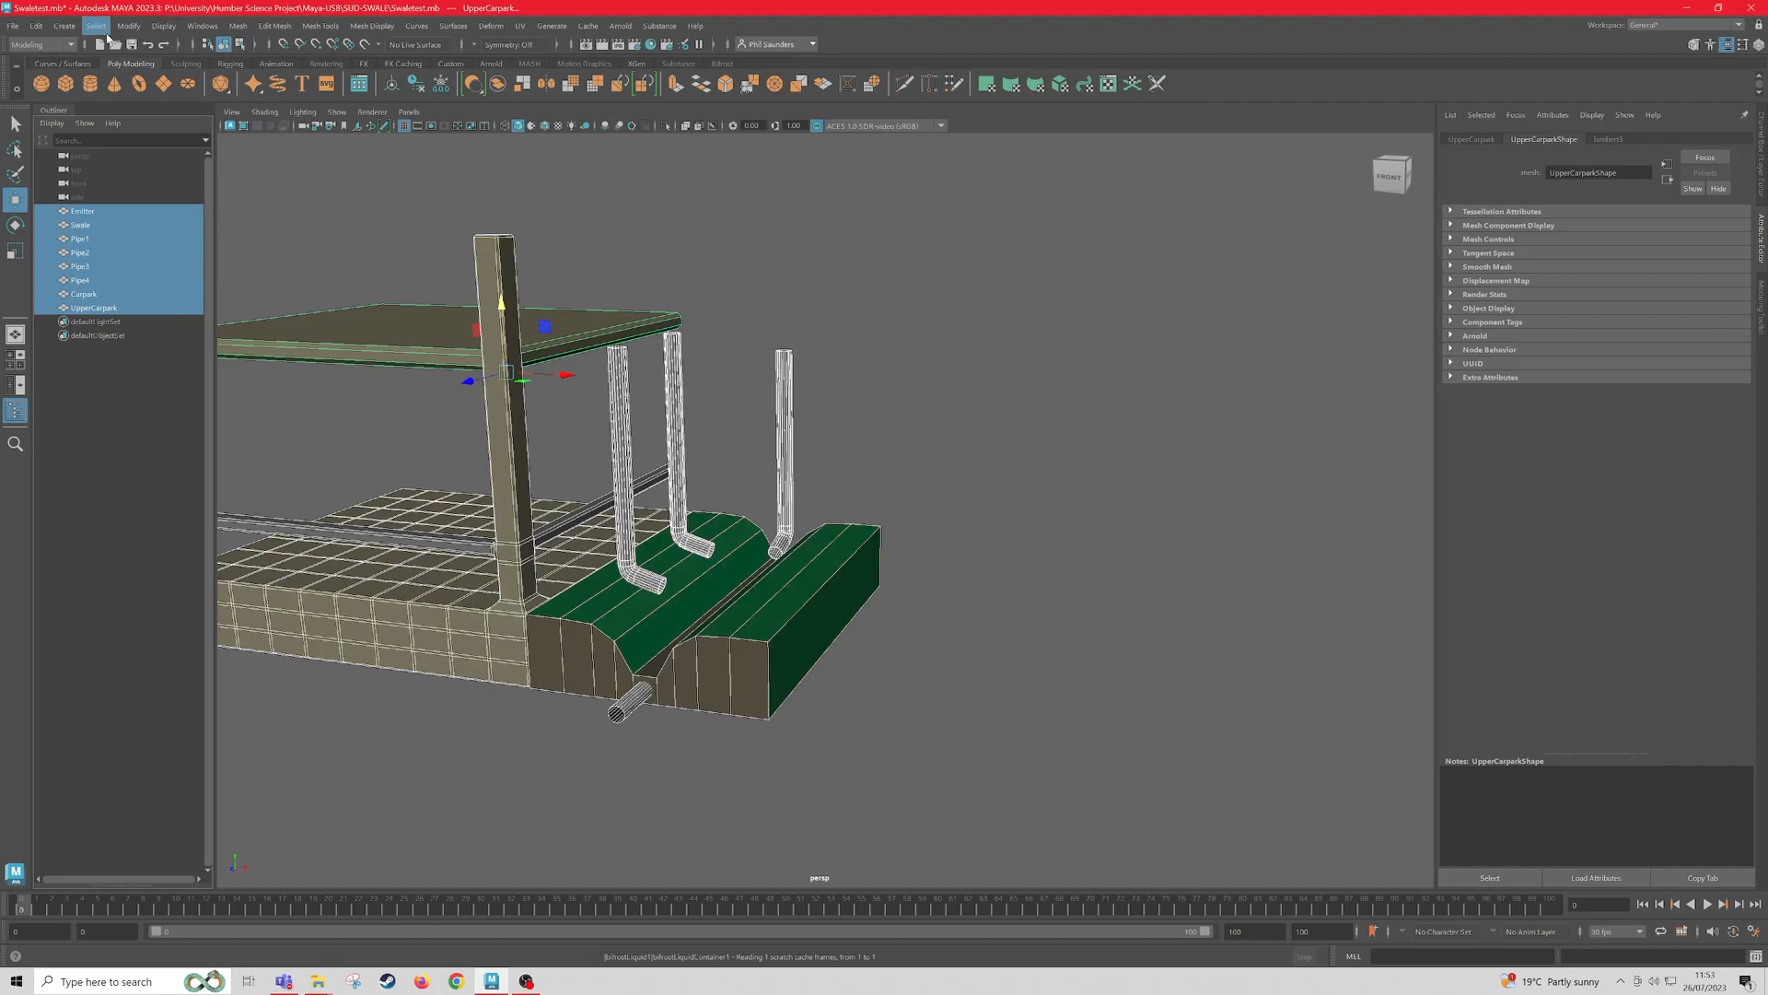
Step: Delete all non-deformer history, then freeze transformations on the scene meshes
click(39, 26)
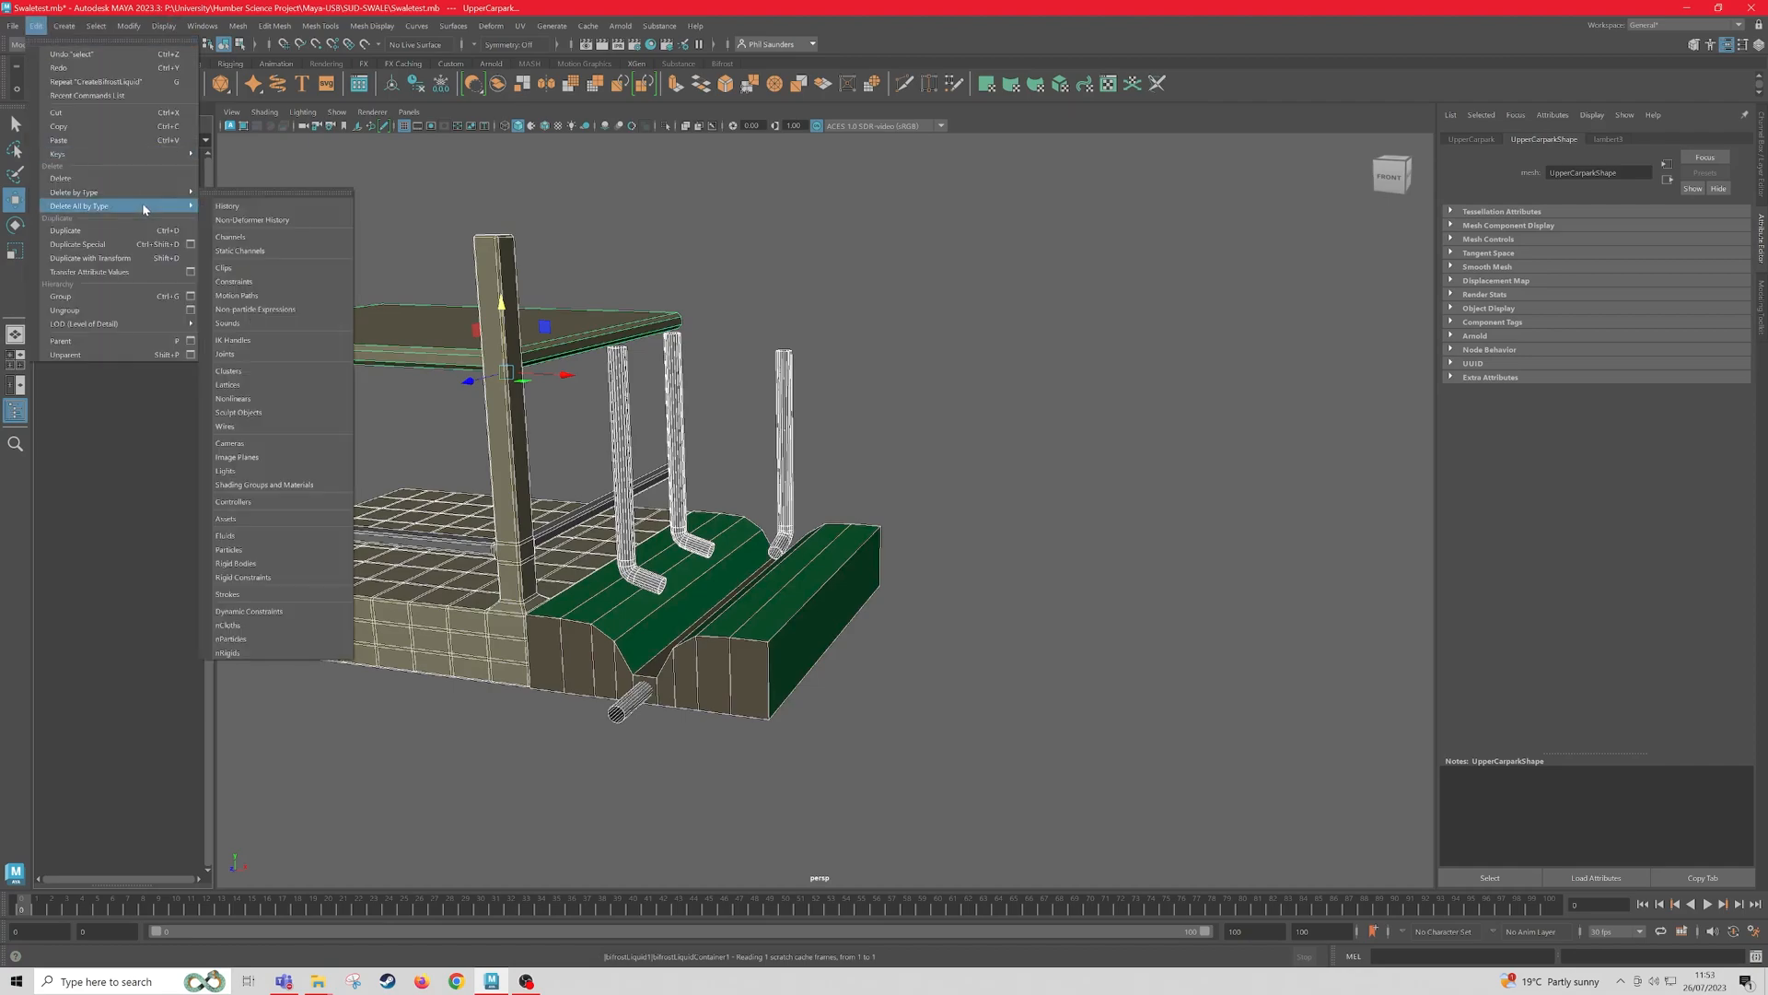
mouse_move(281, 219)
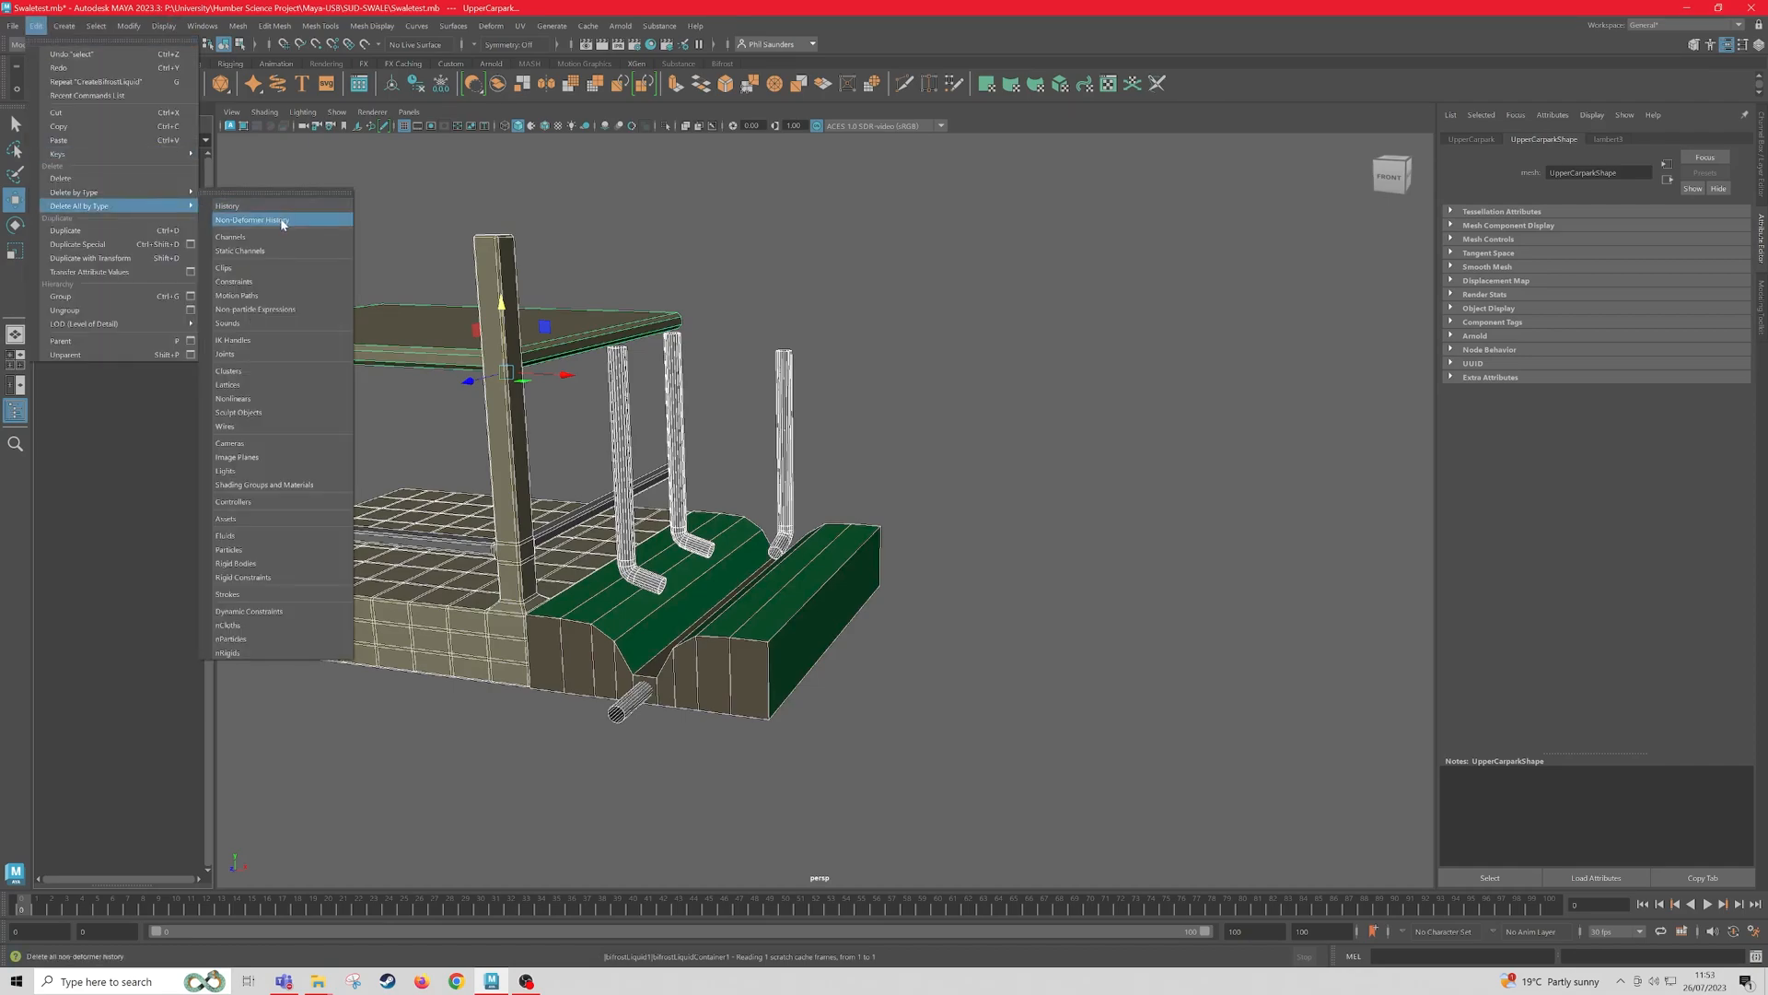
click(249, 219)
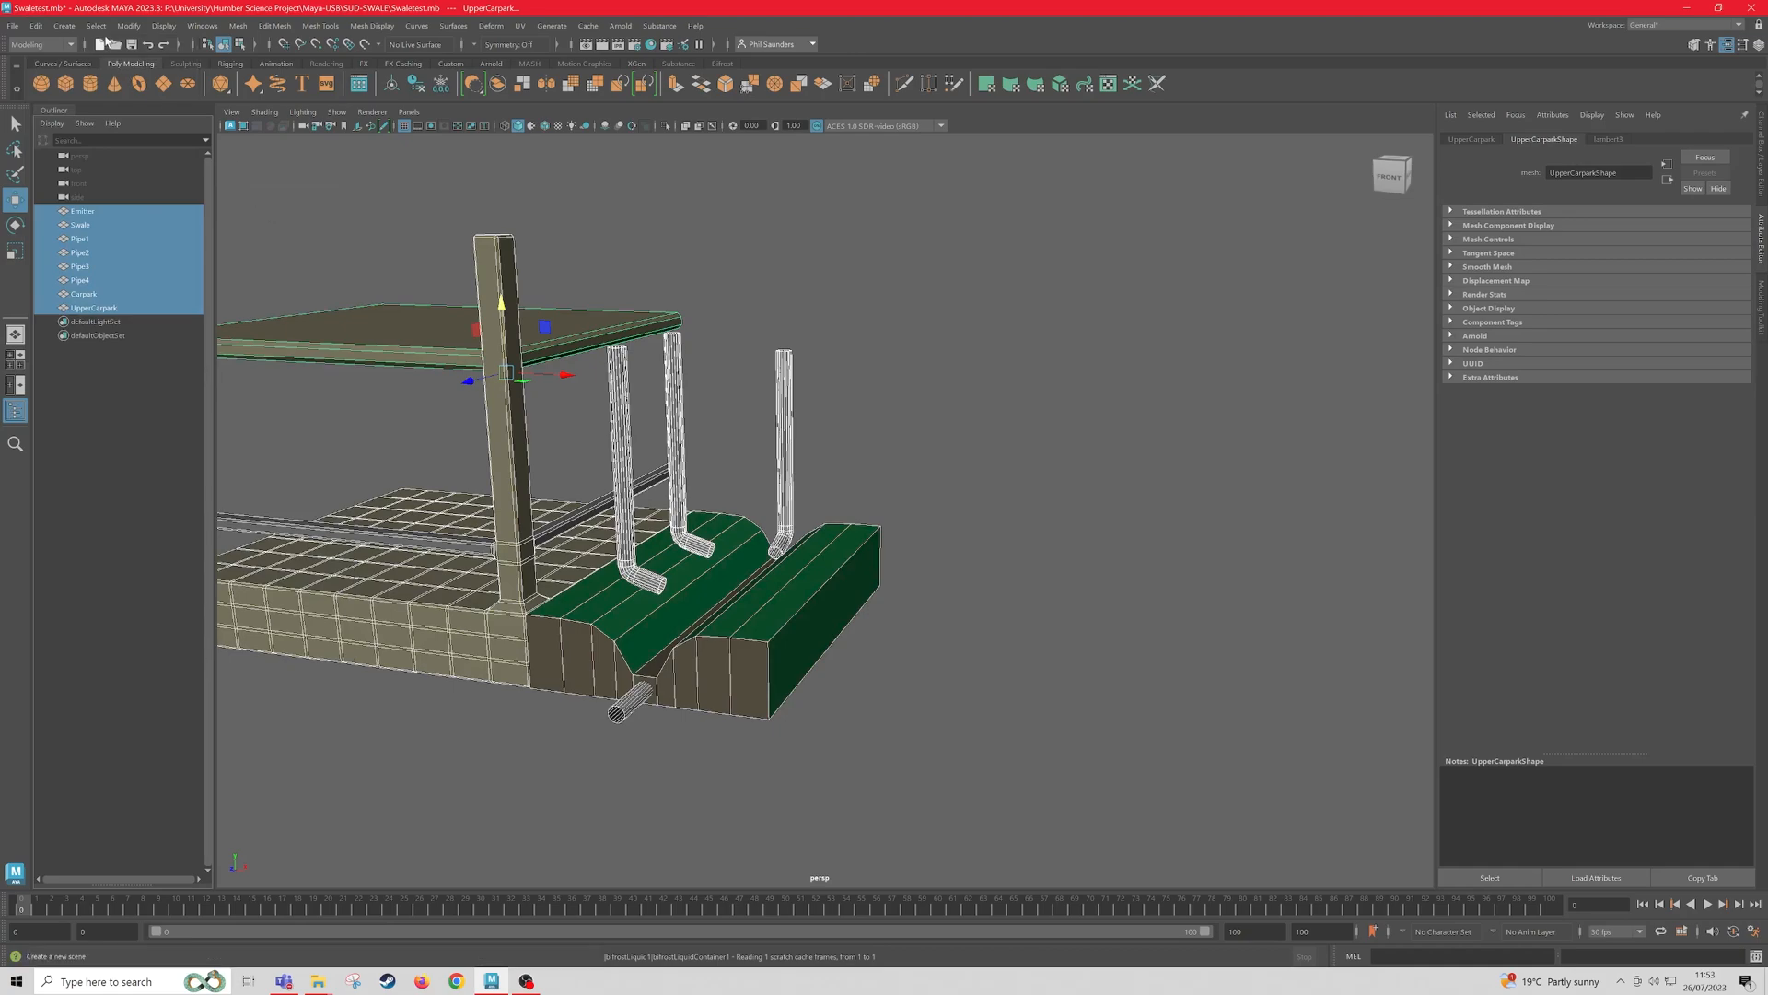
click(132, 27)
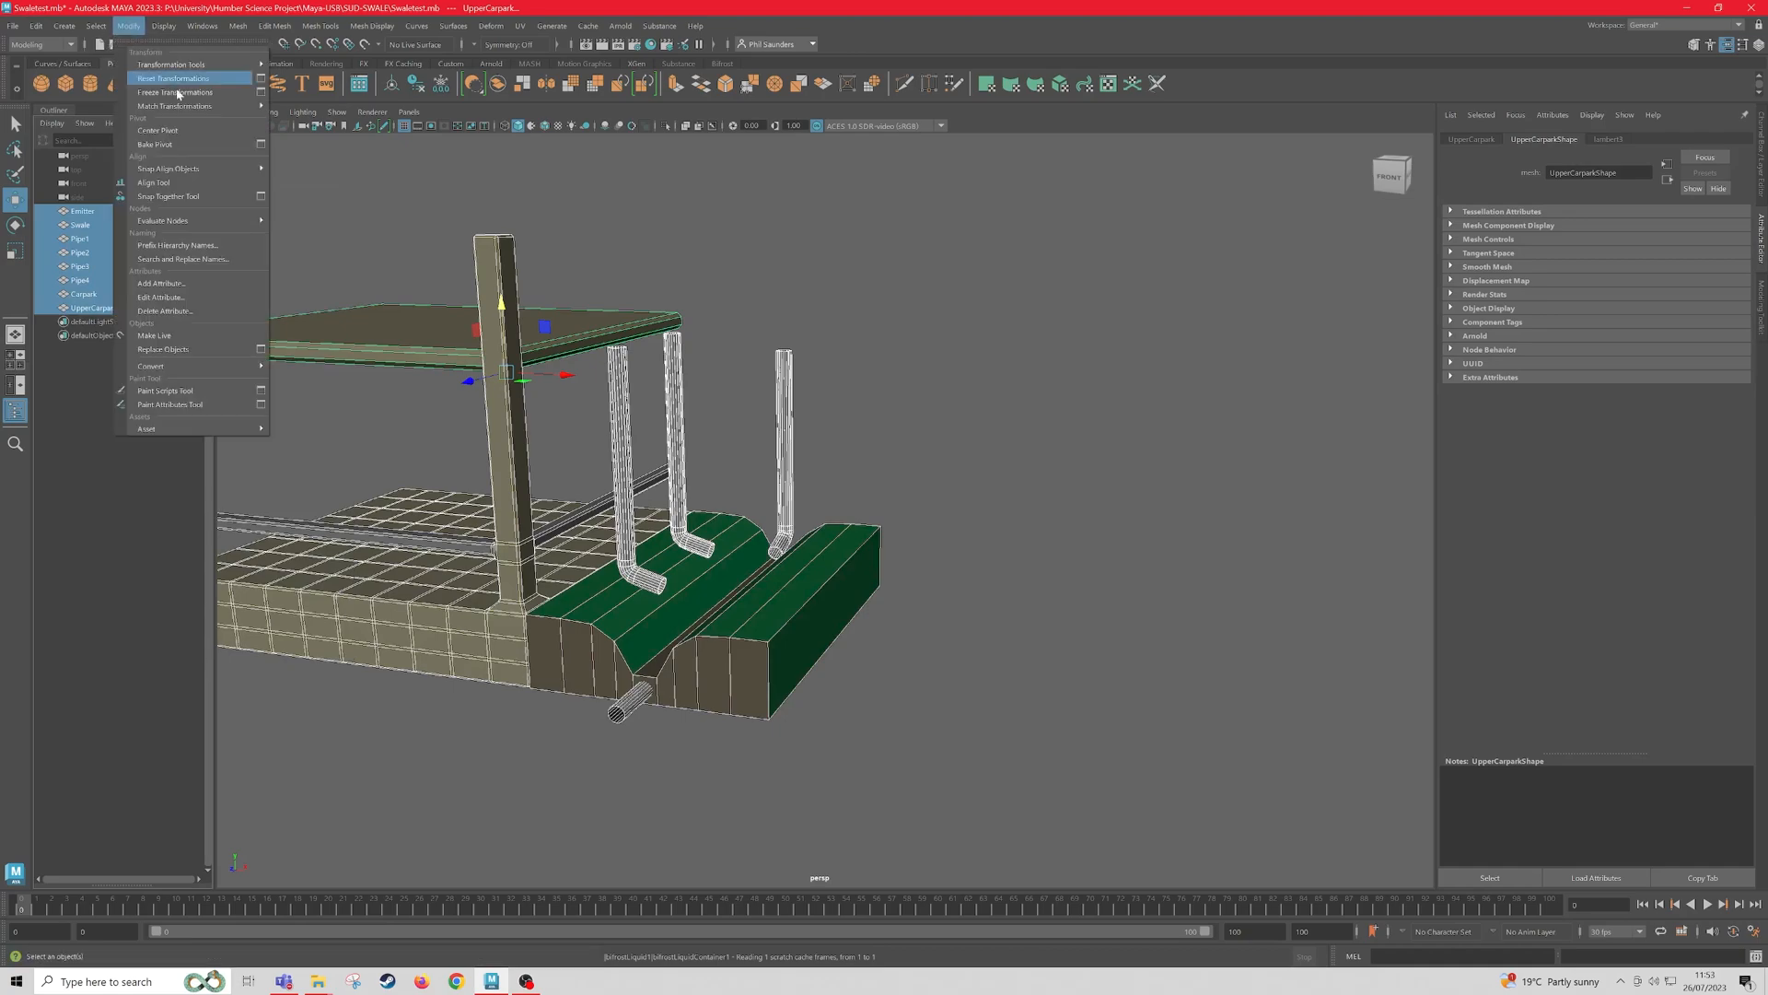
click(171, 92)
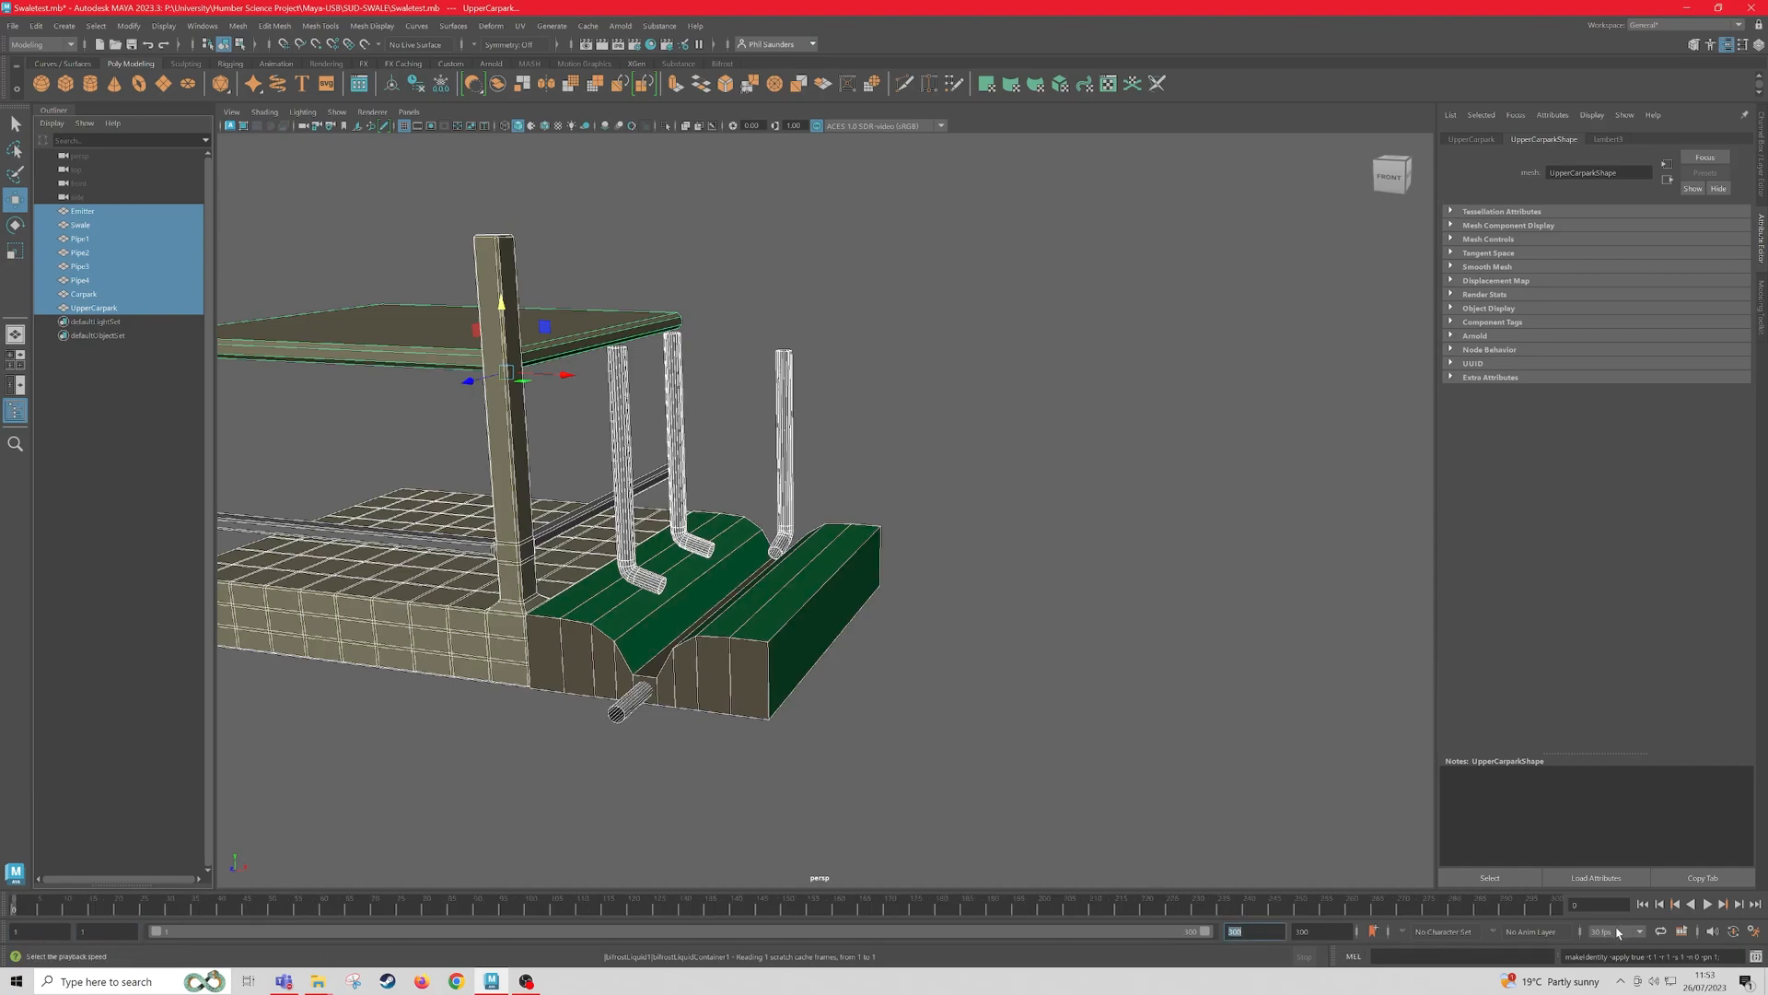
Step: Change the scene's playback frame rate from the fps dropdown
click(1603, 932)
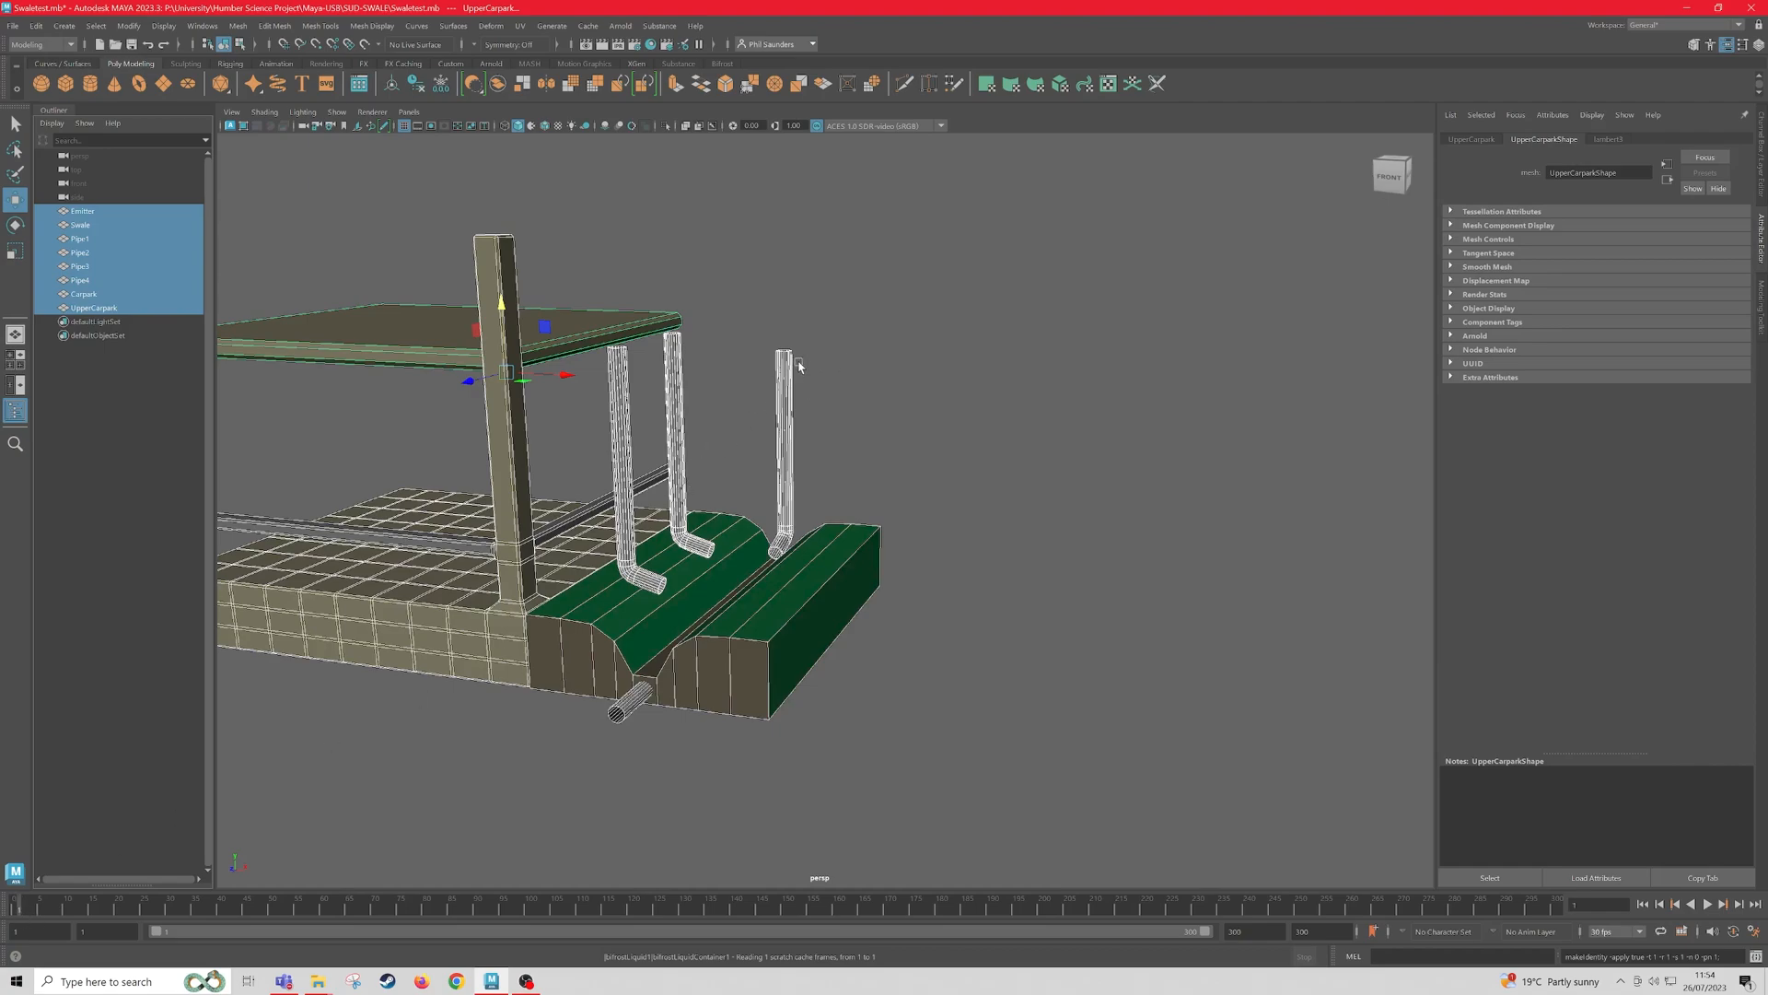
mouse_move(824, 350)
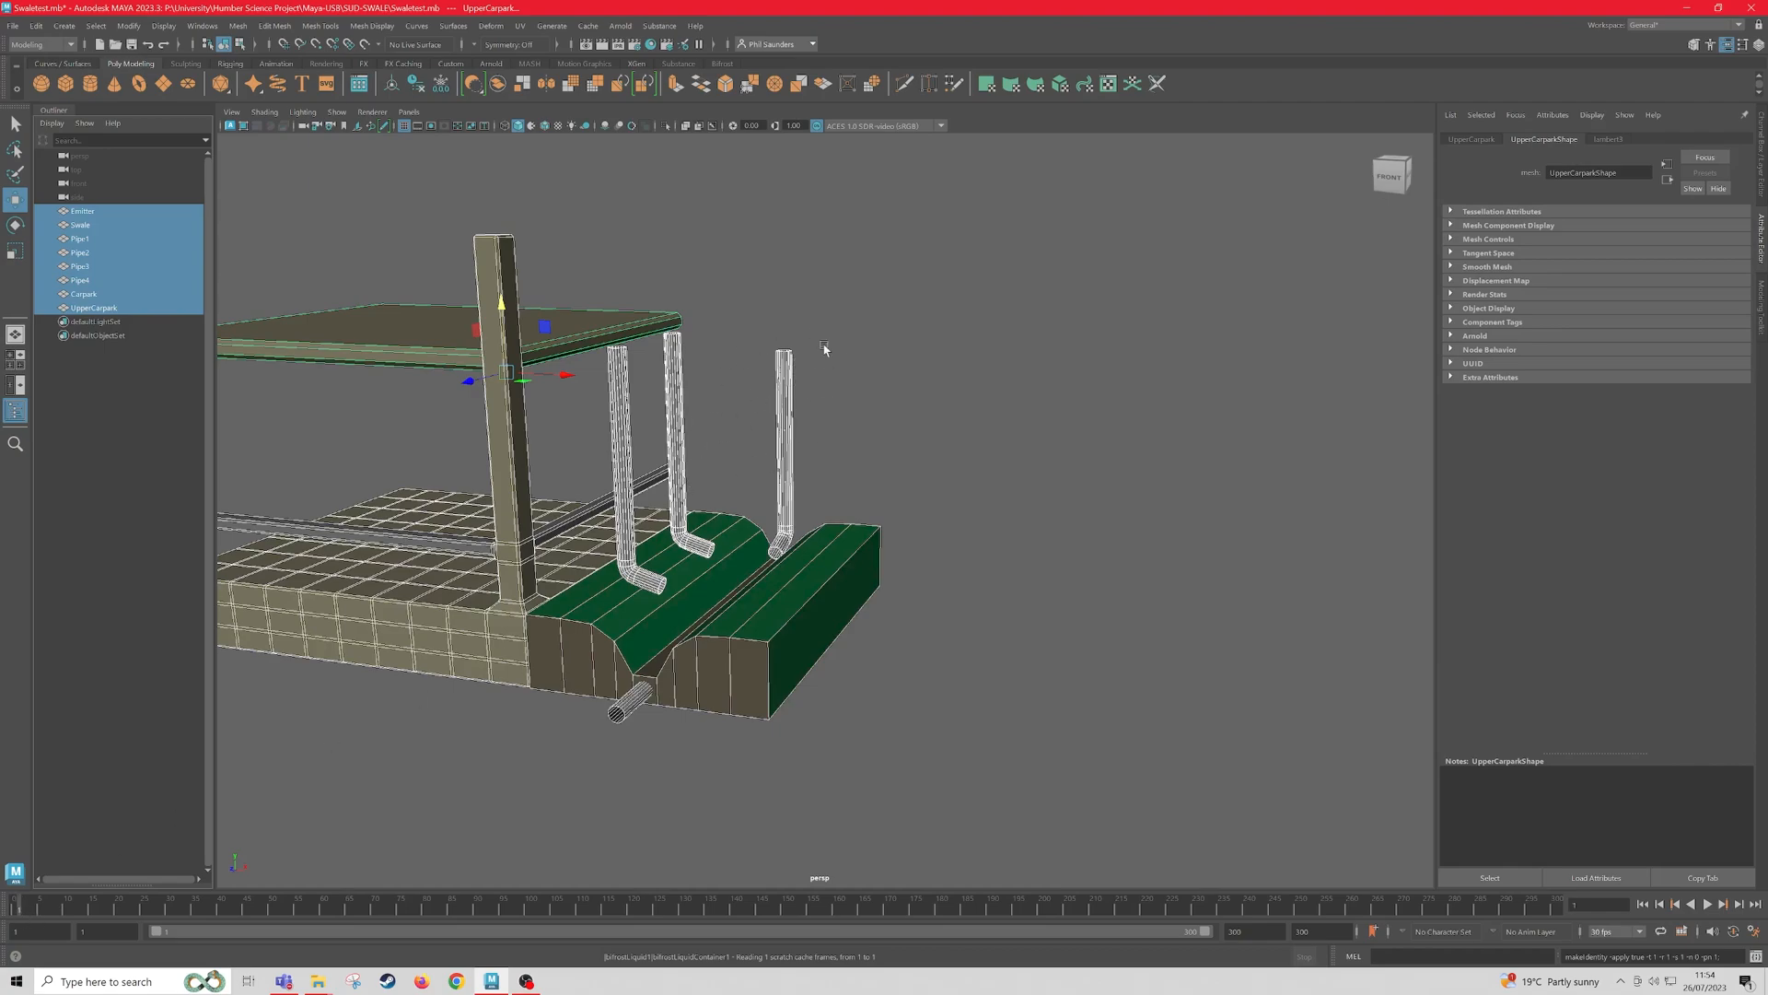
mouse_move(718, 689)
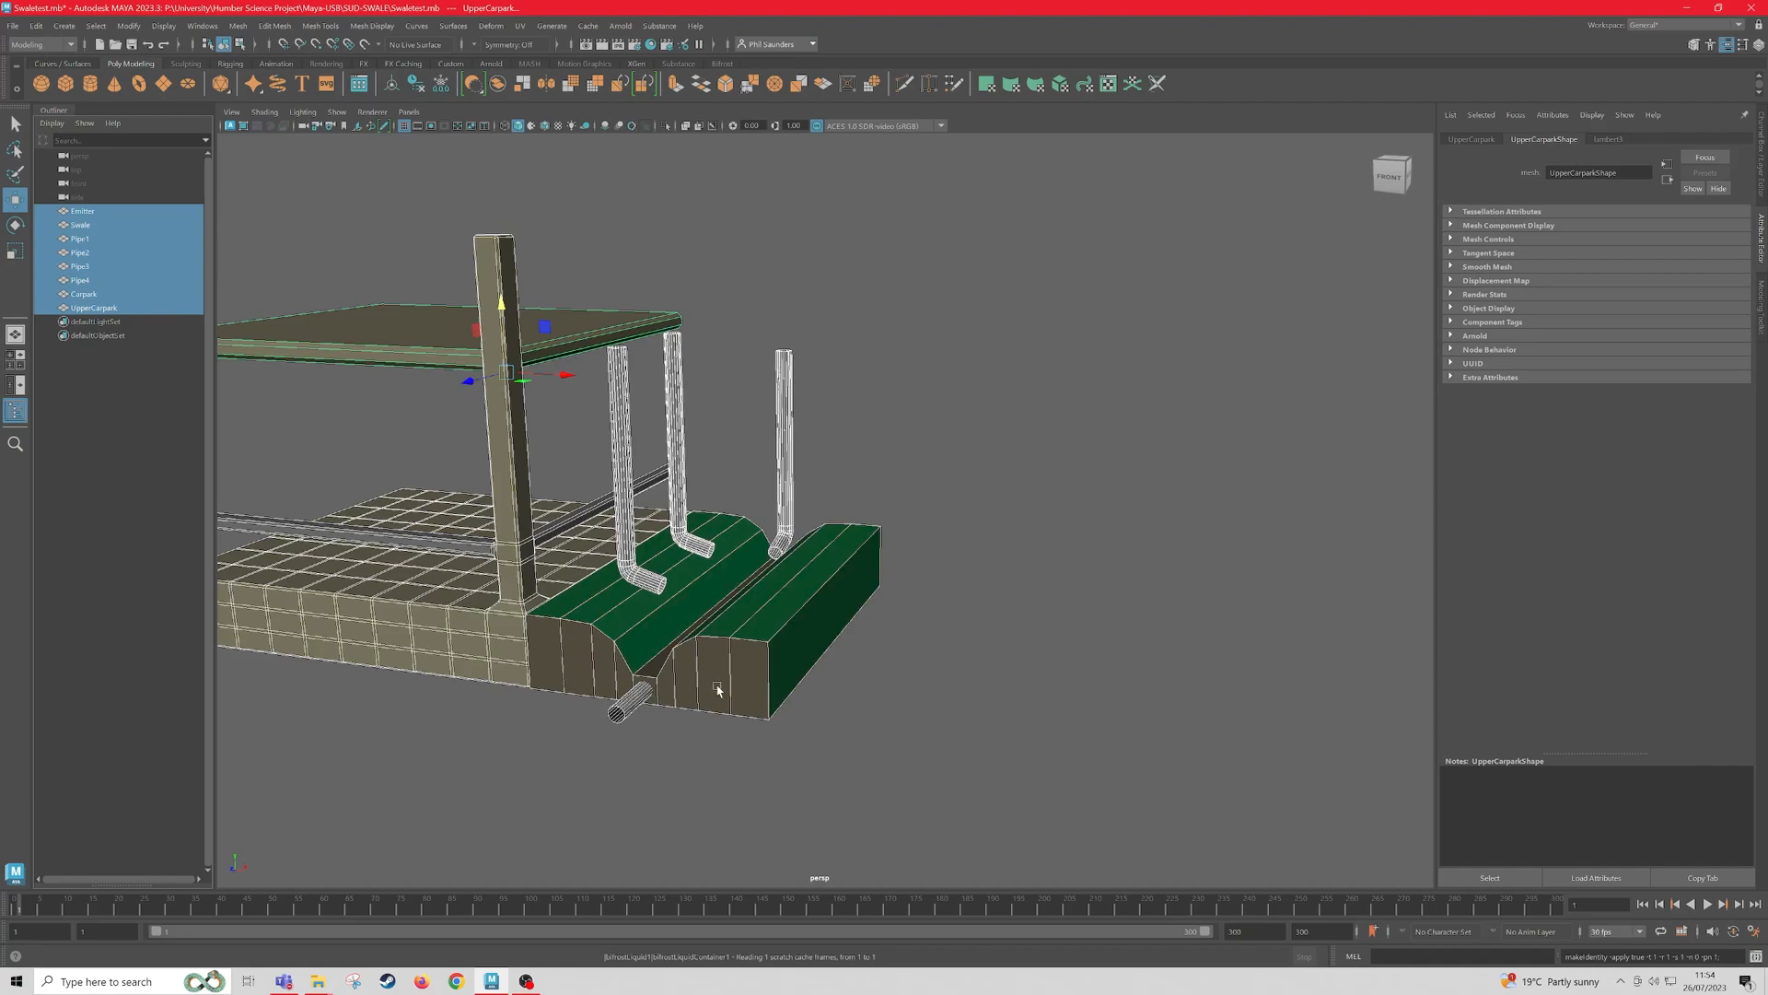
mouse_move(842, 832)
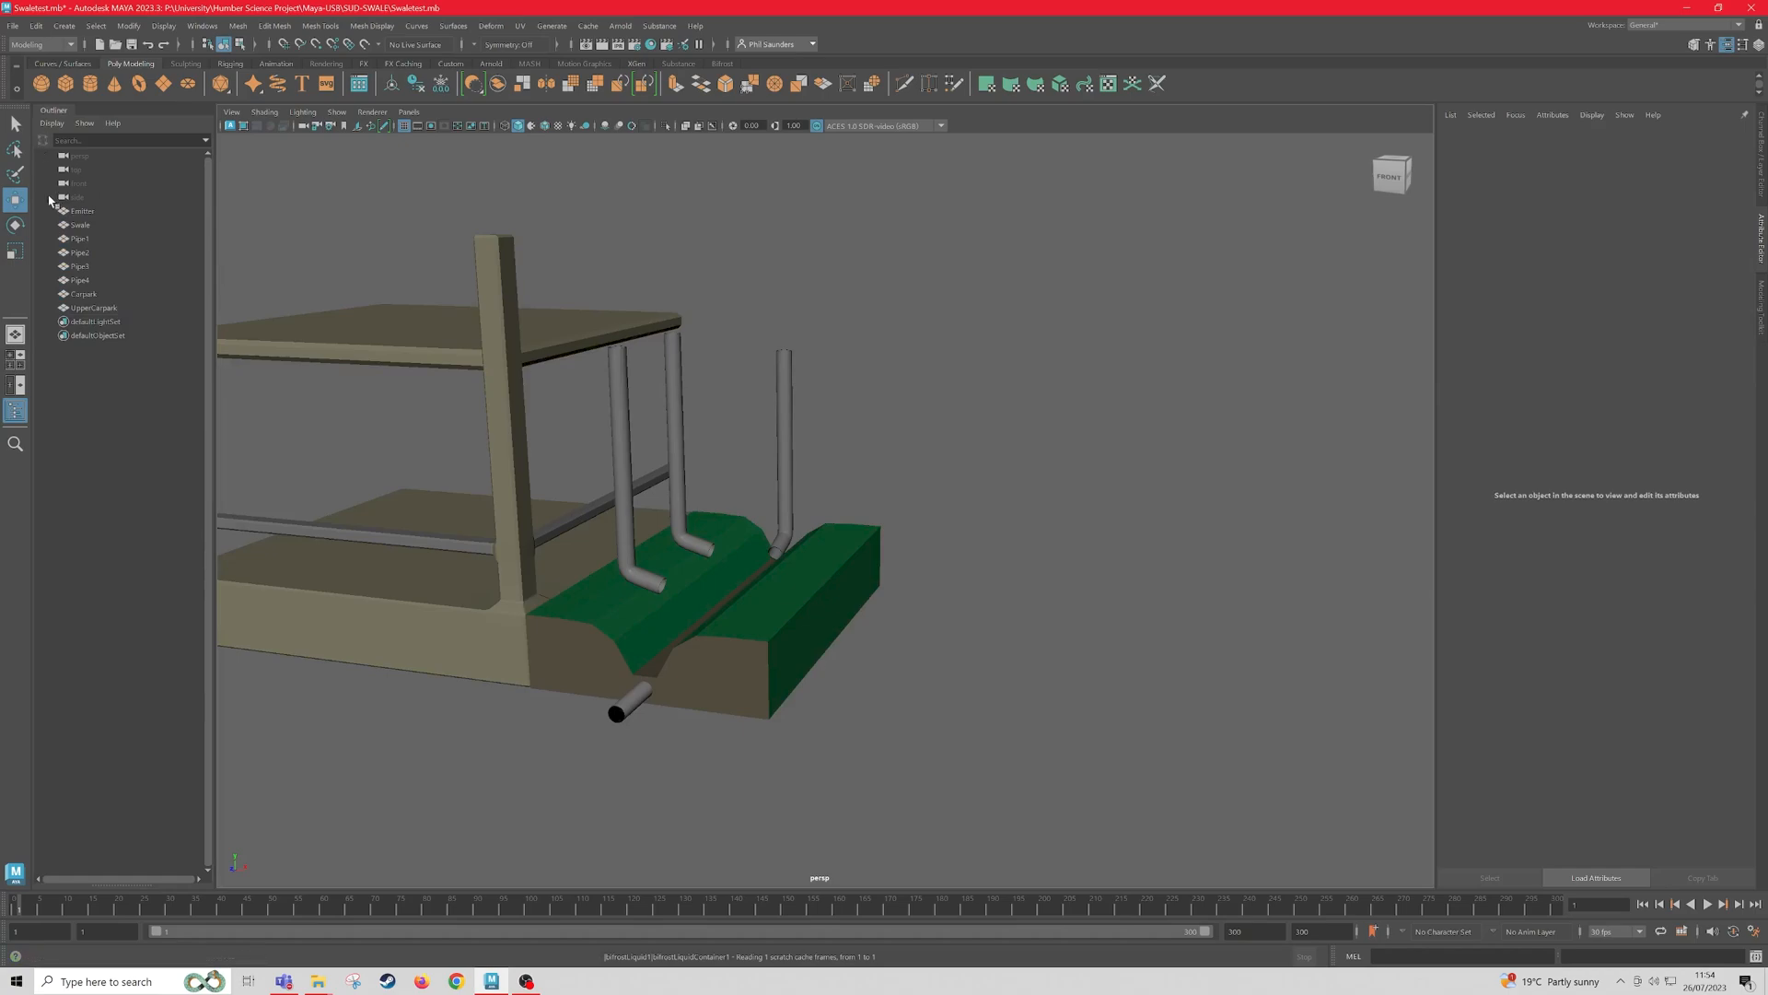
Step: Create a Bifrost liquid from the Emitter mesh under Bifrost Fluids, producing bifrostLiquid1
click(82, 211)
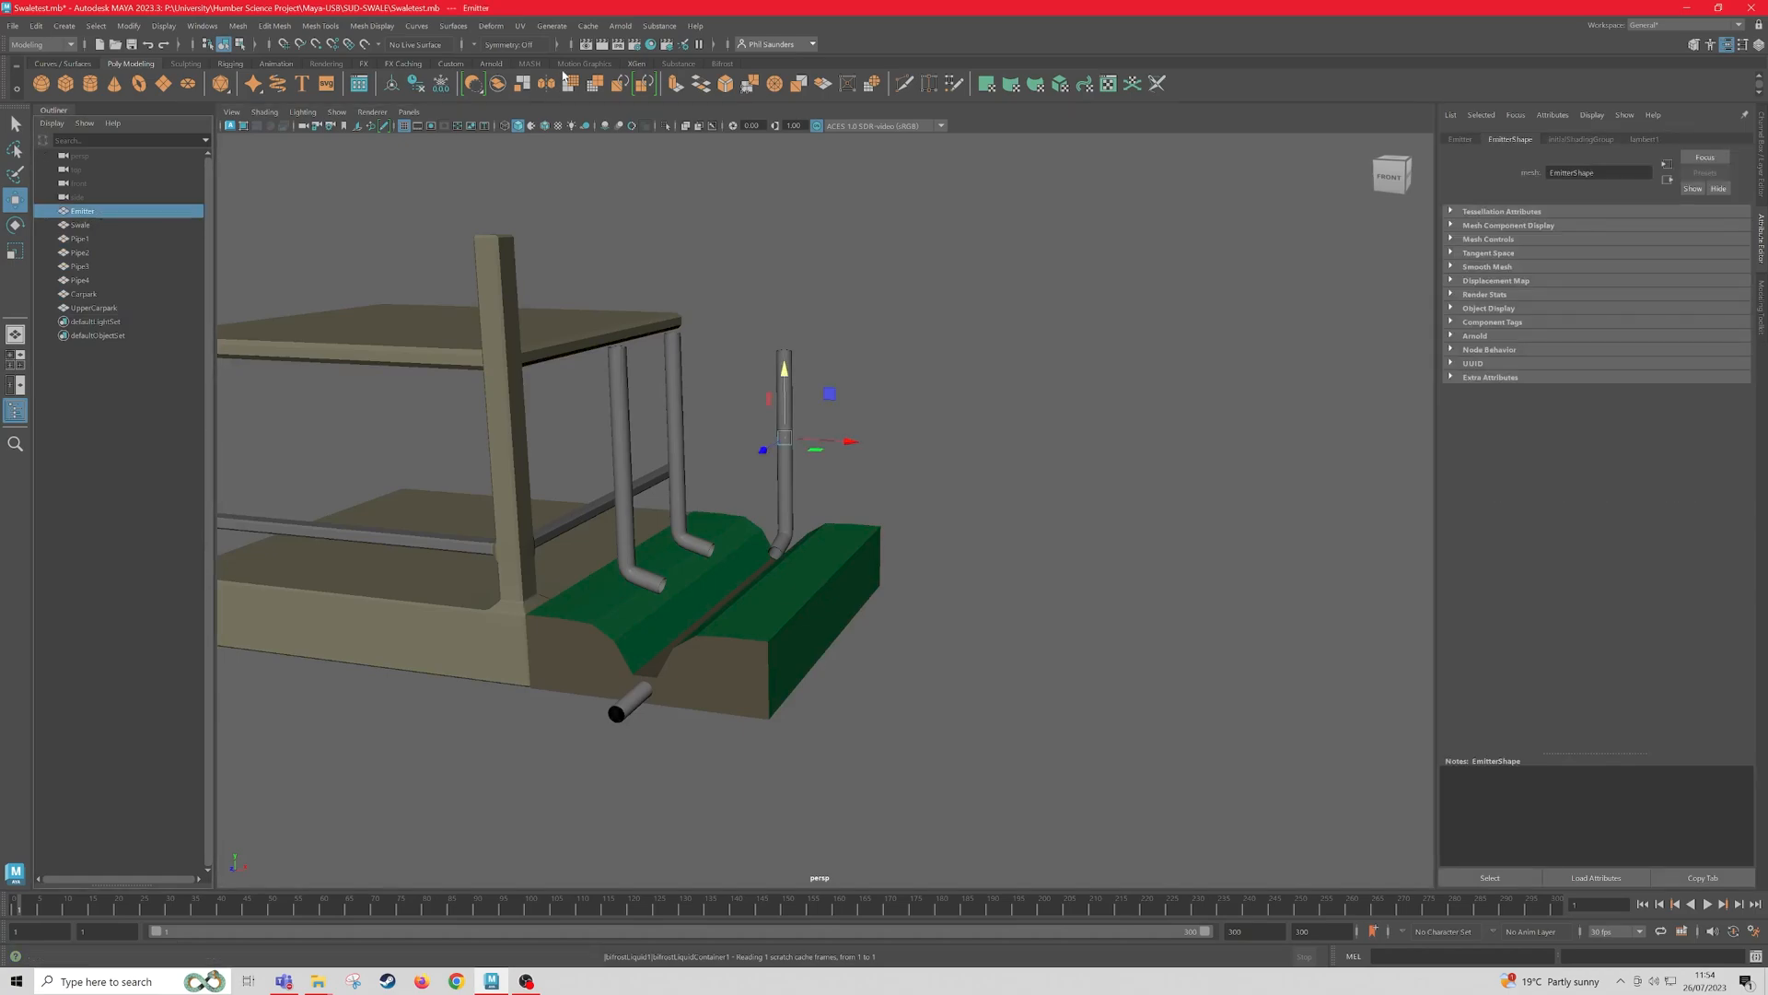
click(39, 44)
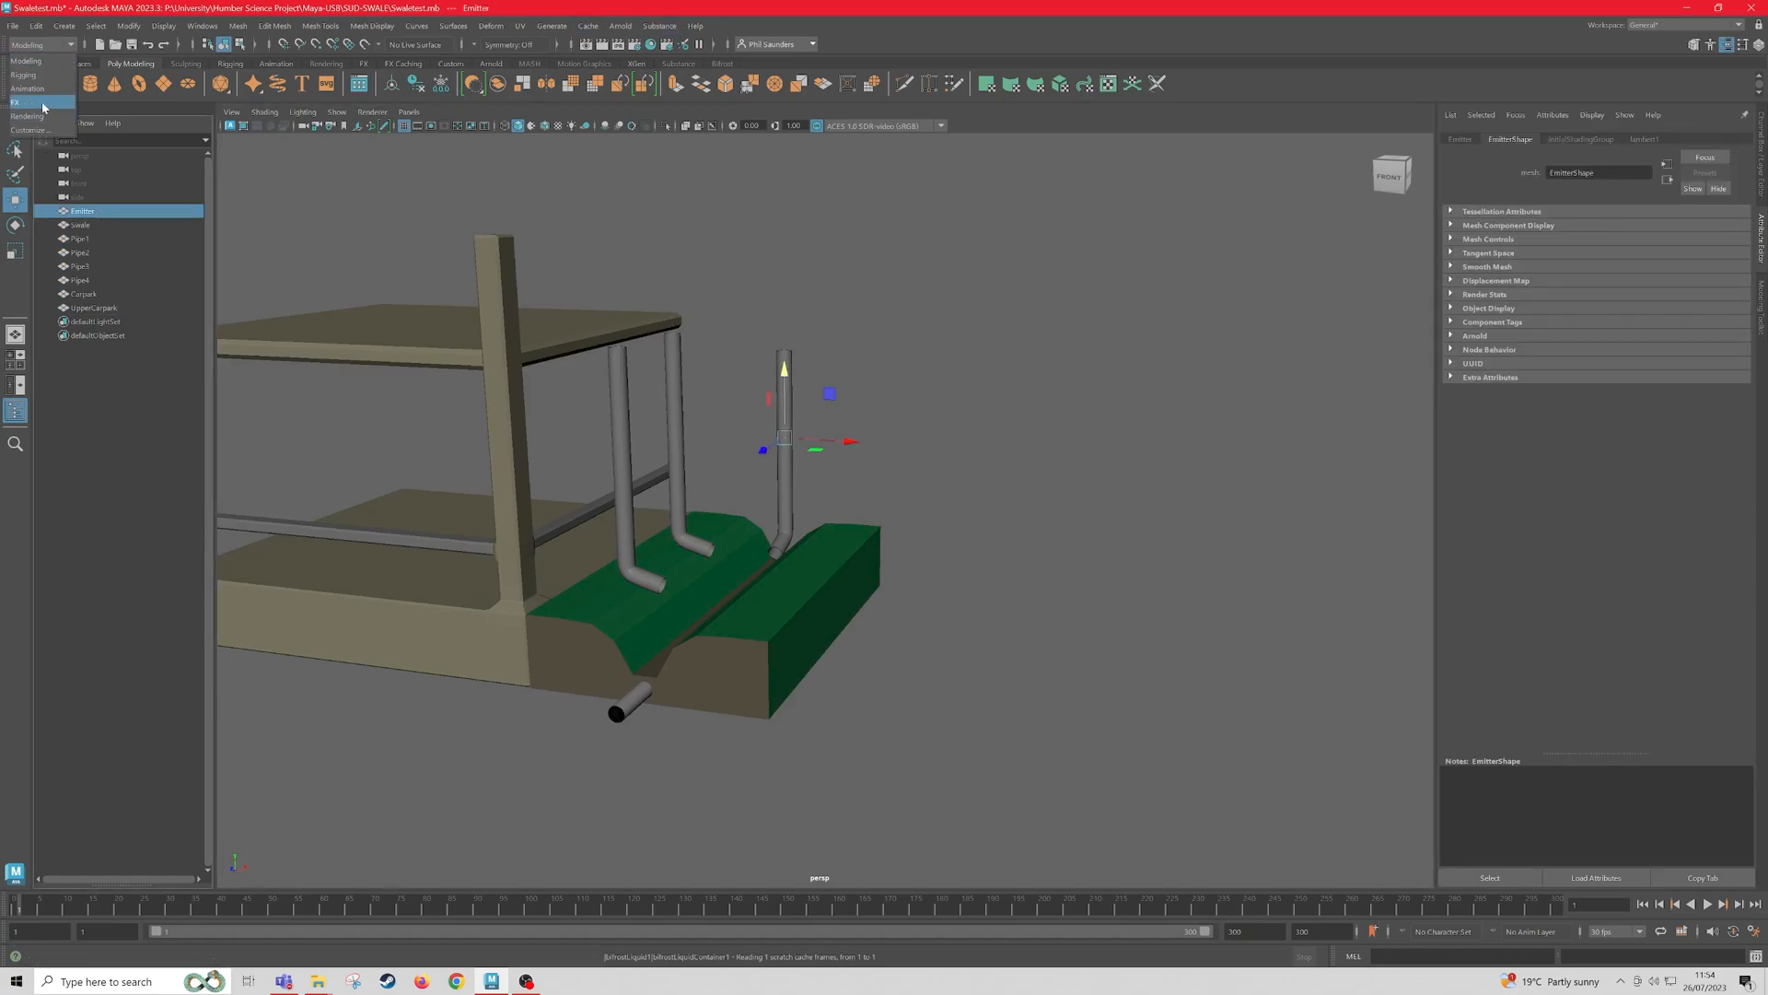
click(16, 95)
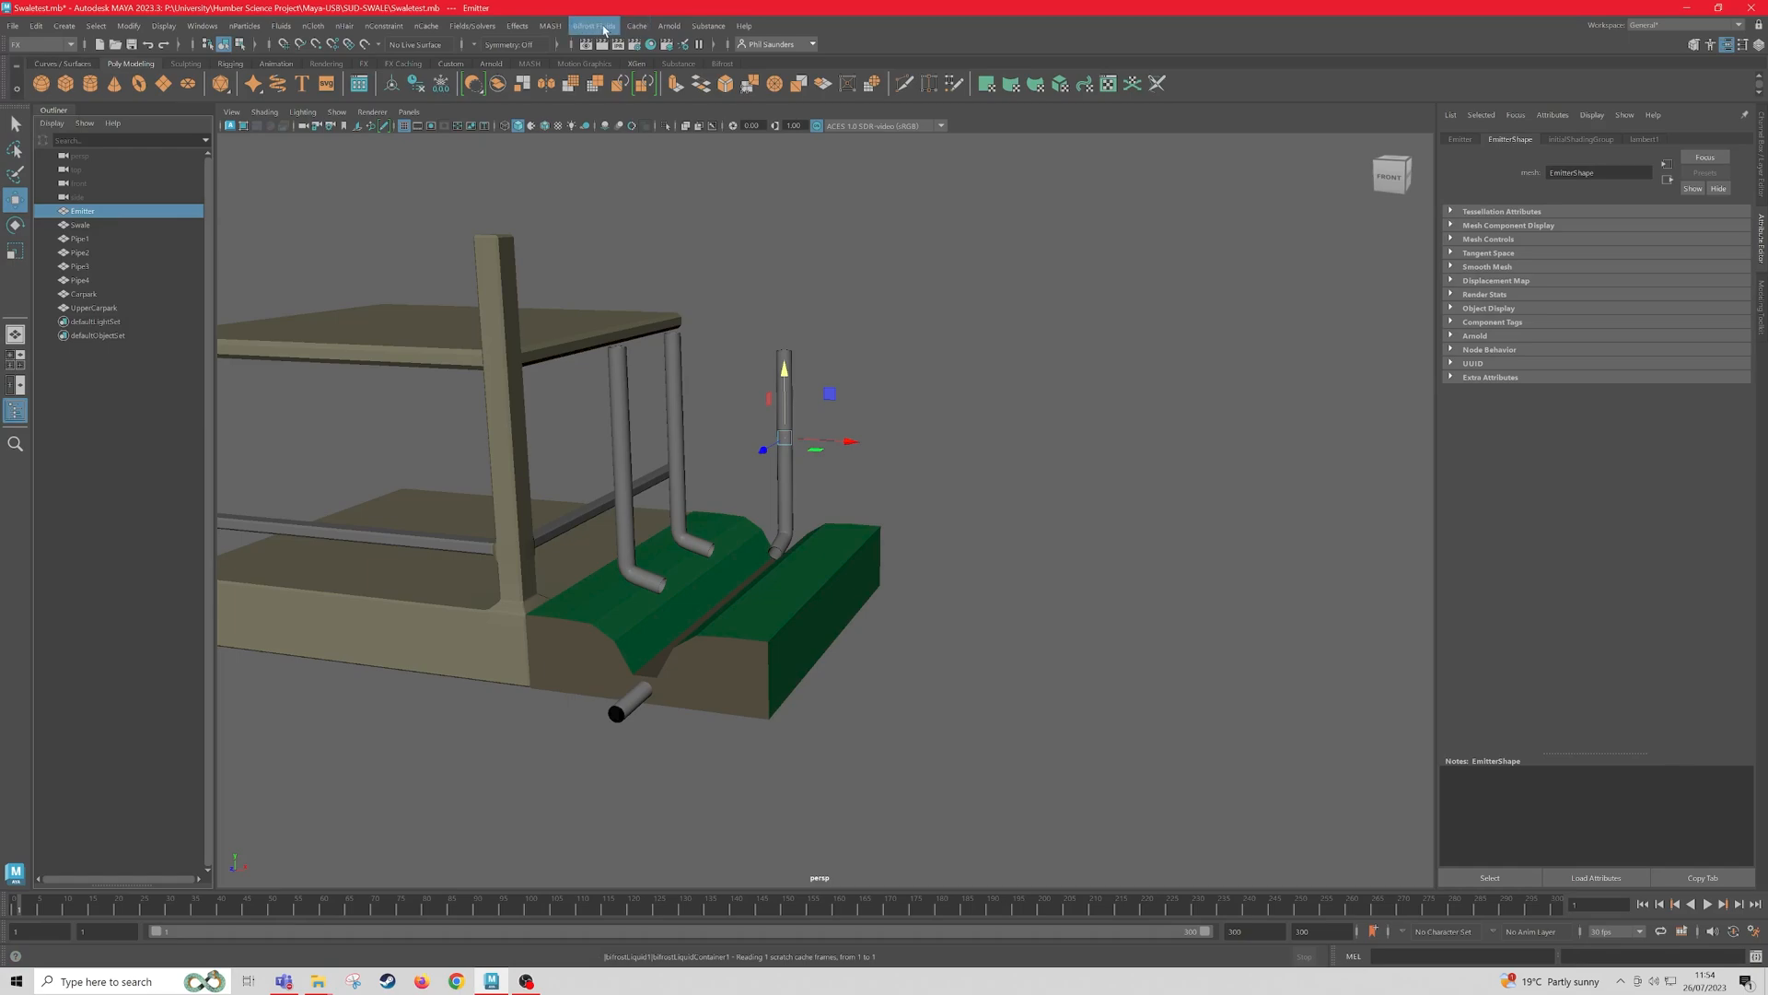
click(594, 25)
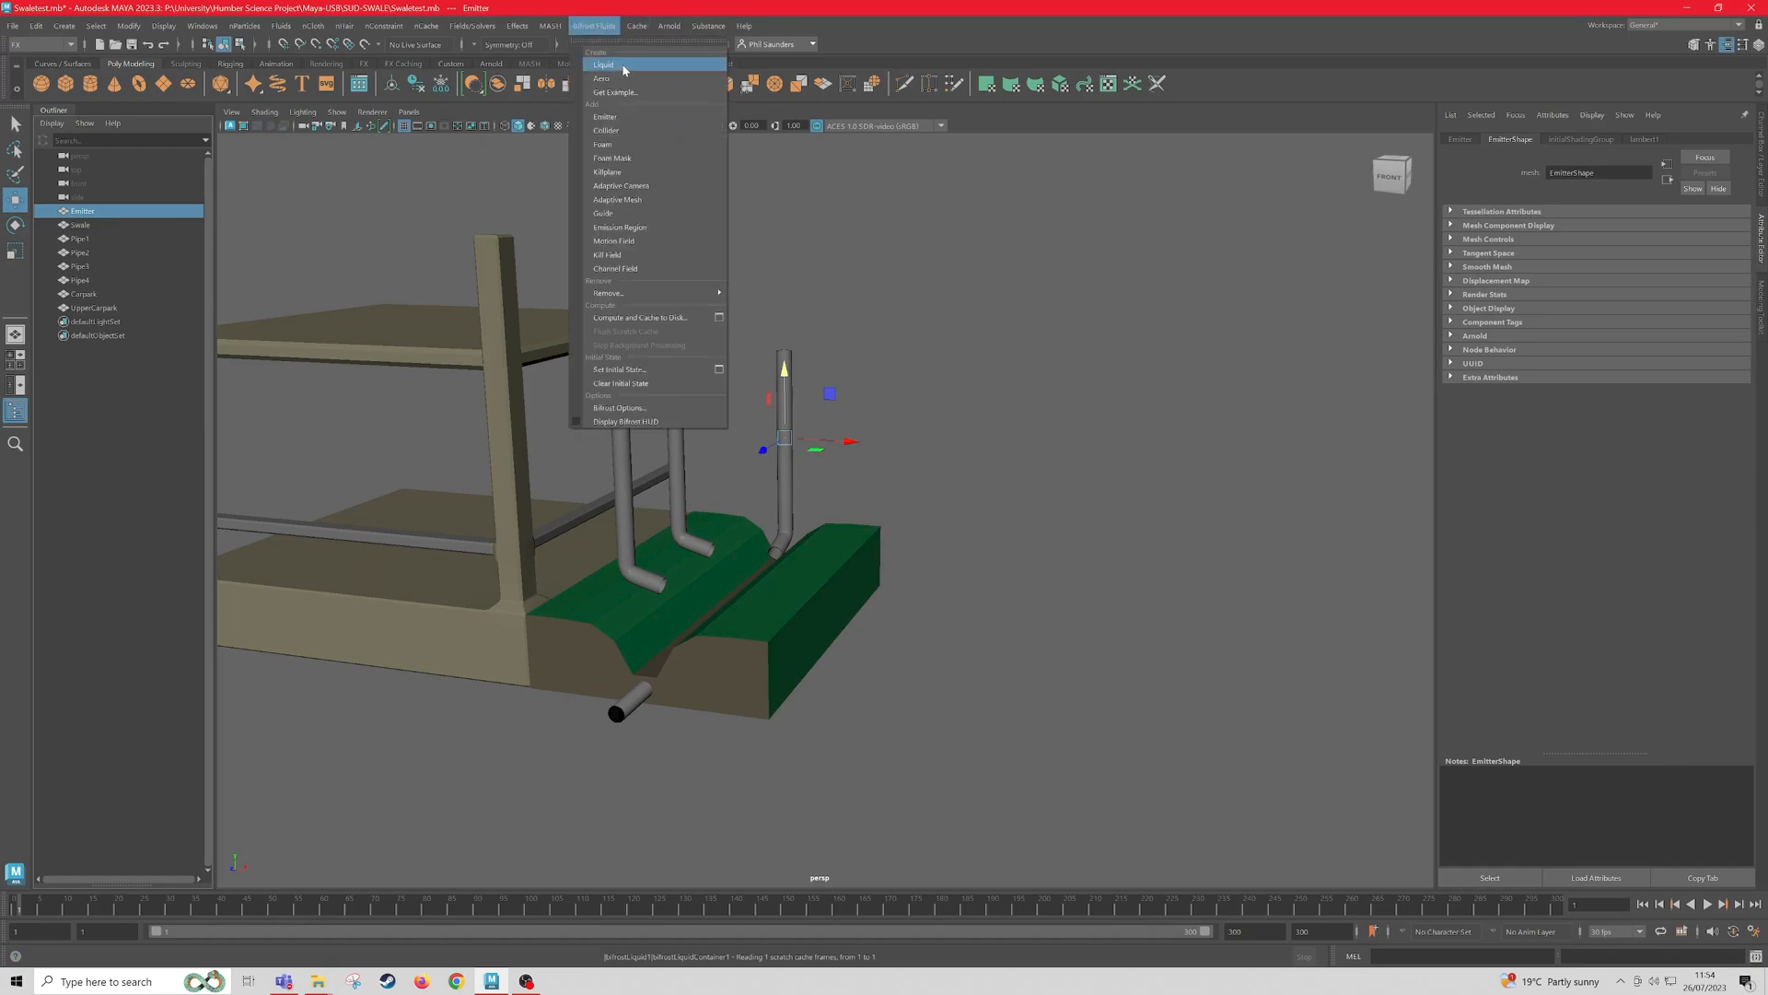
click(596, 65)
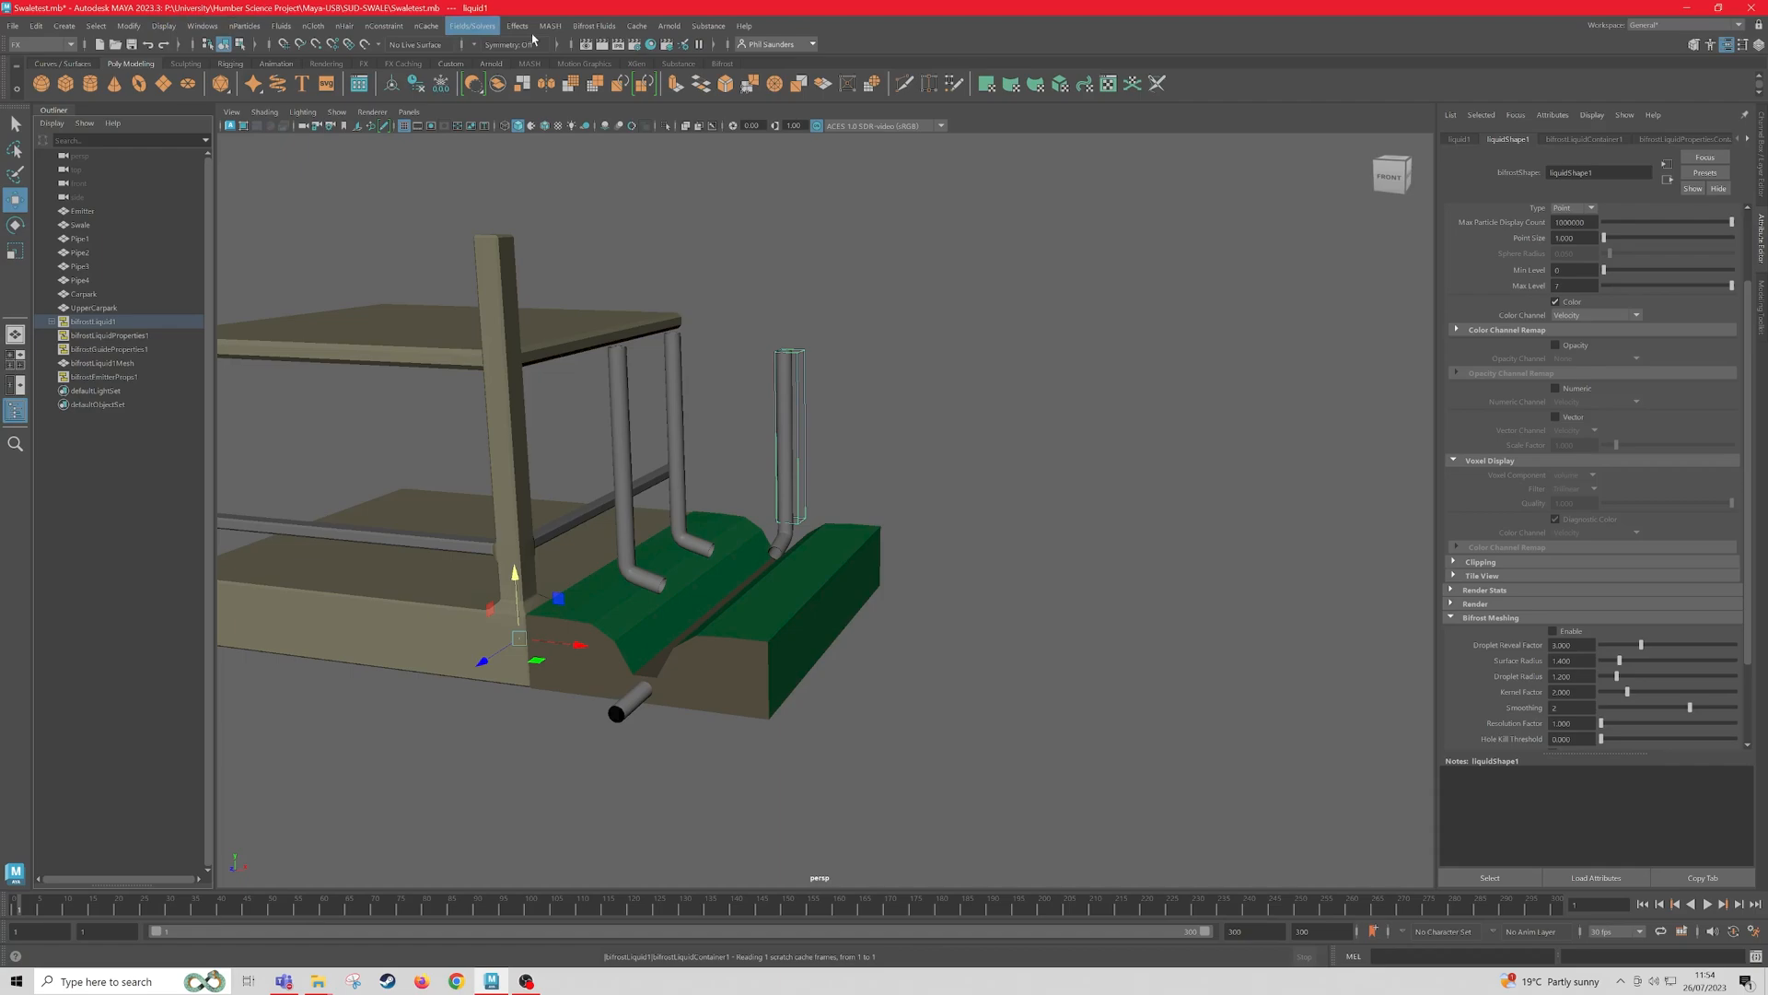
click(598, 25)
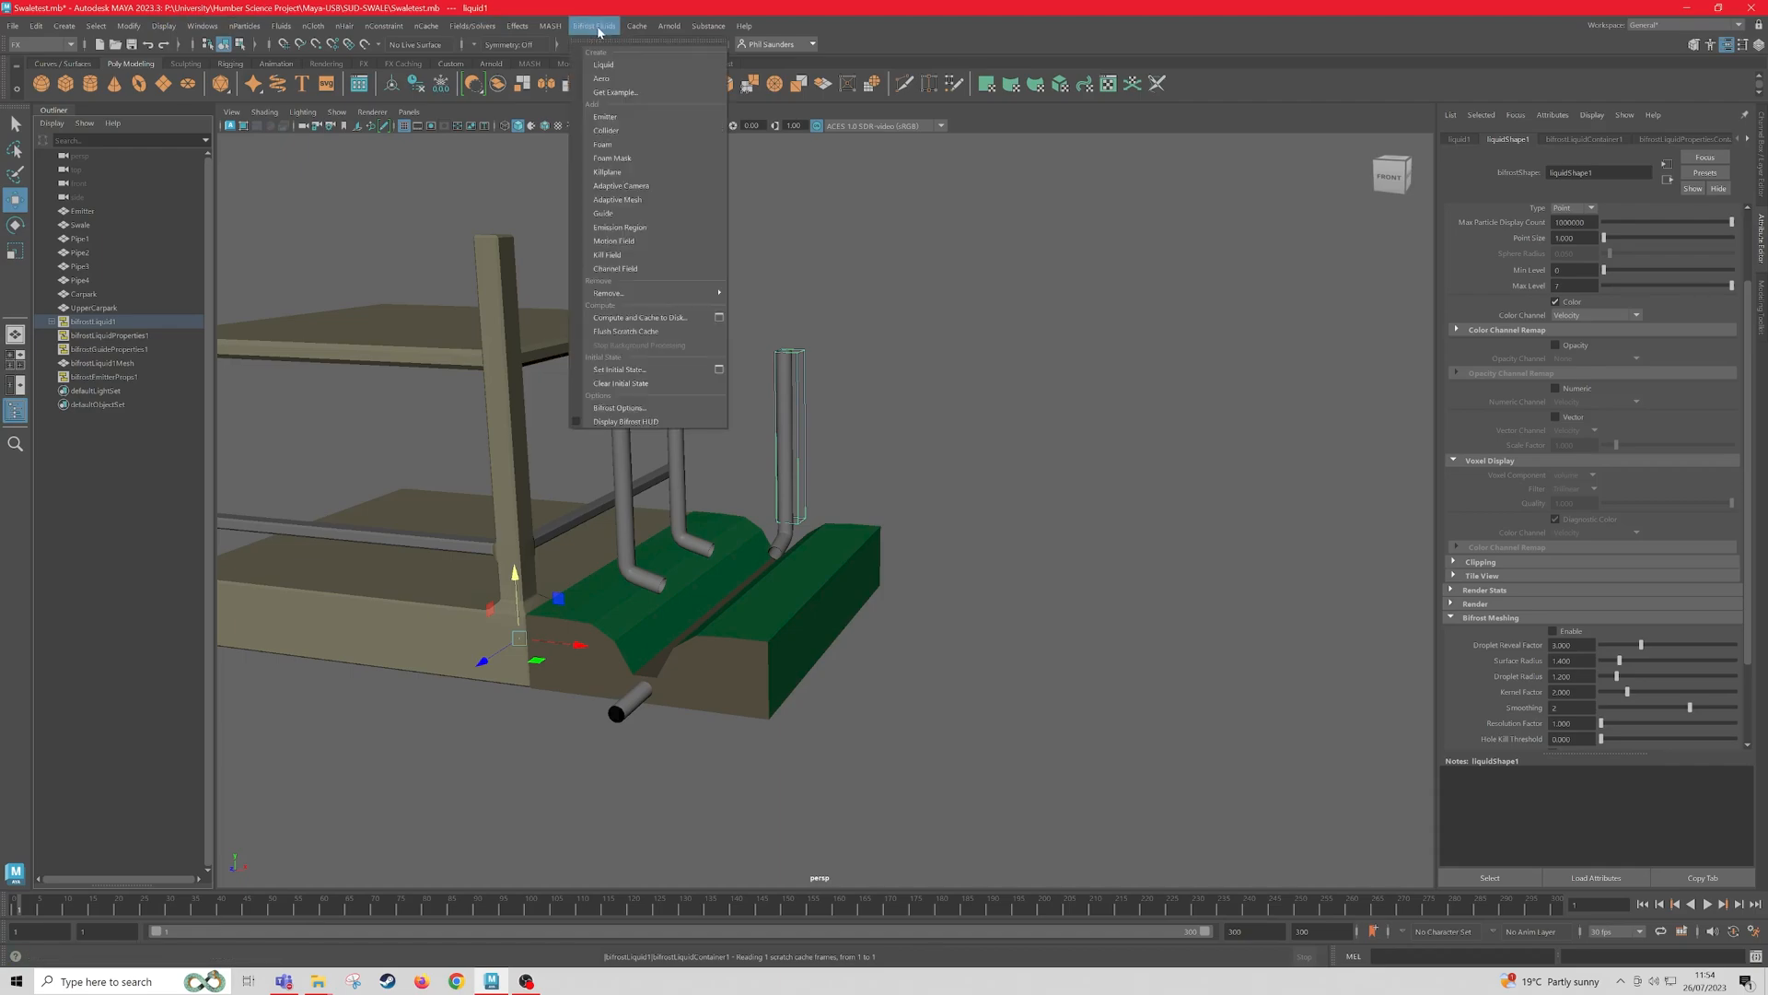
click(164, 26)
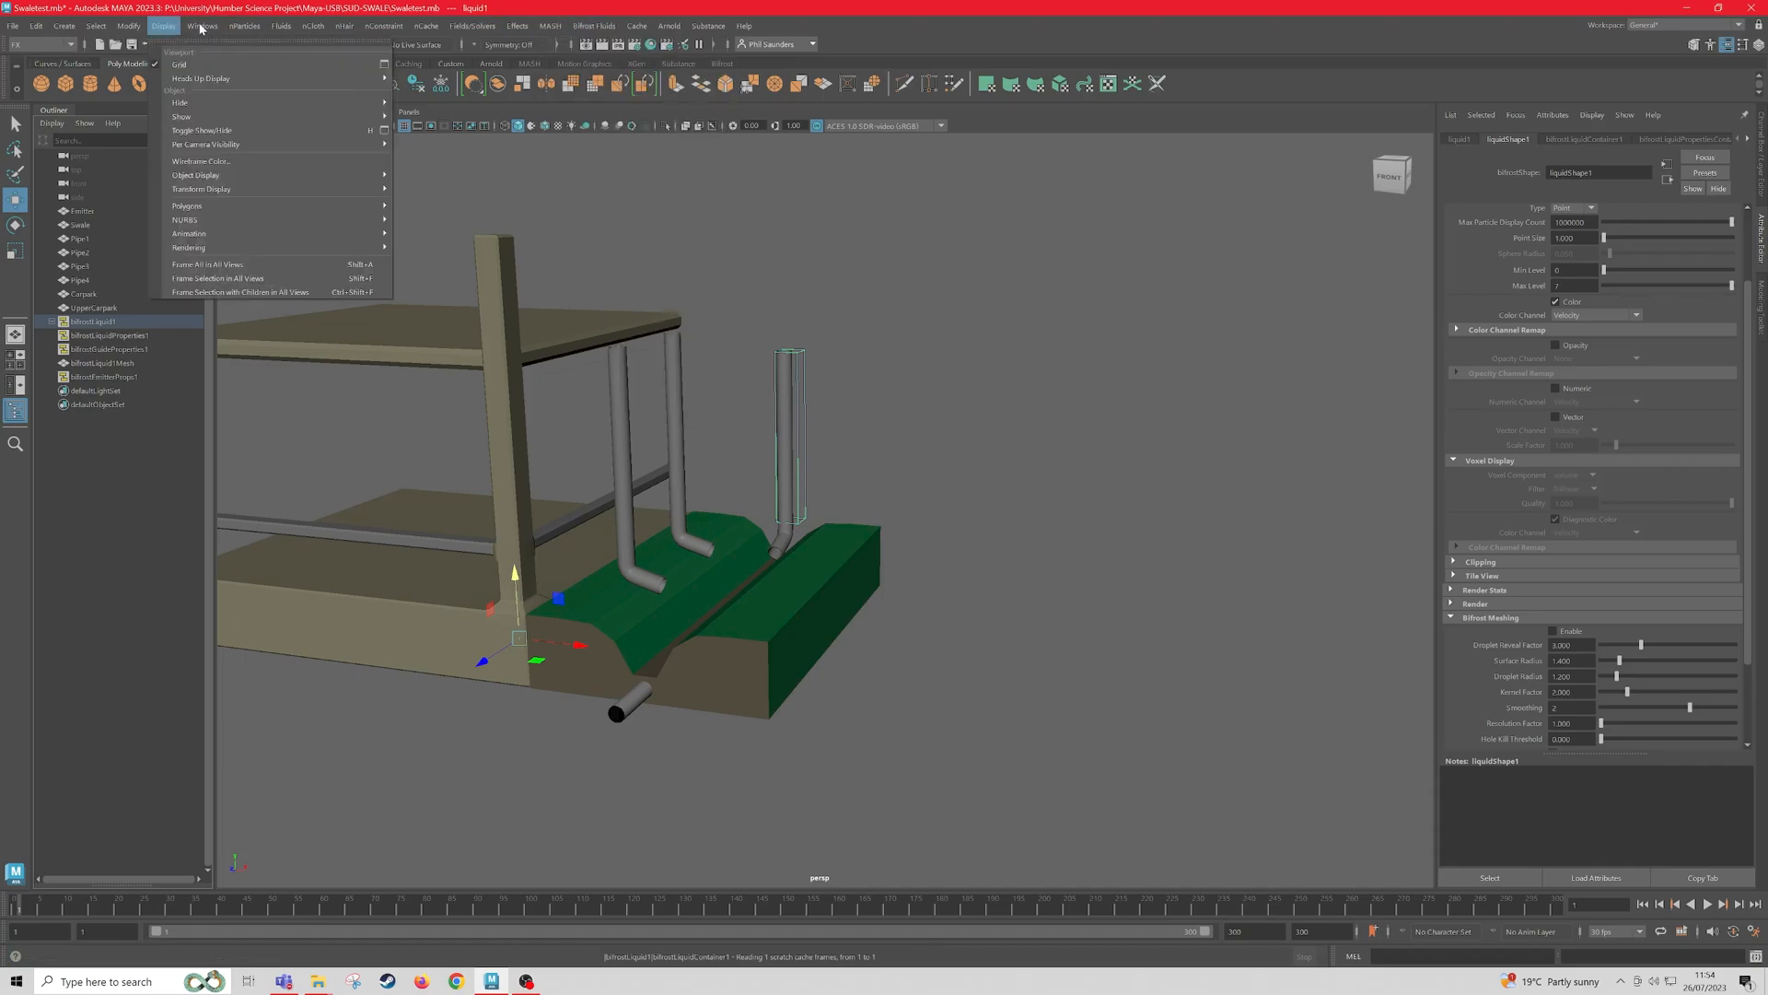
click(197, 26)
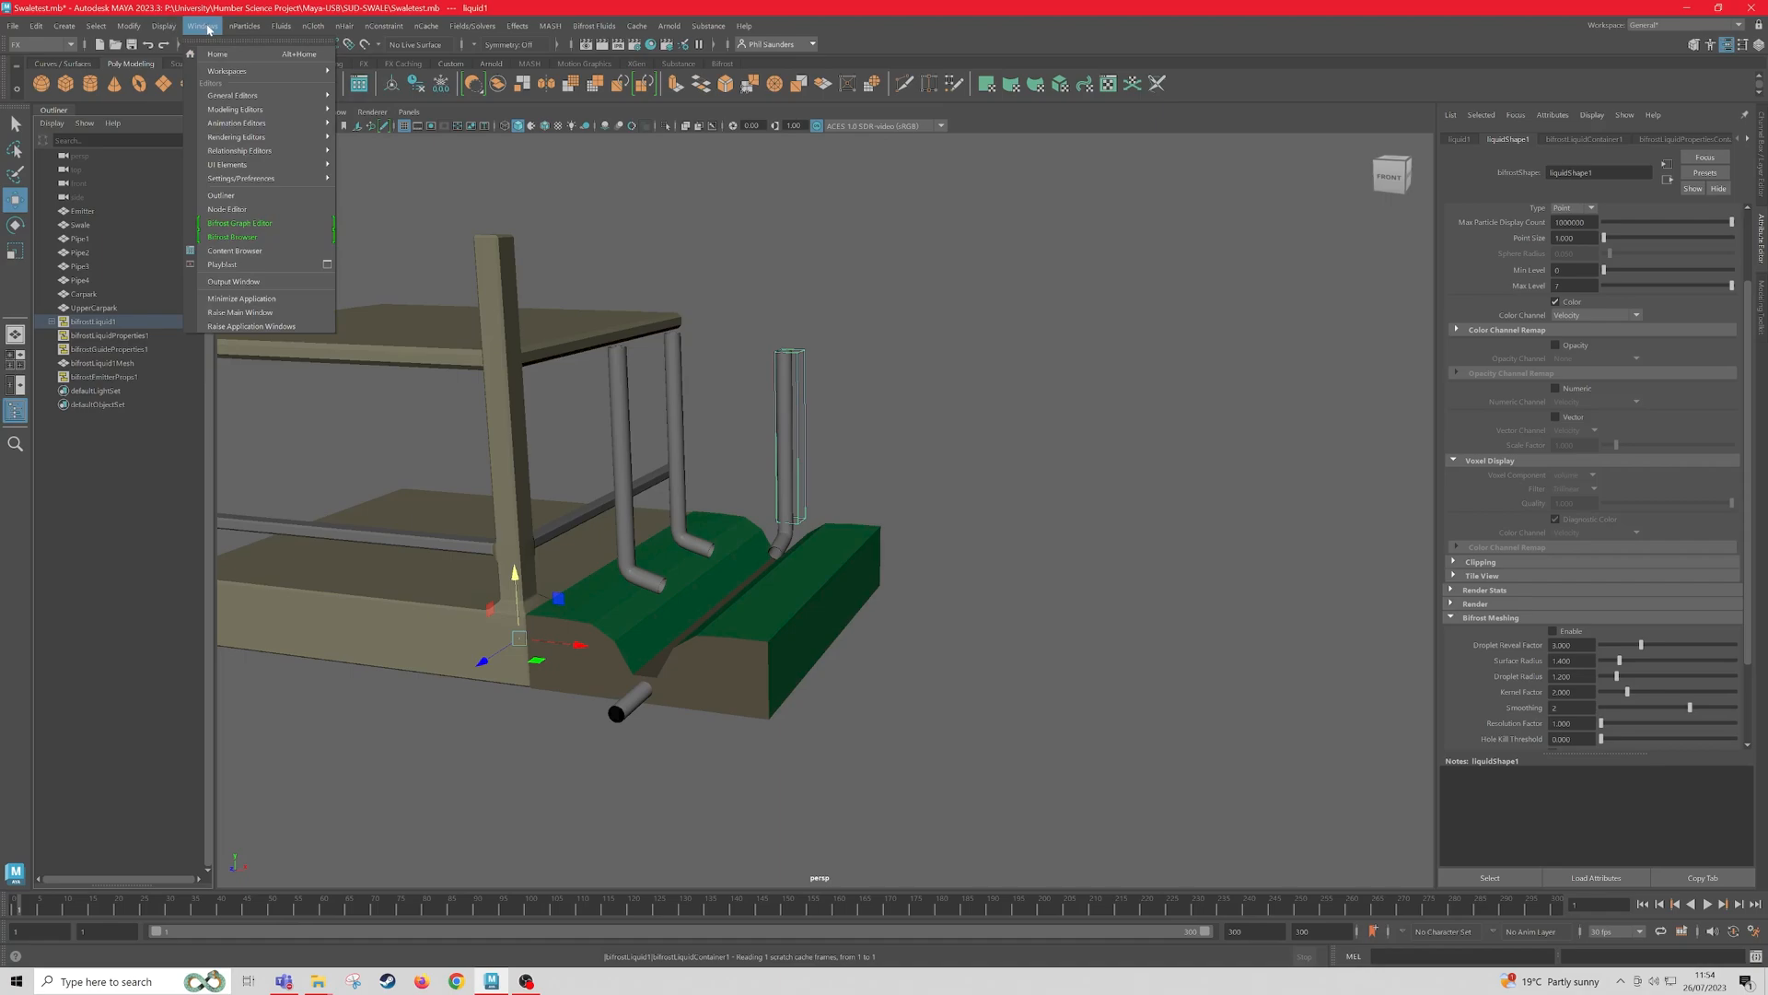
mouse_move(249, 179)
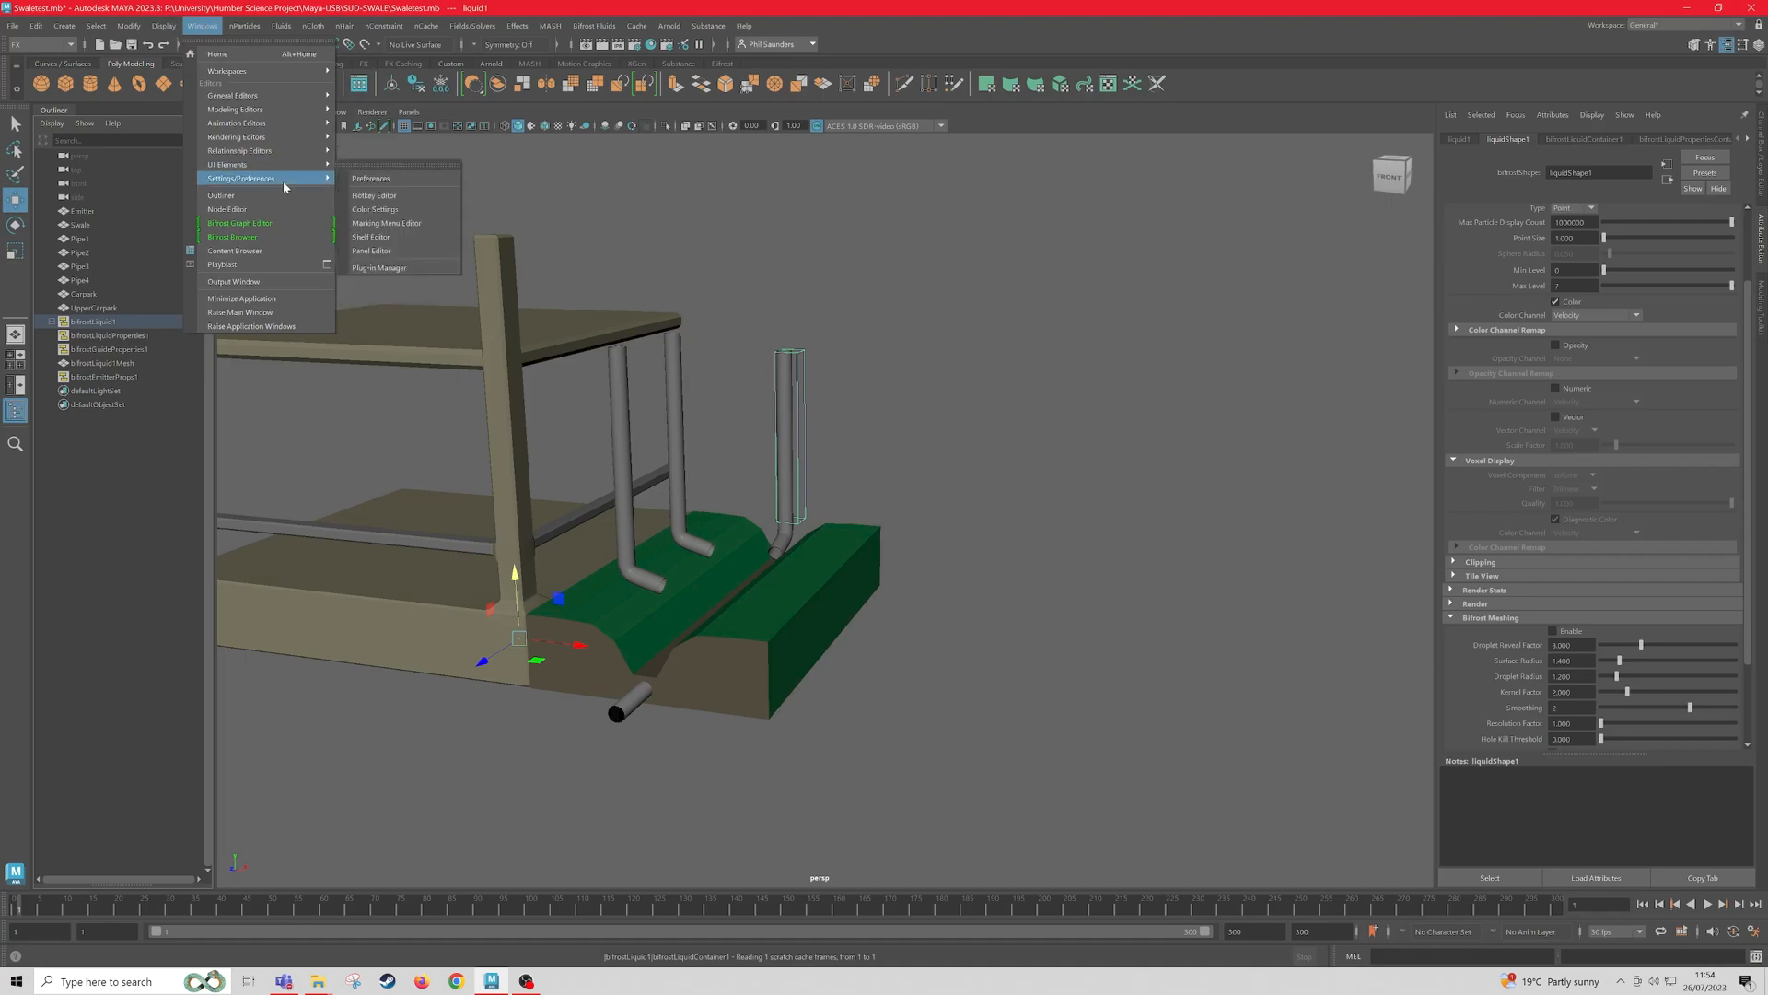
mouse_move(402, 267)
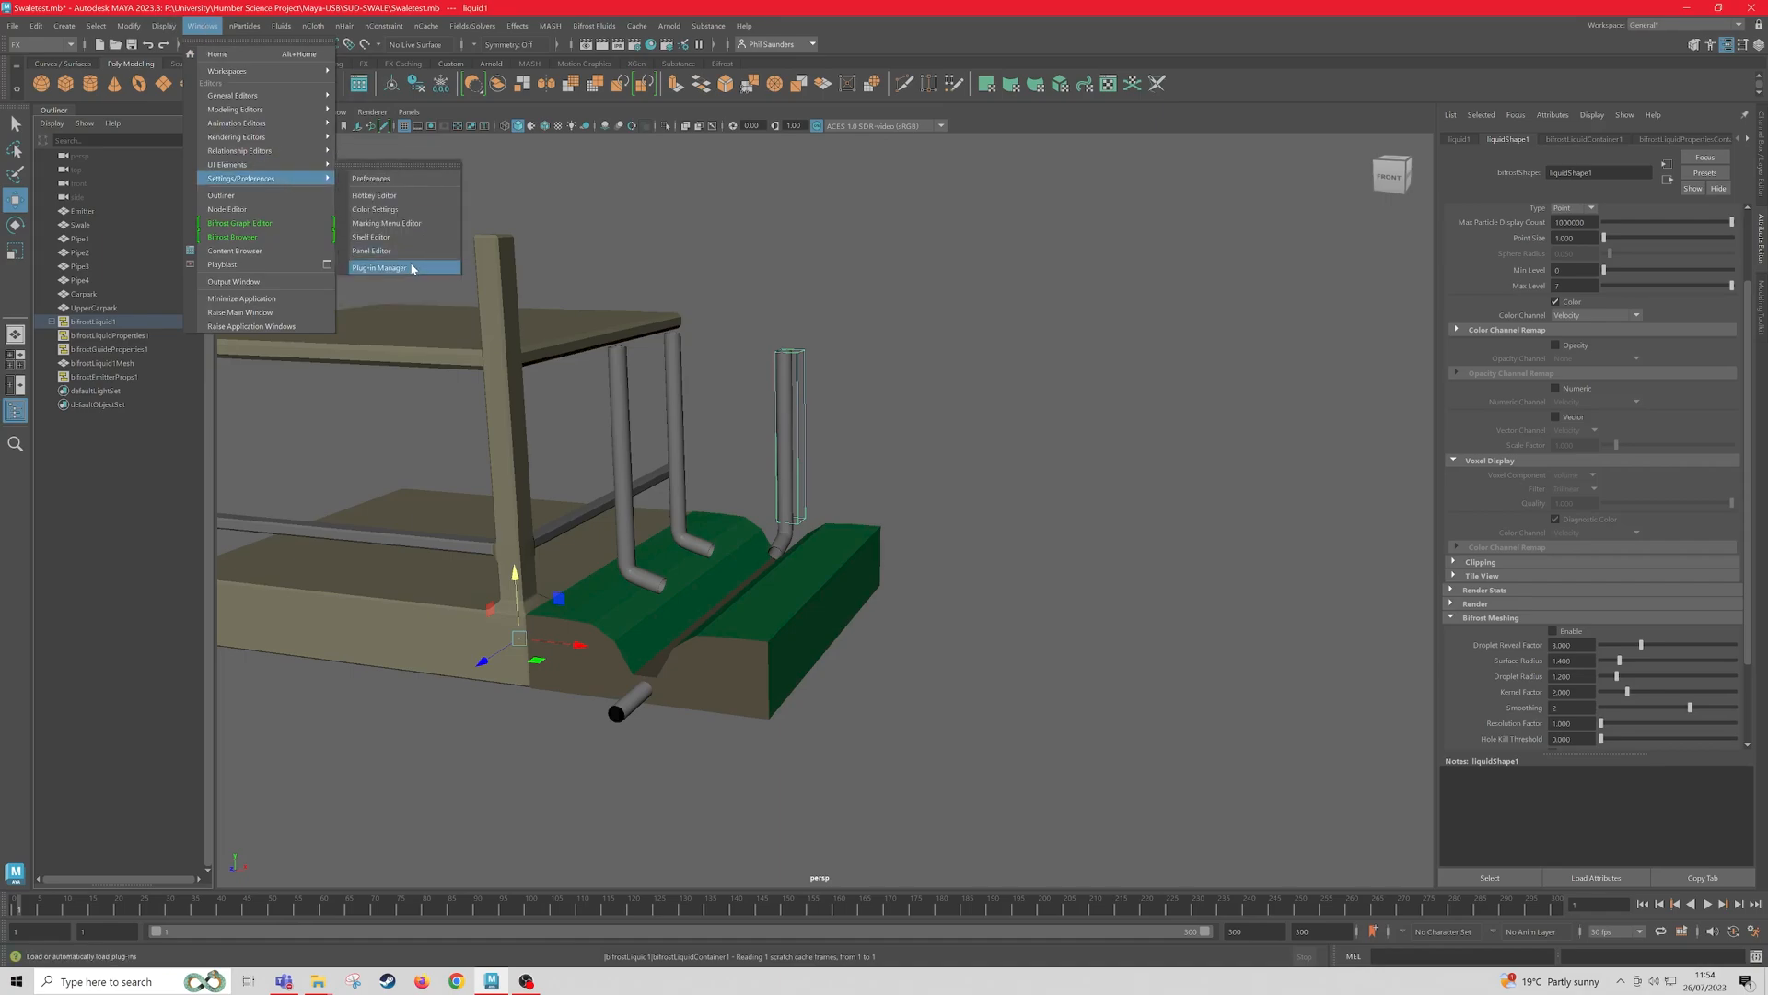
click(379, 267)
text(bifrost)
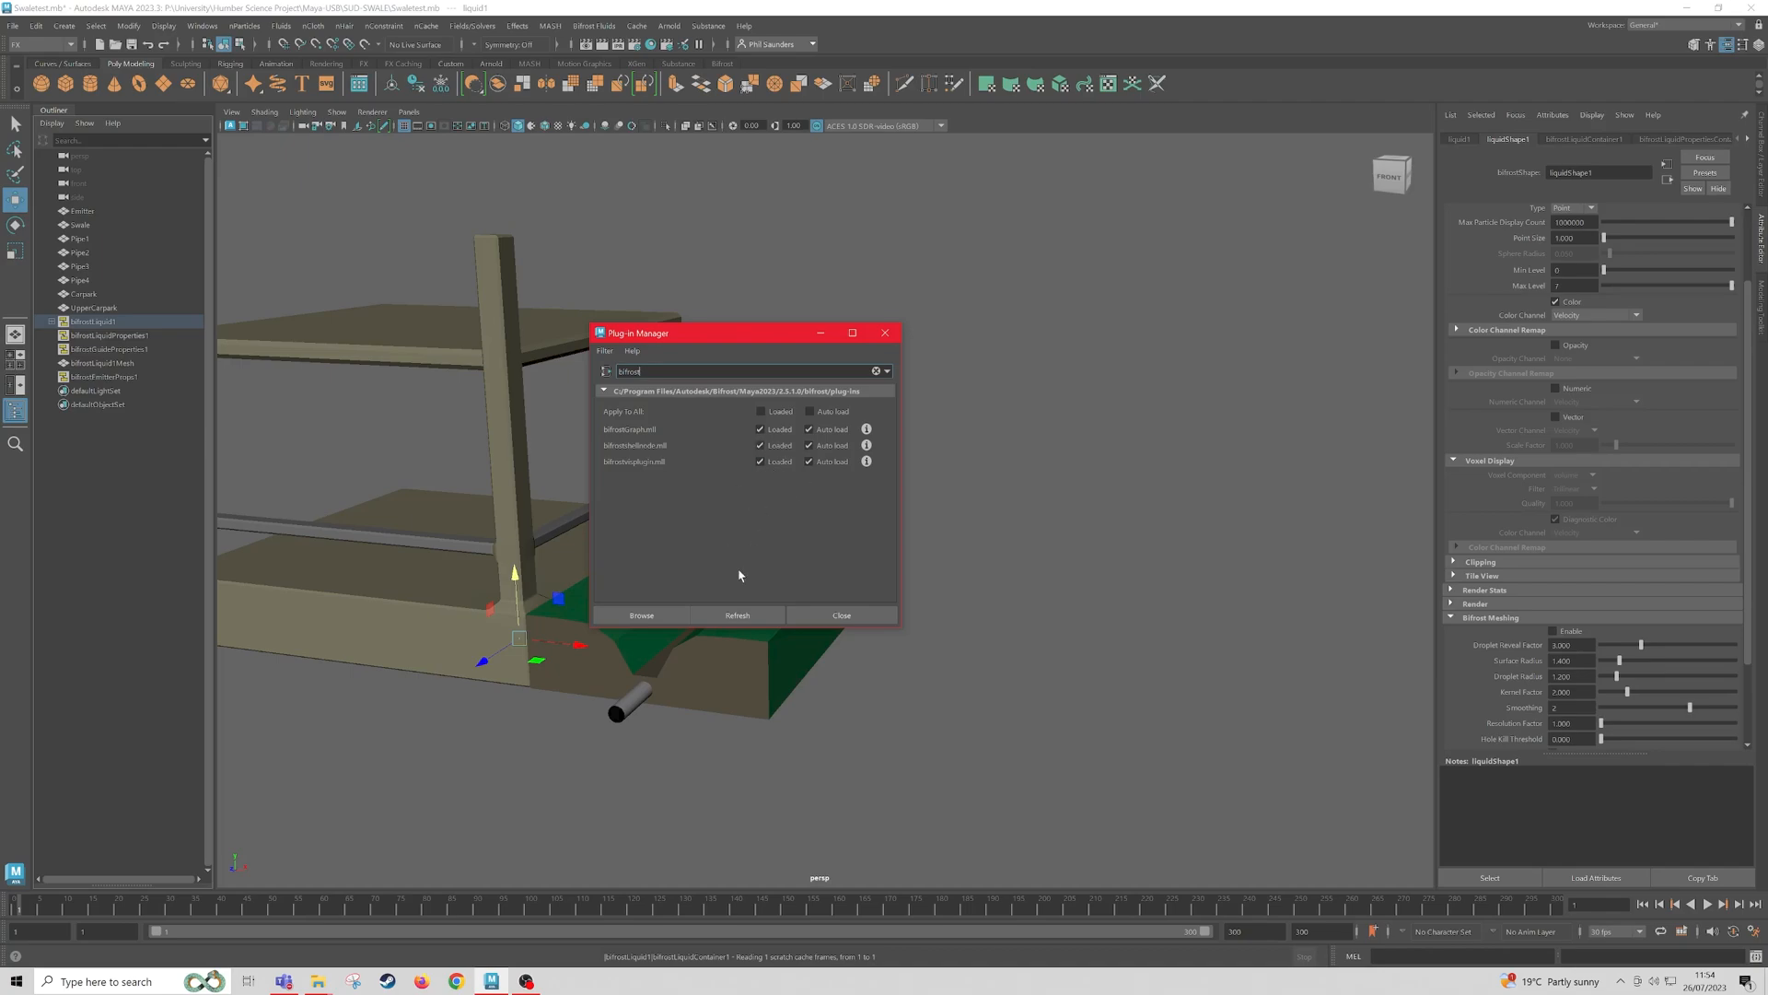
click(842, 616)
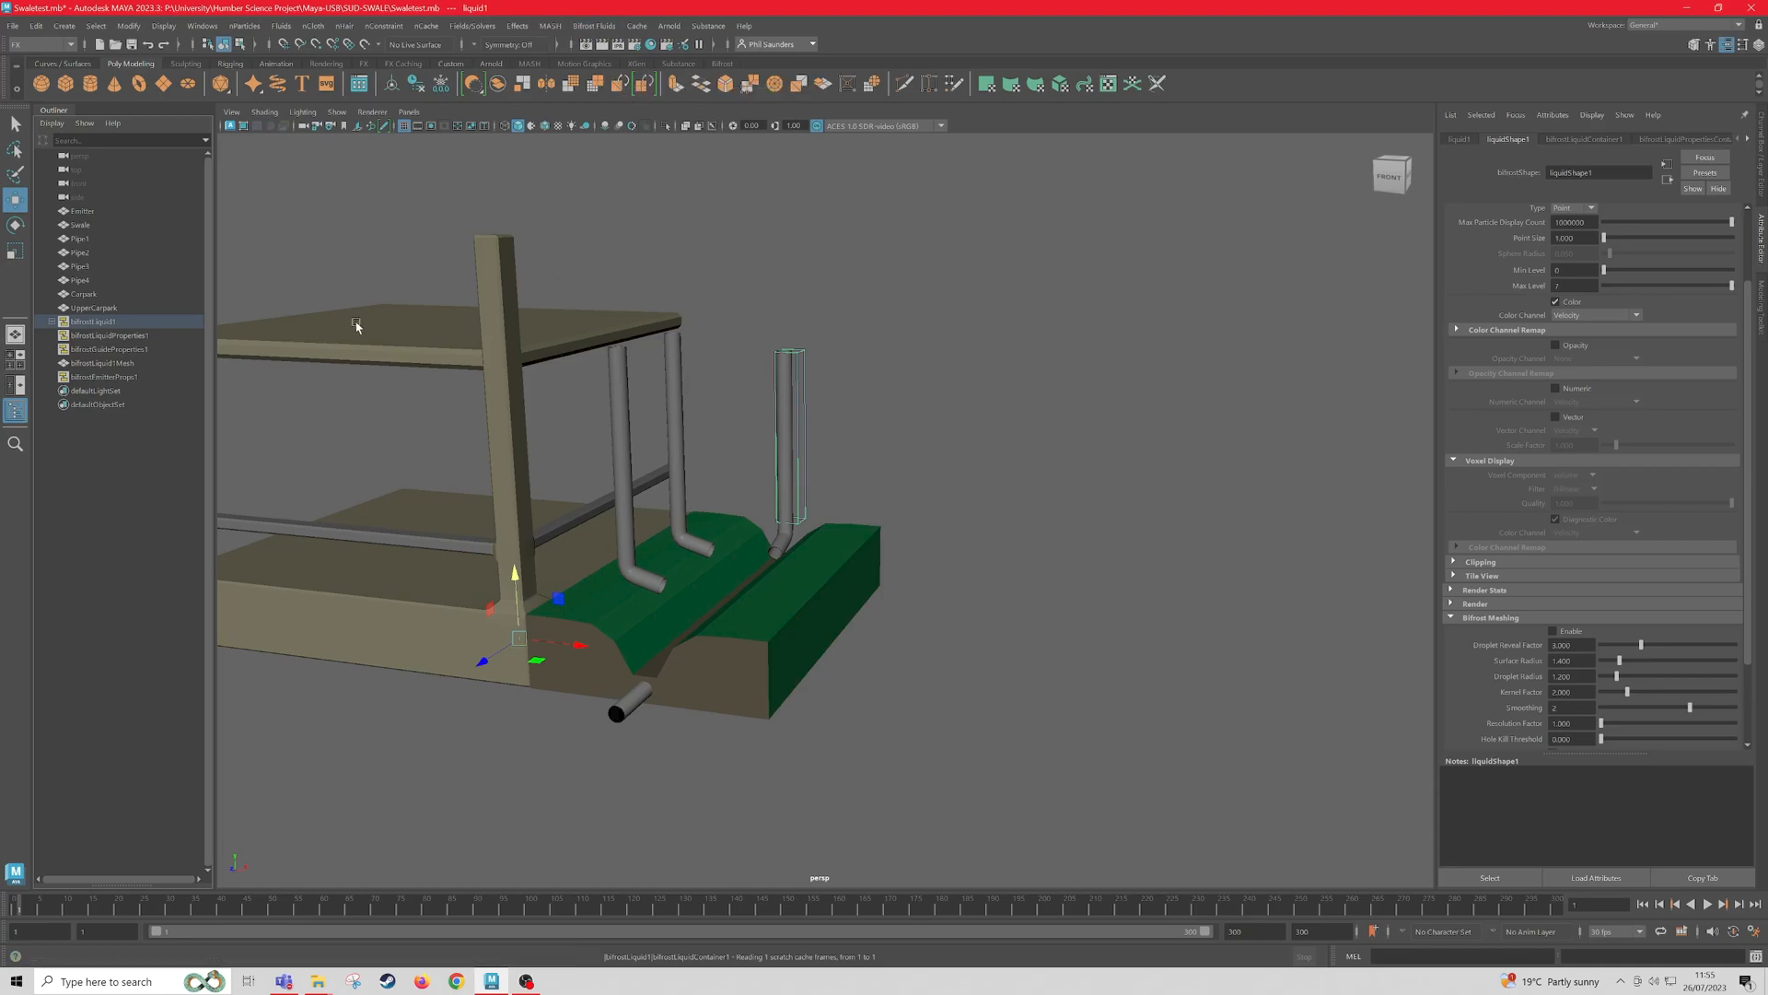
Step: Make Pipe2 a collider for liquid1, then select liquid1 together with the swale
click(51, 321)
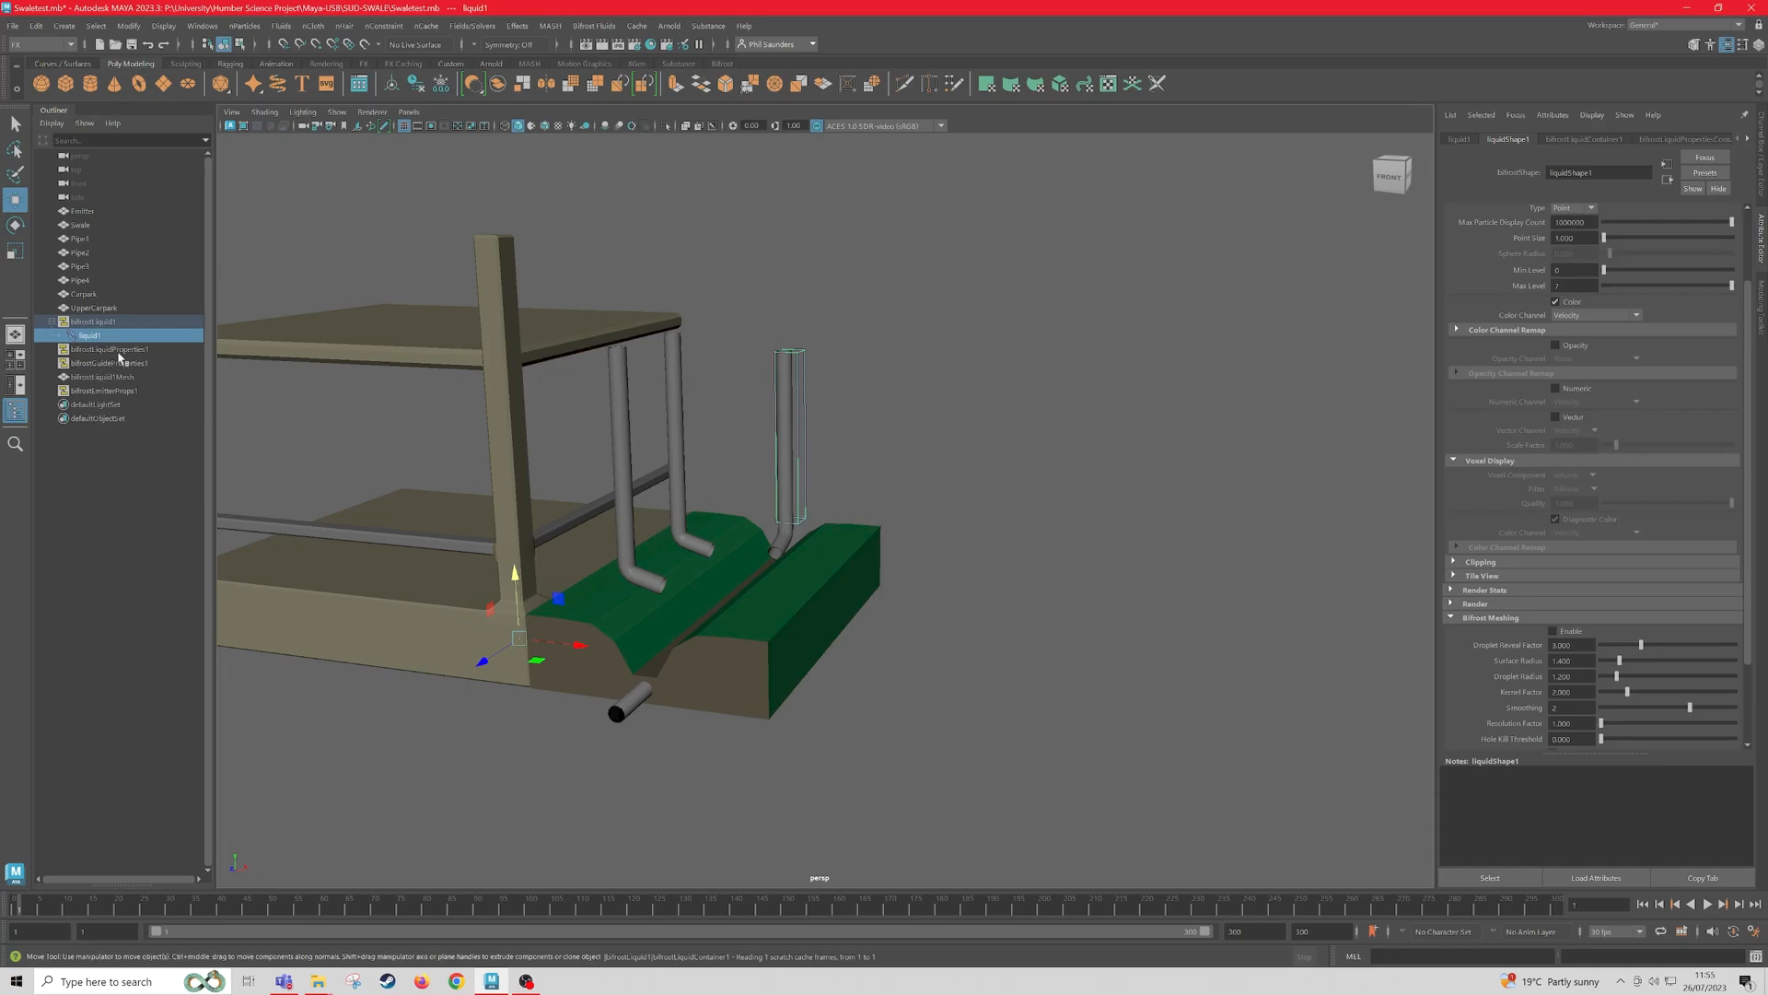
mouse_move(782, 376)
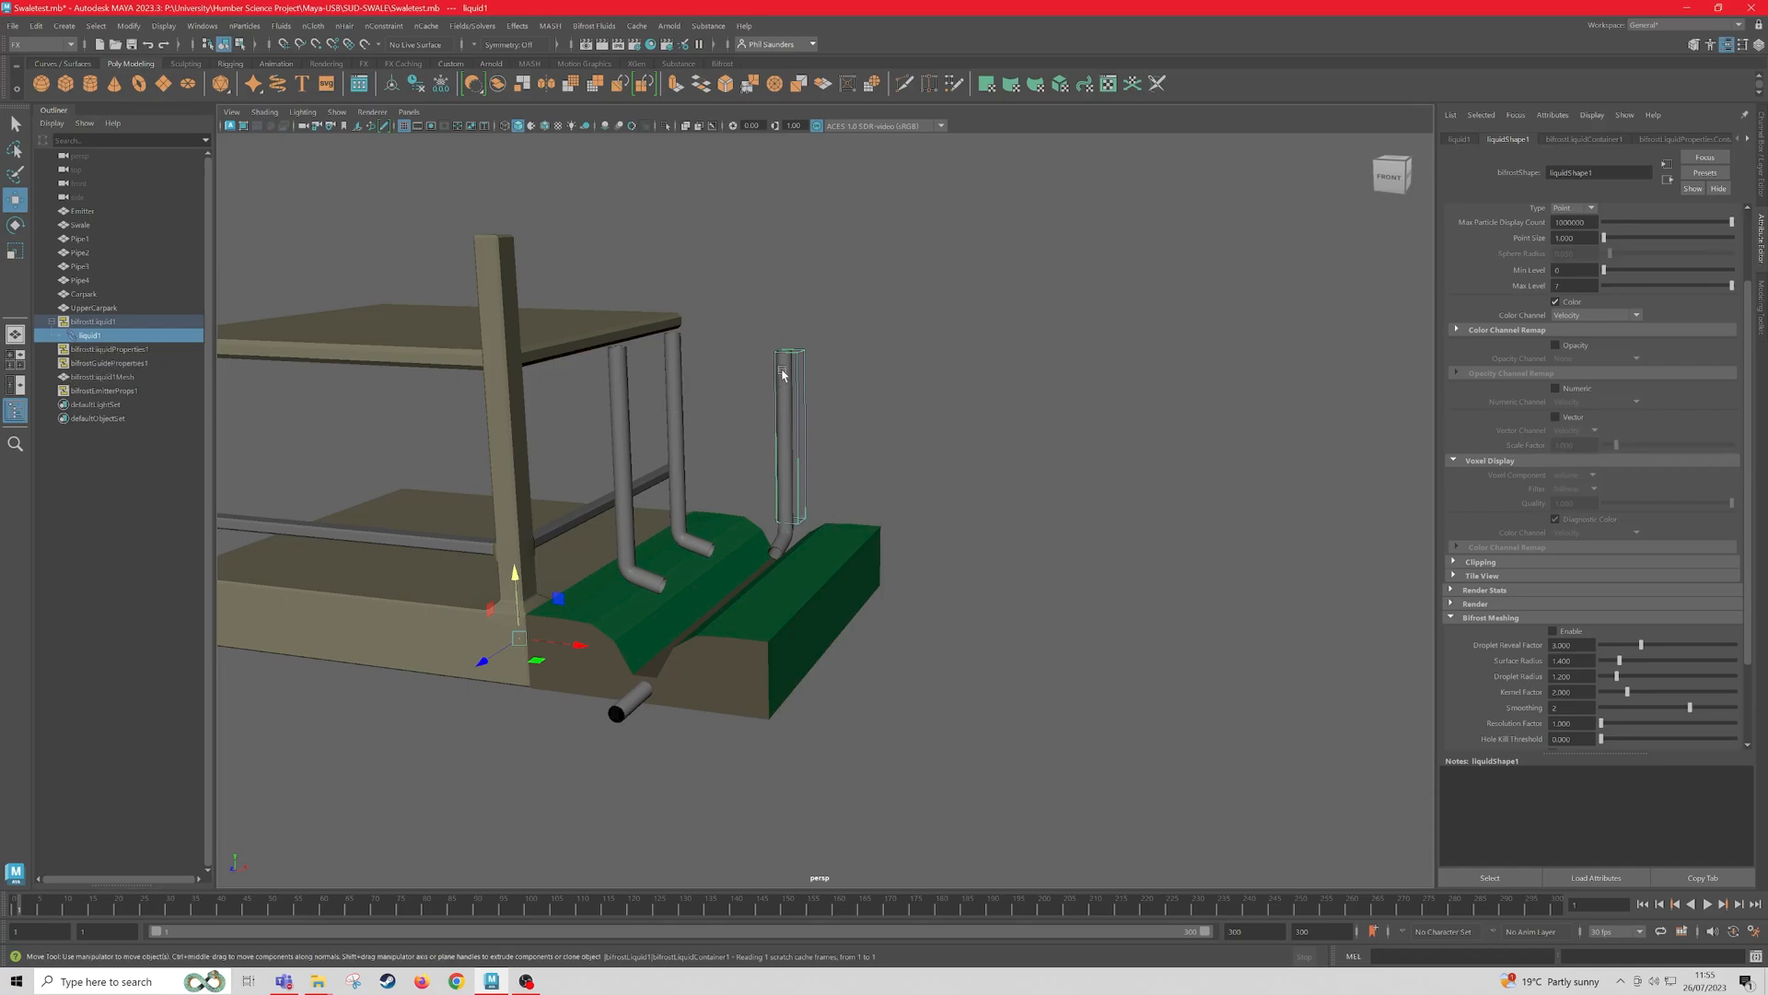
mouse_move(797, 413)
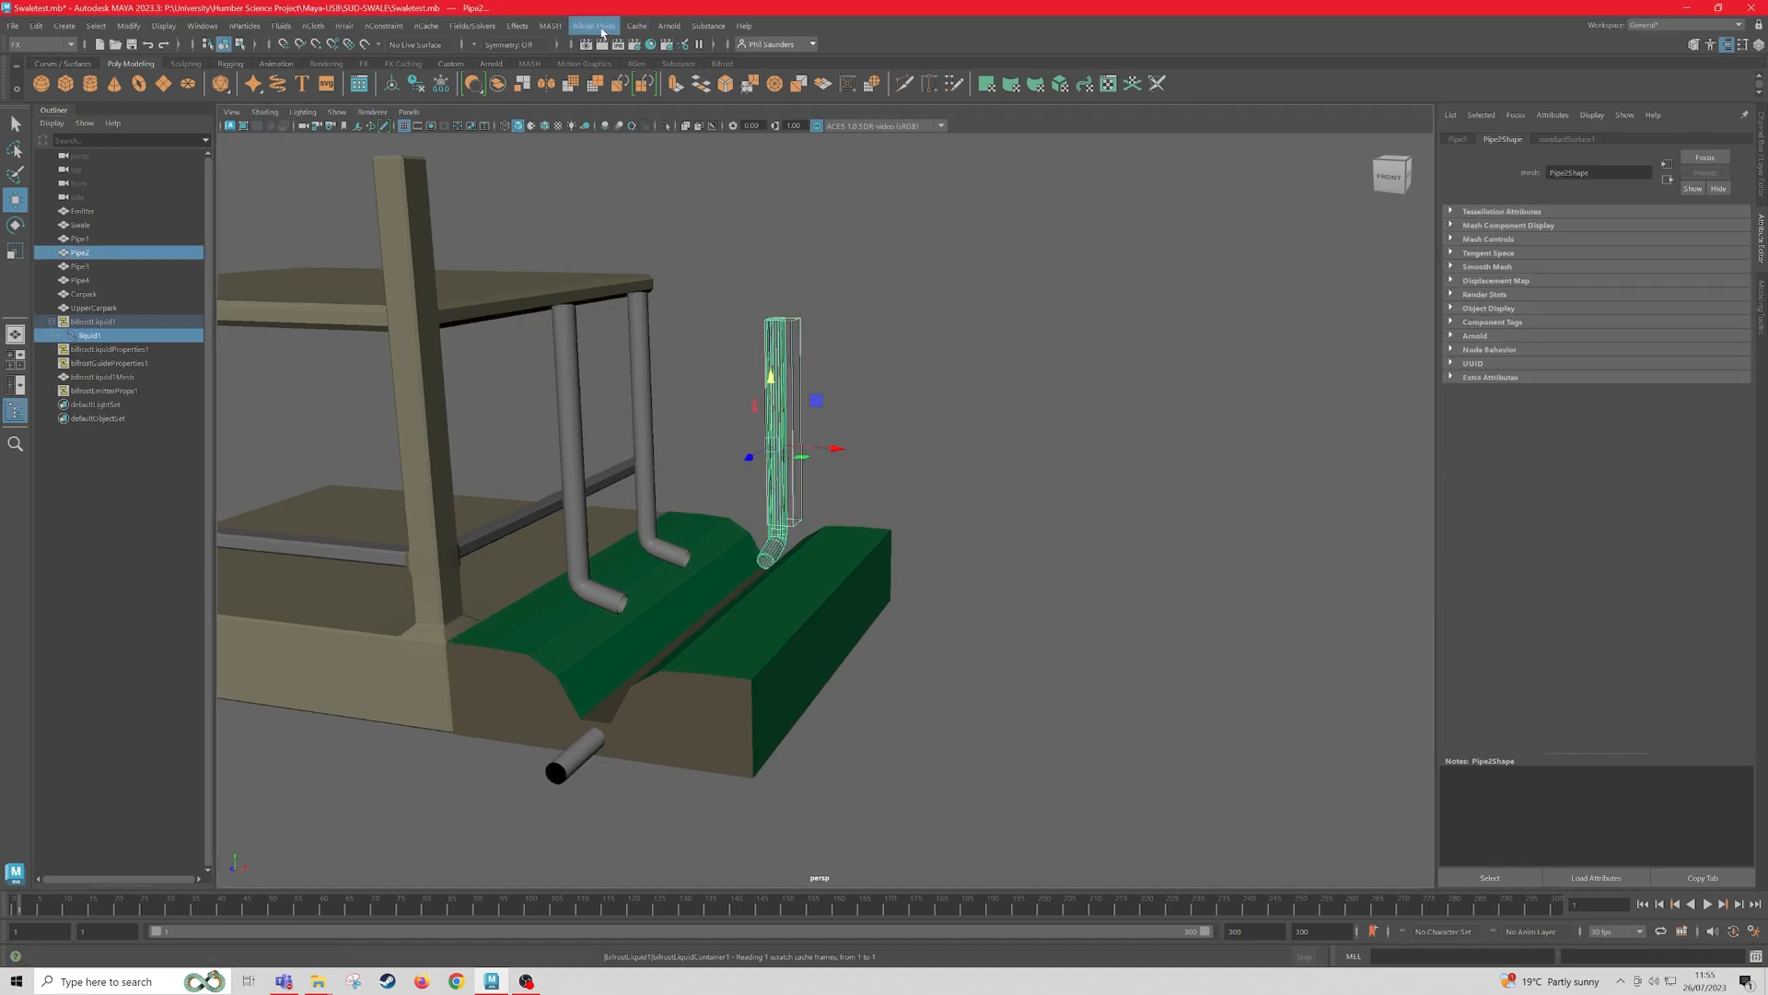
click(595, 25)
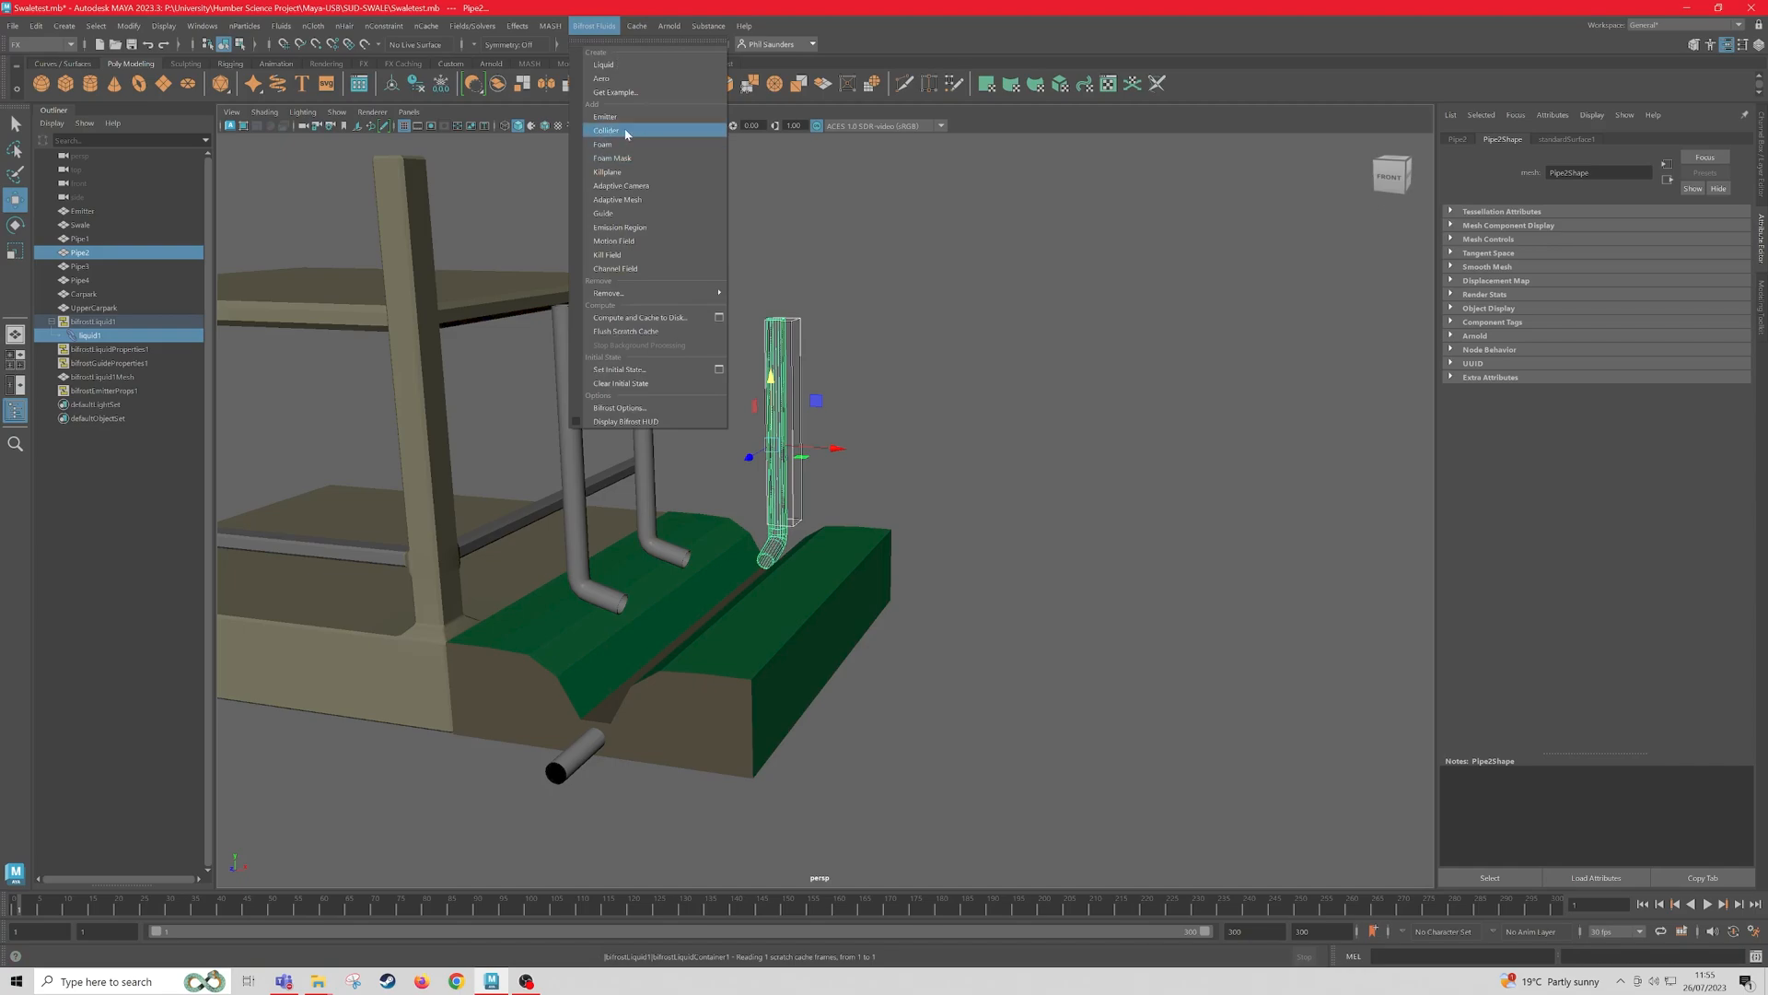
click(605, 131)
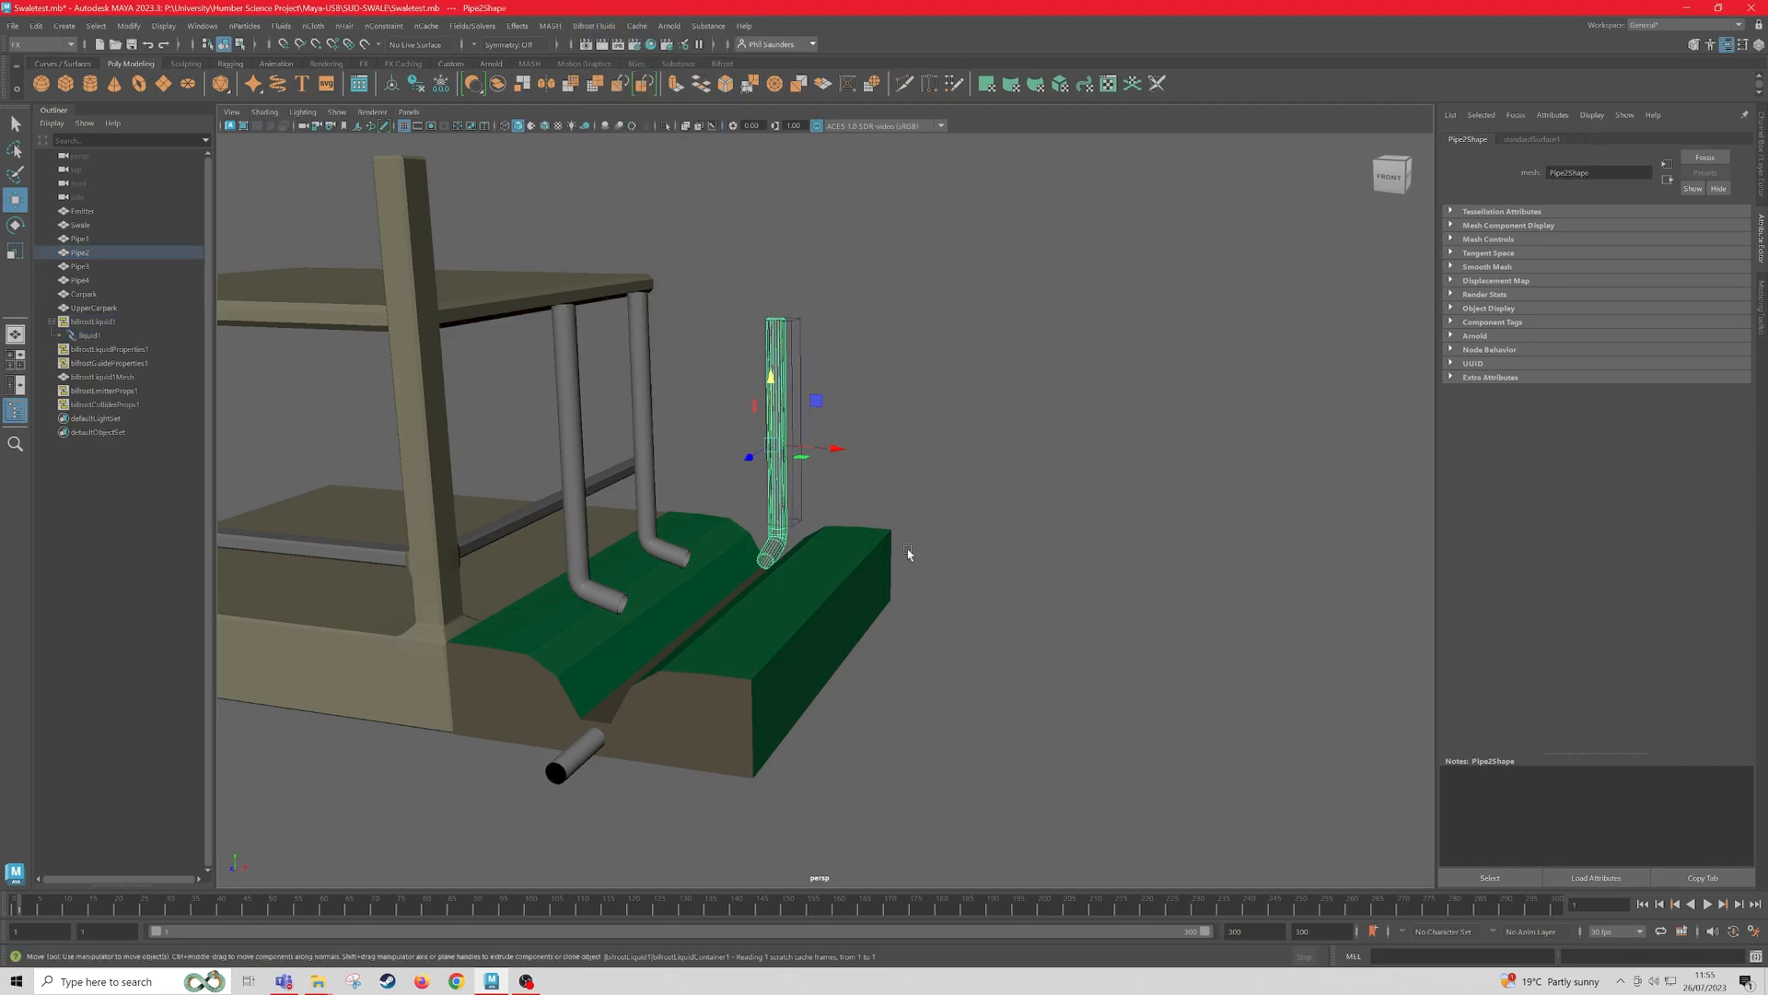
click(88, 336)
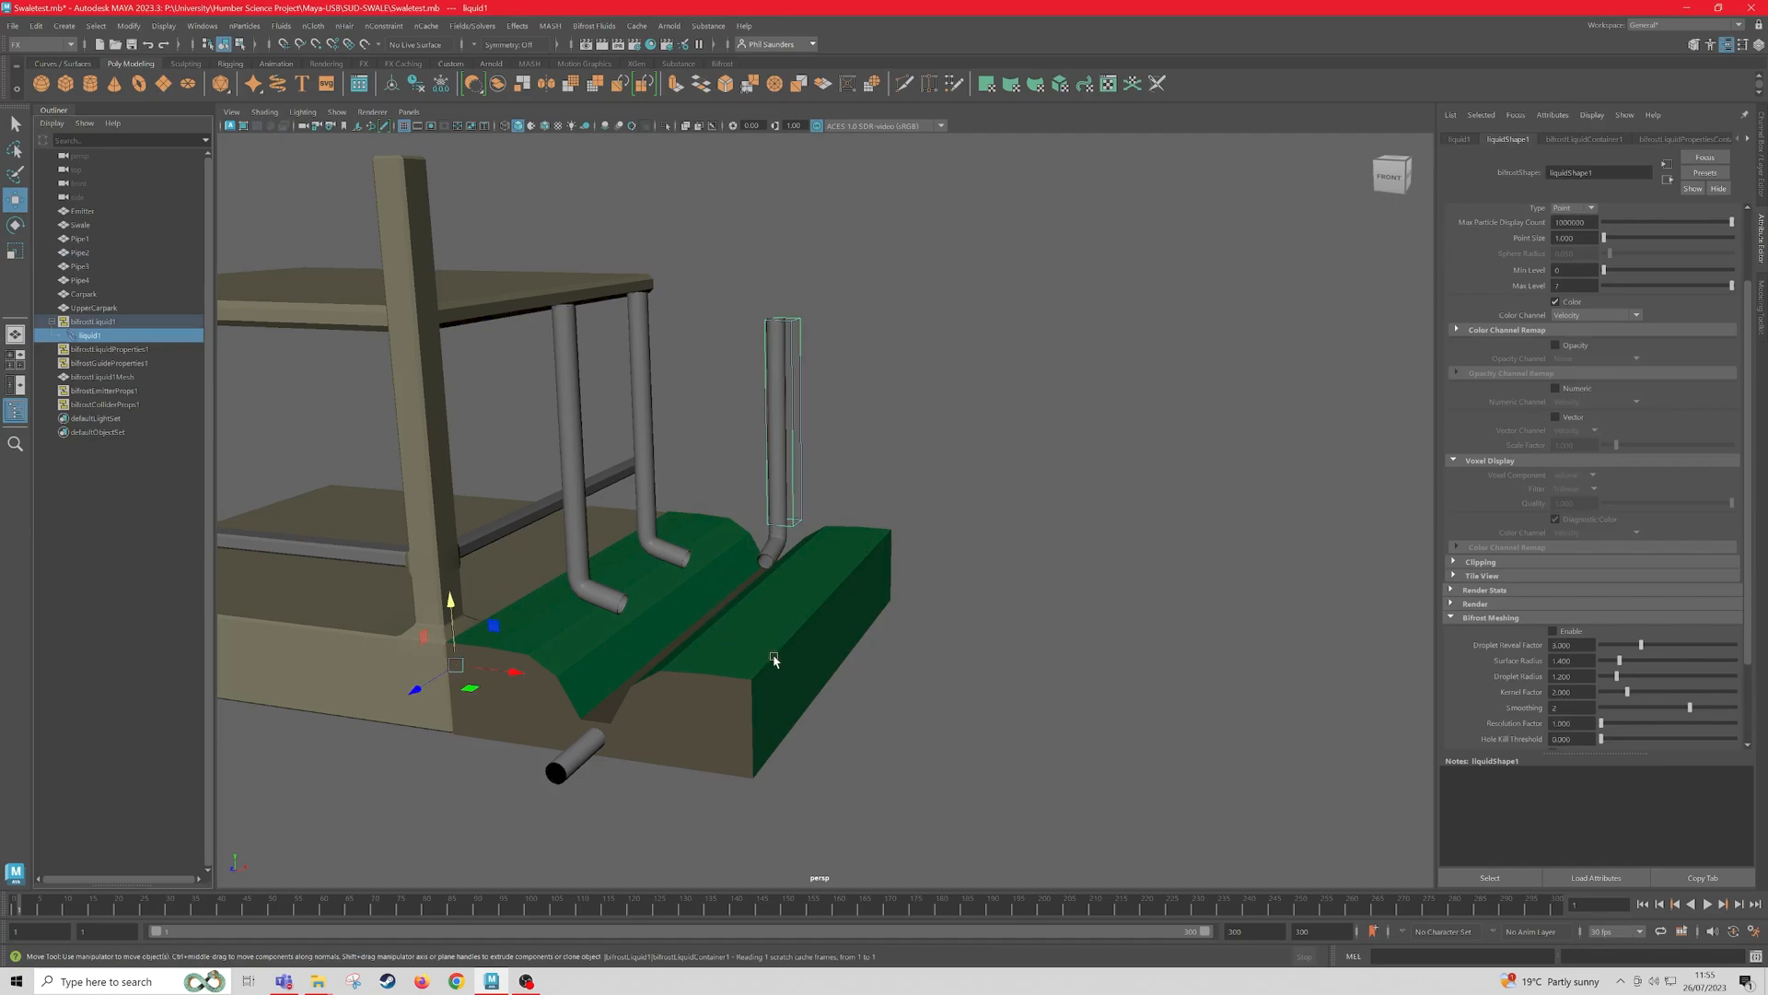
click(81, 225)
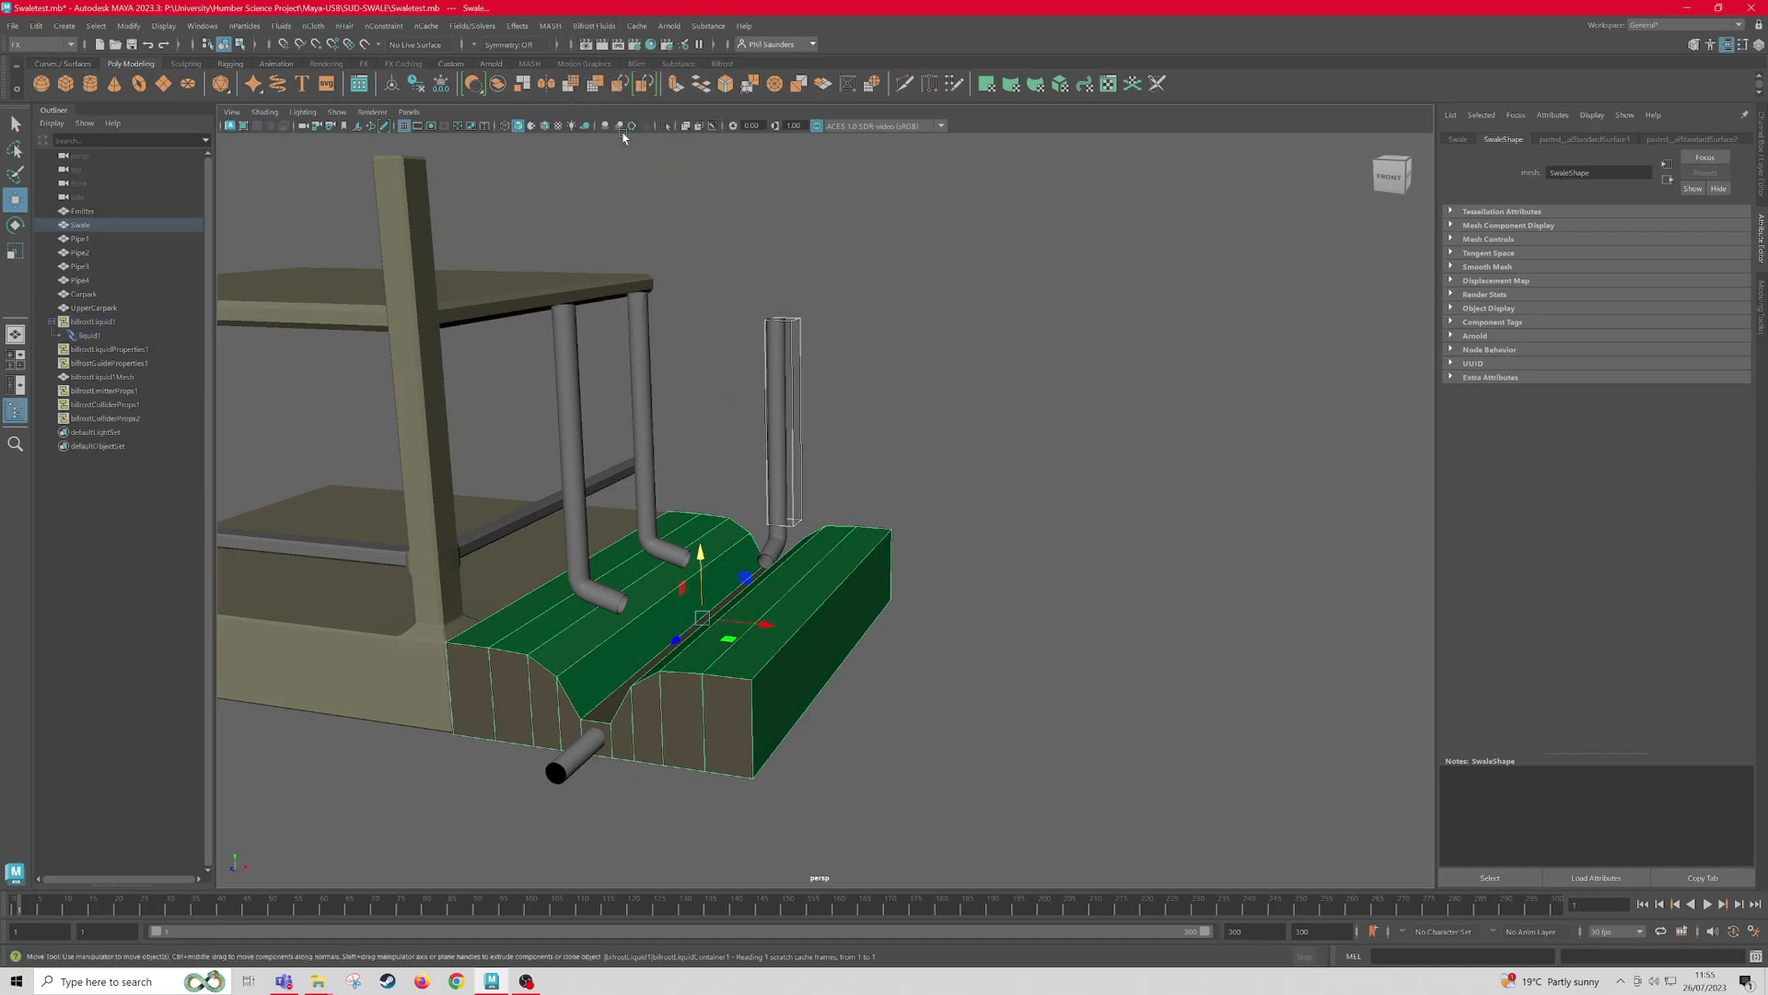
click(90, 335)
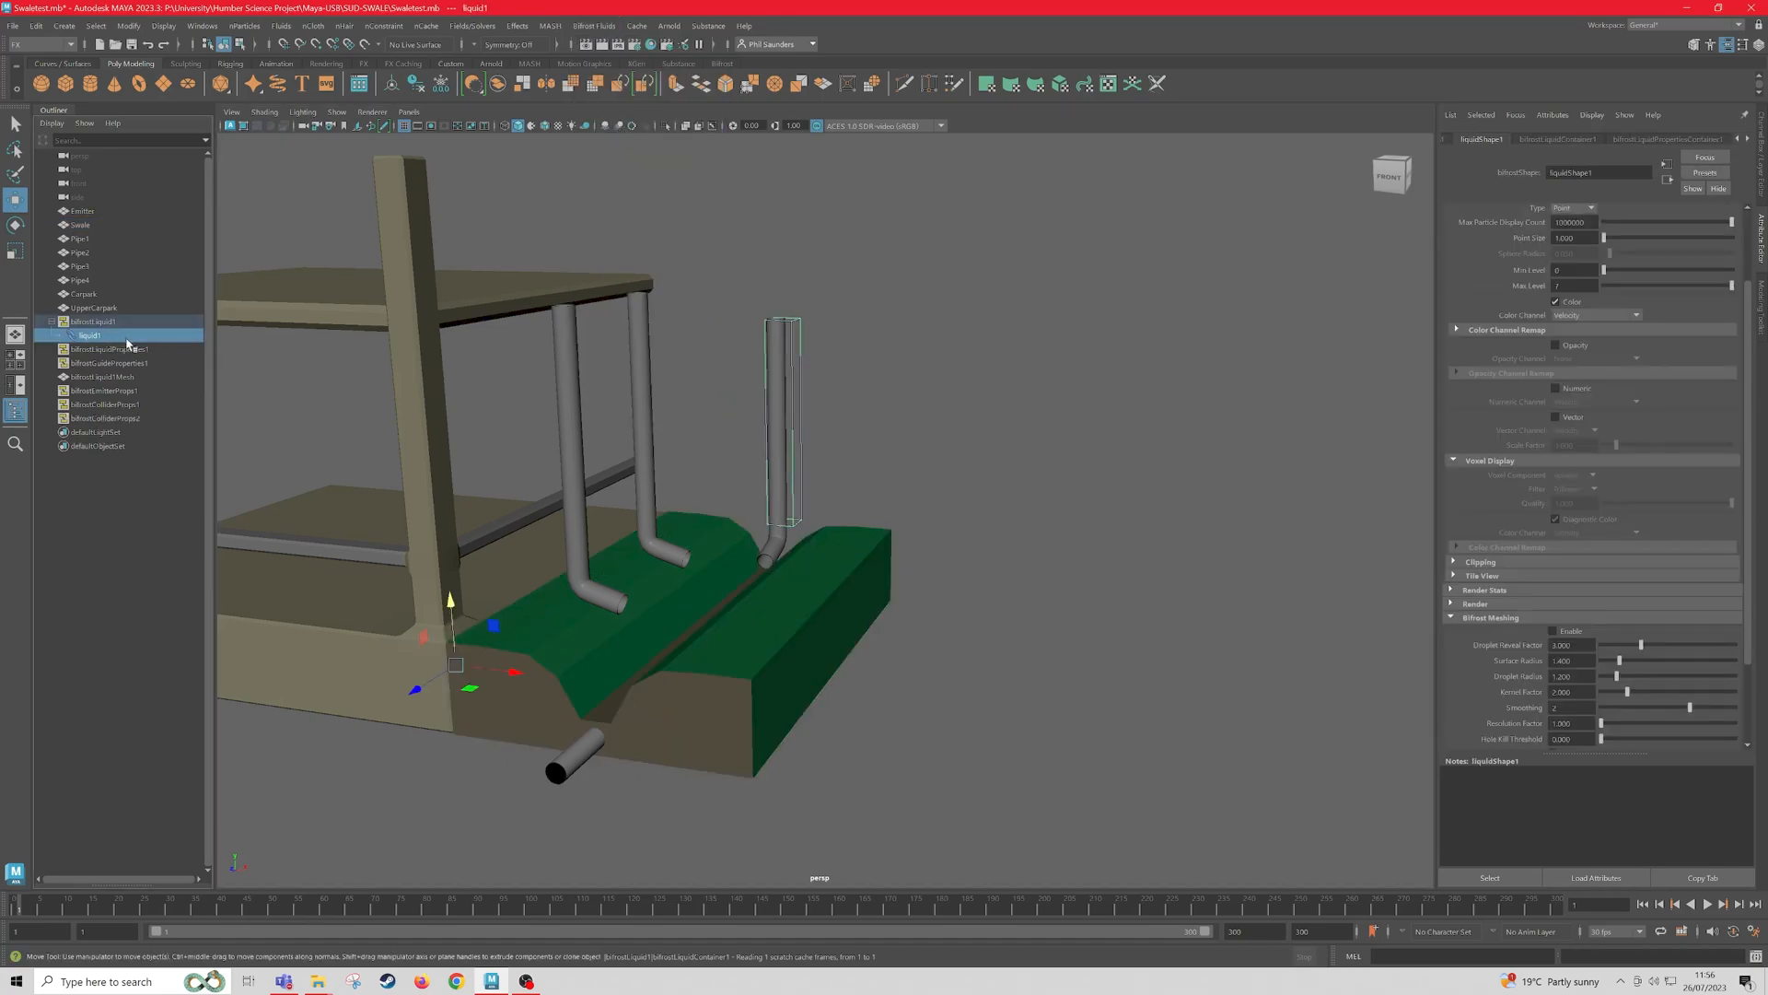
mouse_move(129, 353)
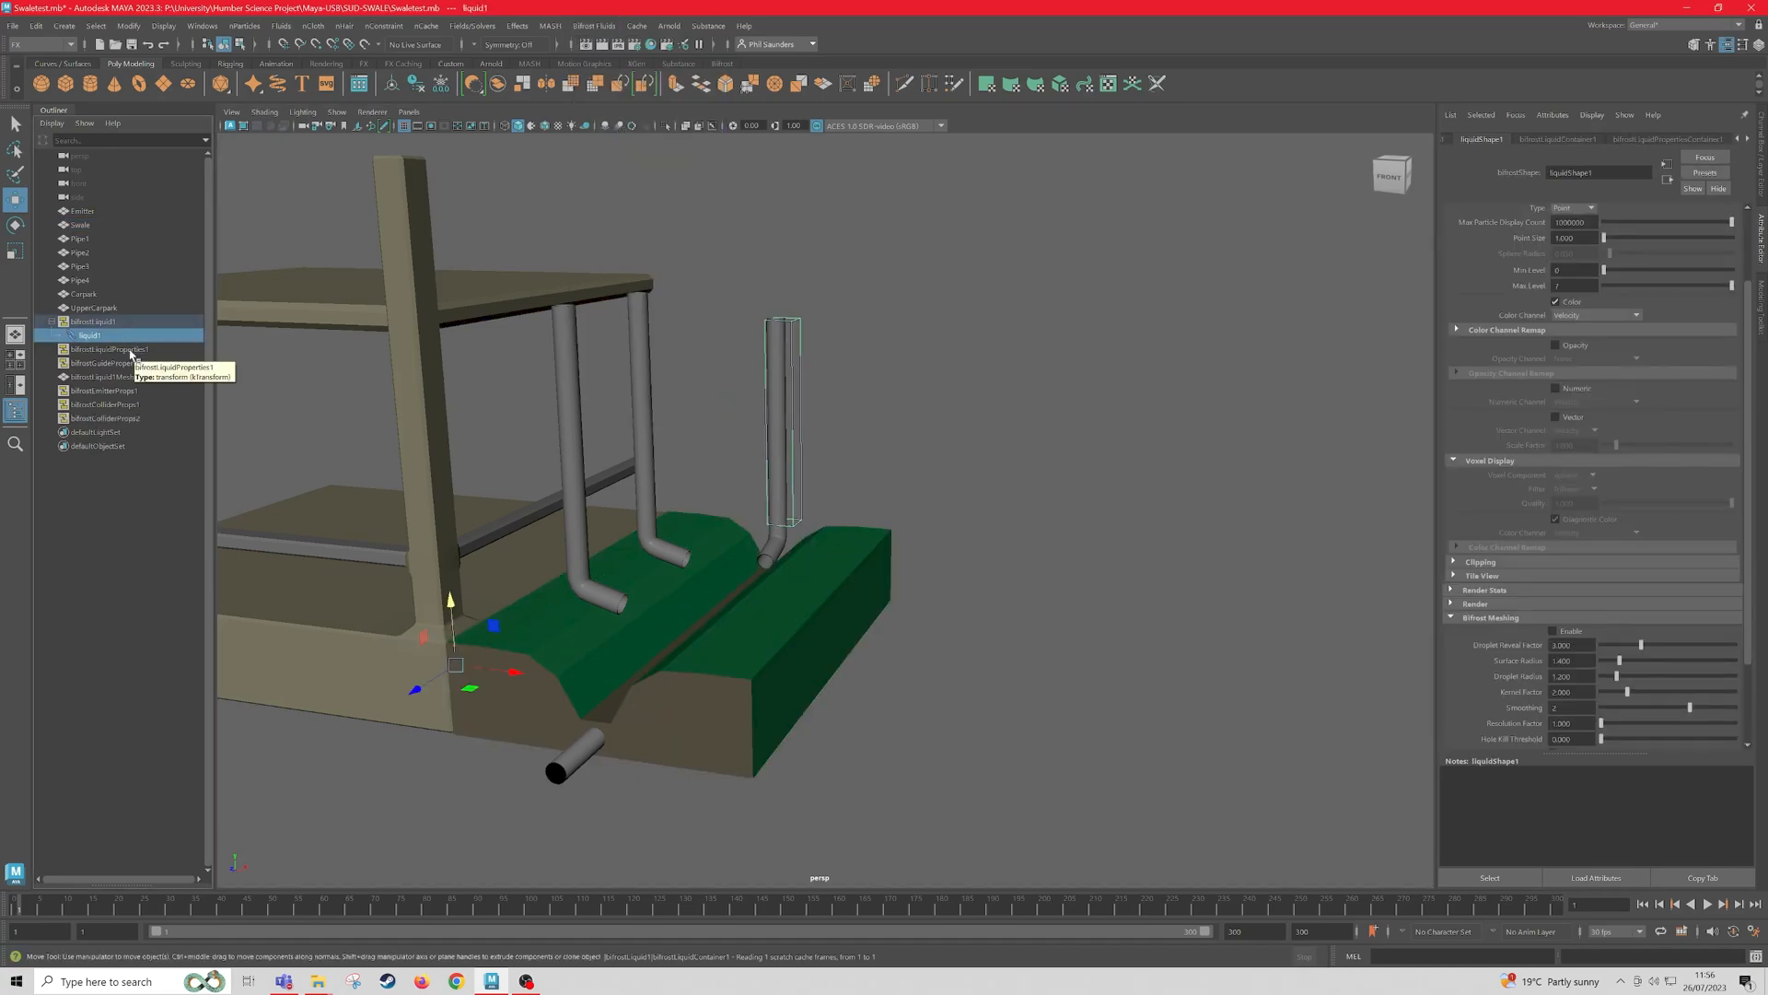
click(104, 349)
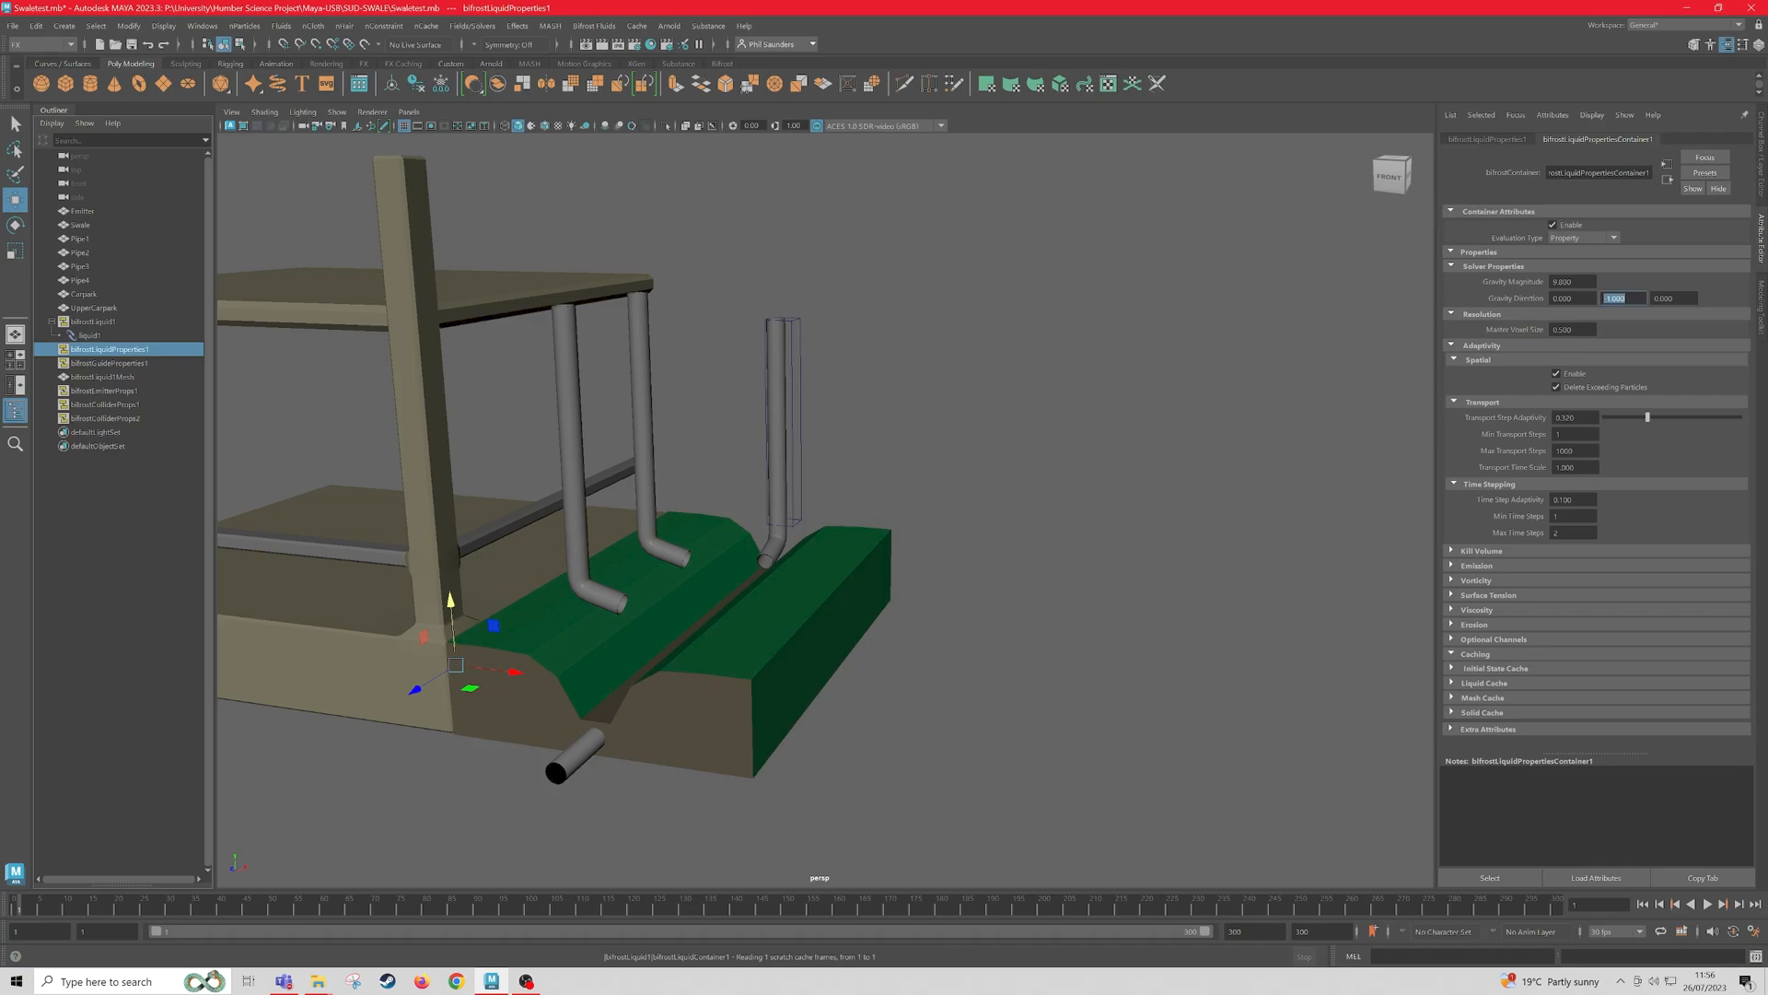
mouse_move(1622, 297)
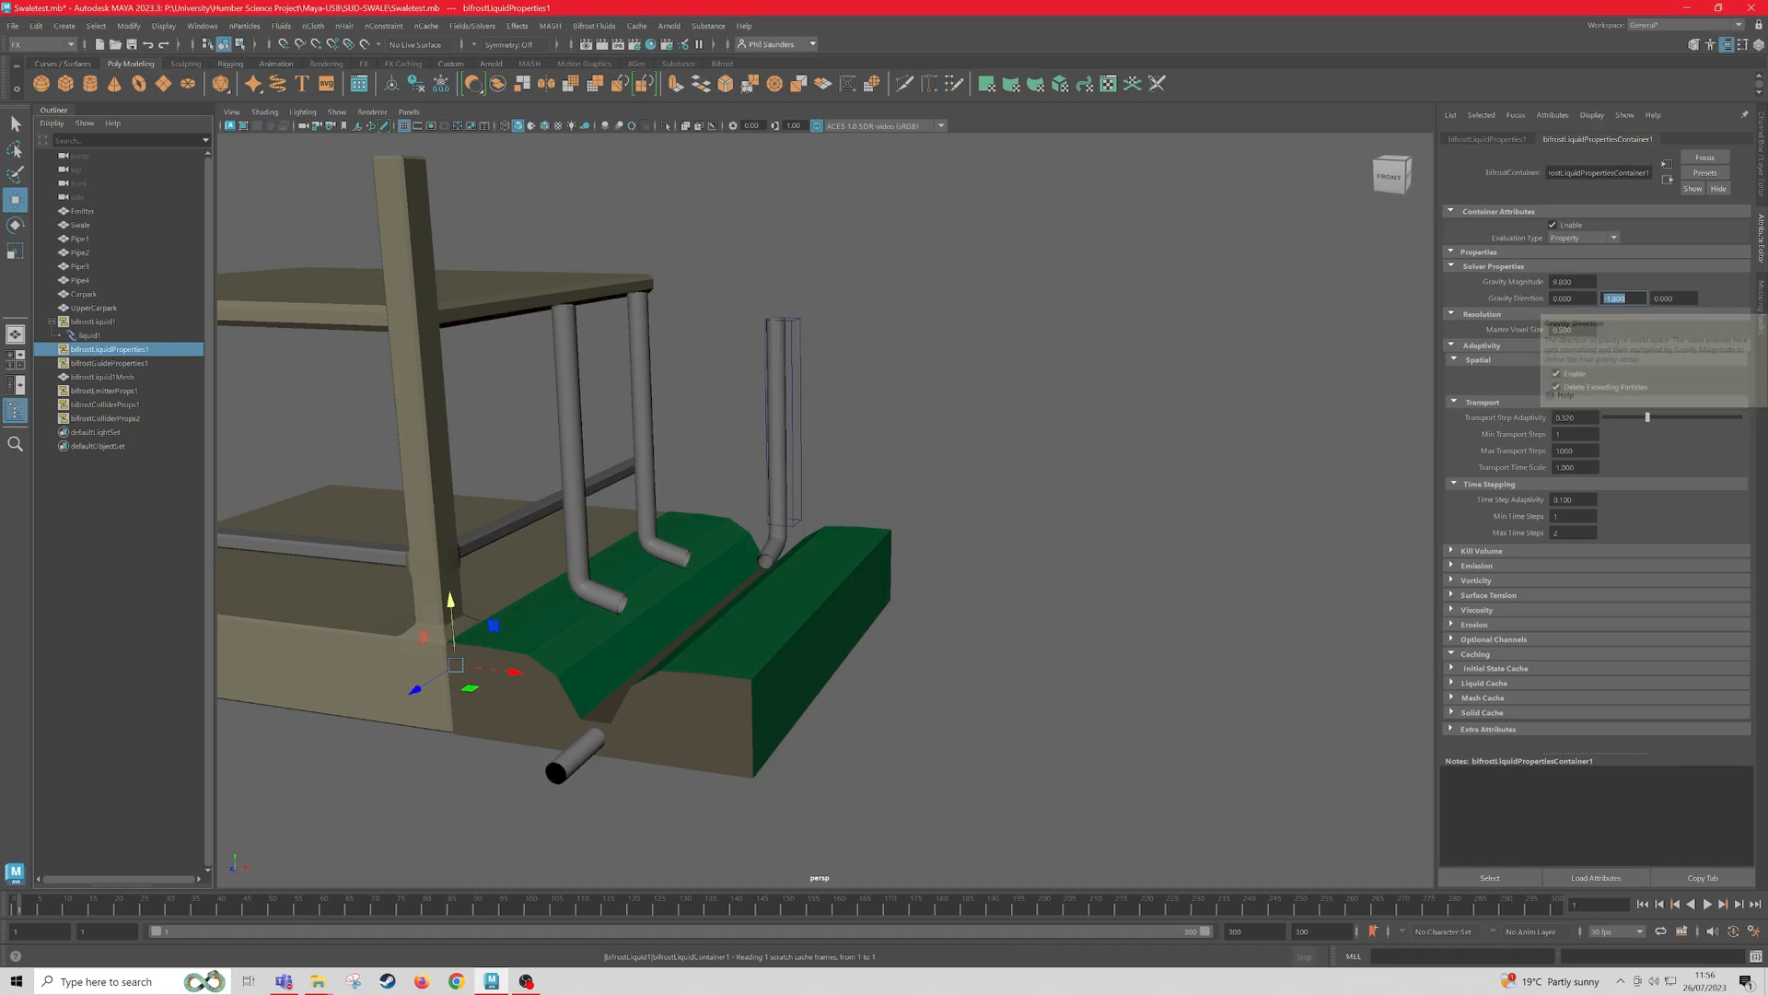
click(86, 335)
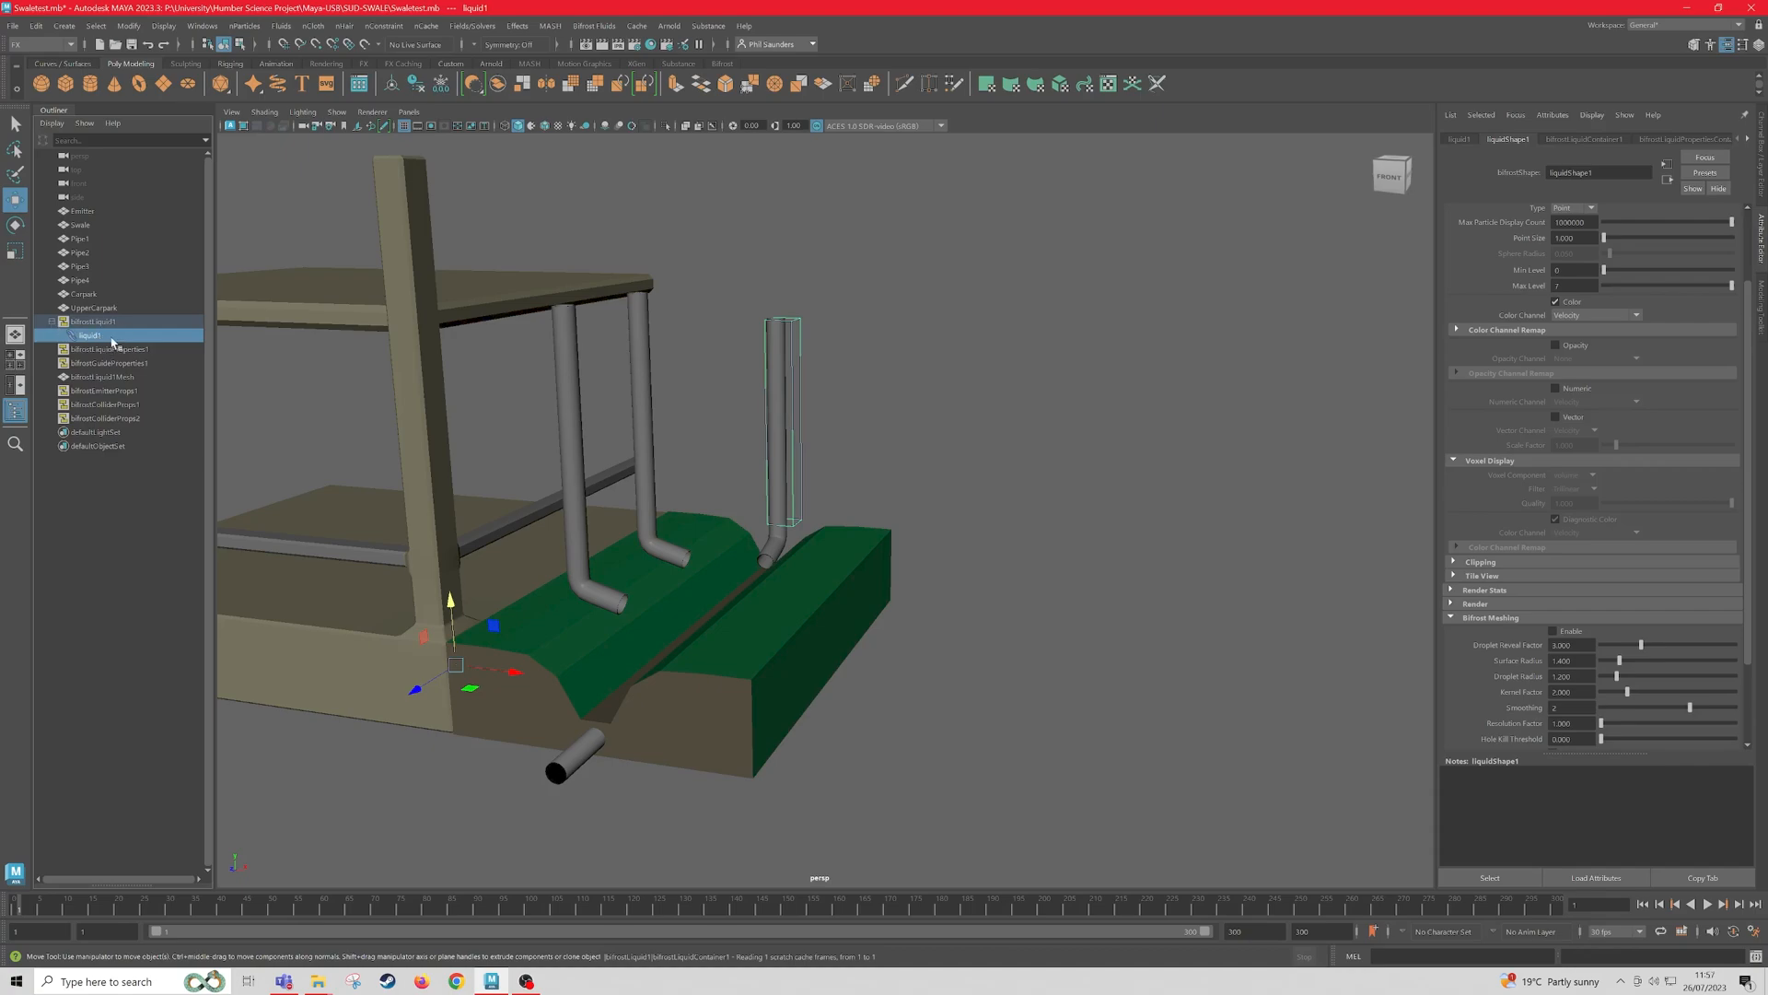
mouse_move(112, 338)
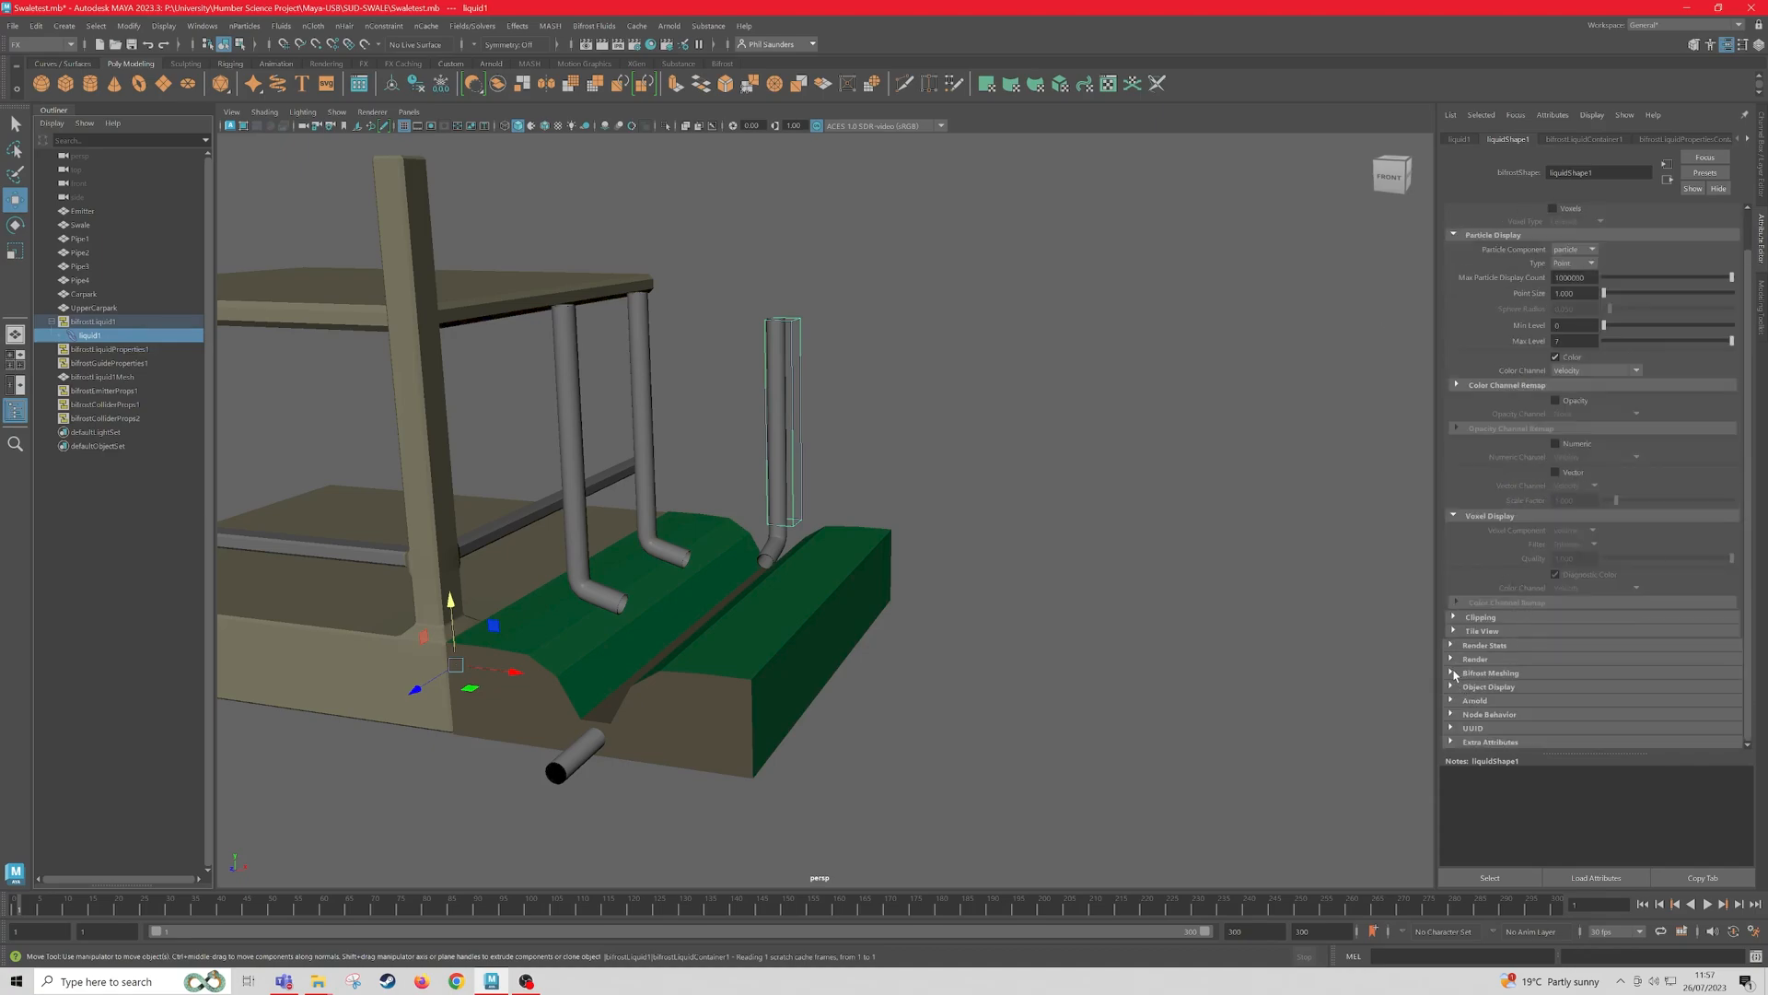
Step: Scroll to Bifrost Meshing and flush the liquid's scratch cache
scroll(down, 3)
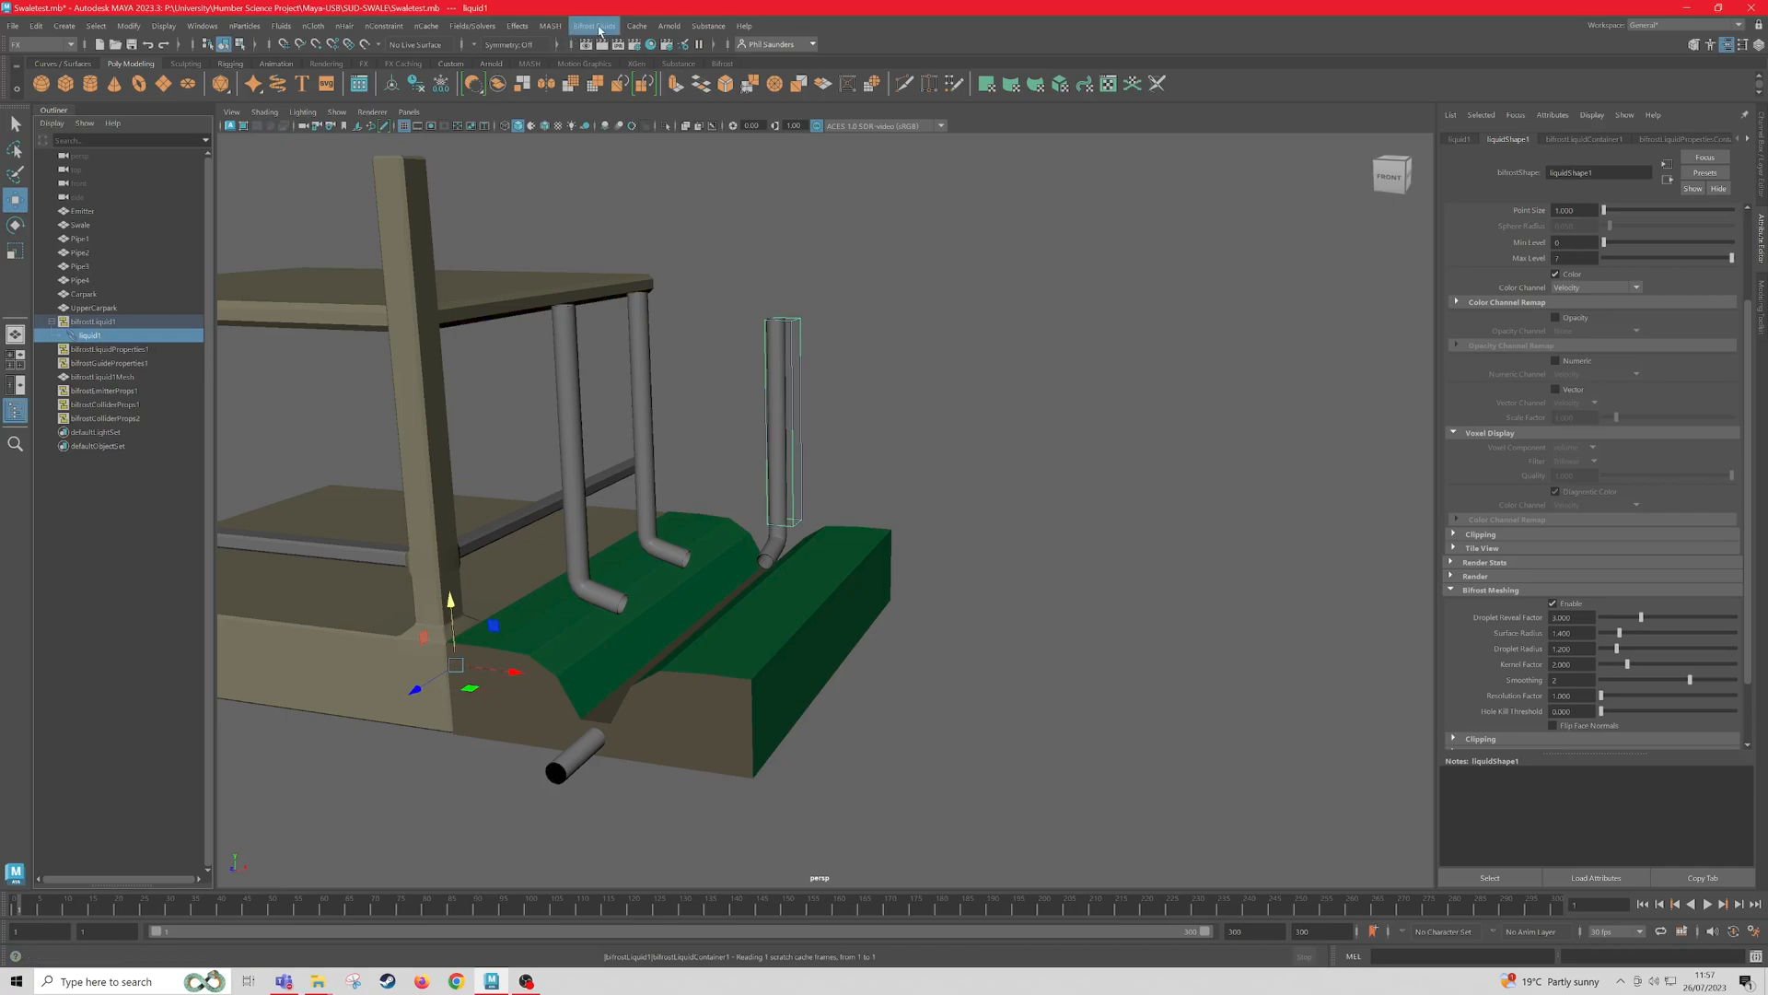
click(593, 25)
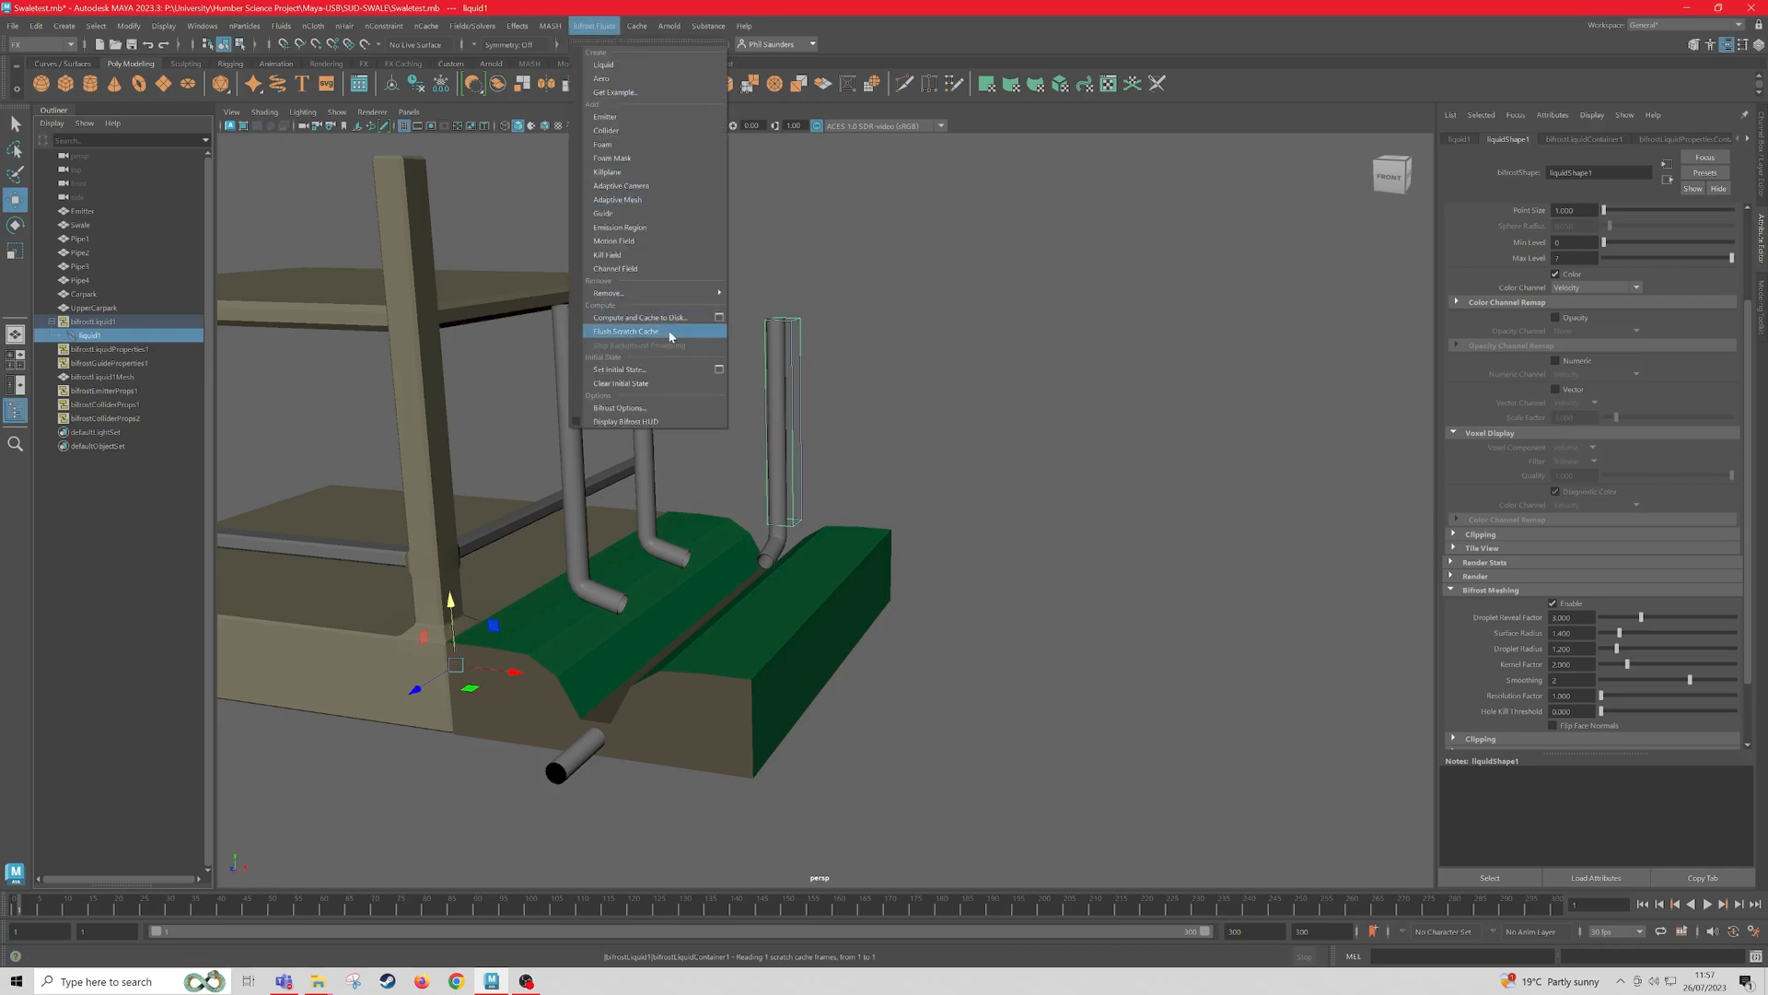
click(625, 331)
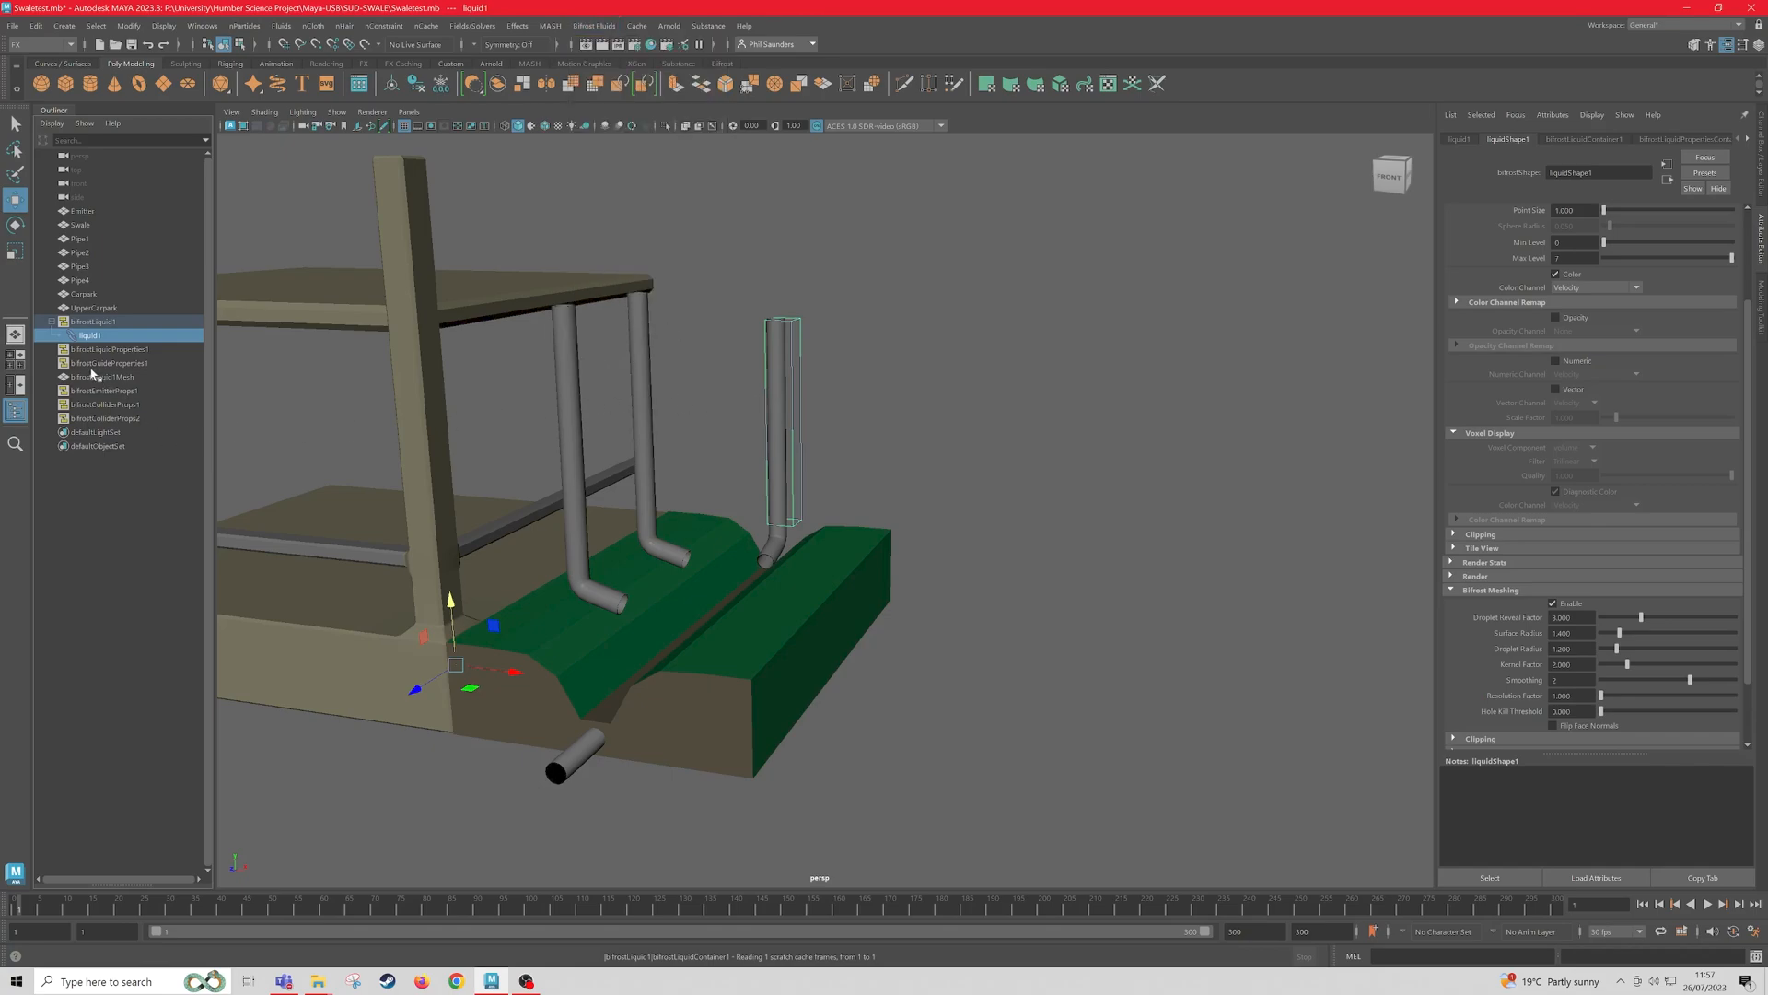
Step: Open the Export Selection to Alembic options, review Advanced Options, and continue to saving
click(98, 376)
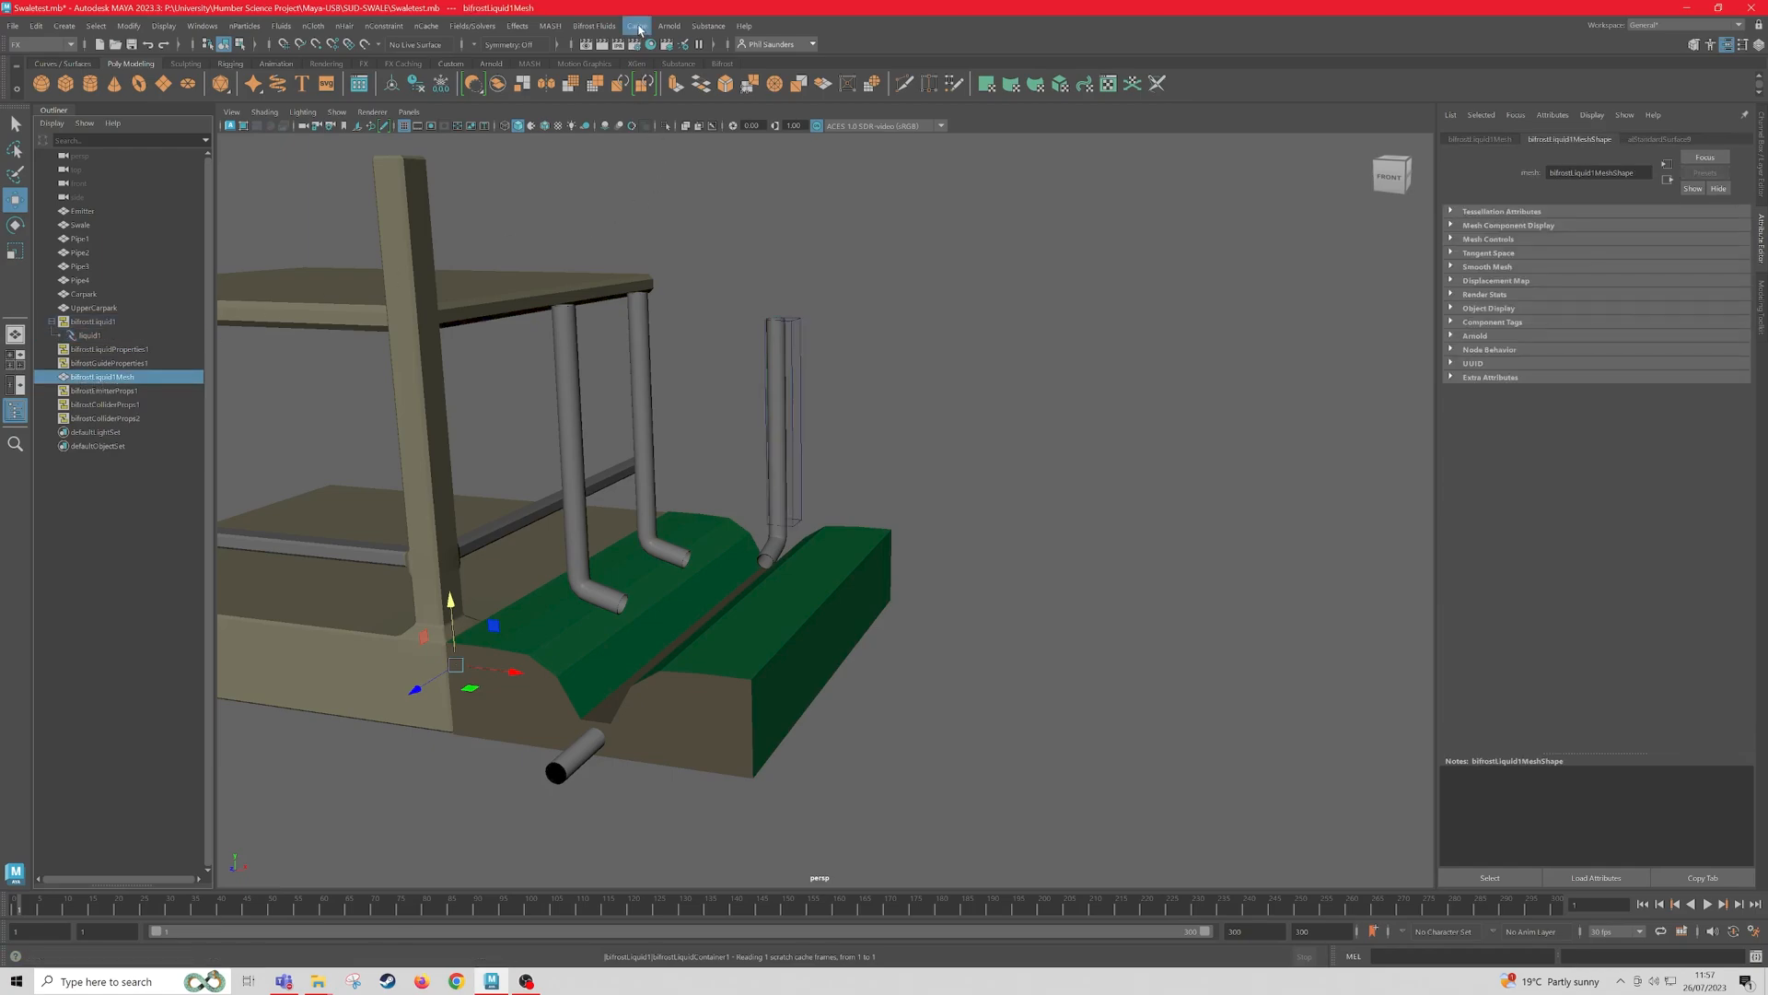
click(637, 25)
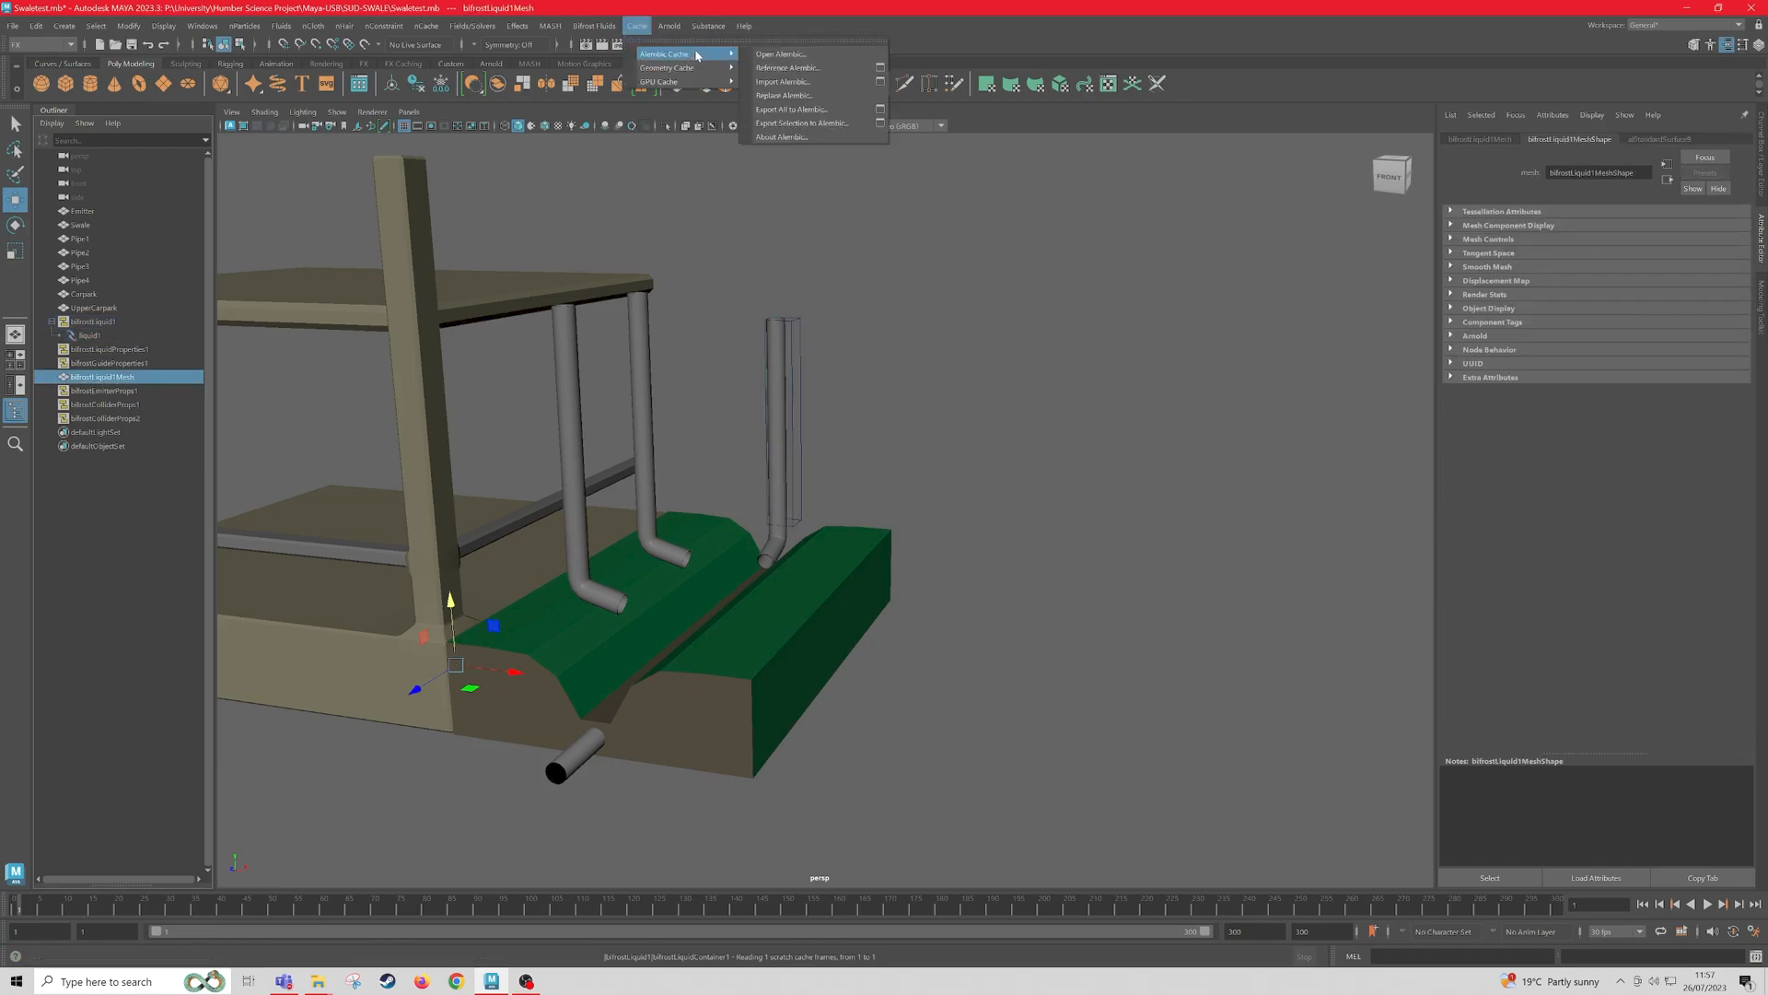
mouse_move(802, 123)
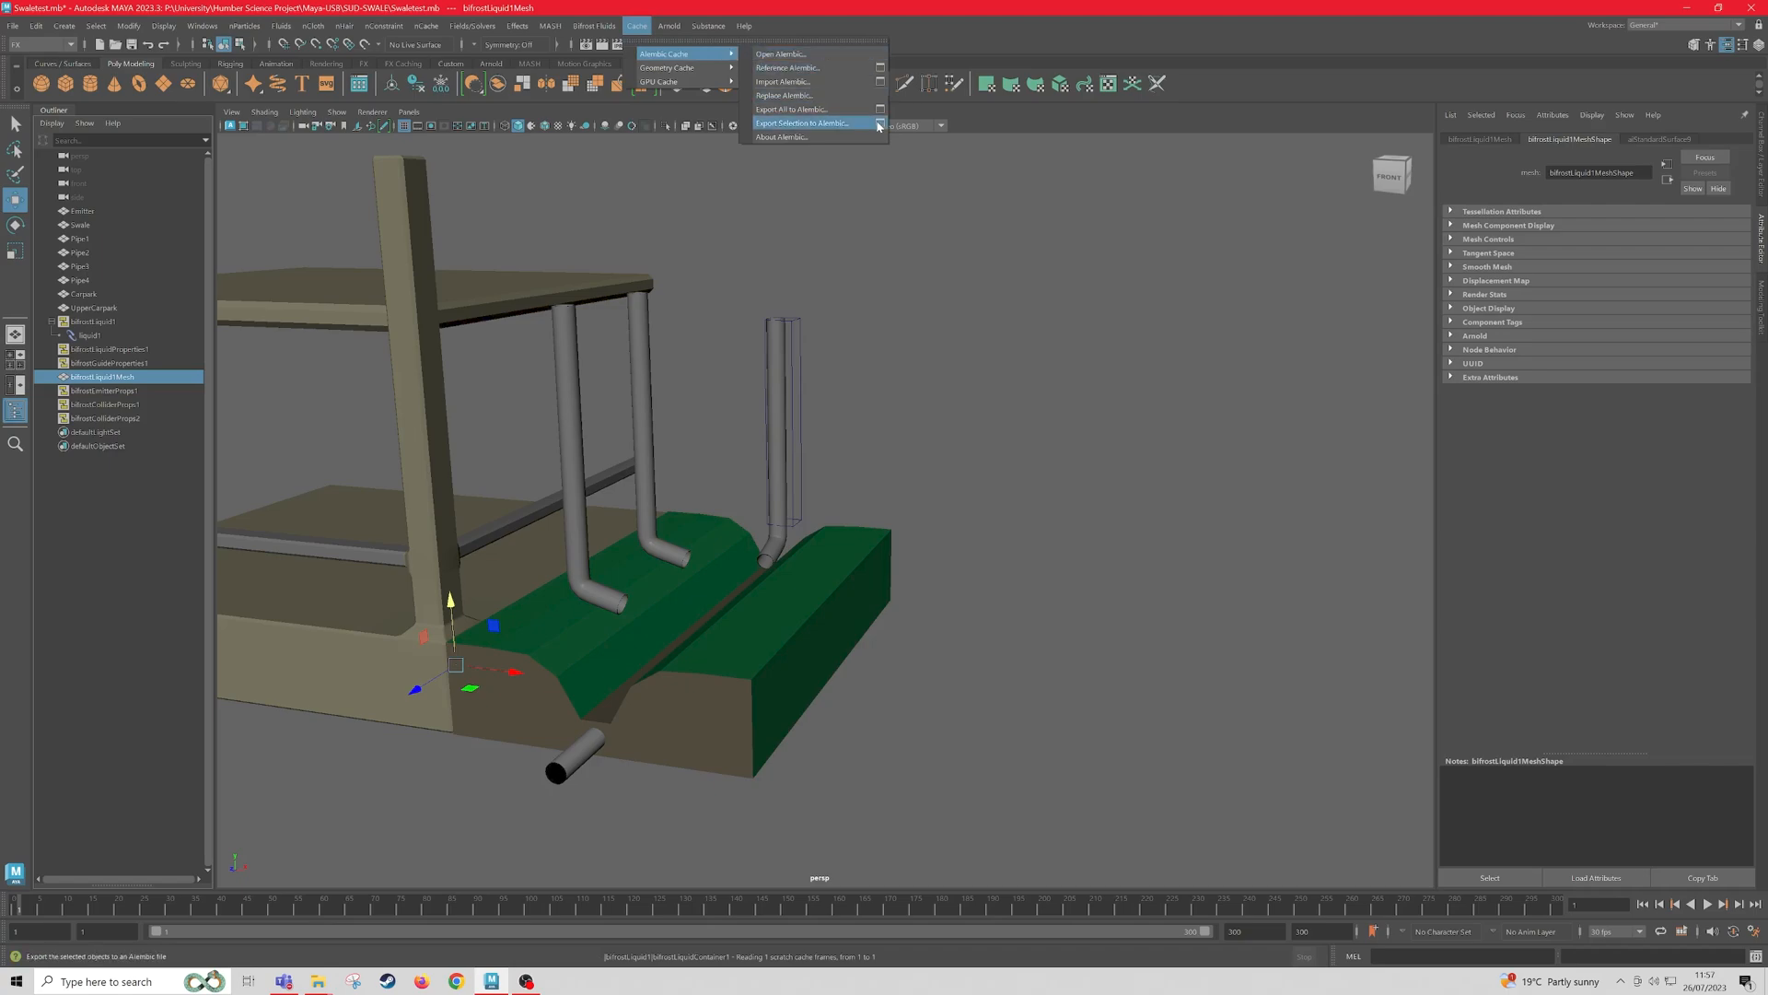
click(806, 123)
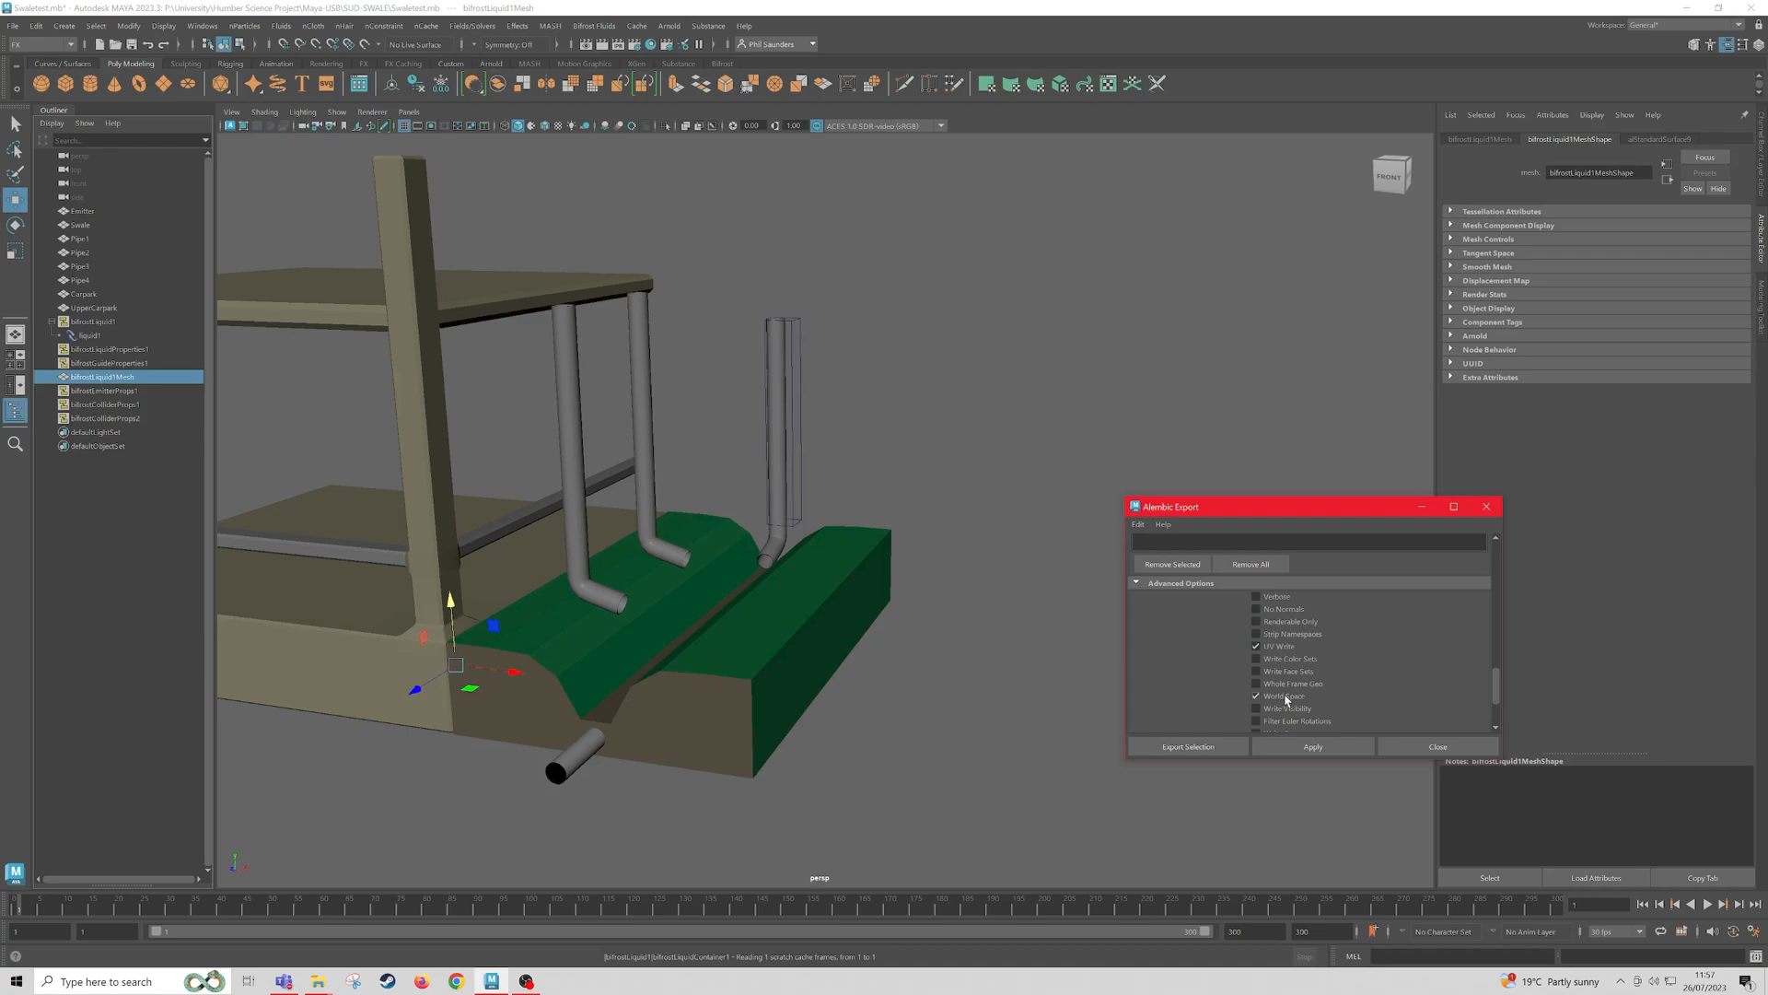
scroll(down, 3)
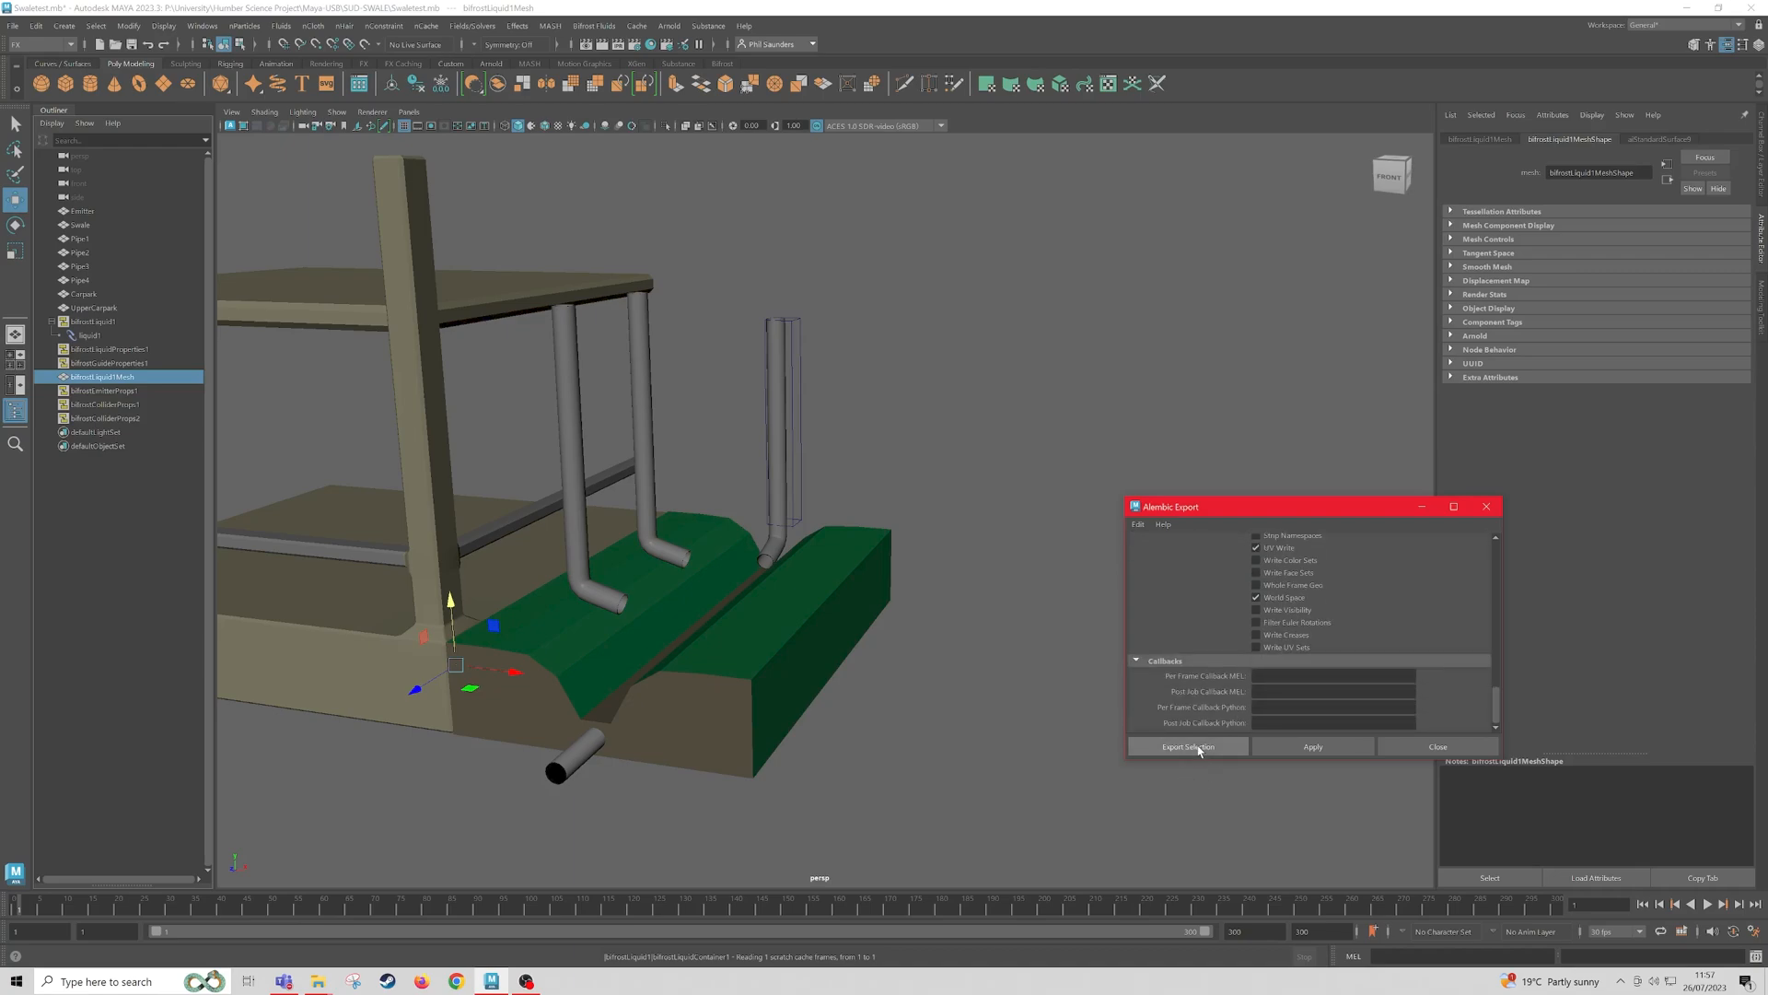
click(1188, 746)
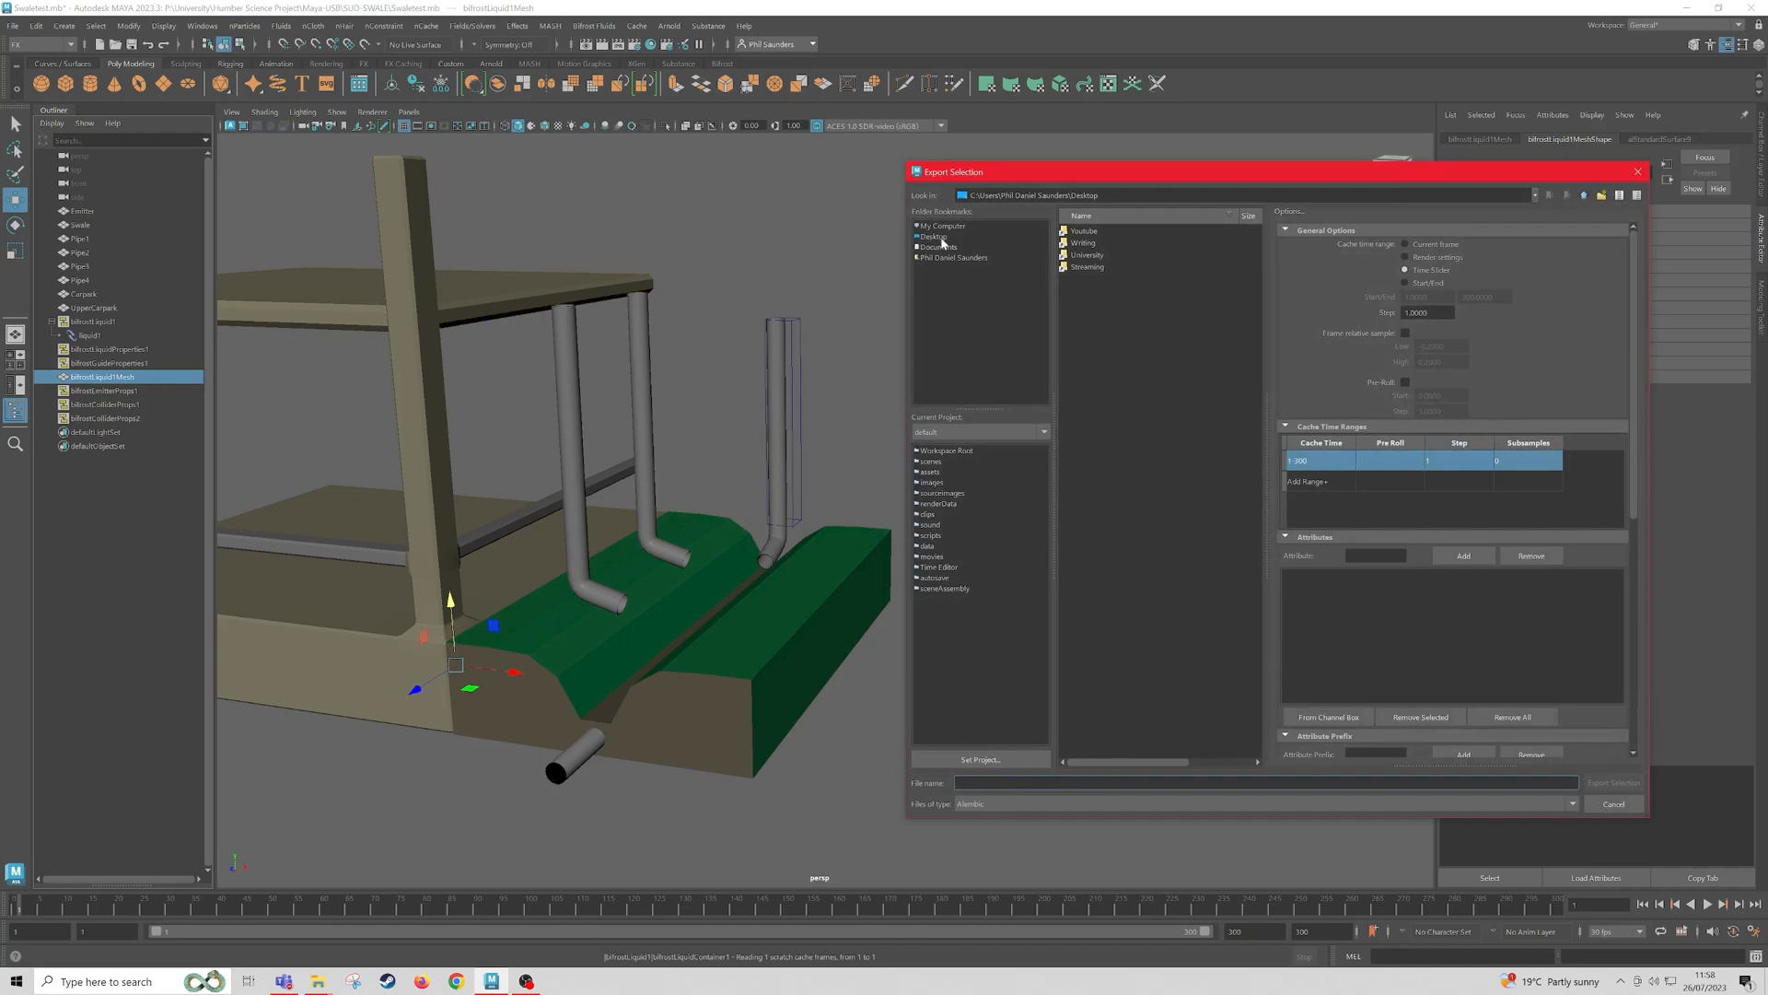
Step: Export the liquid mesh as Alembic file 'test' on the Desktop, then close the export window
click(931, 236)
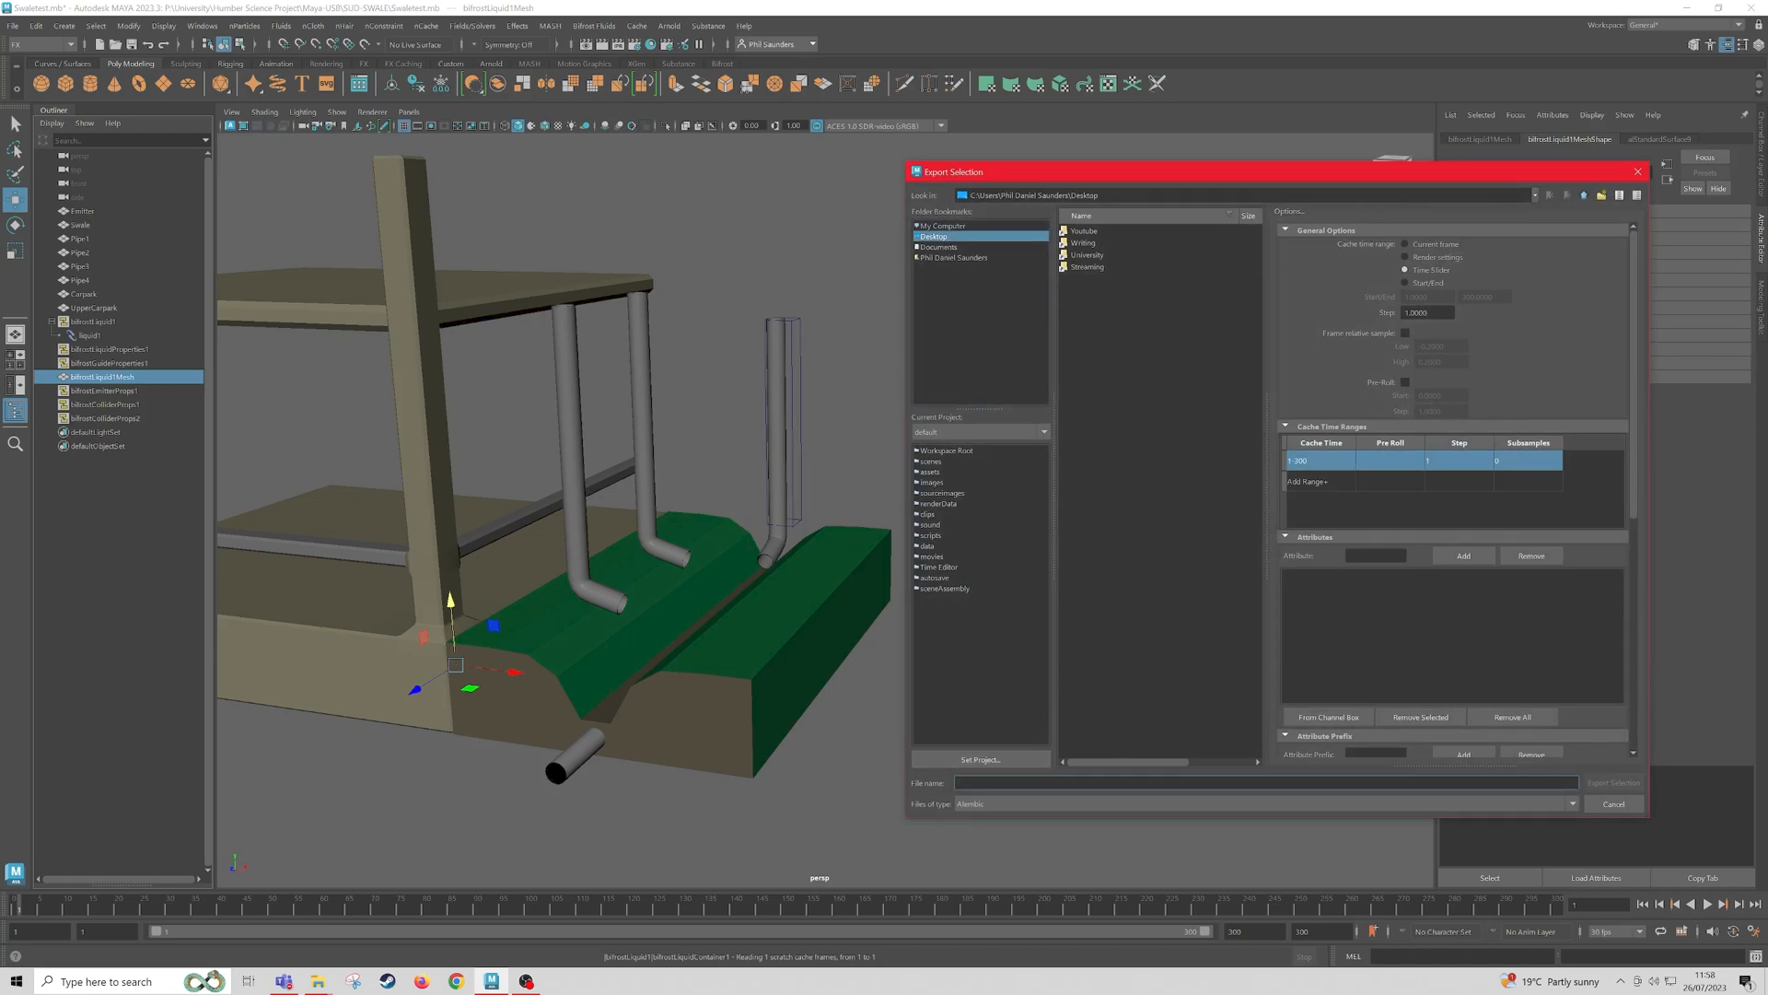
text(test)
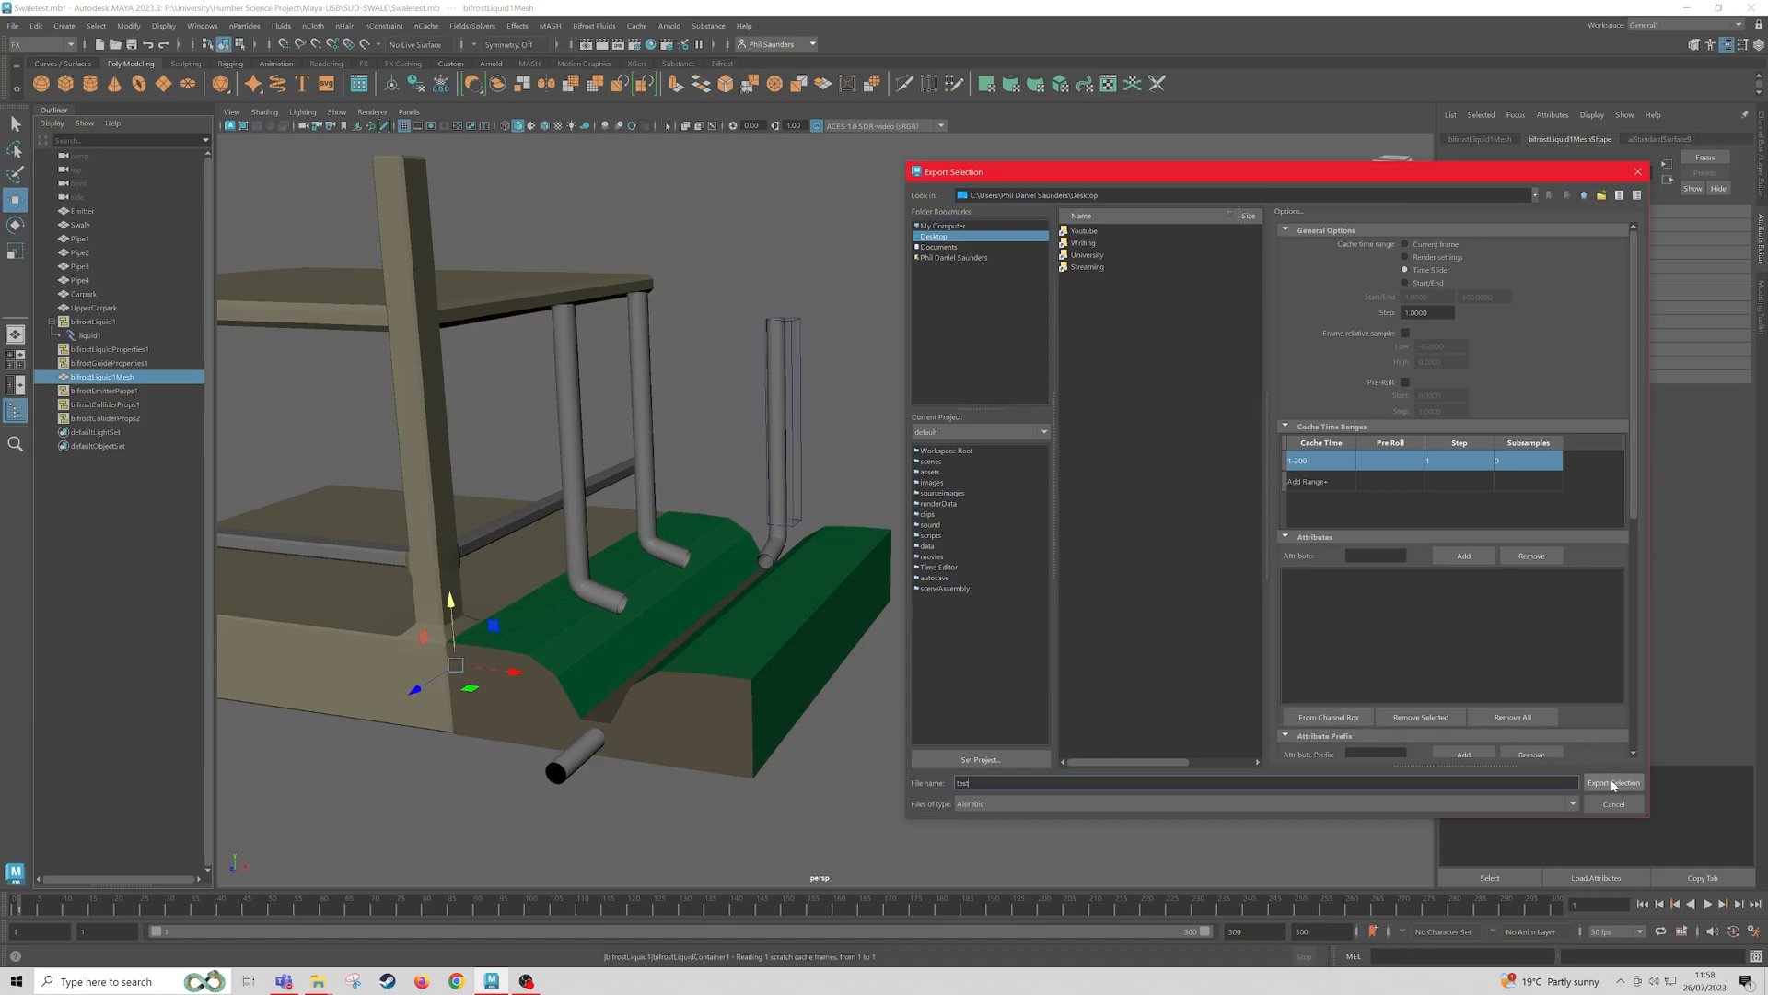
click(1614, 782)
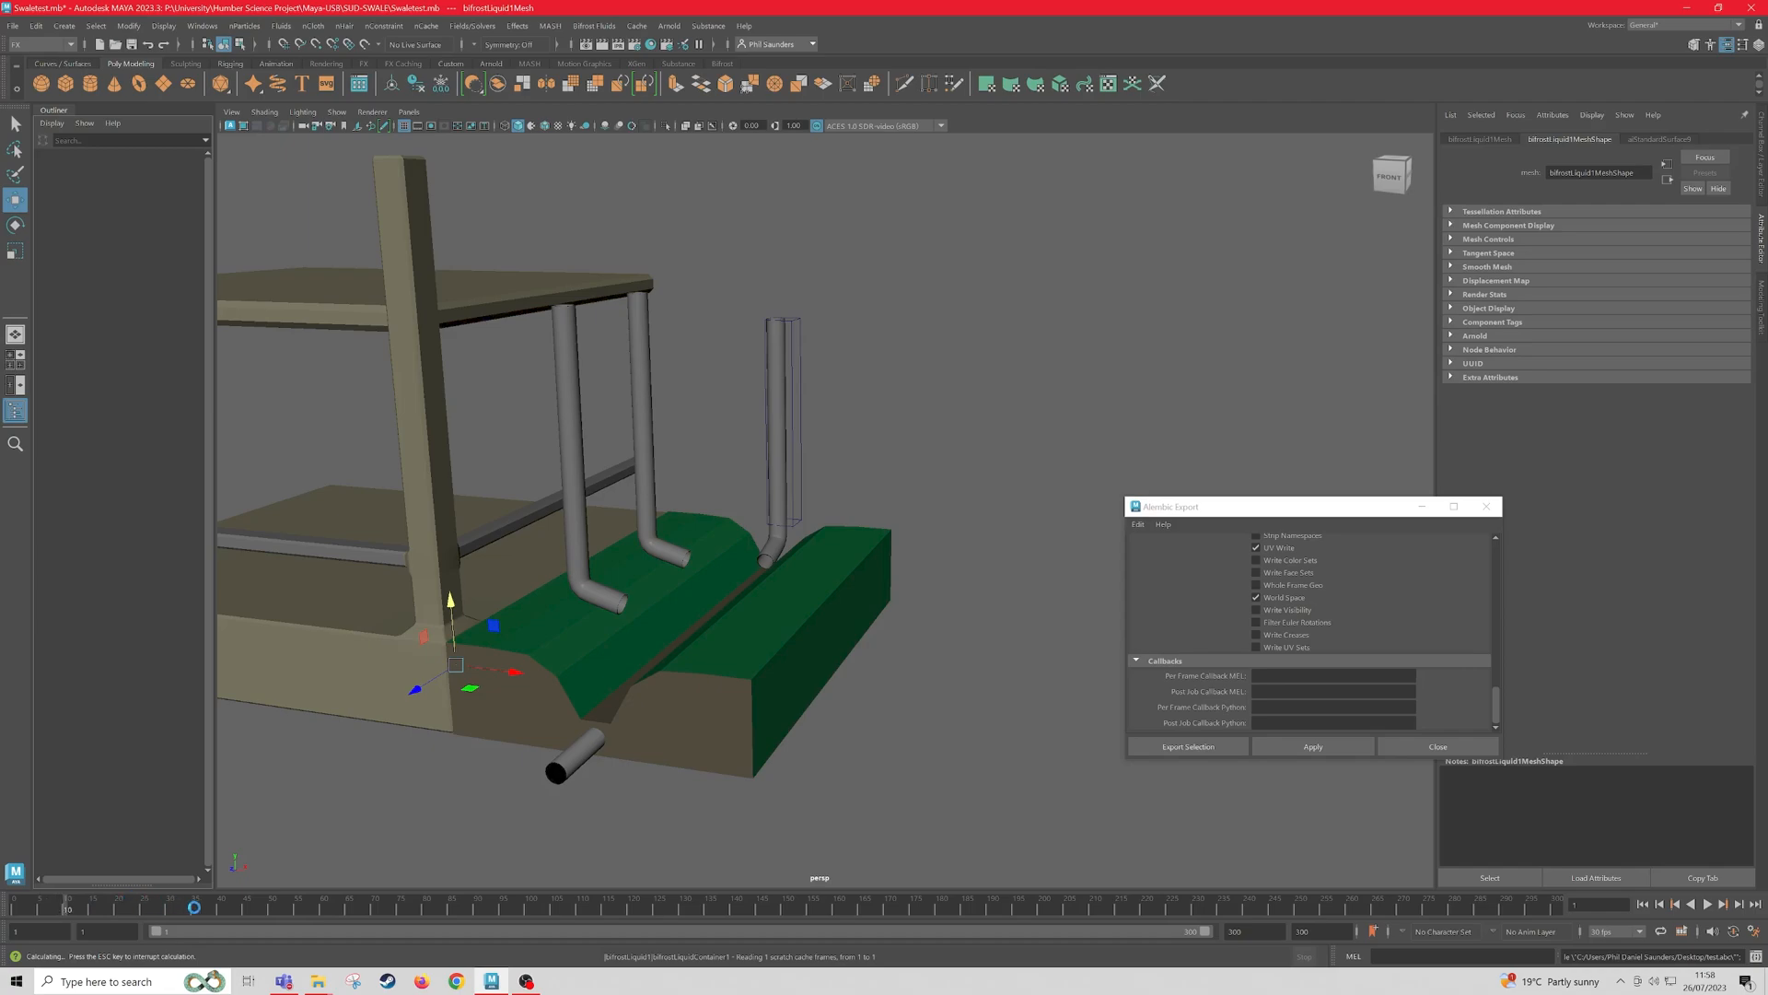
click(1438, 746)
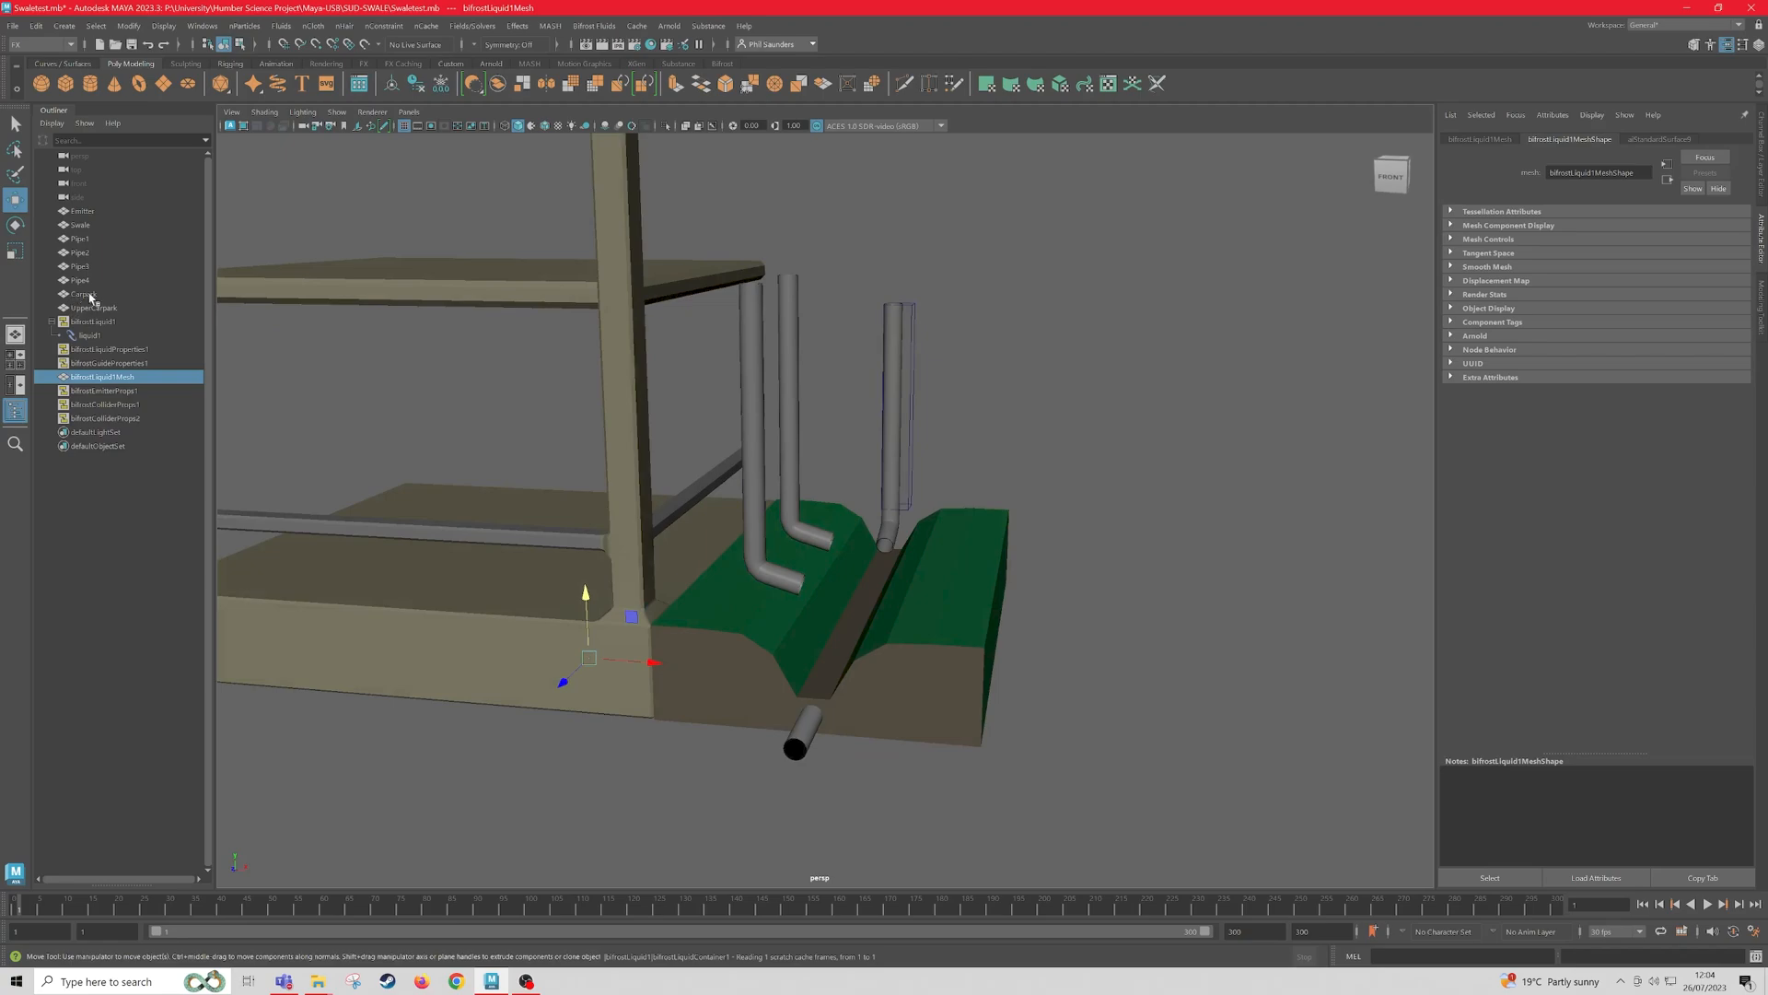
Step: Select UpperCarpark with the other geometry to group them as group1
click(97, 307)
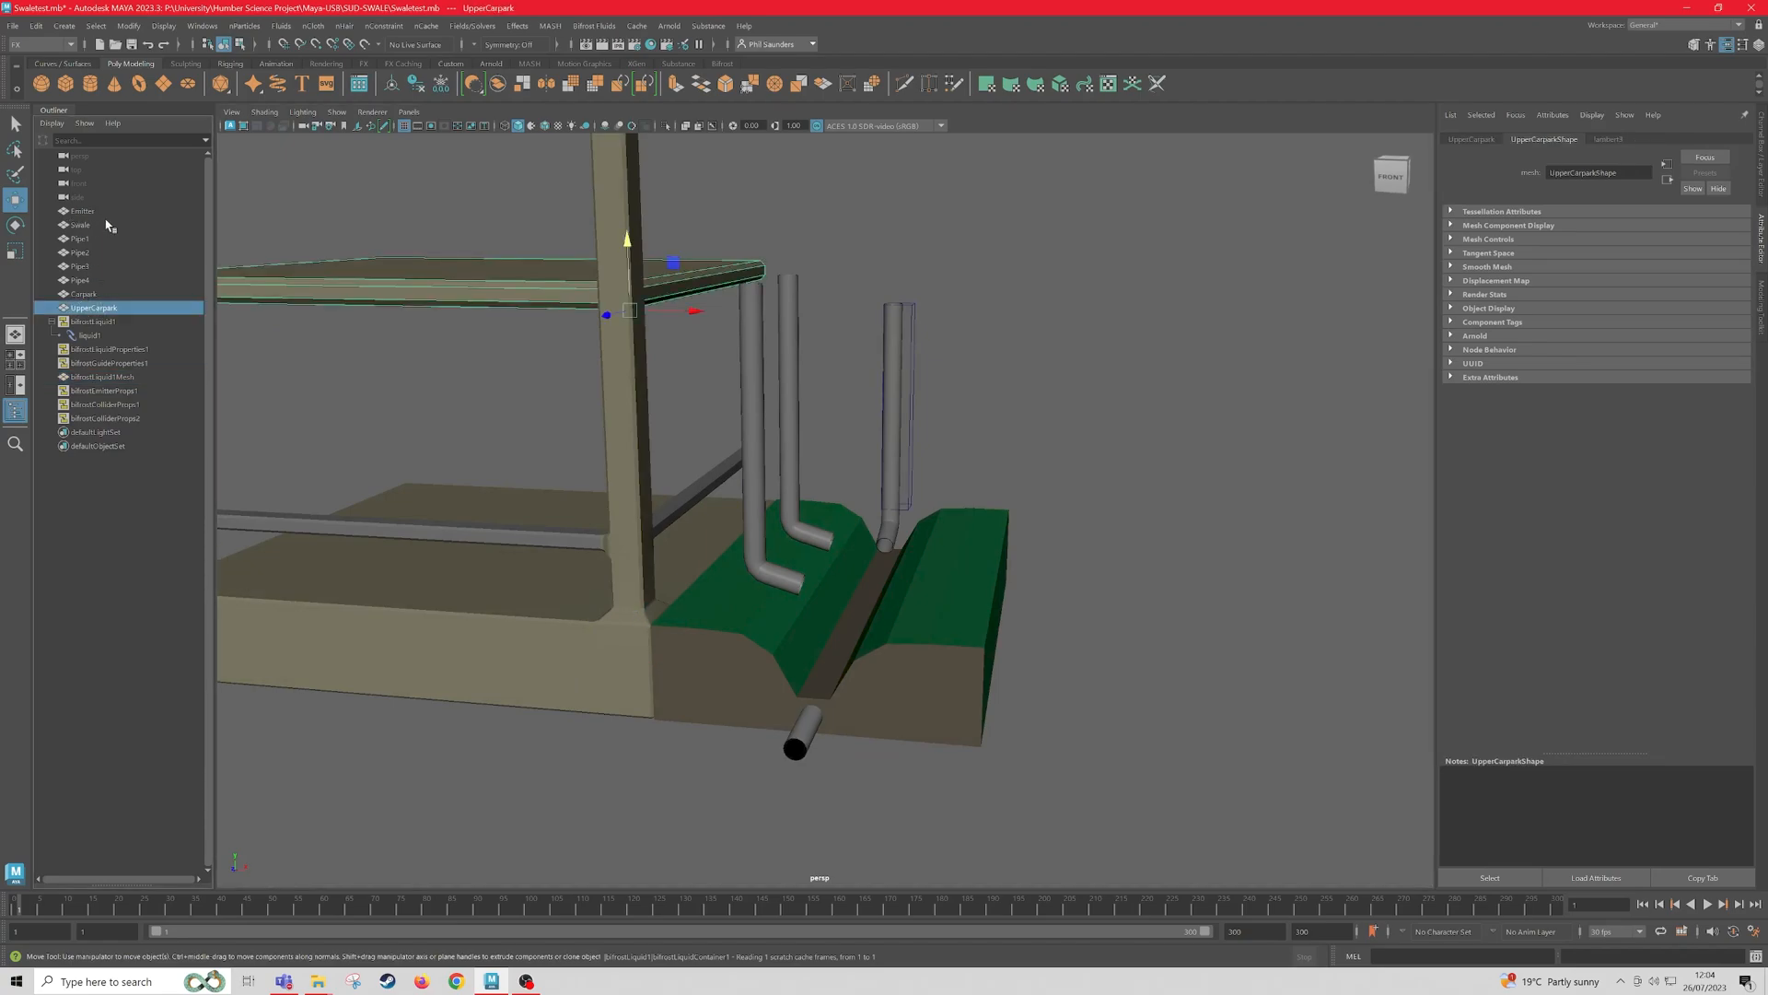
mouse_move(83, 218)
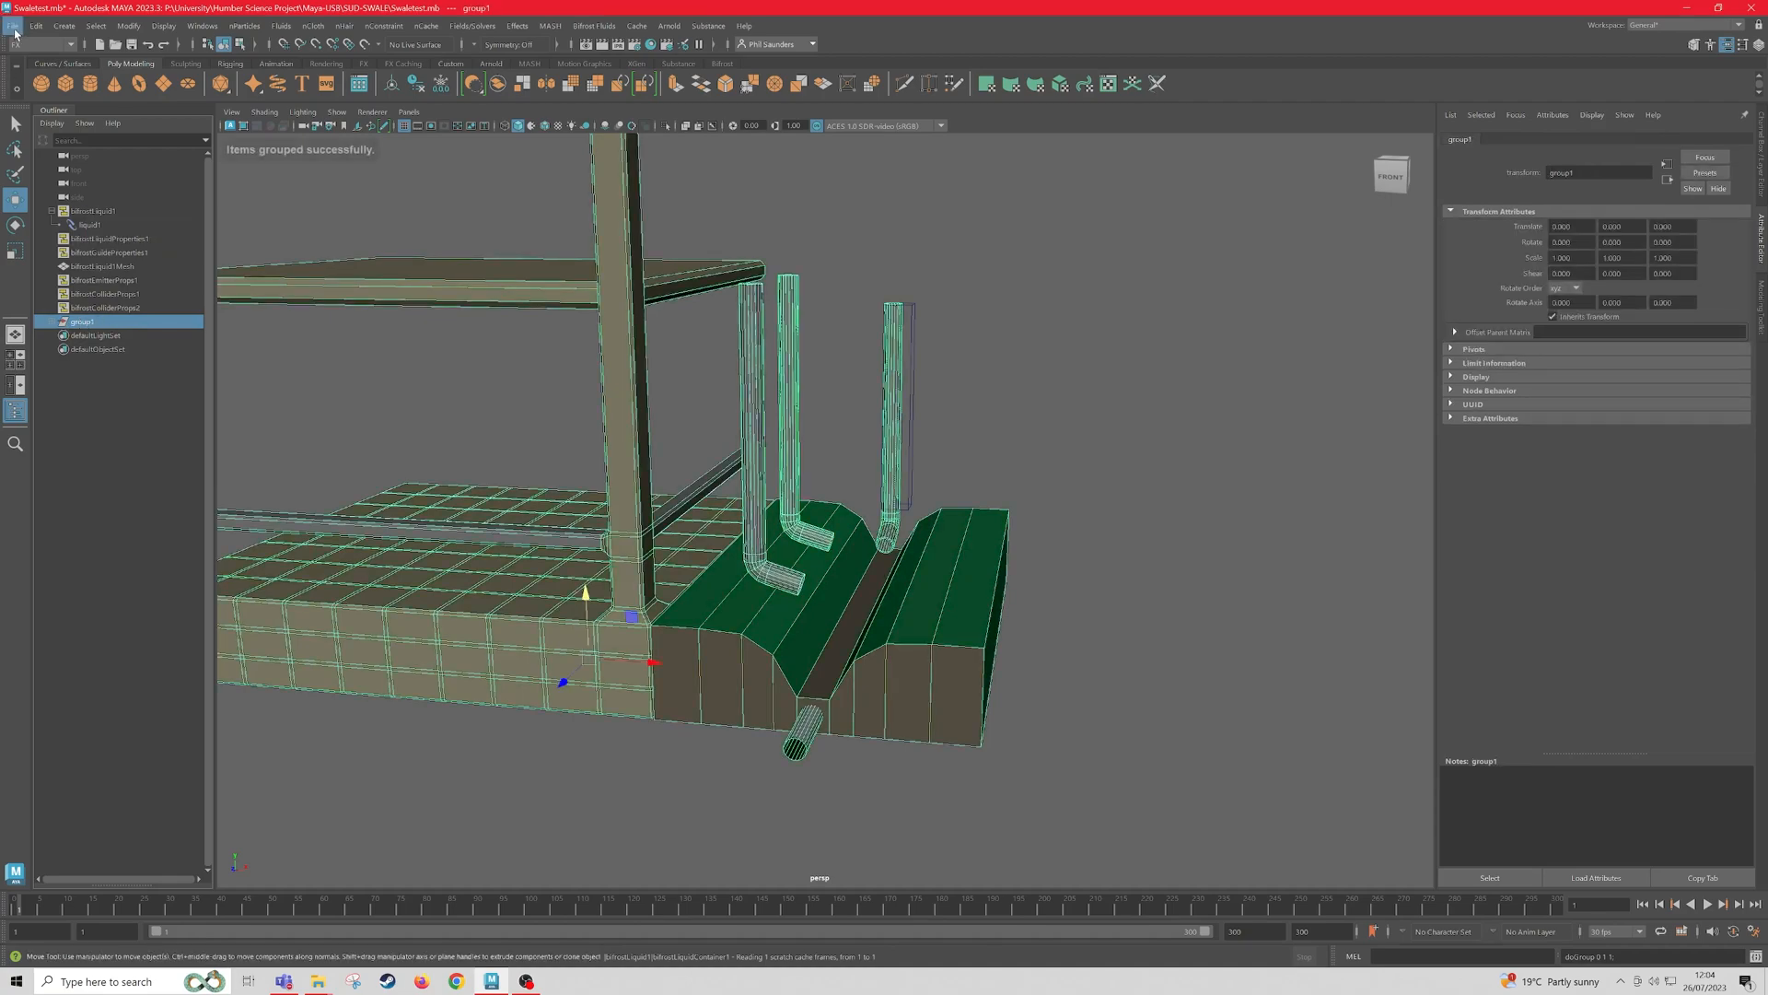
click(12, 27)
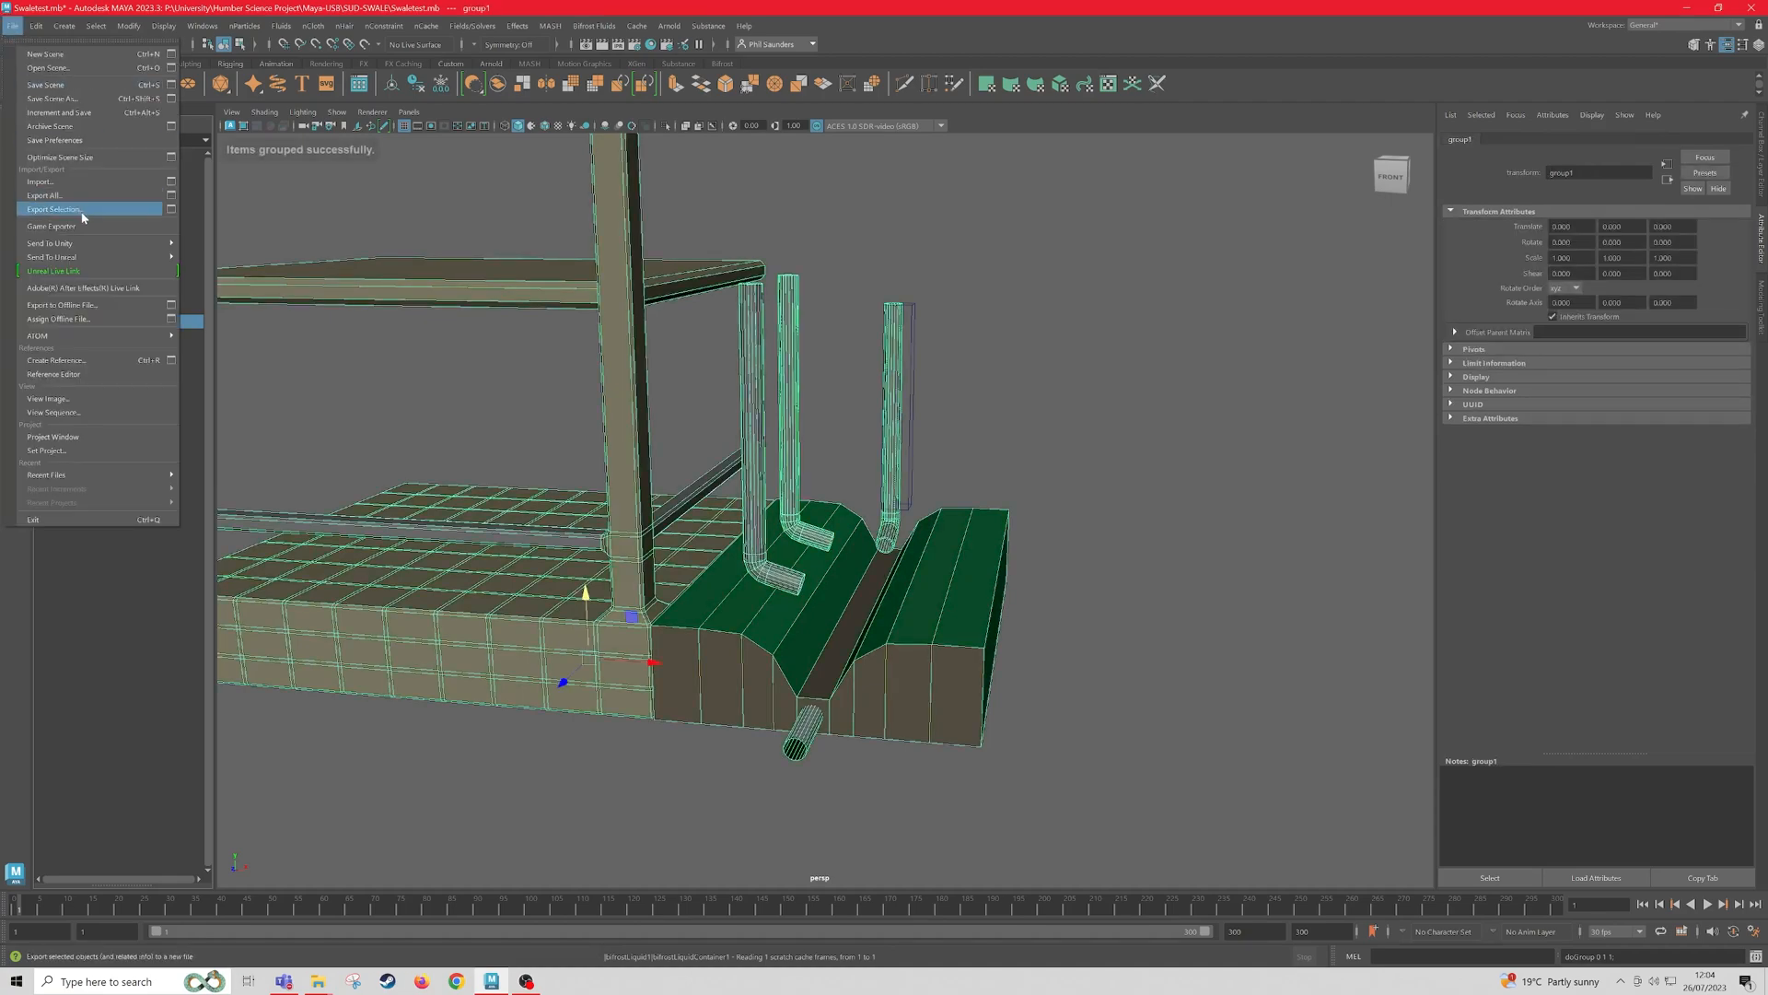
Step: Export Maya's selected group1 as an FBX file named 'swale' on the Desktop
click(55, 207)
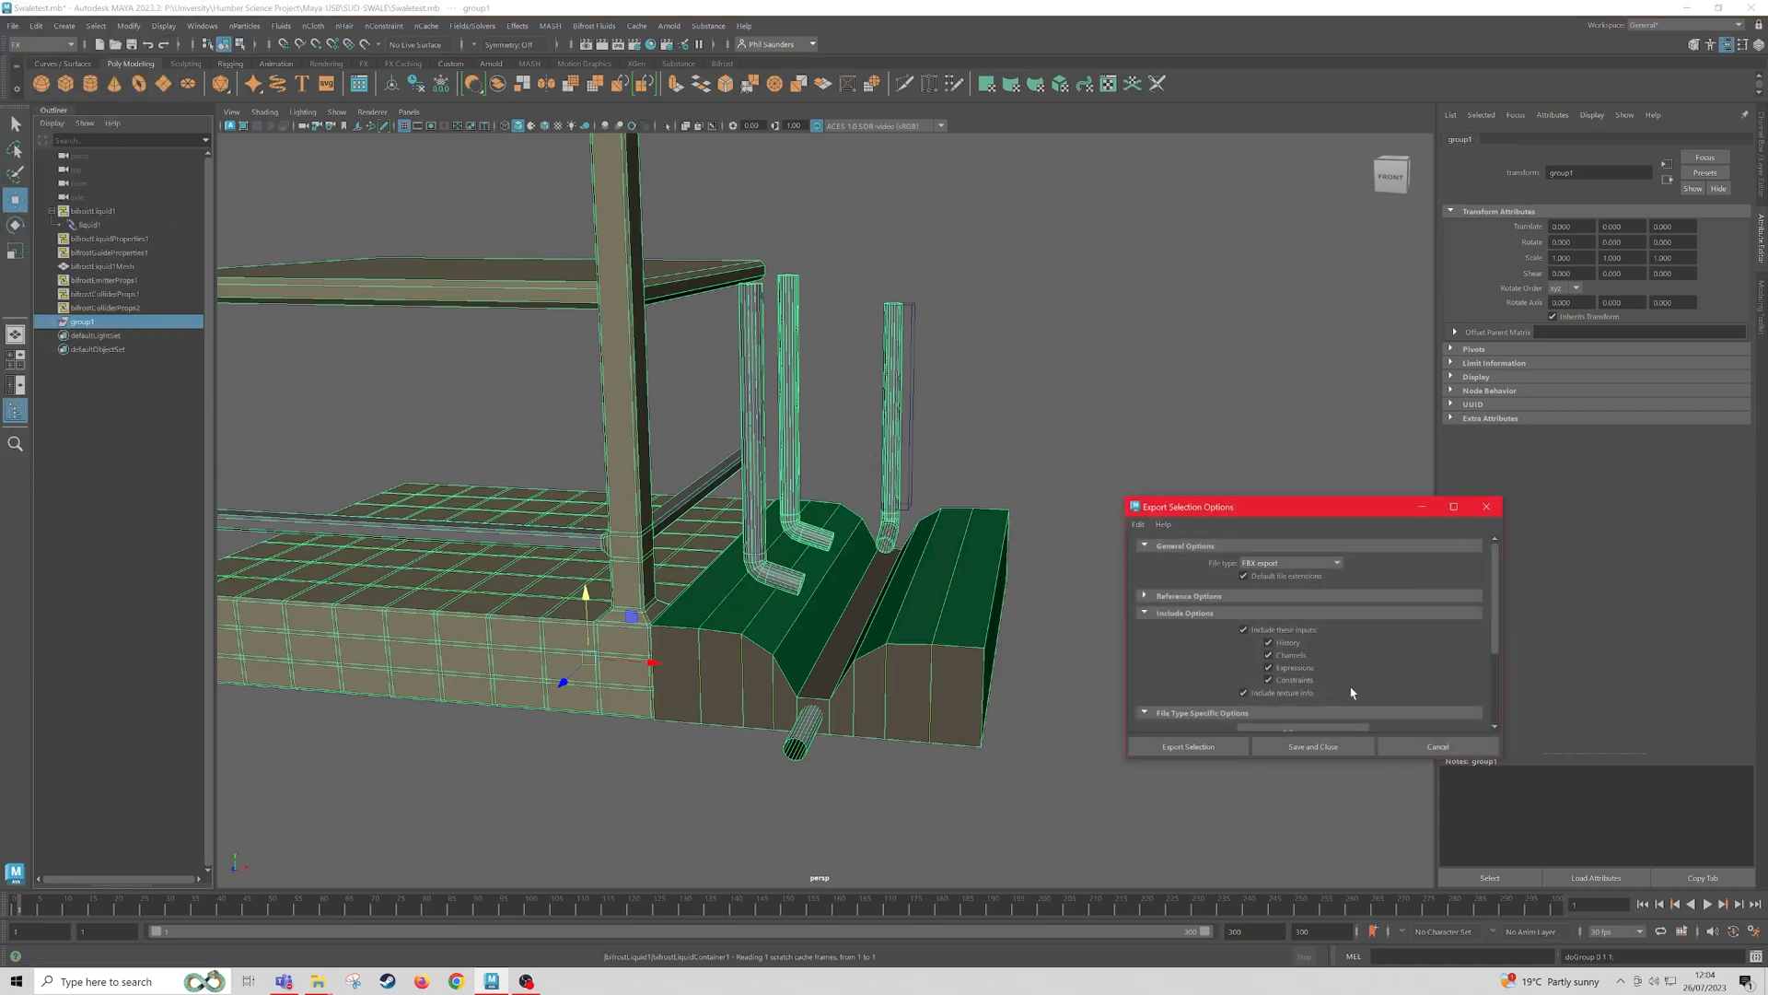
click(1187, 746)
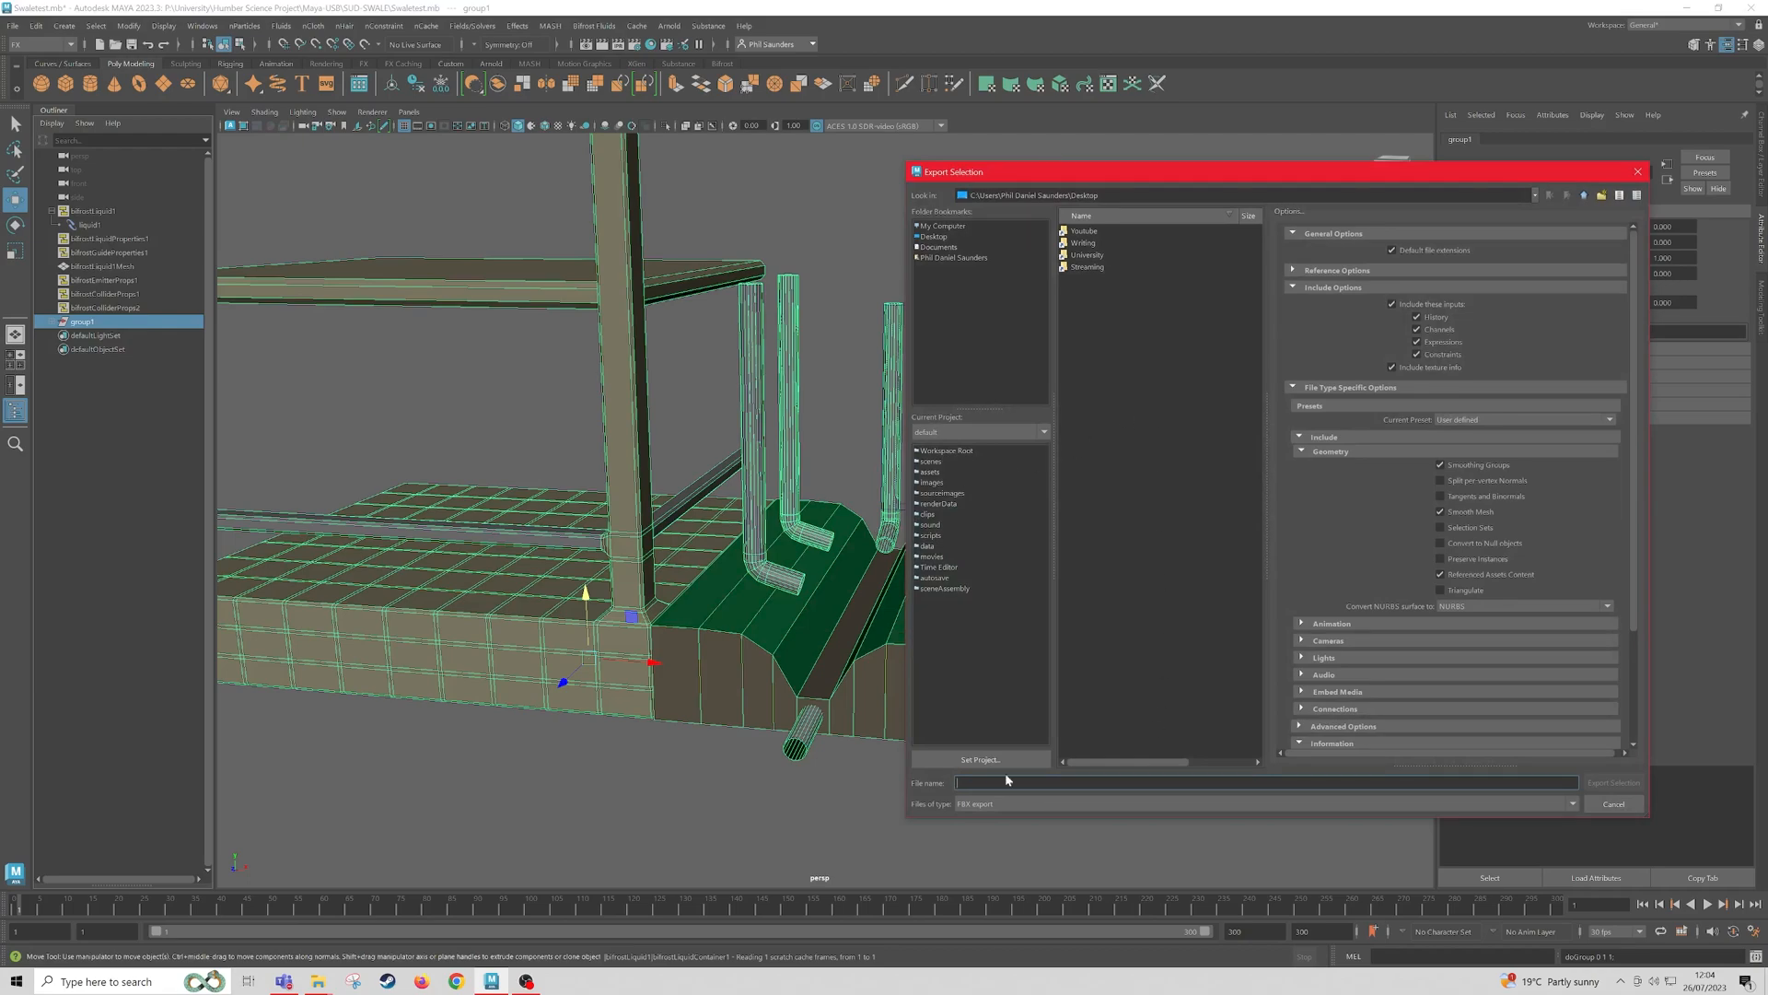
text(swale)
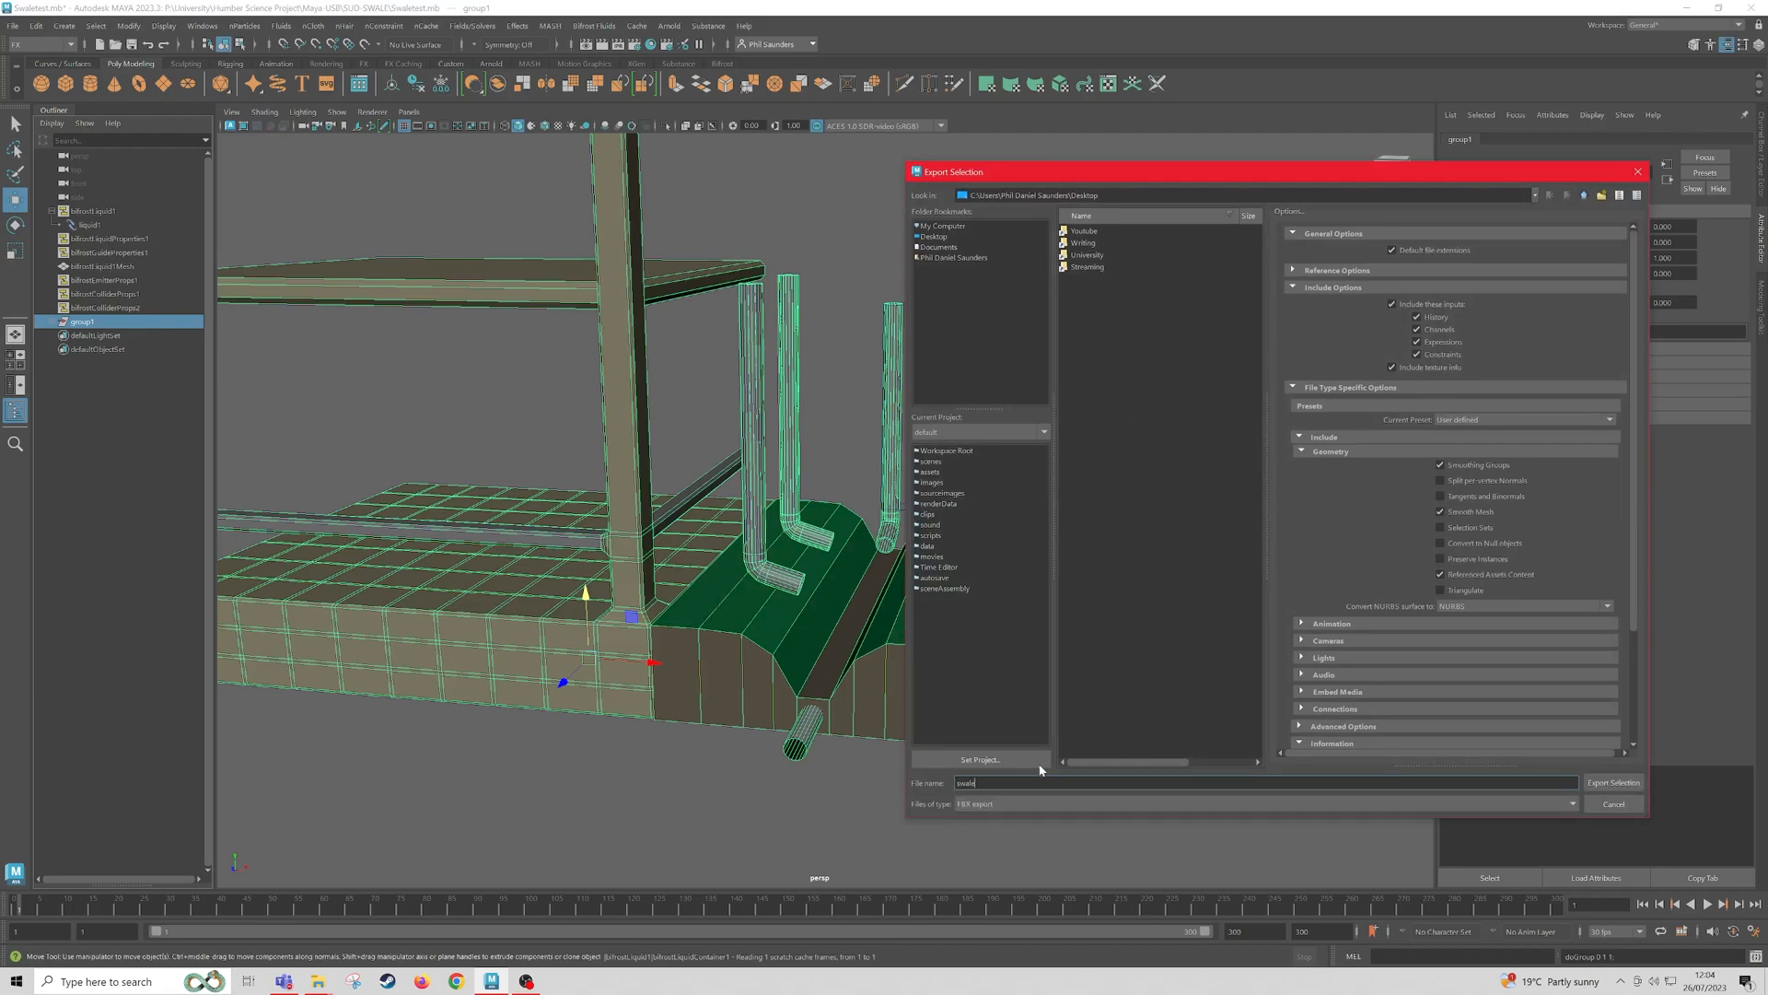
click(930, 236)
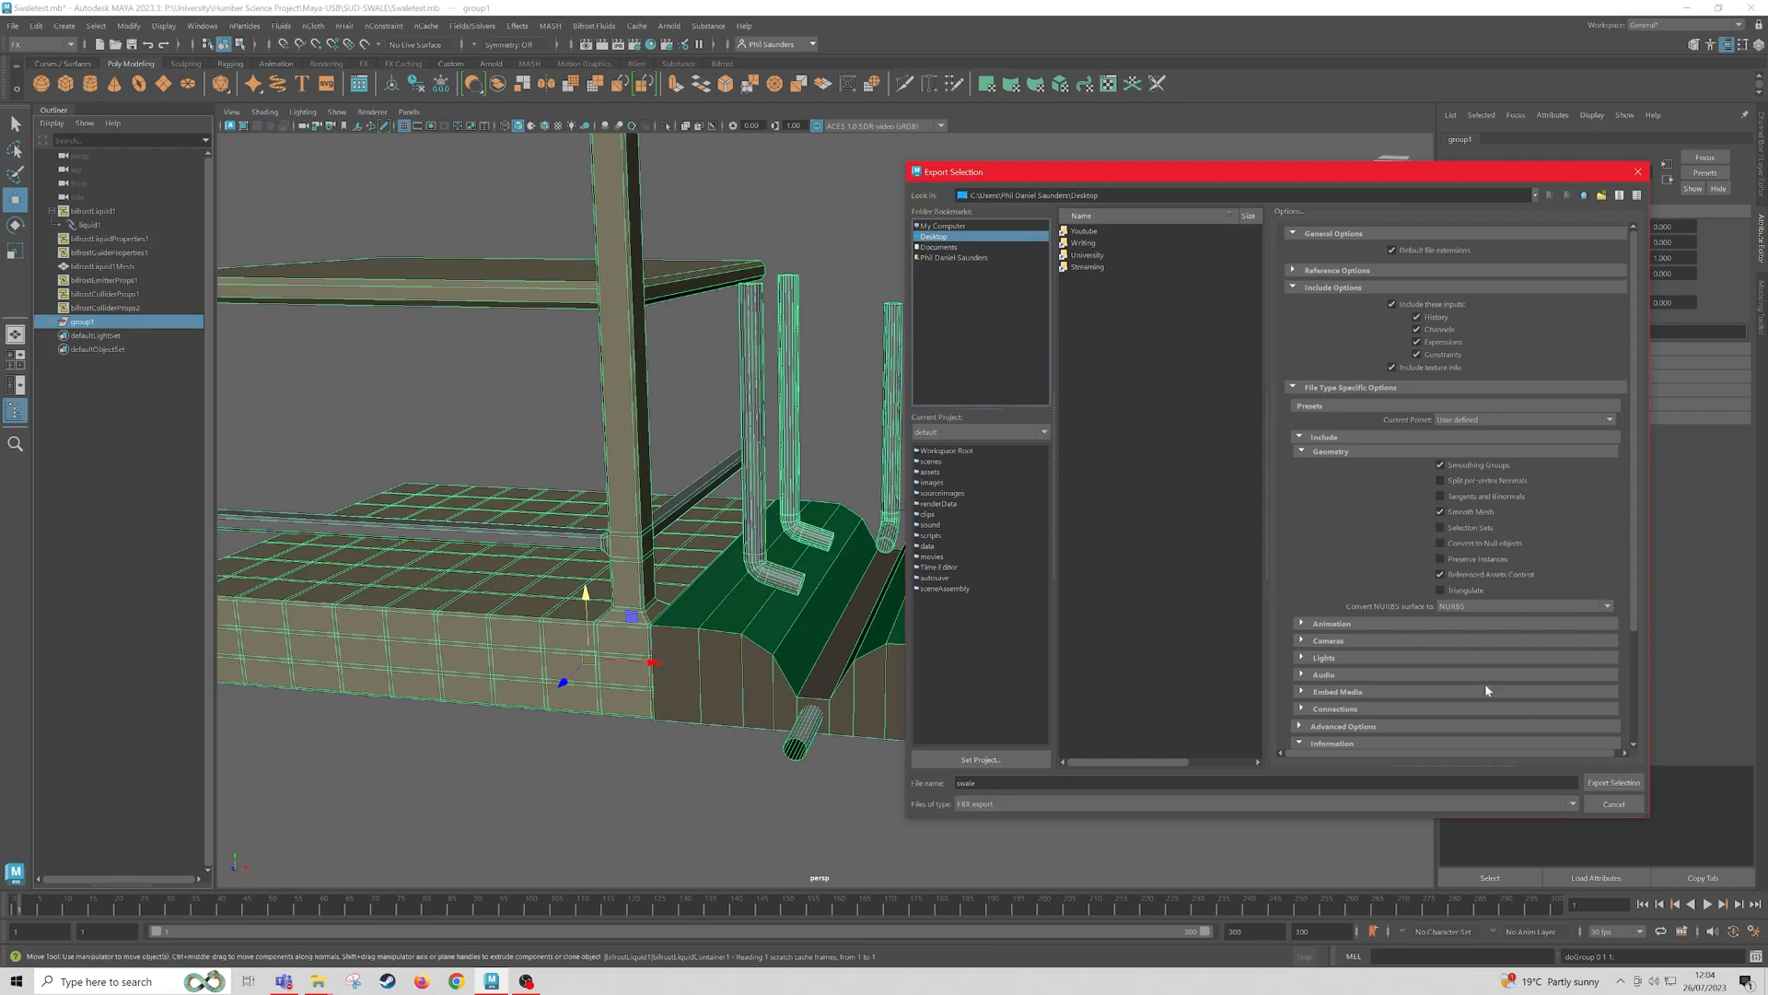
click(1613, 781)
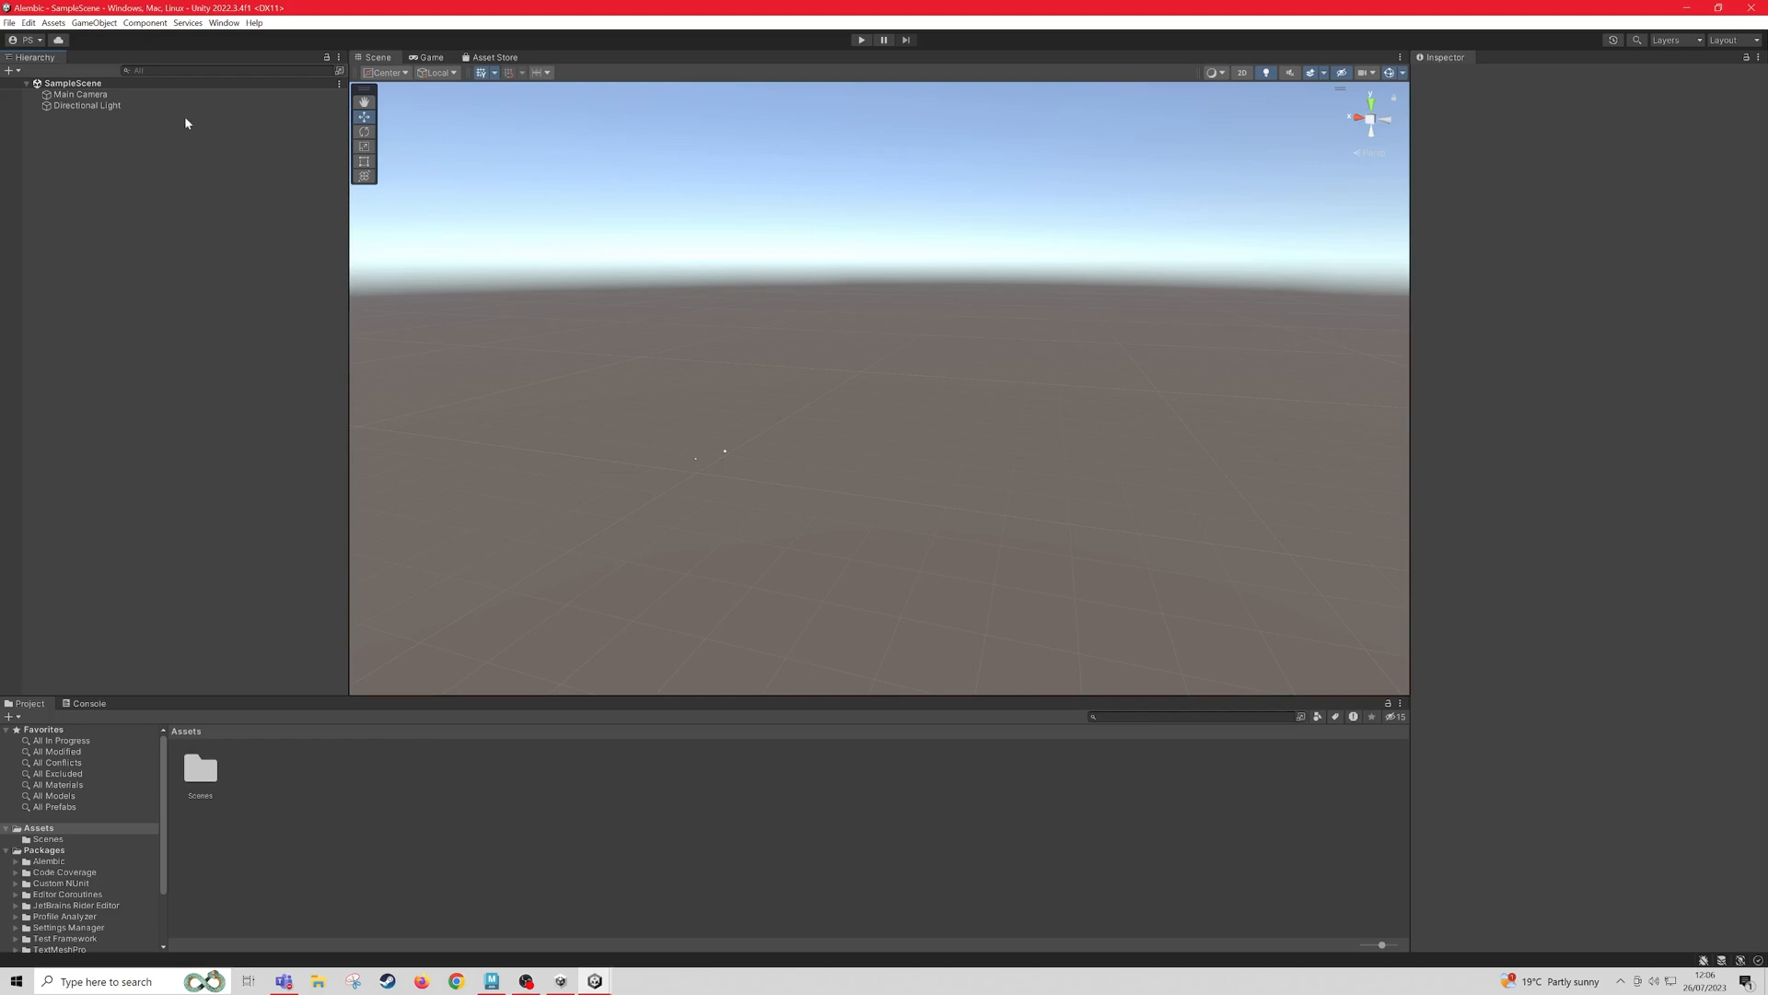
Step: List Unity Registry packages in Package Manager, verify Alembic 2.3.2 is installed, then close it
click(218, 23)
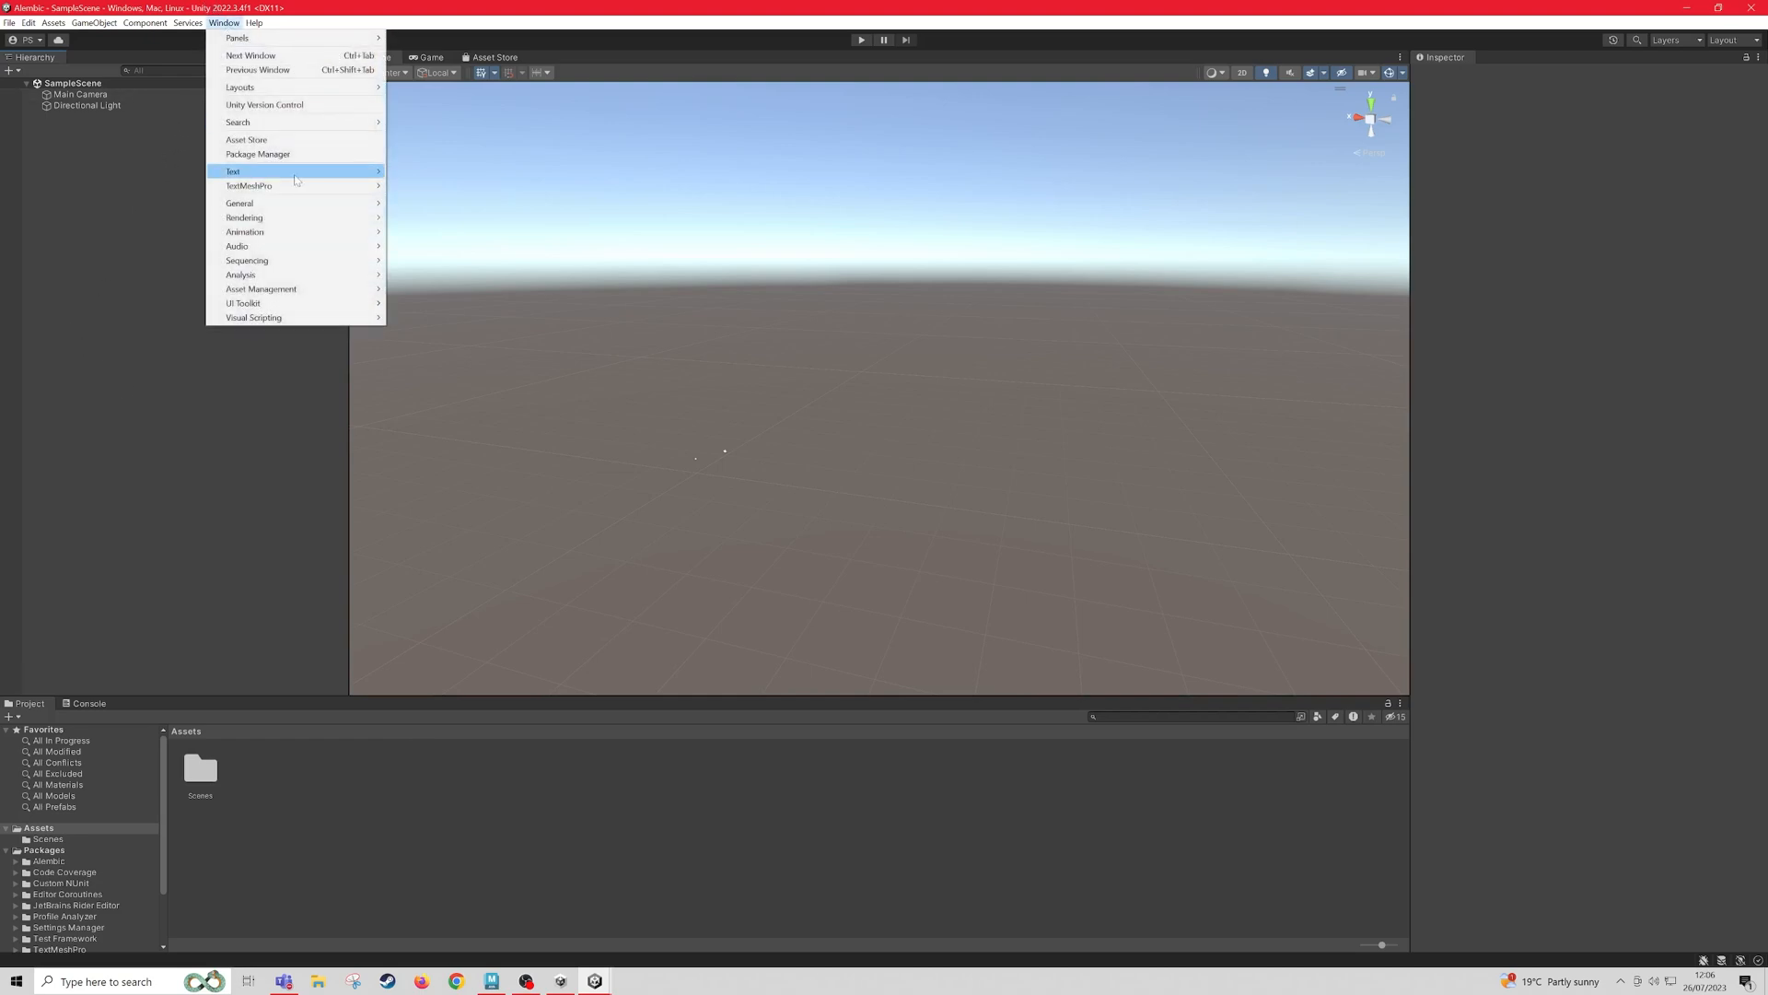
click(258, 154)
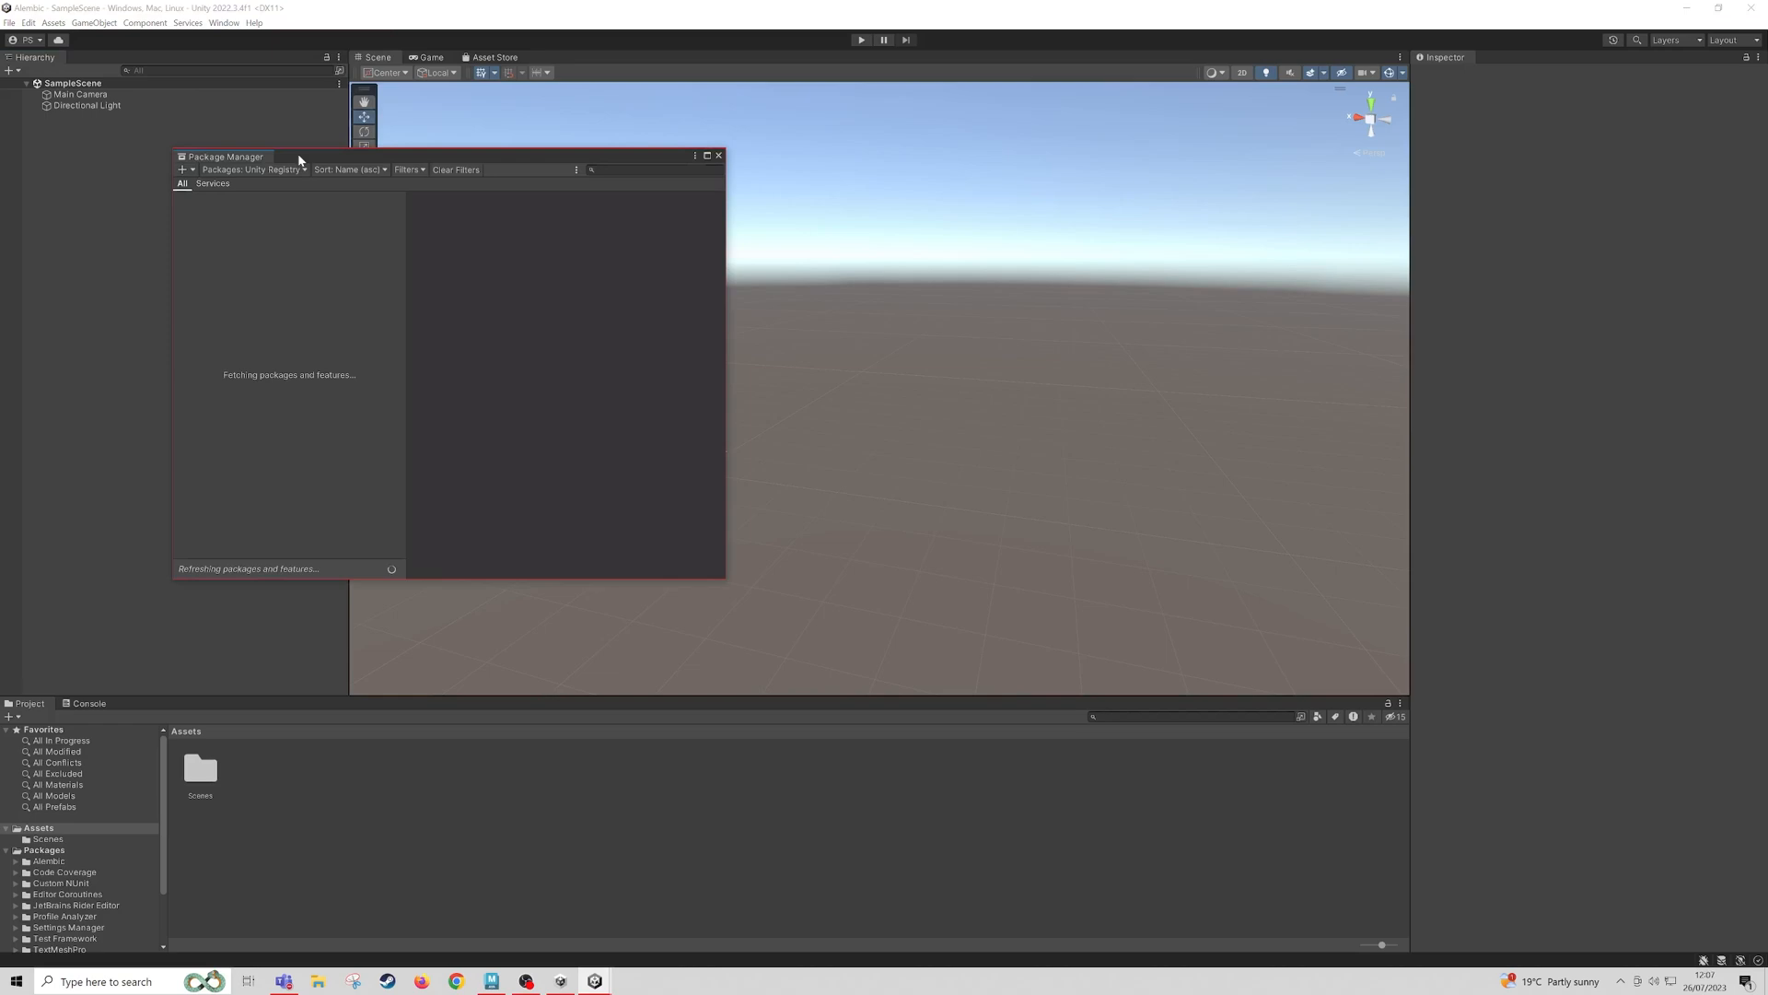
mouse_move(264, 174)
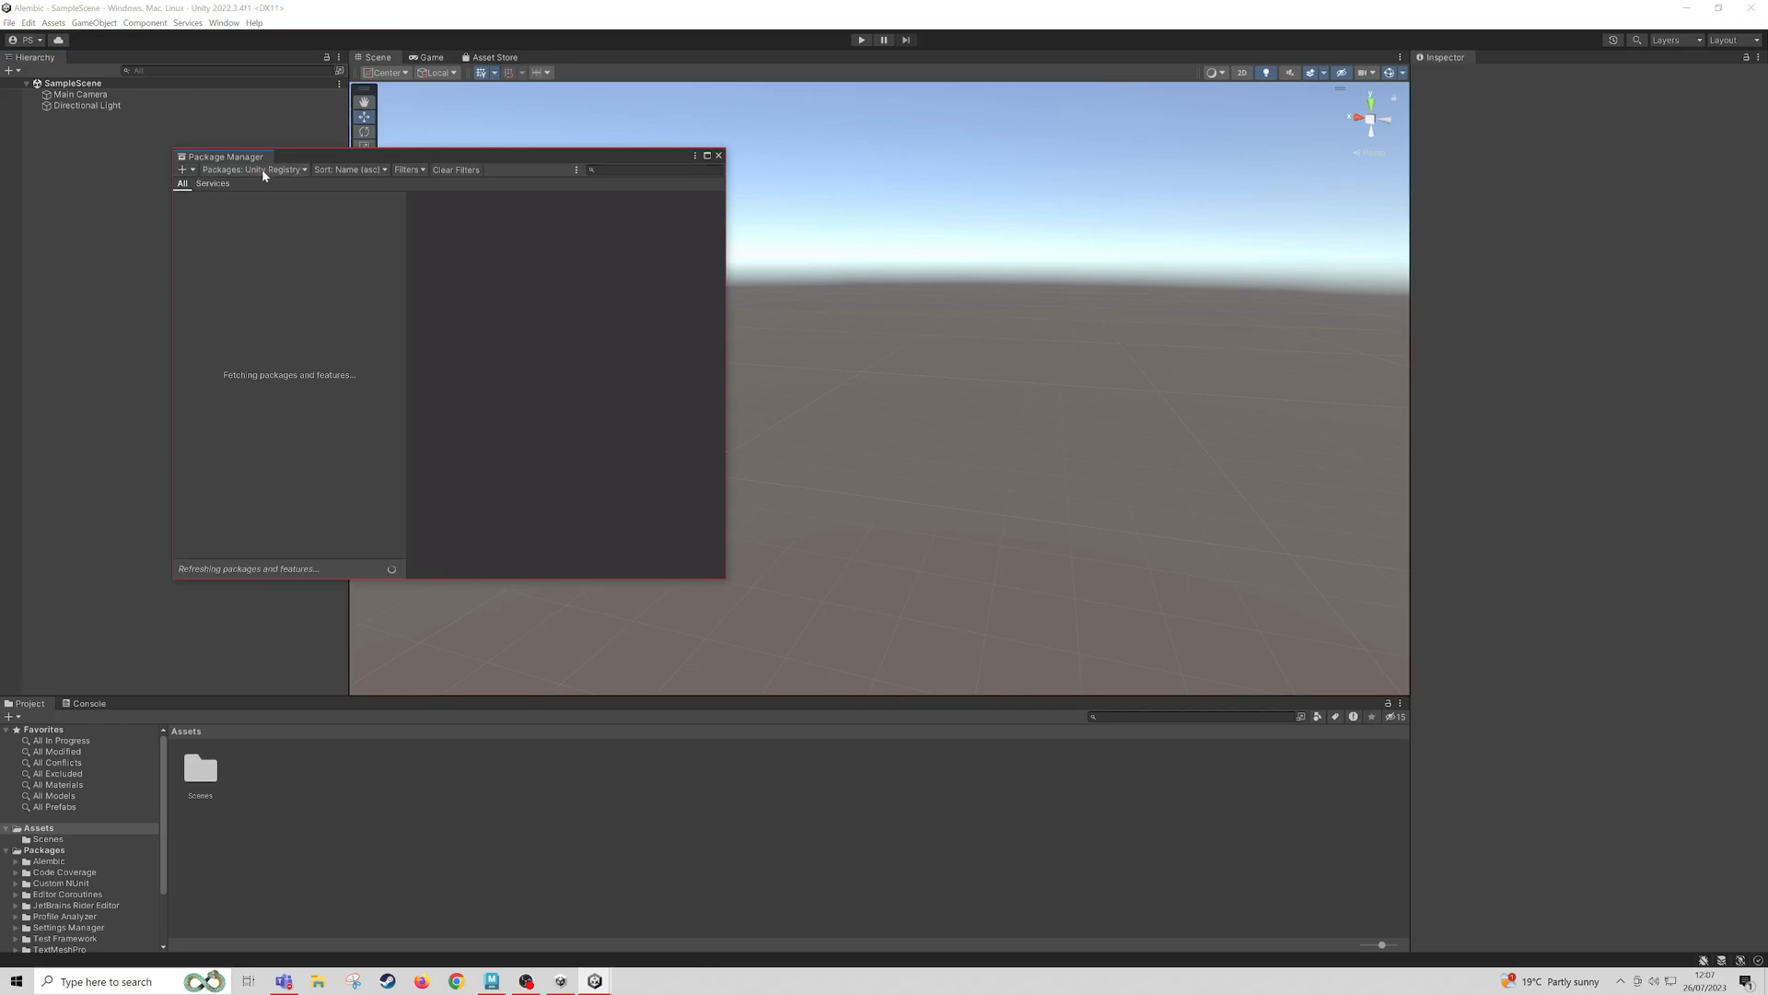
click(261, 170)
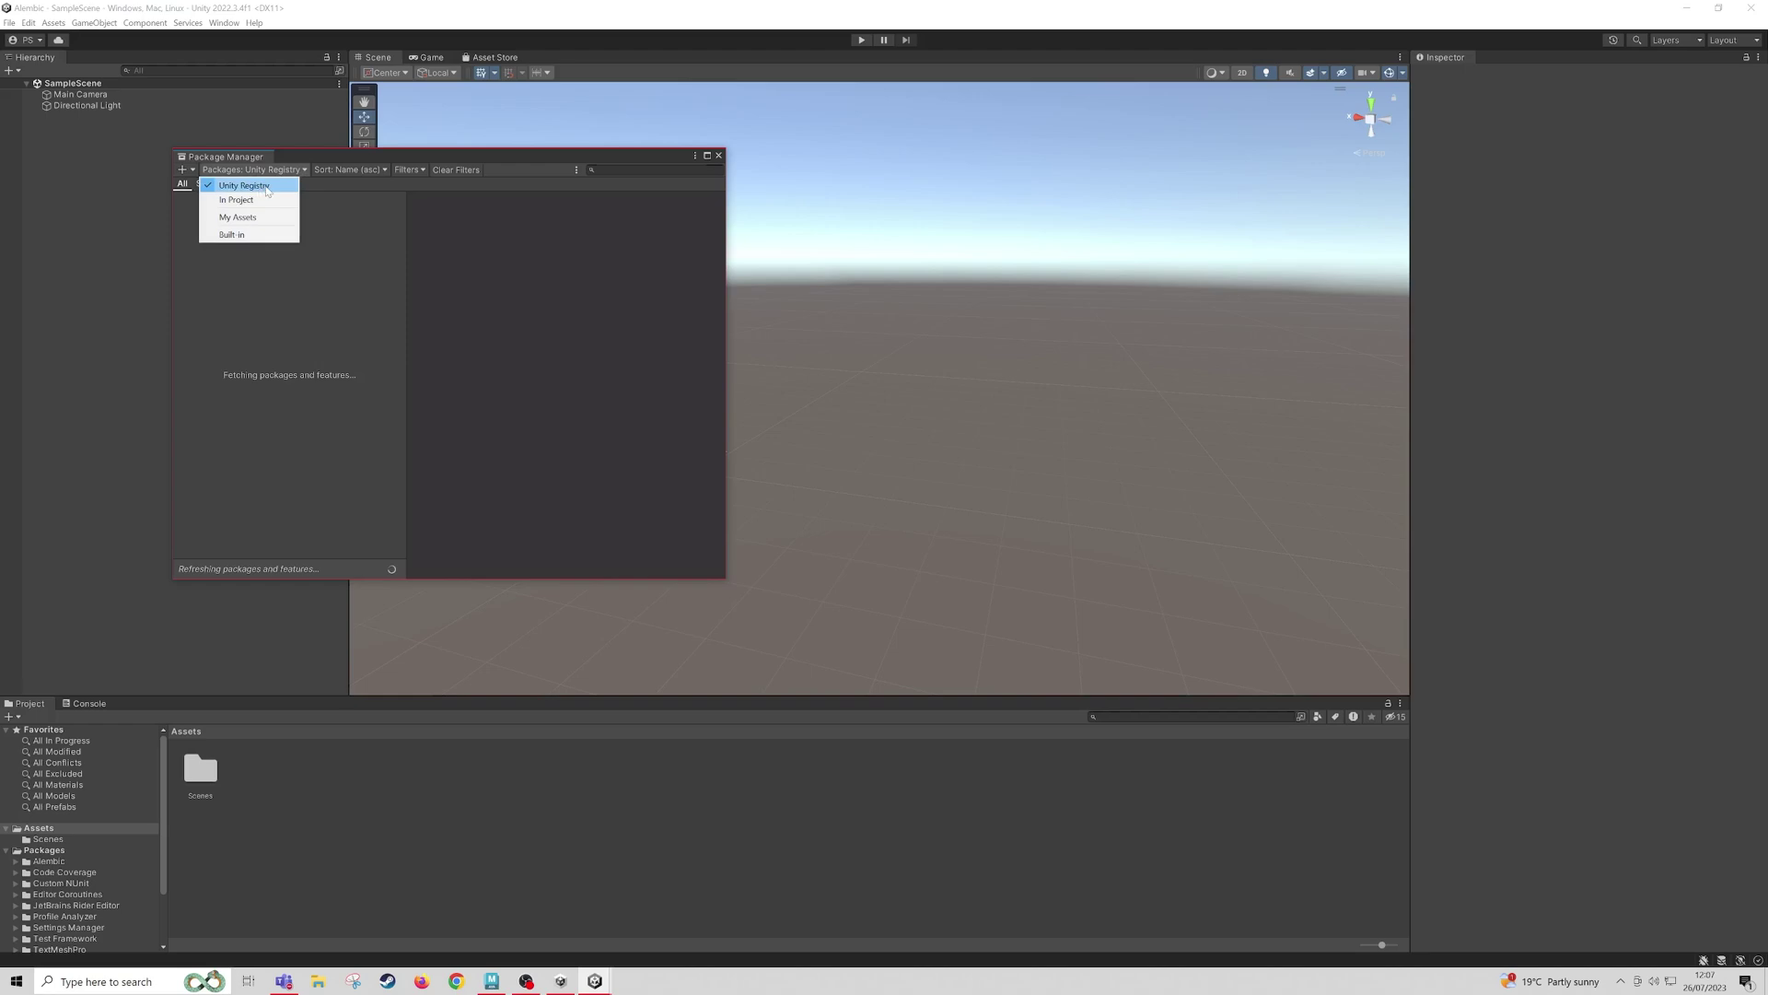
click(244, 185)
text(alembic)
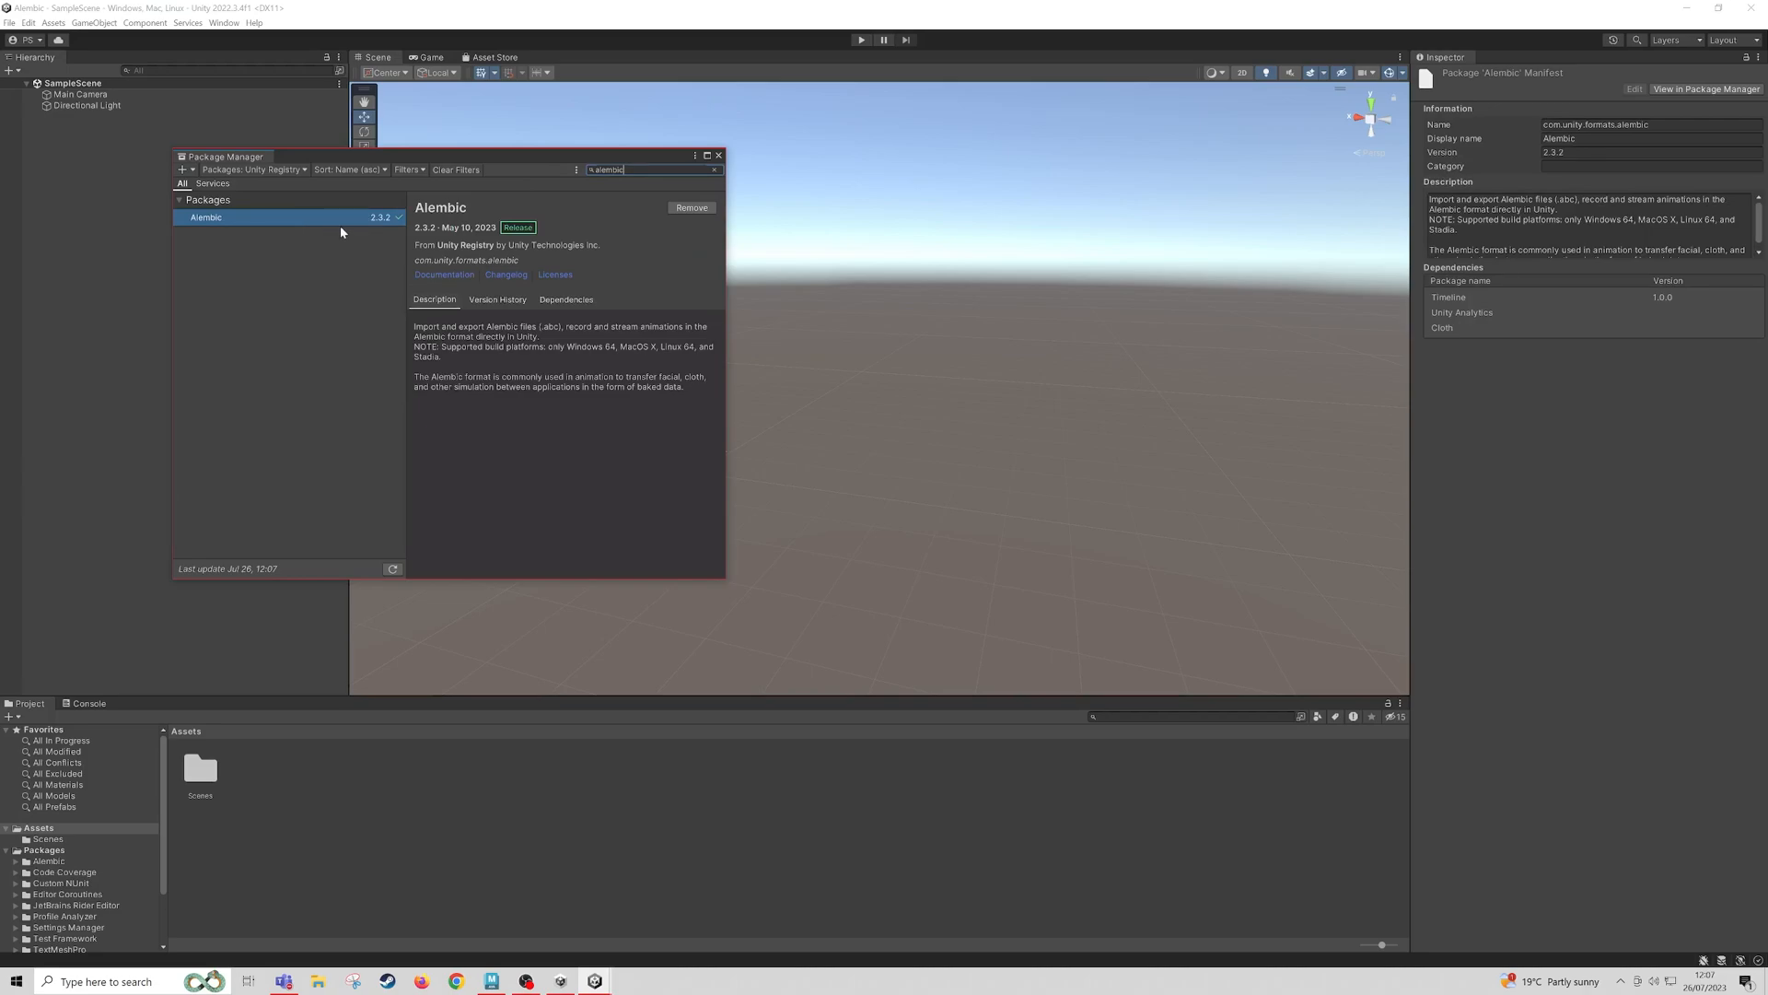
mouse_move(549, 247)
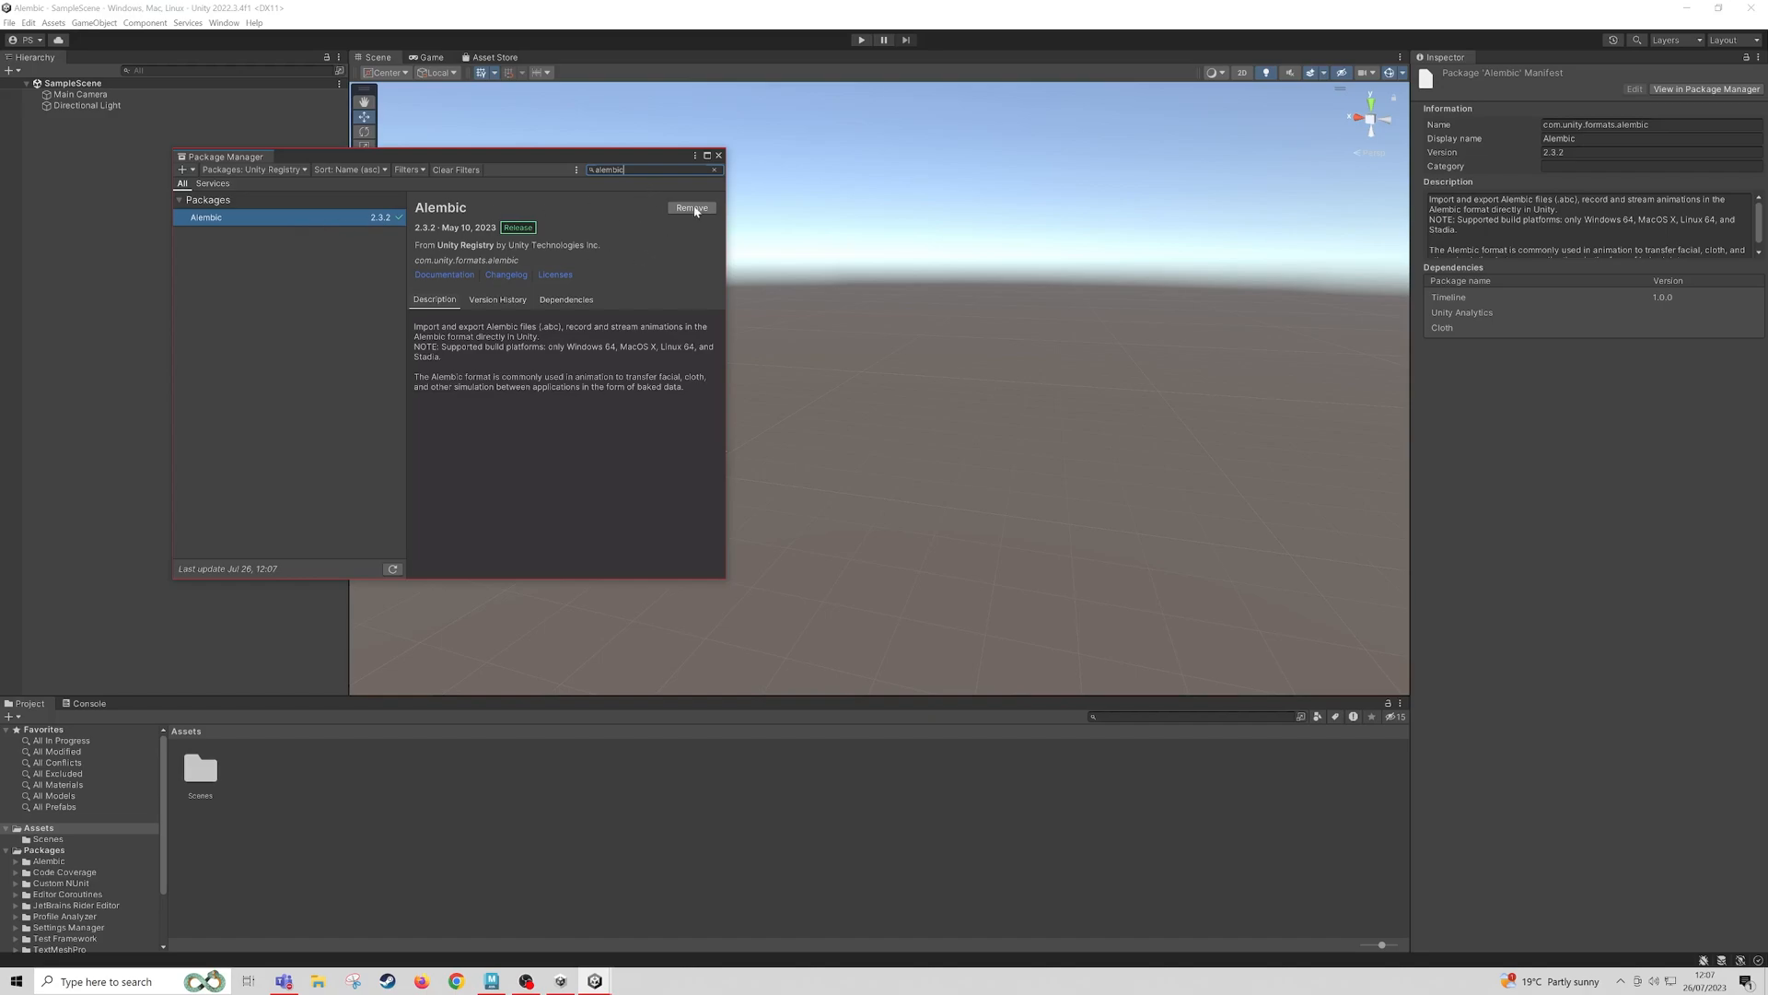
mouse_move(723, 180)
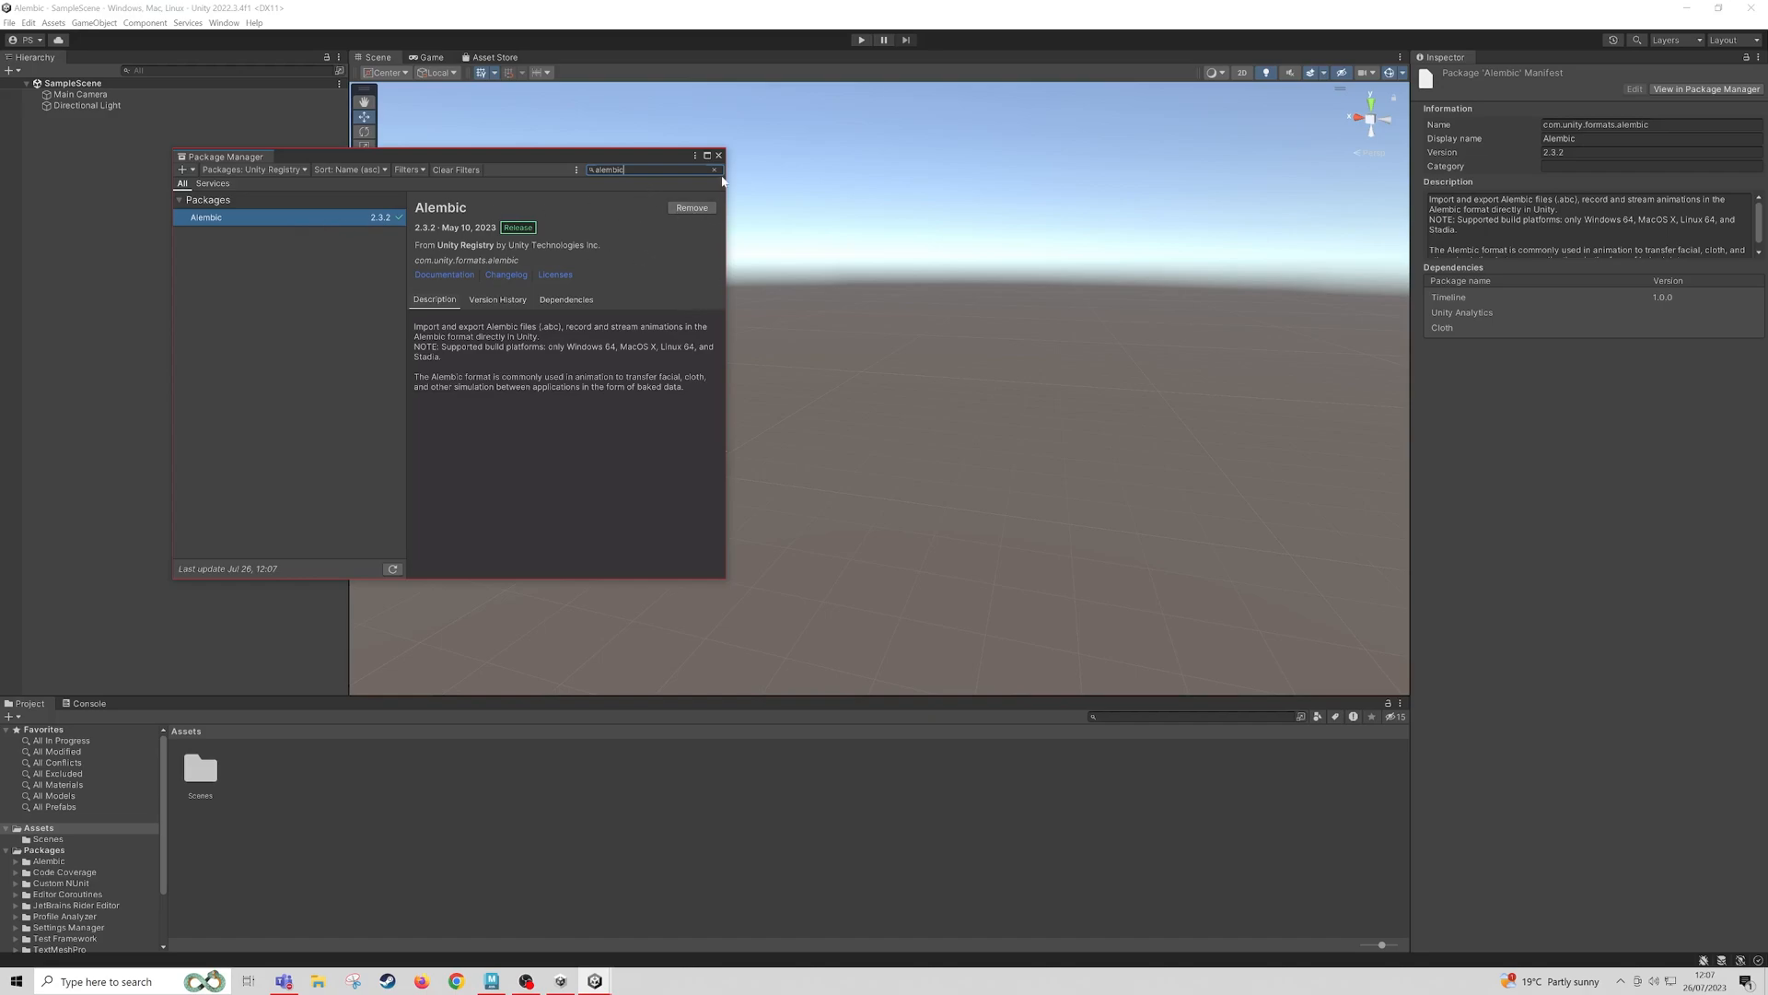
click(718, 155)
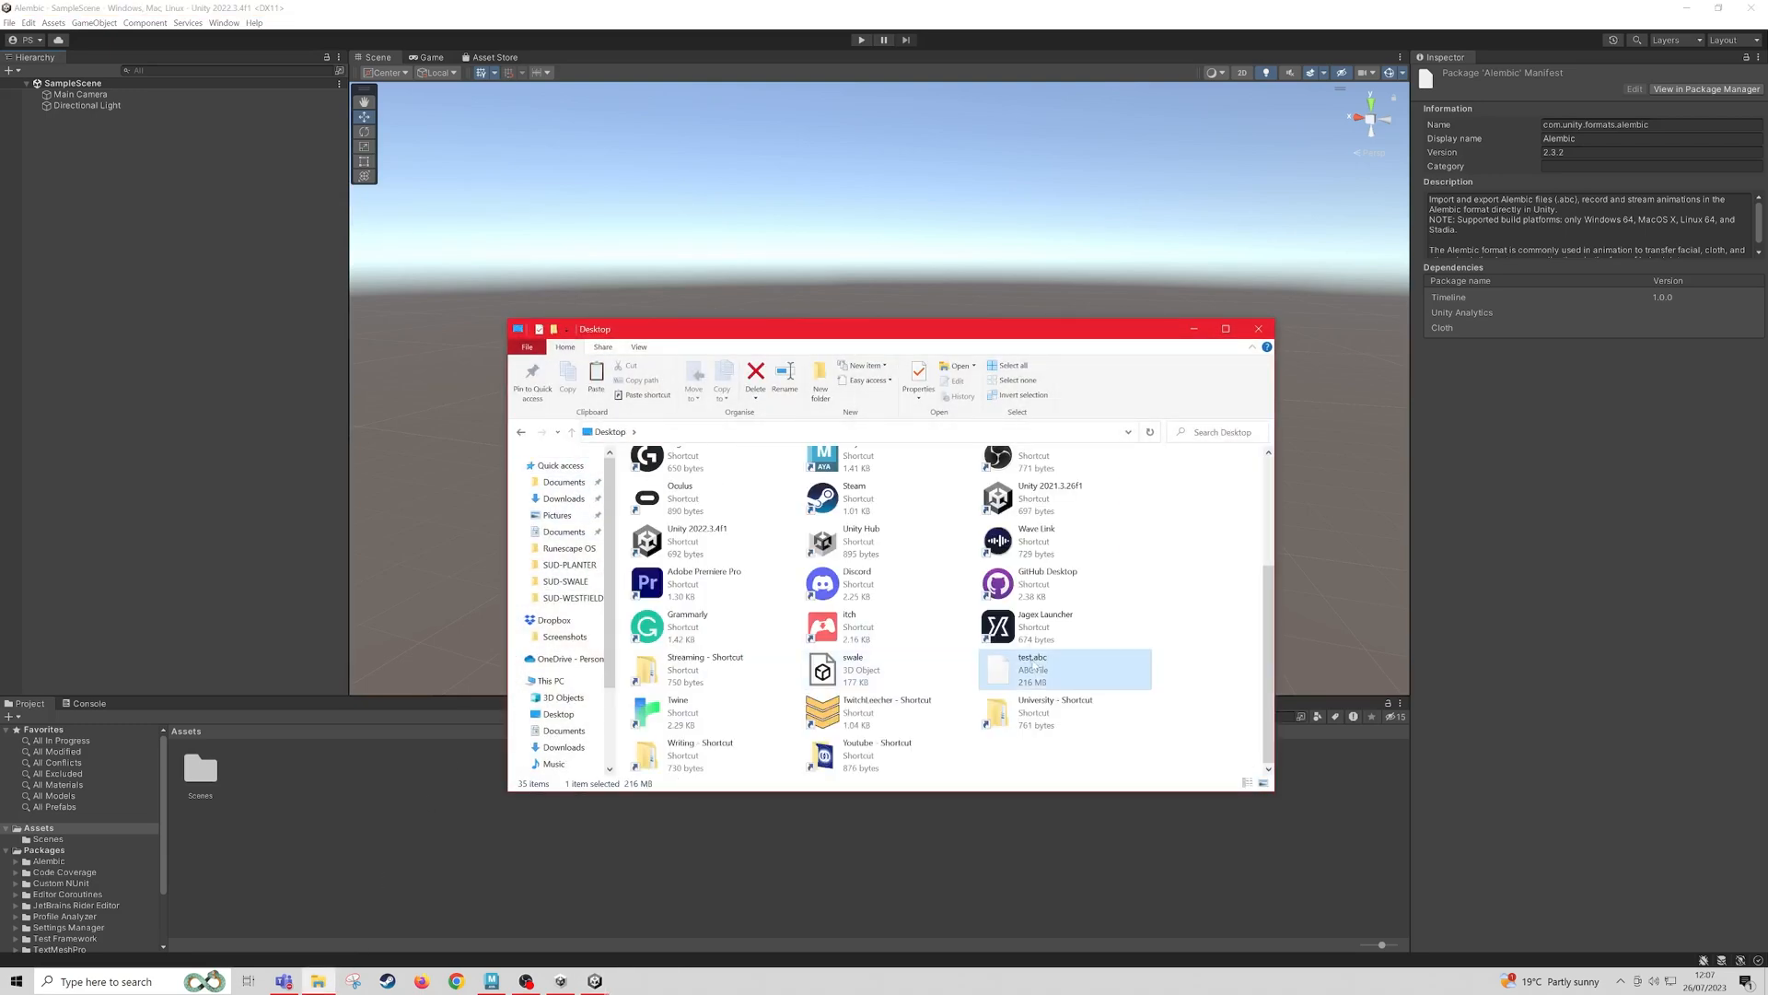
mouse_move(1034, 669)
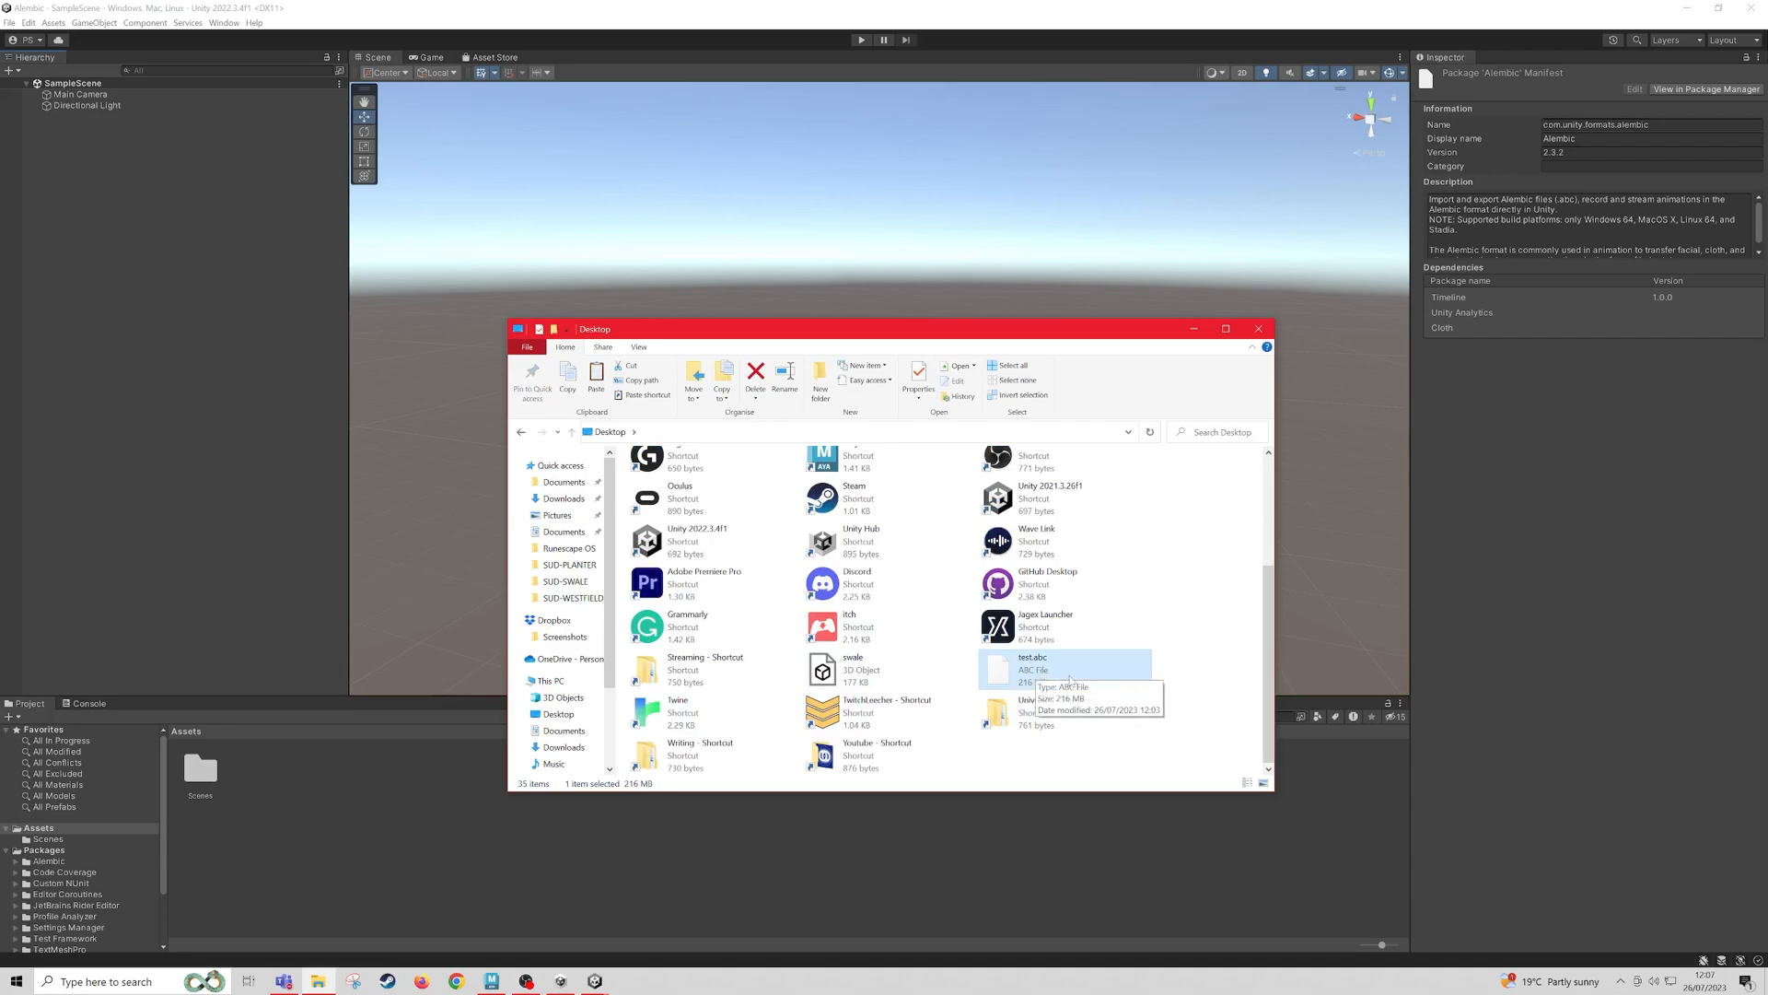
mouse_move(286, 798)
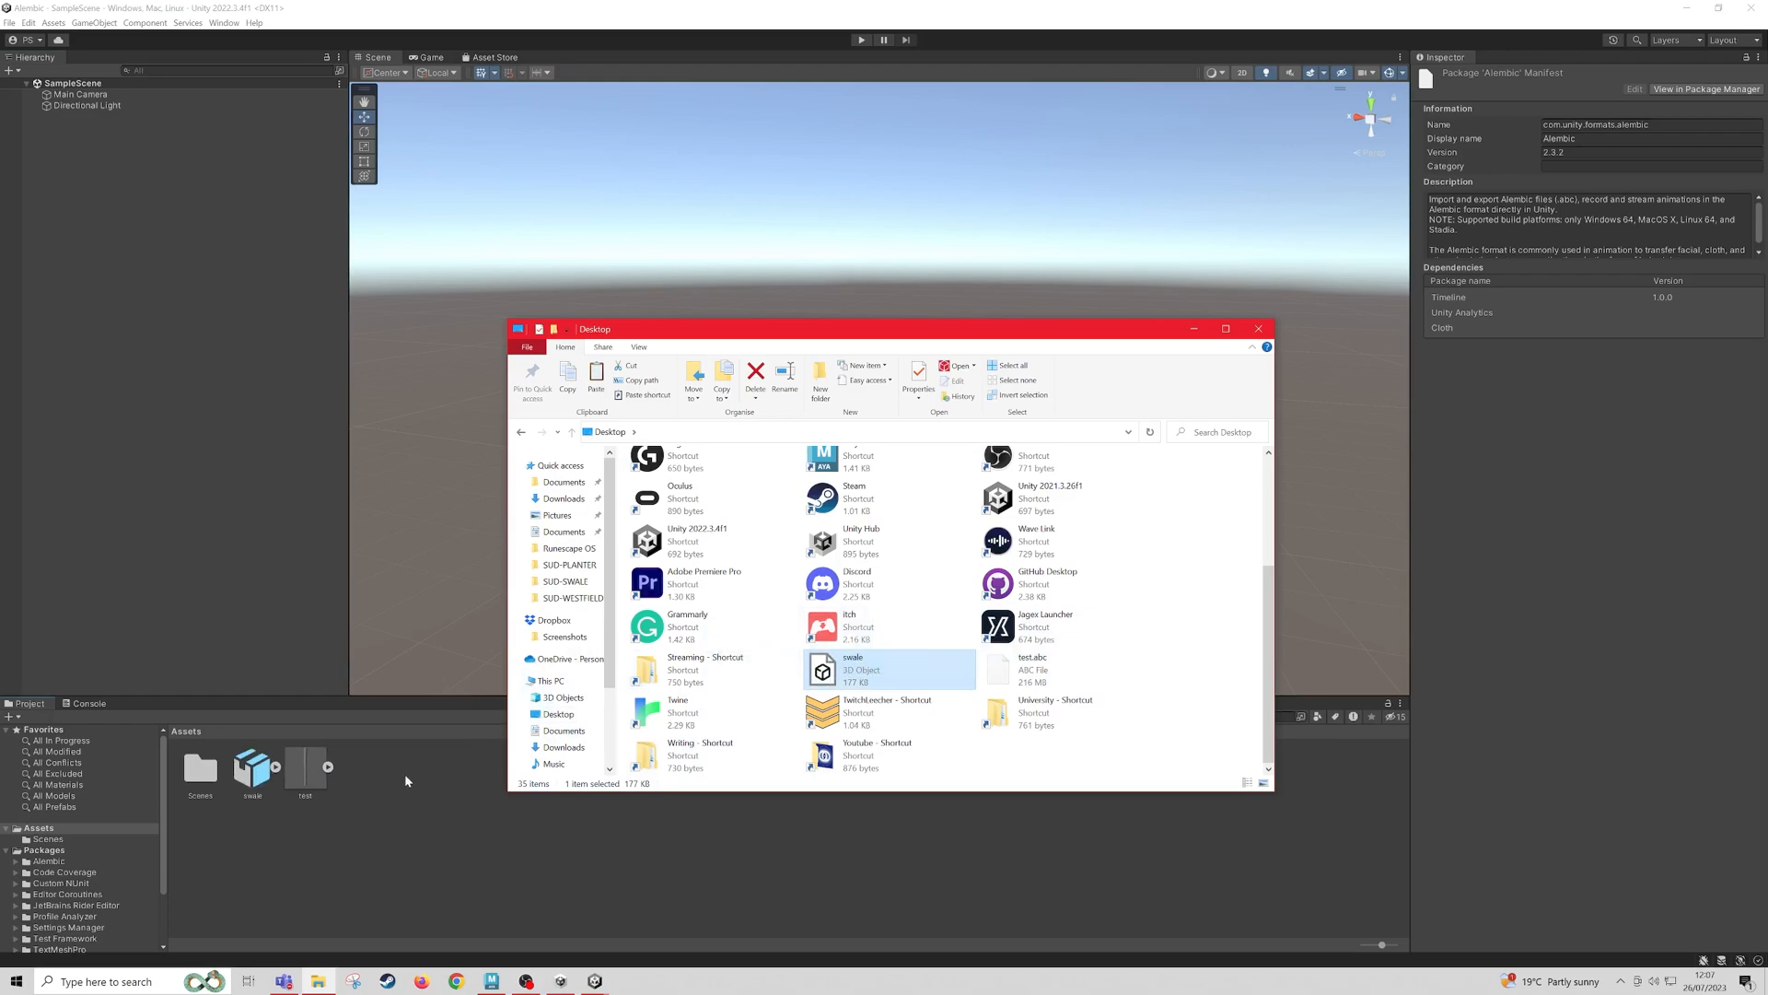
Step: Bring swale.fbx and test.abc from the Desktop folder into Unity's Assets
click(1259, 329)
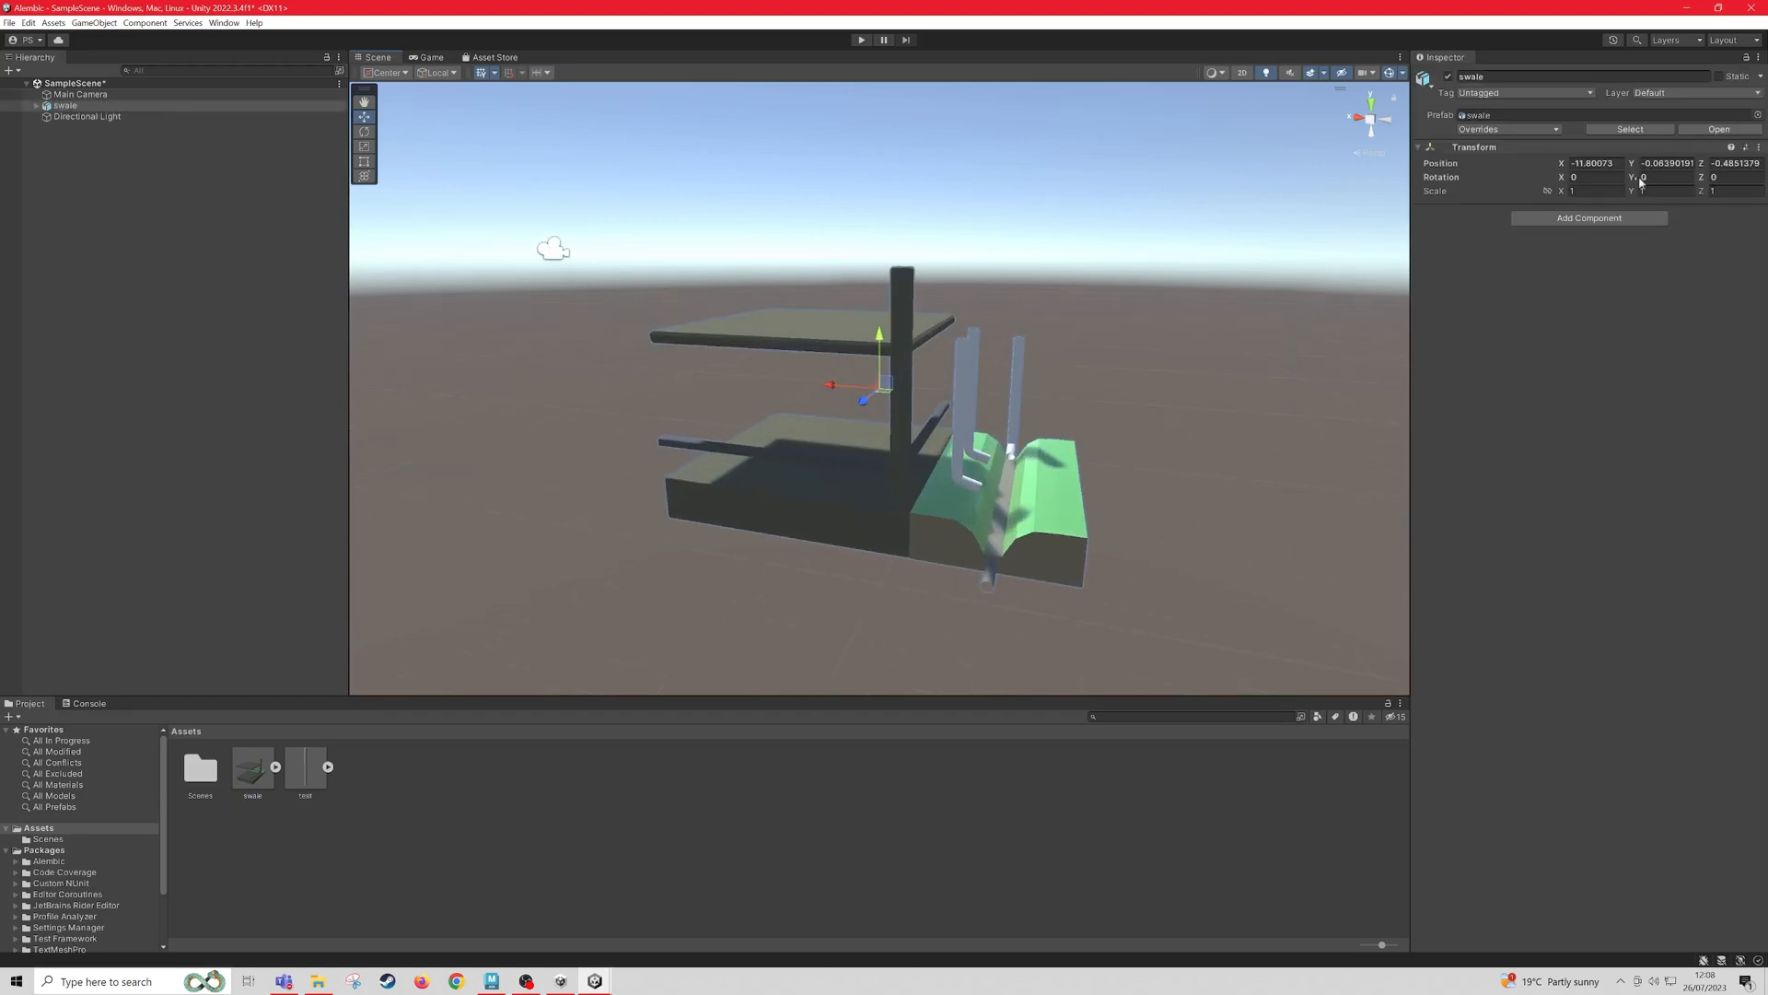
Step: Give the swale model zero rotation and Scale 100 on X, Y and Z
text(100)
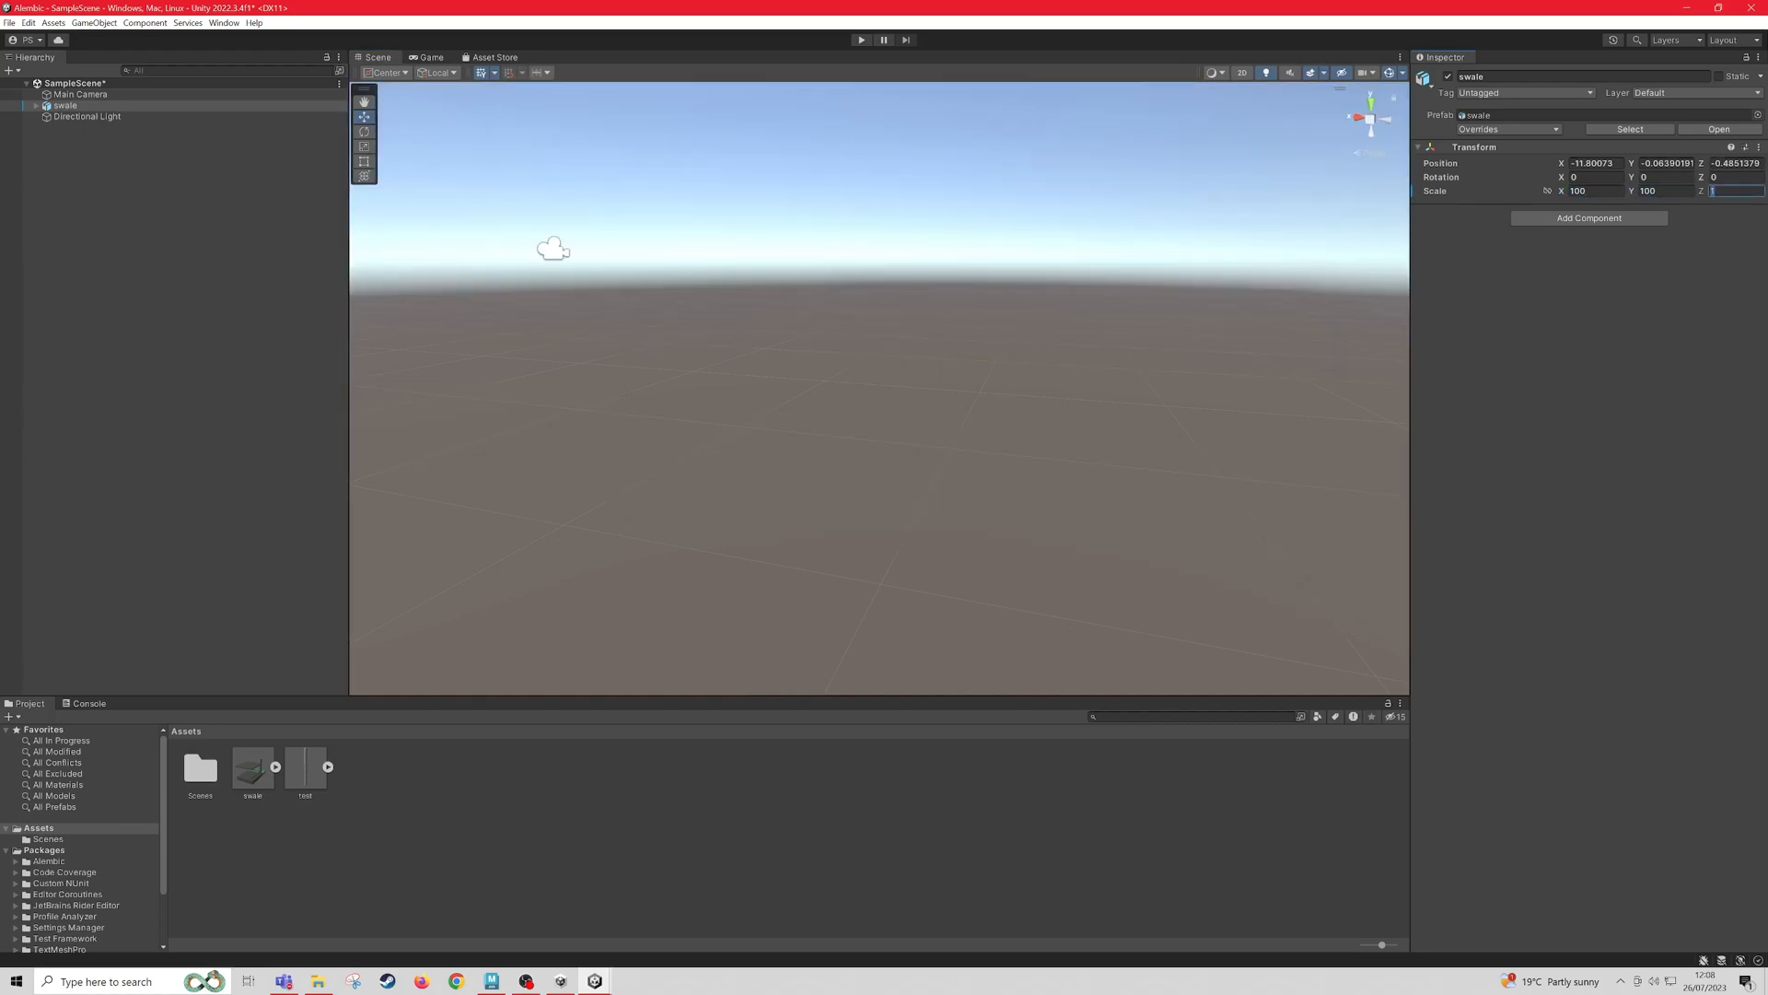
text(100)
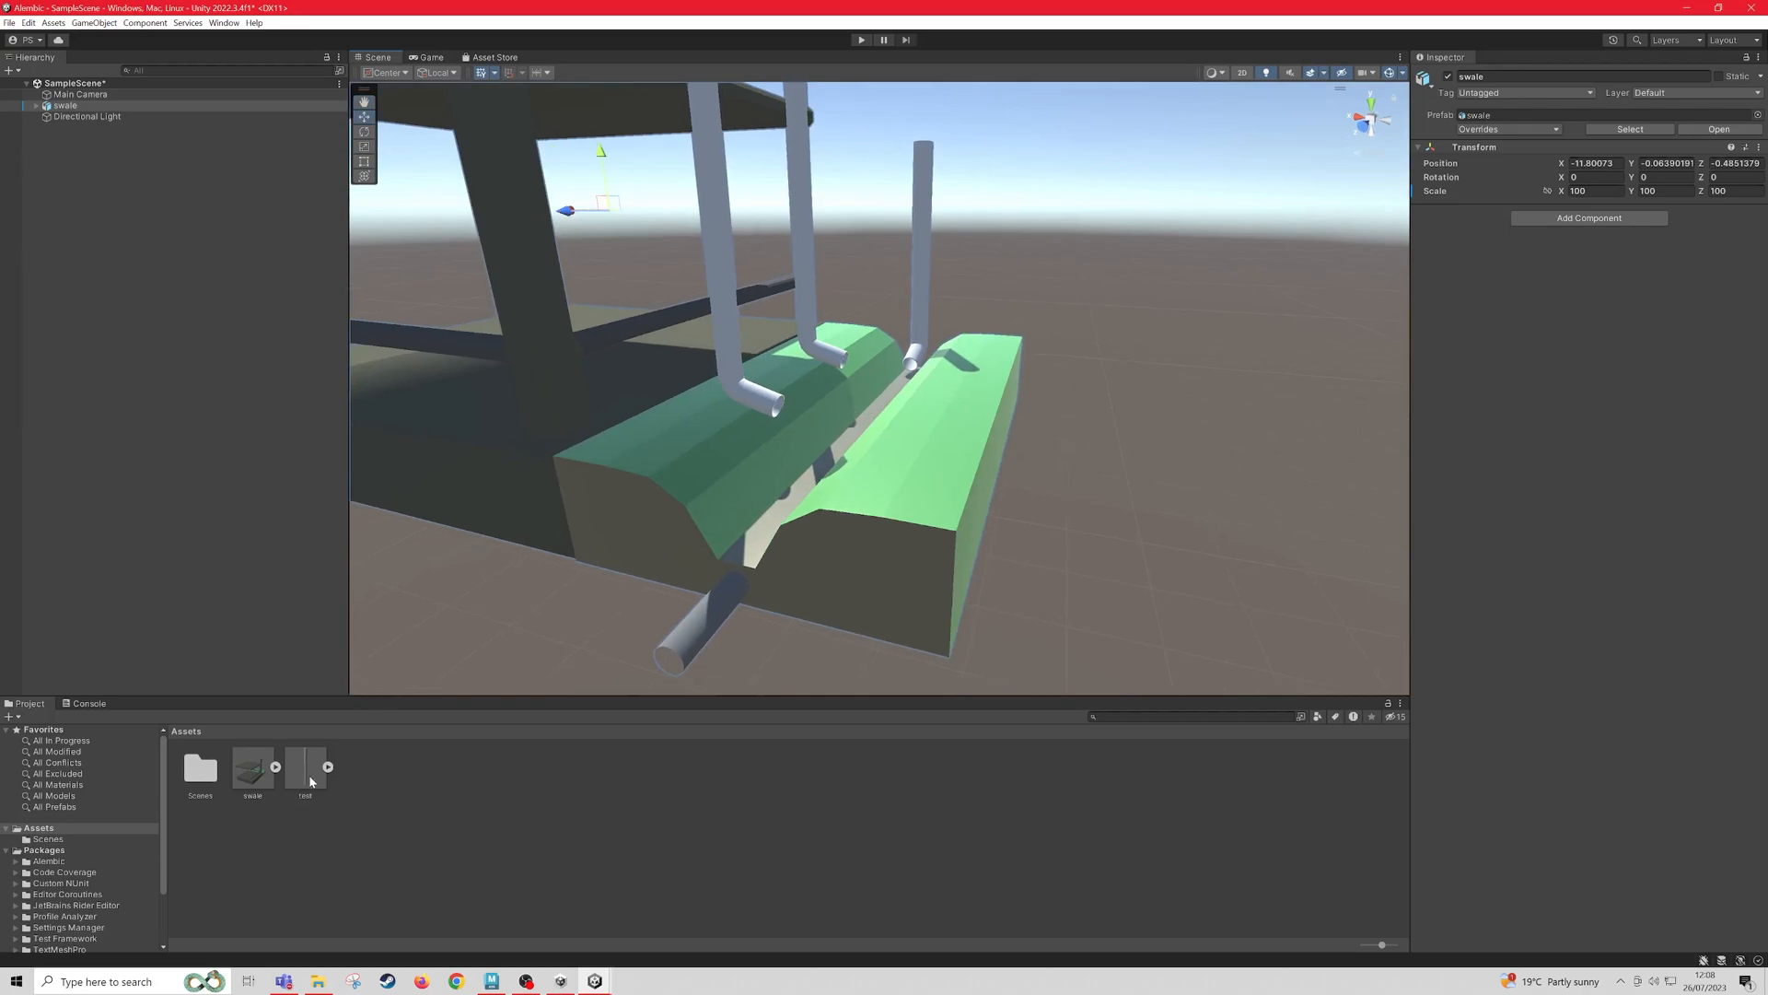
Step: Add the test liquid cache to the scene and set its Scale to 100
click(305, 767)
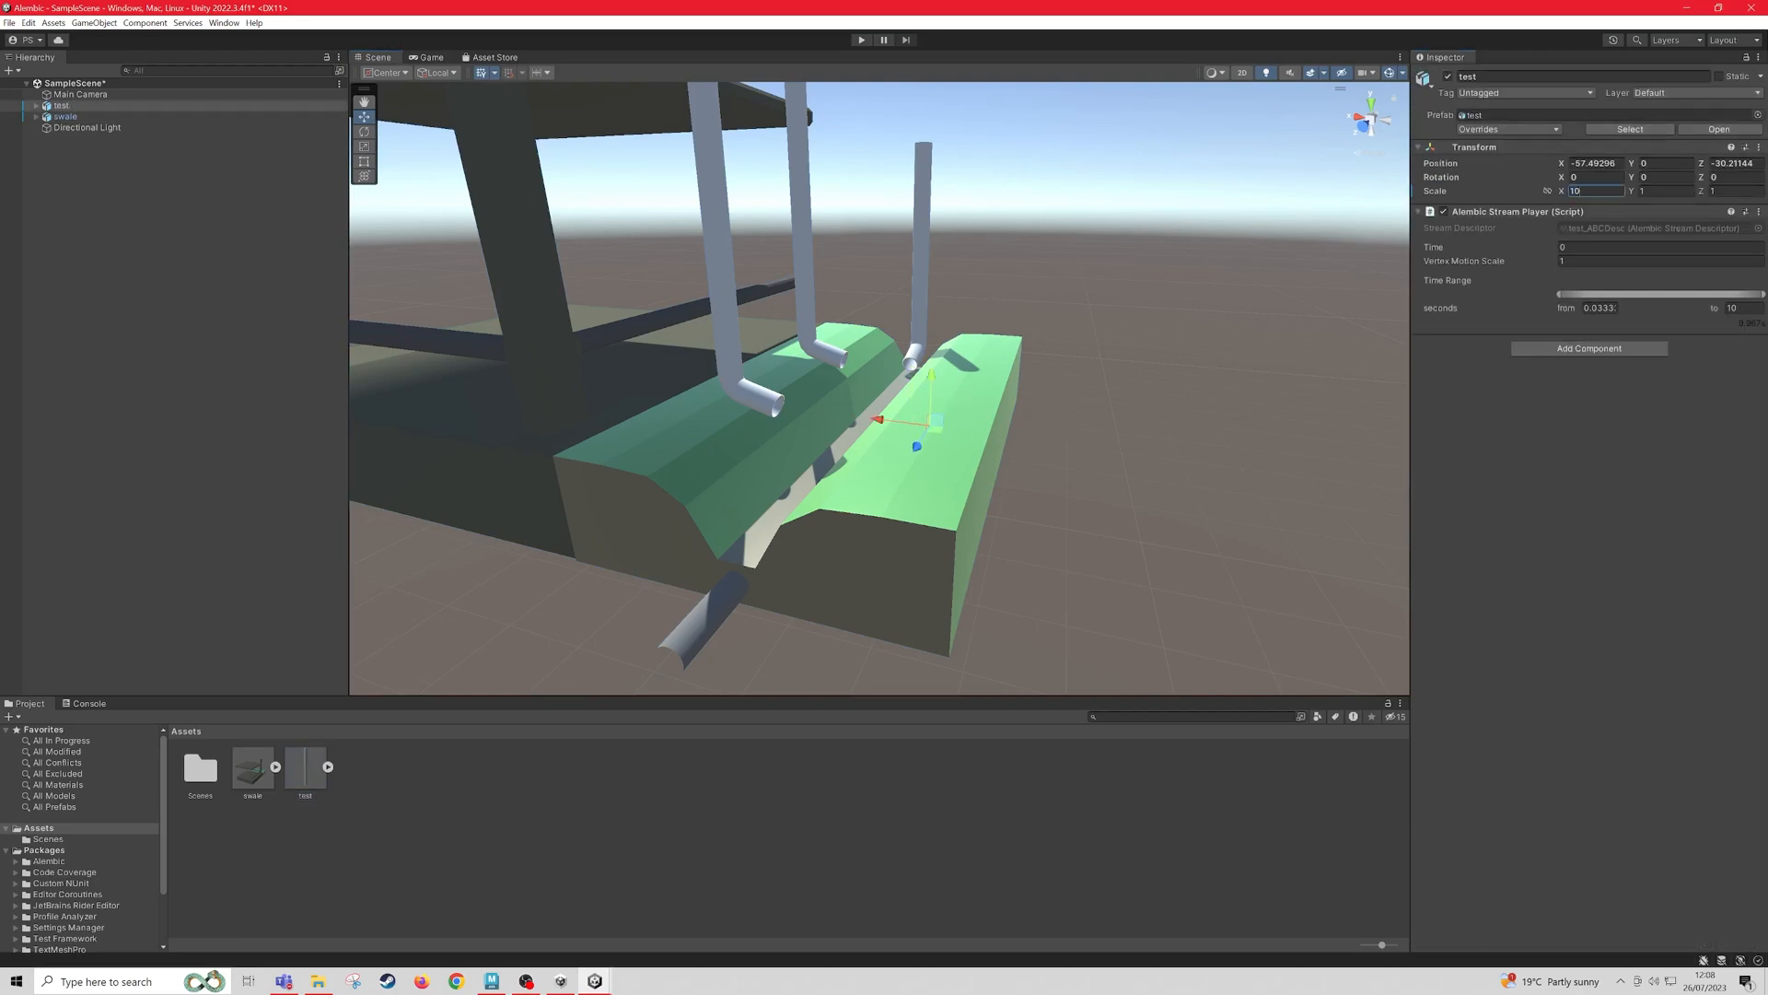
text(100)
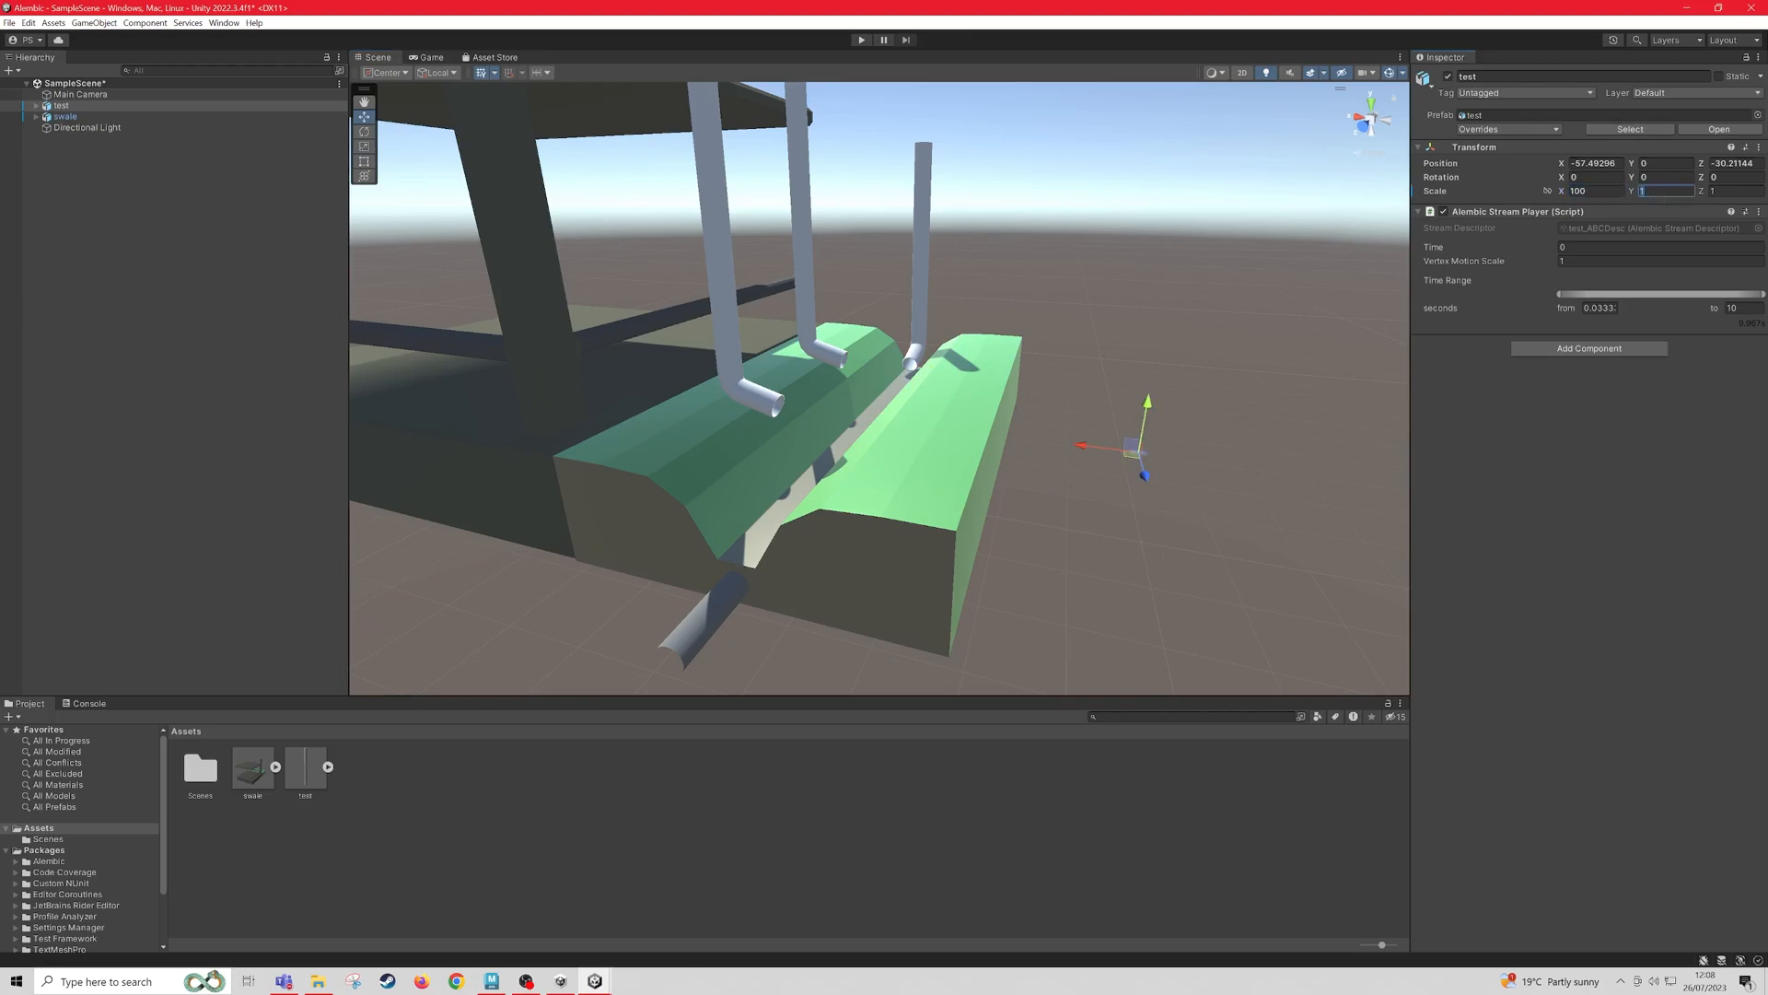
text(100)
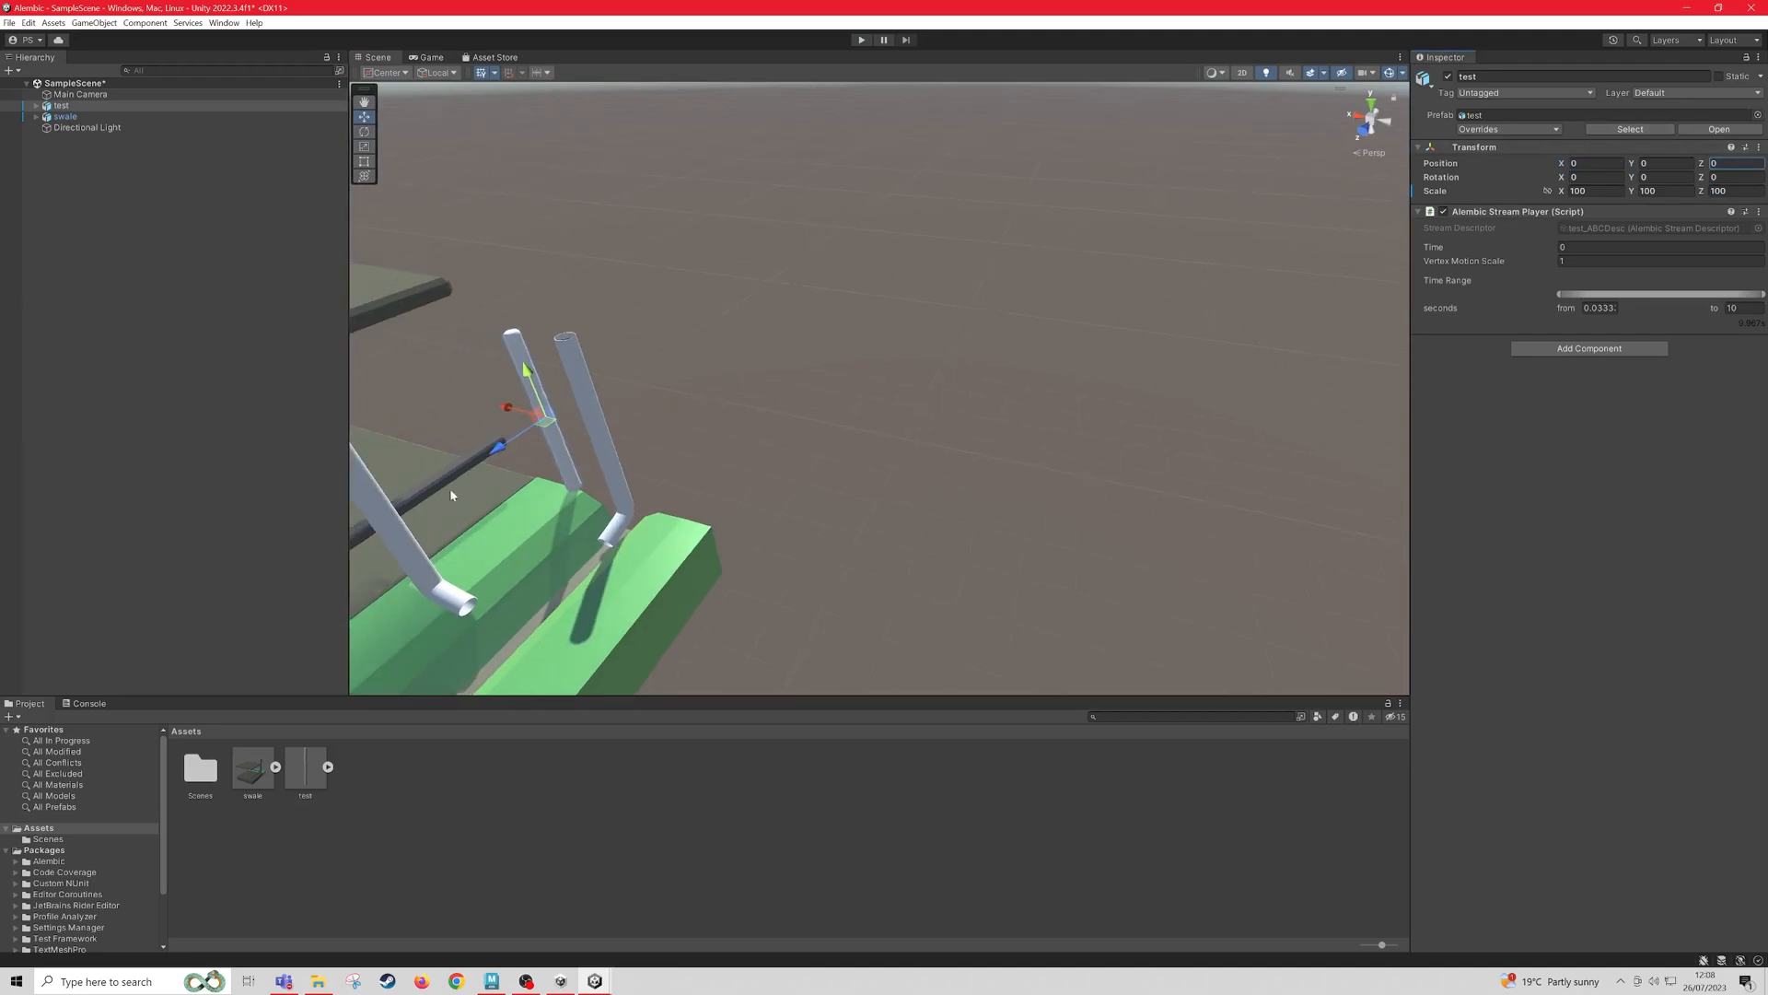
Step: Zero the swale model's Position so it sits at the origin
click(65, 116)
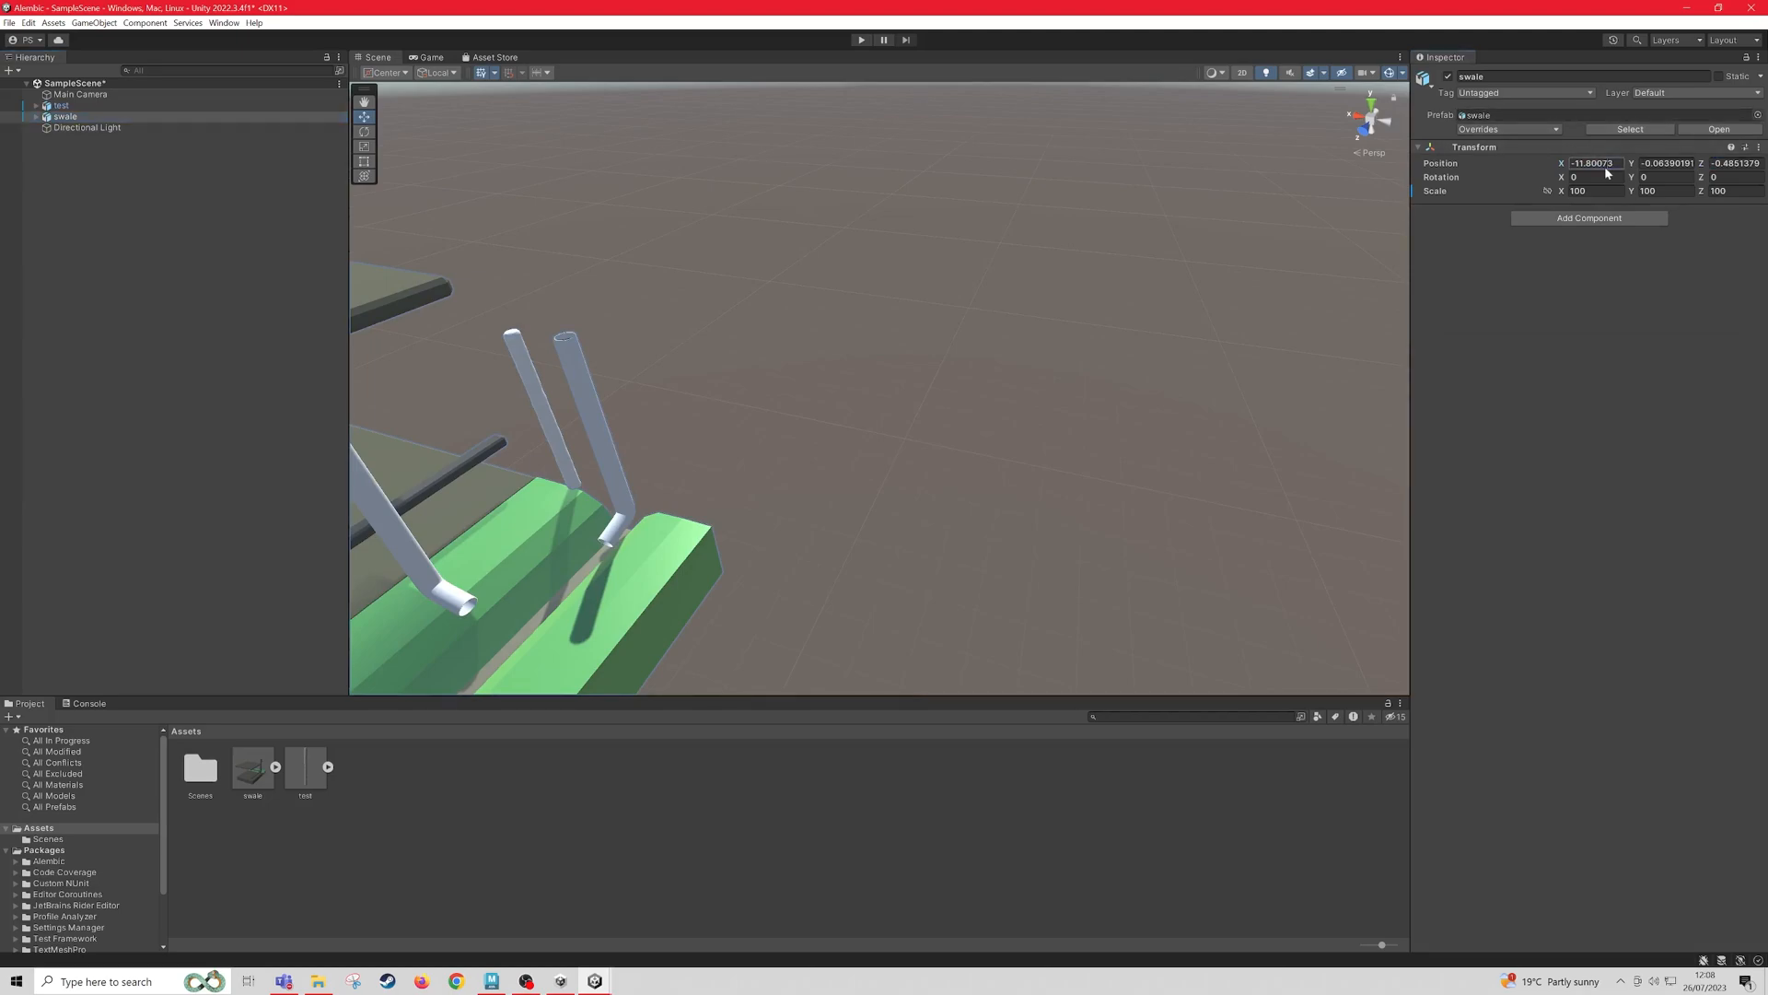
text(0)
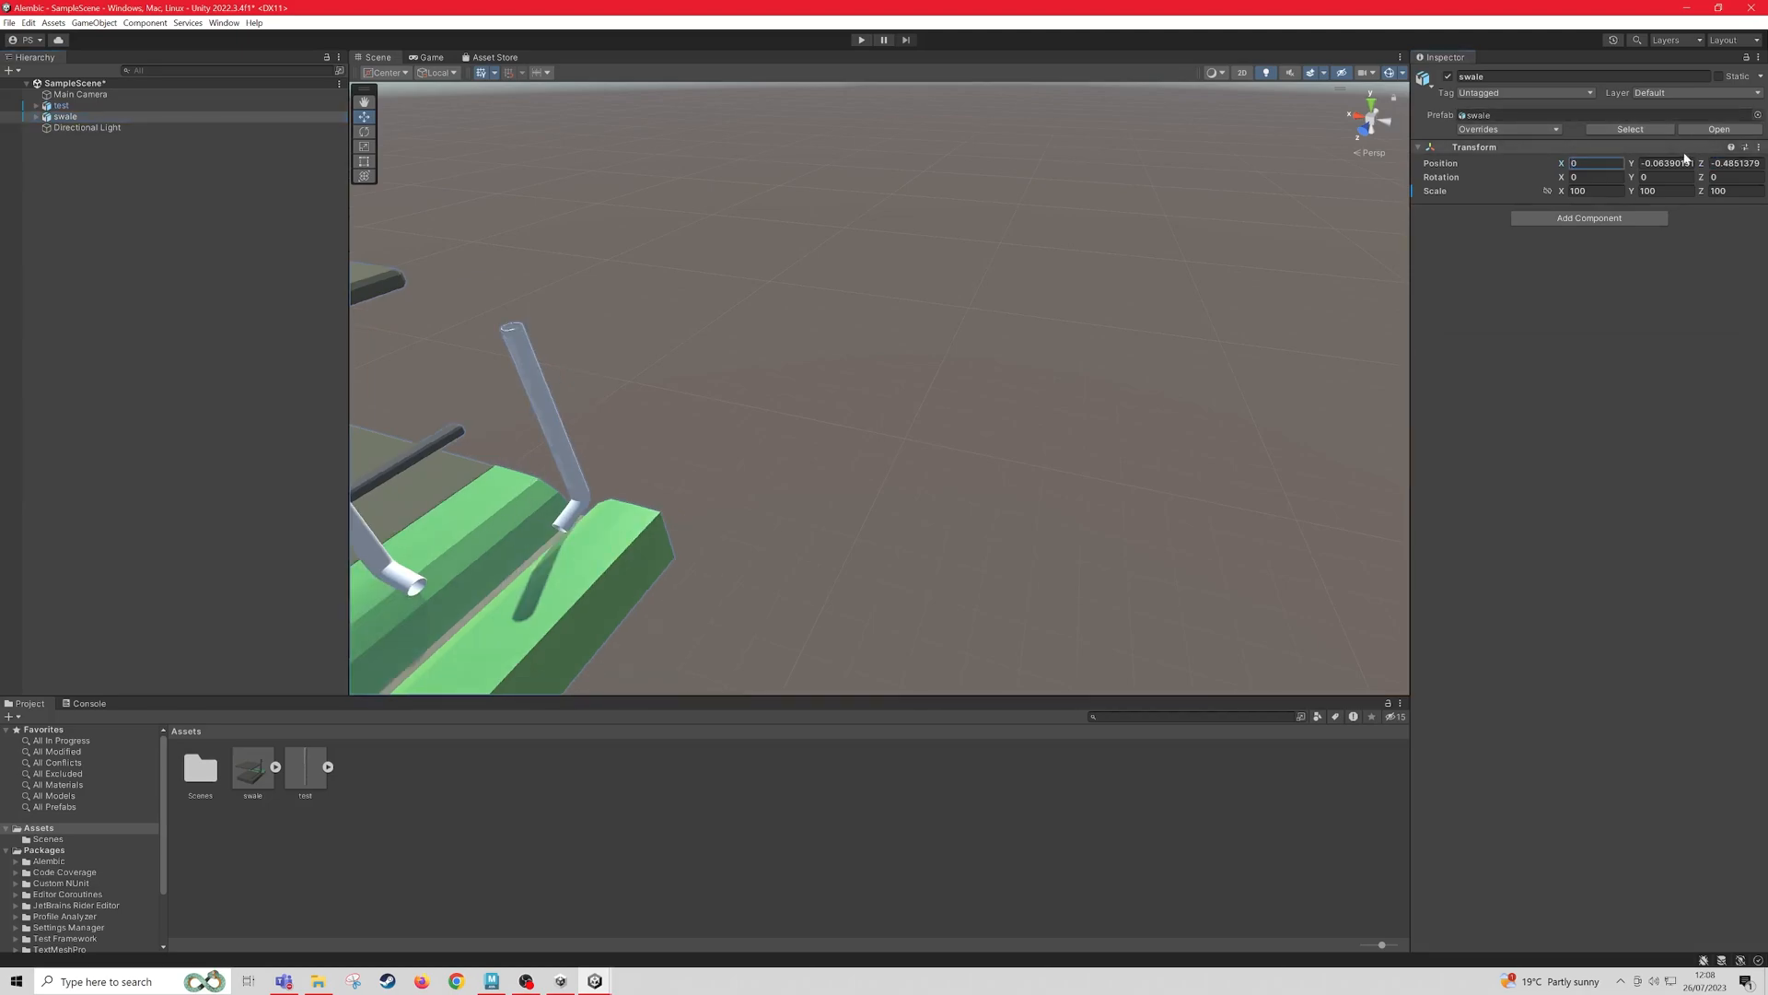
click(1419, 147)
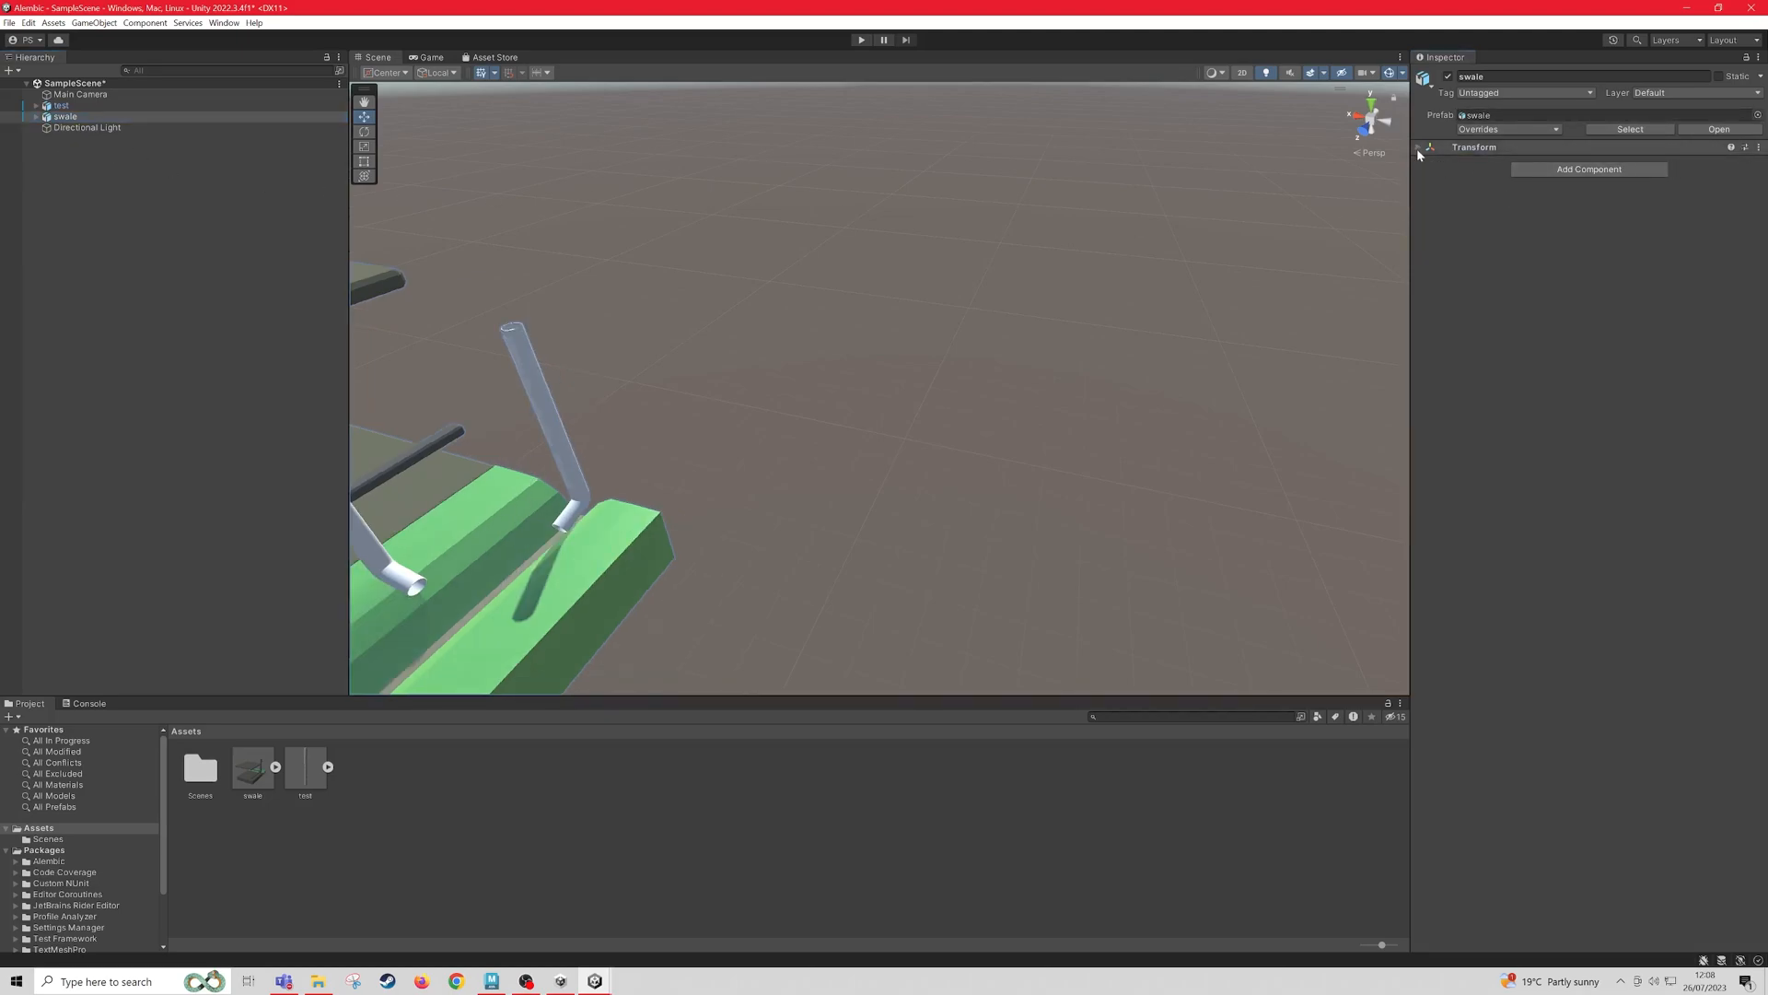
click(1421, 147)
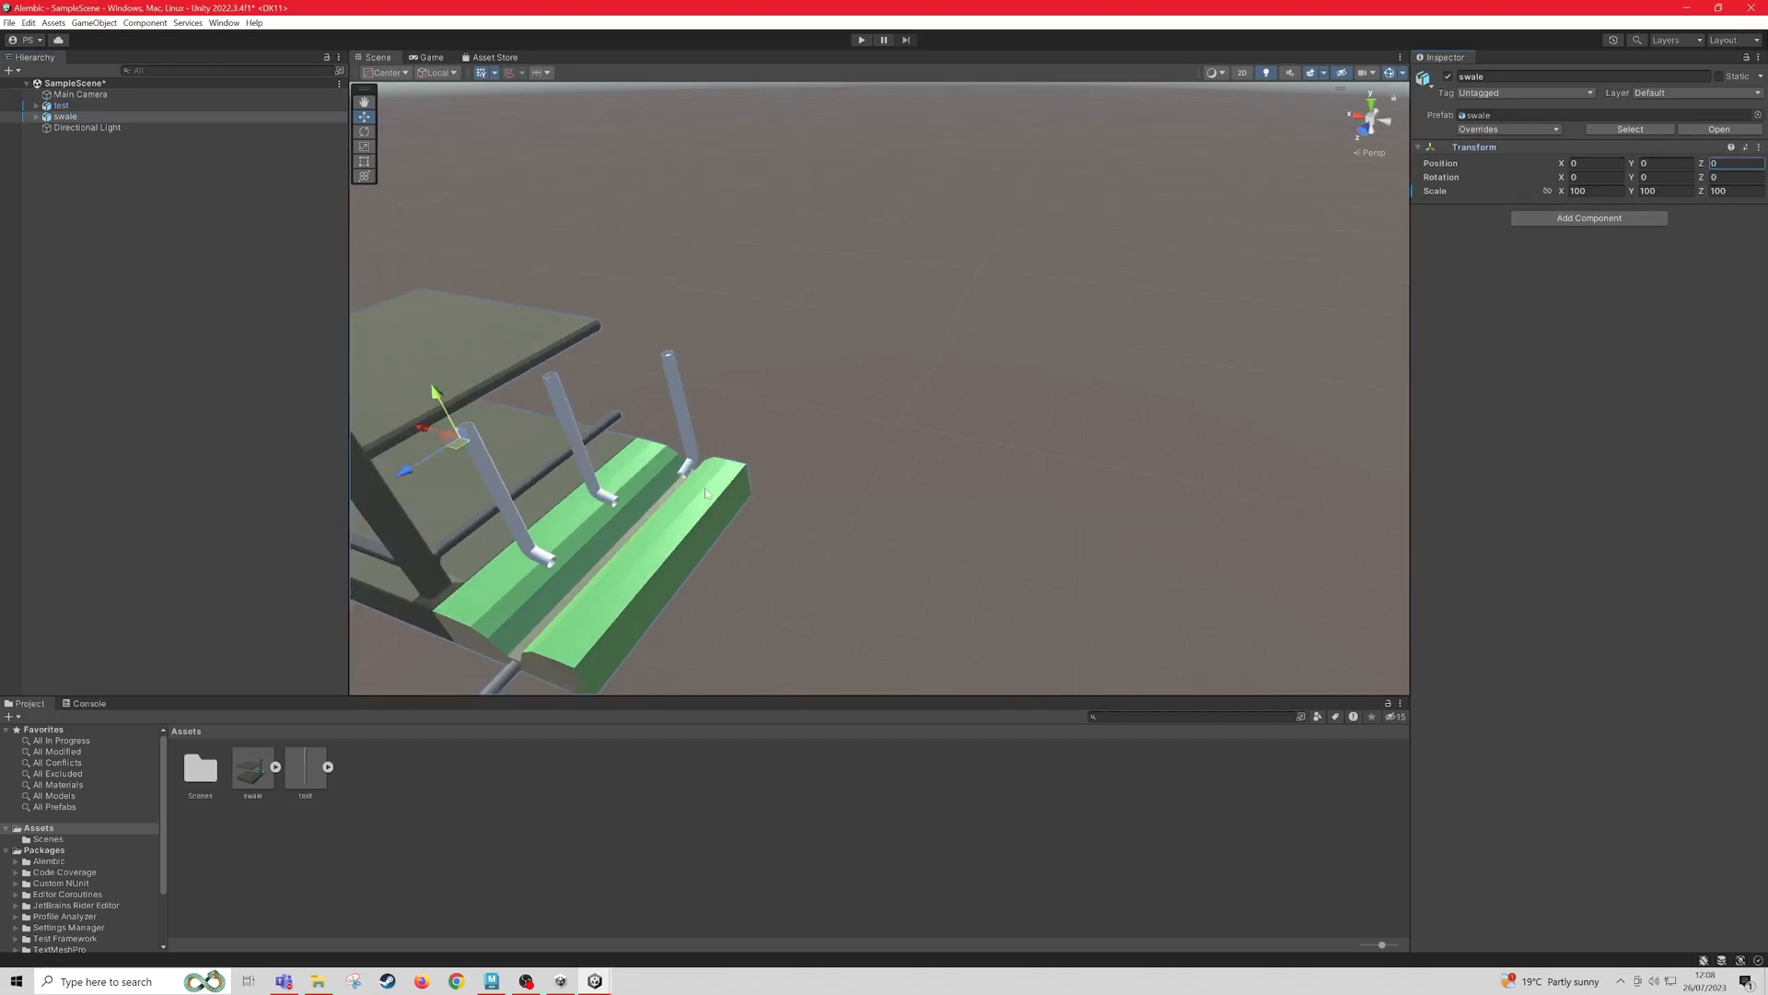
click(54, 105)
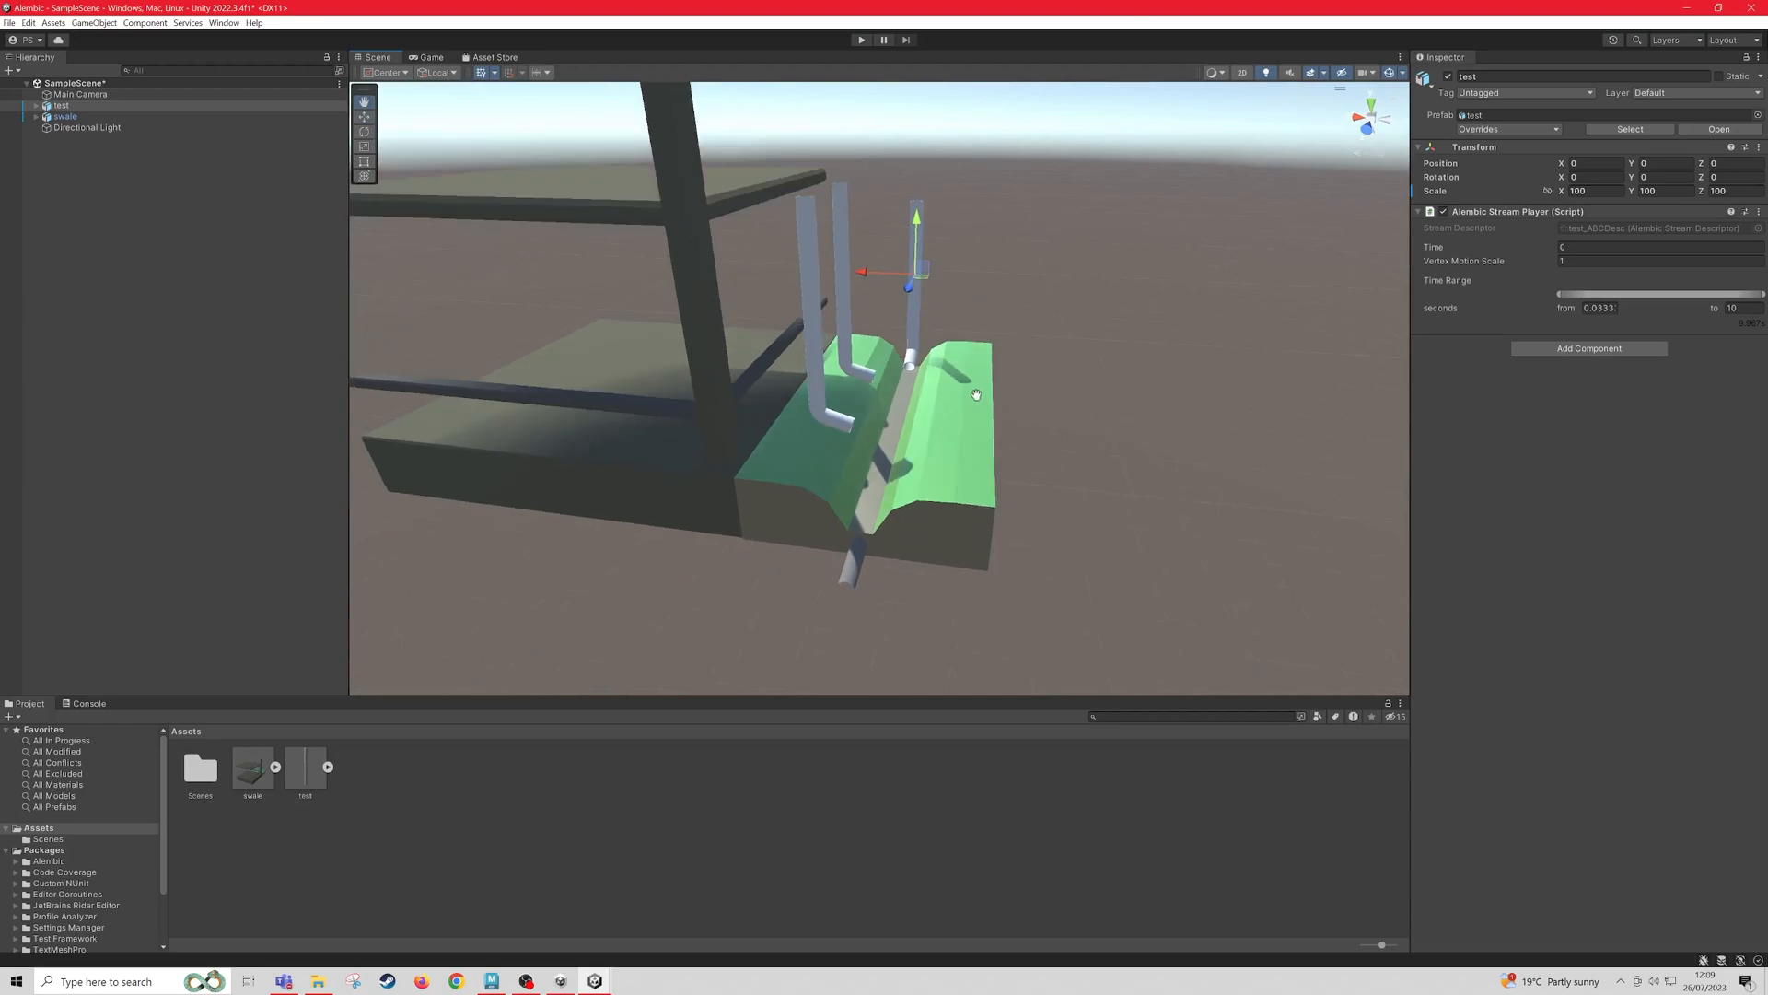
Step: Create a Playable Director and a timeline asset saved as 'testTimeline' for the test cache
click(223, 23)
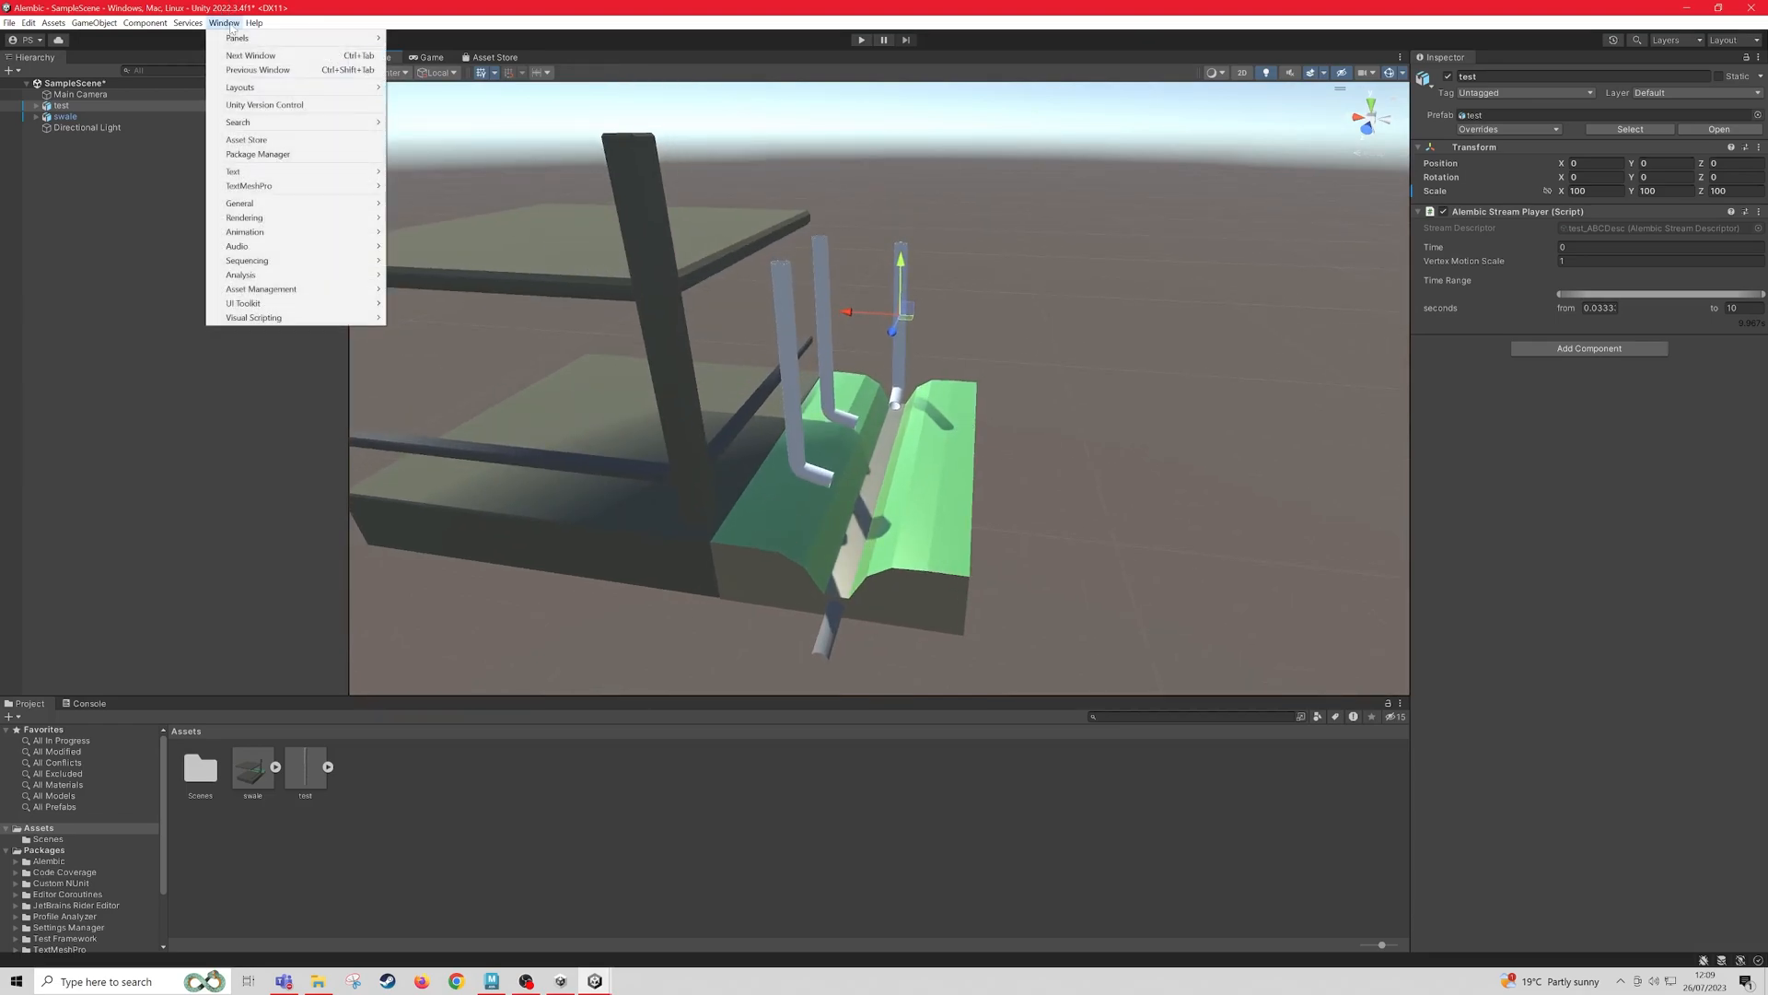
mouse_move(245, 231)
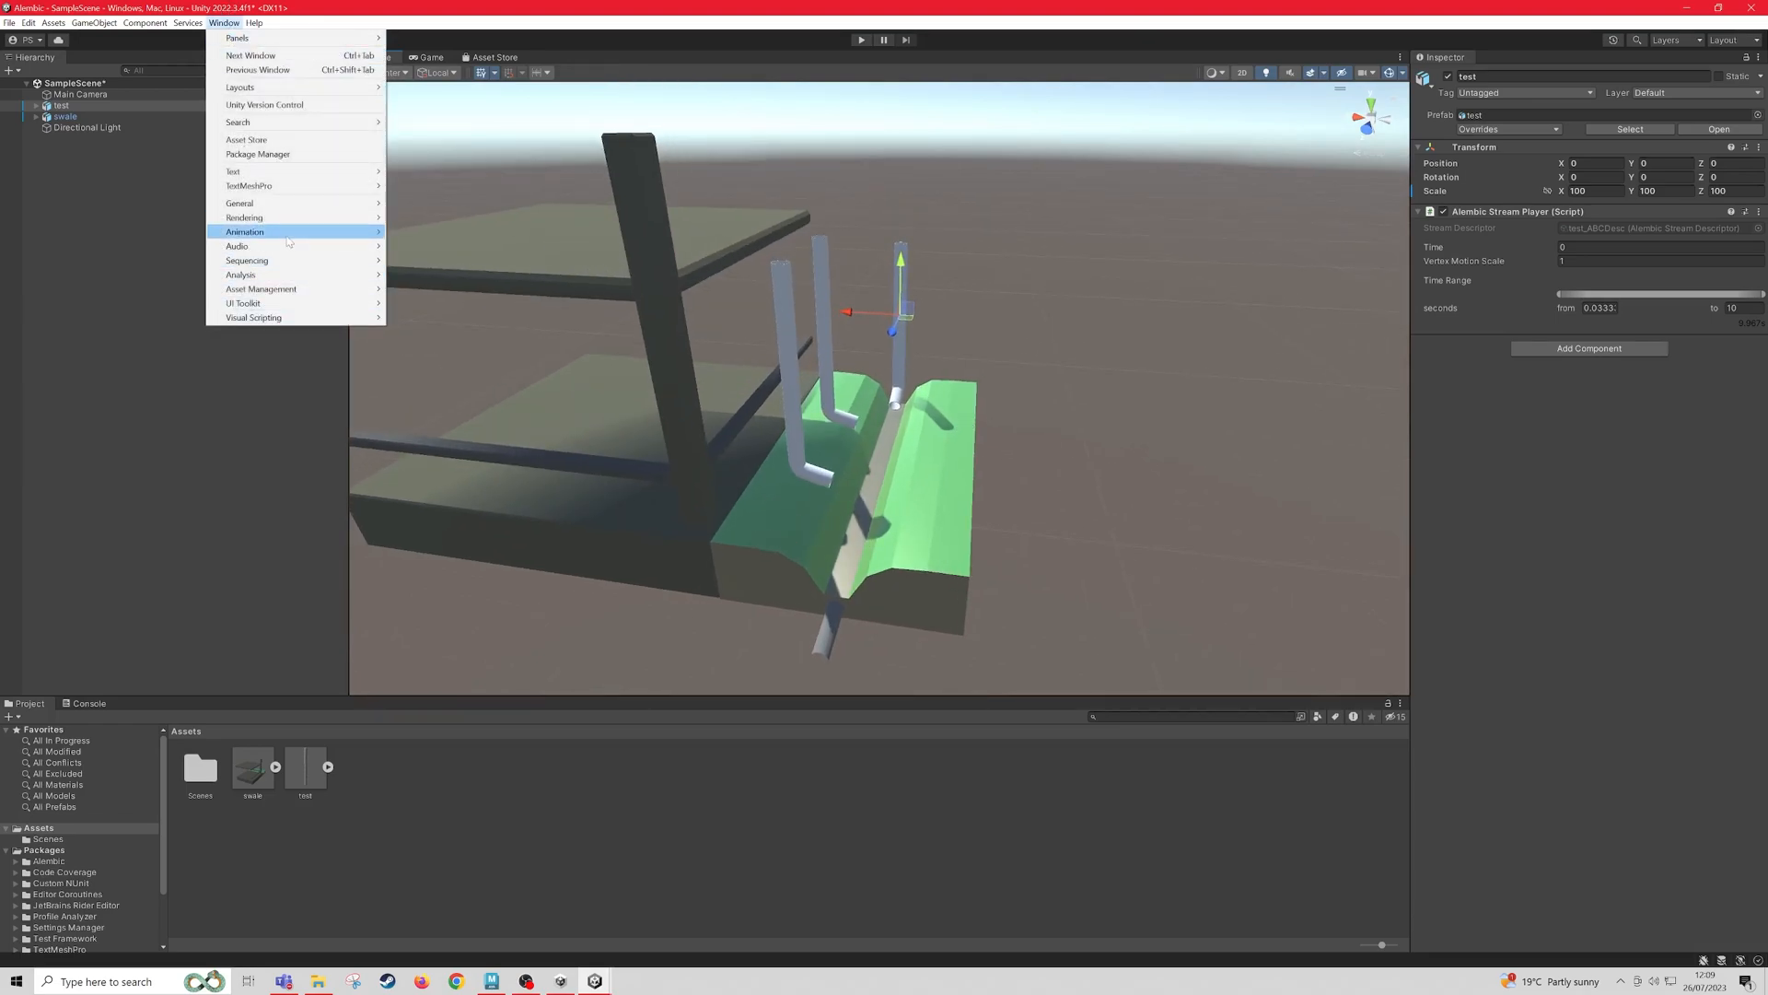
mouse_move(247, 259)
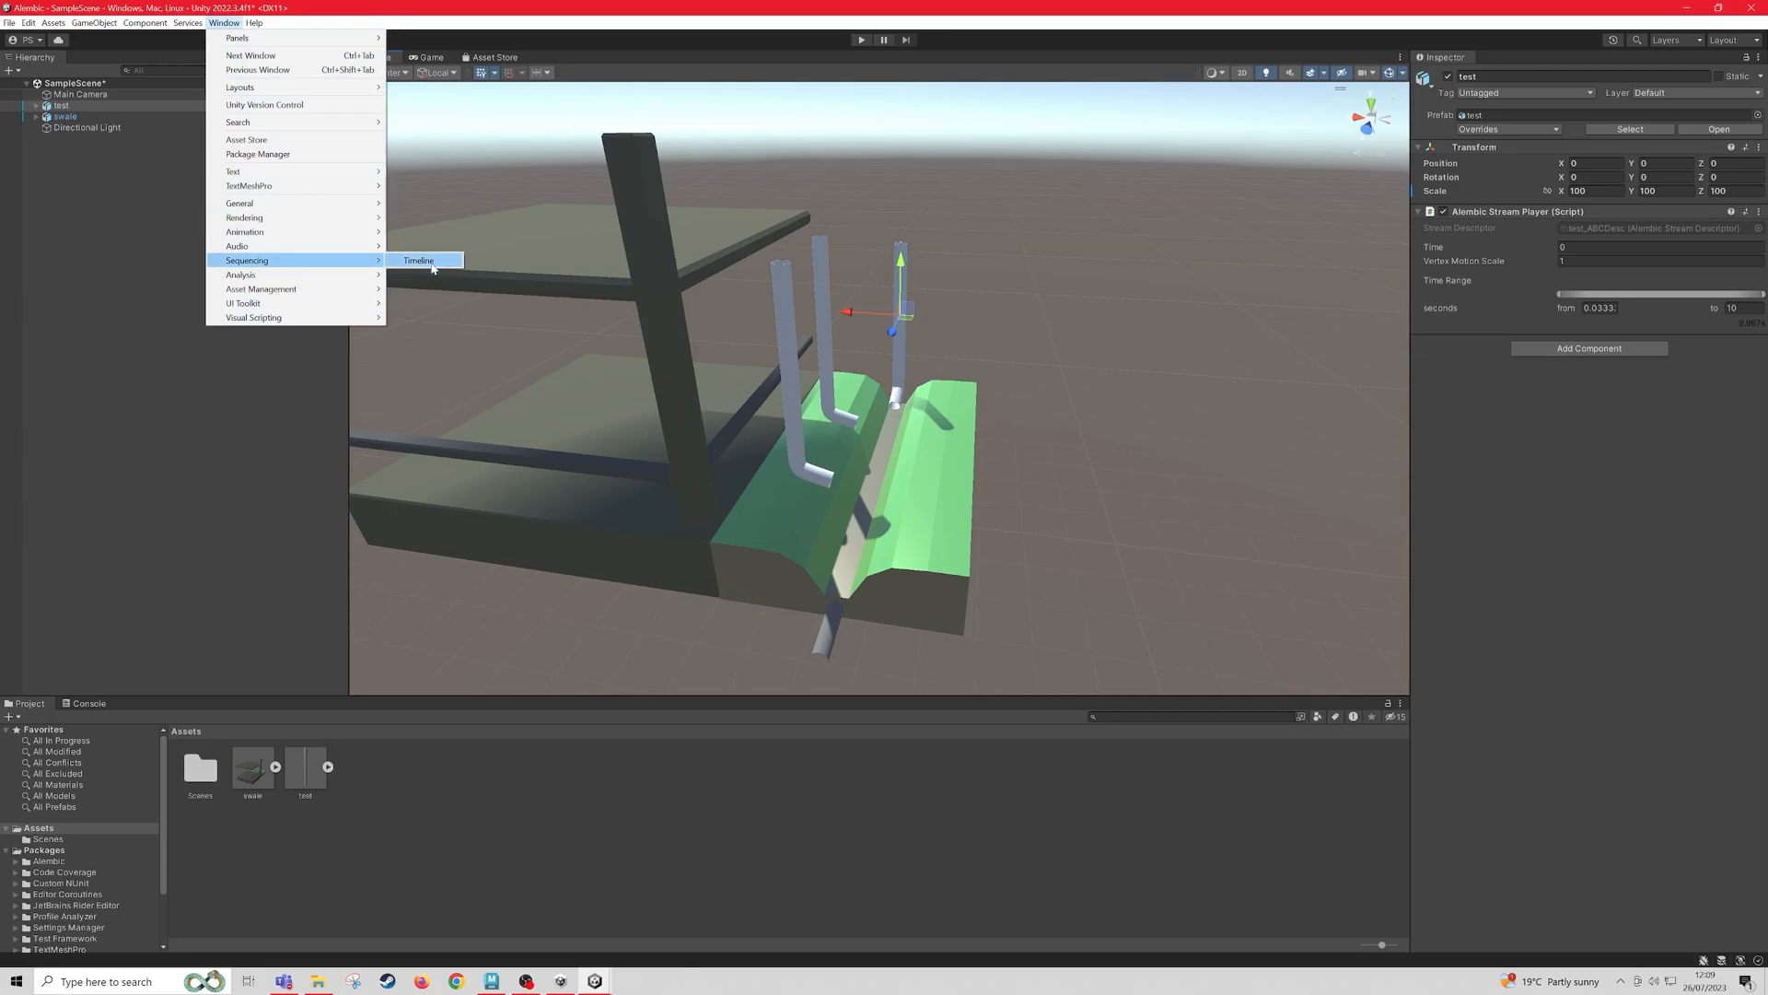
click(417, 260)
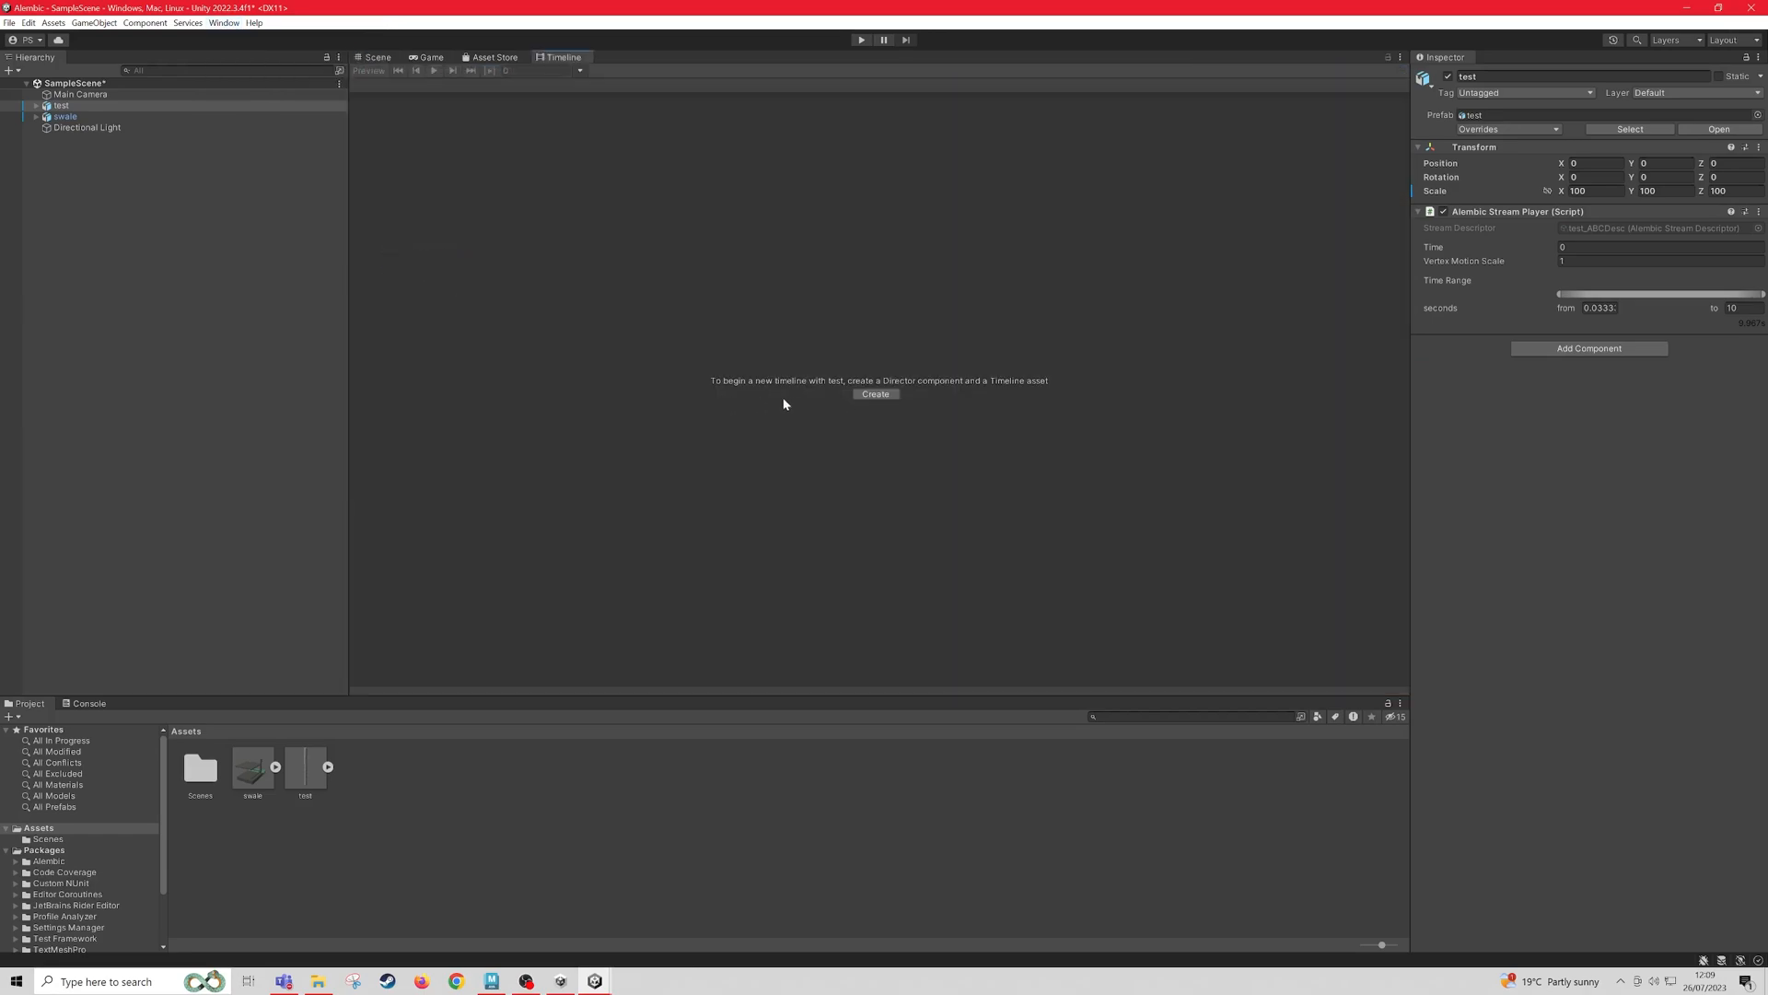
mouse_move(917, 401)
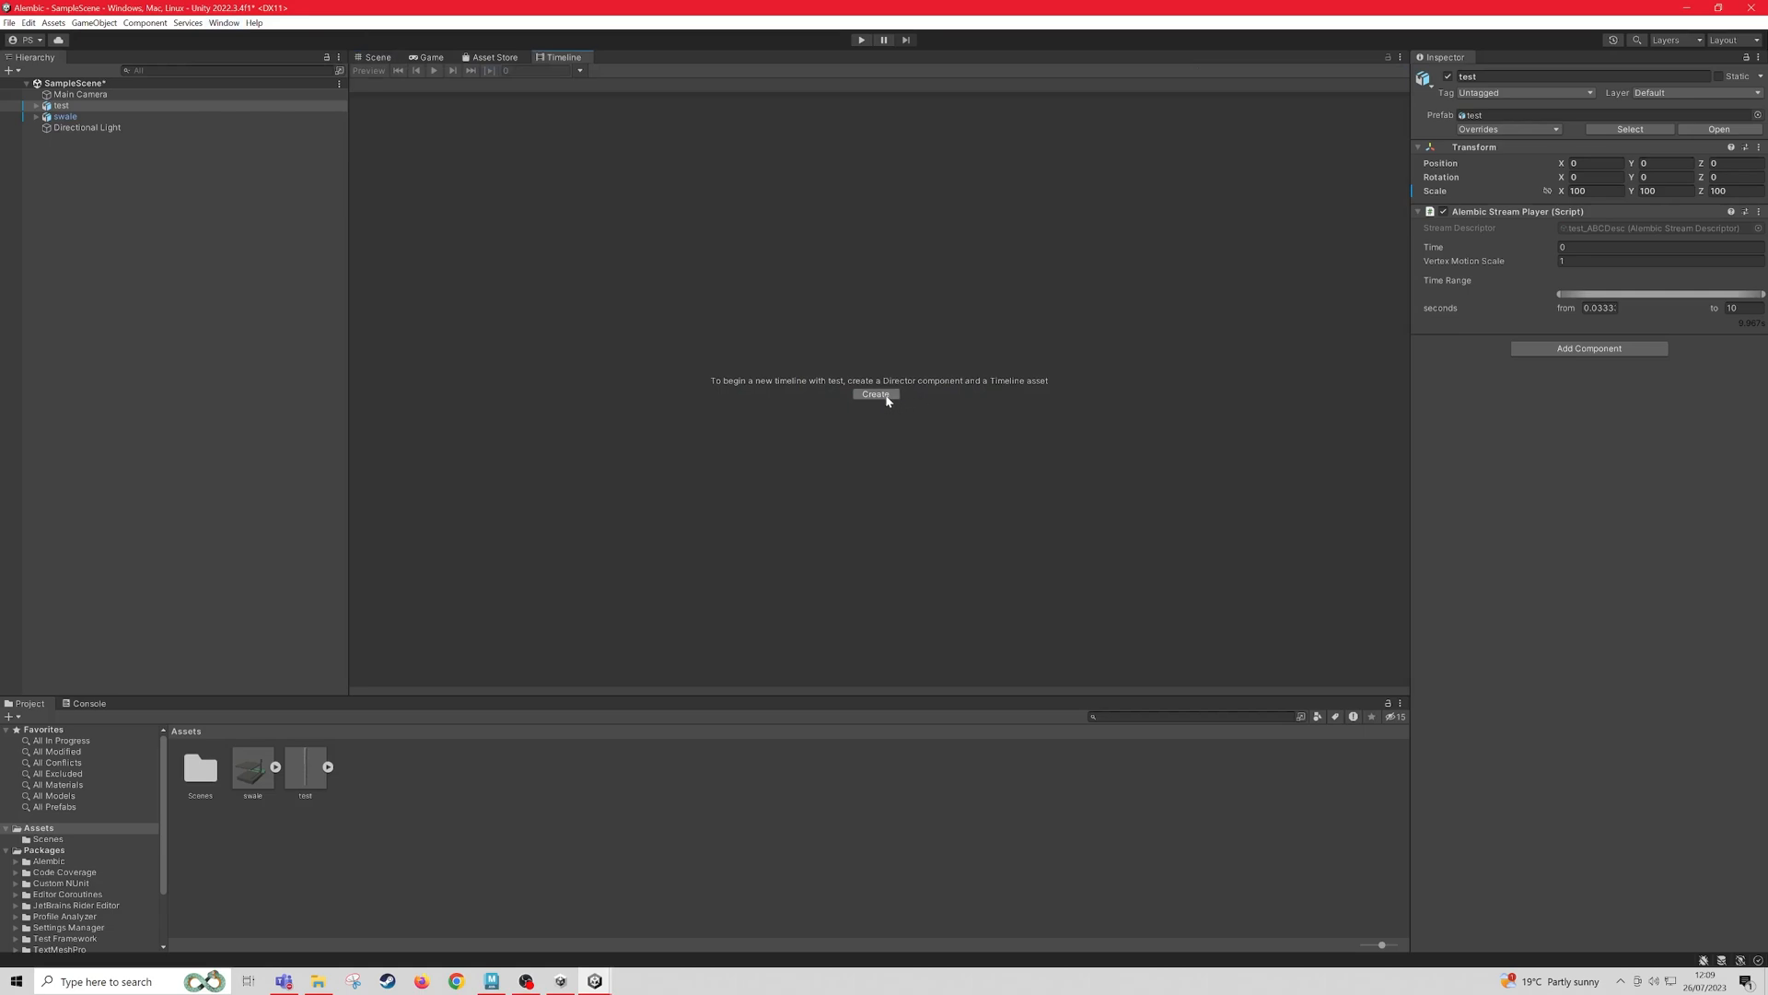
click(875, 395)
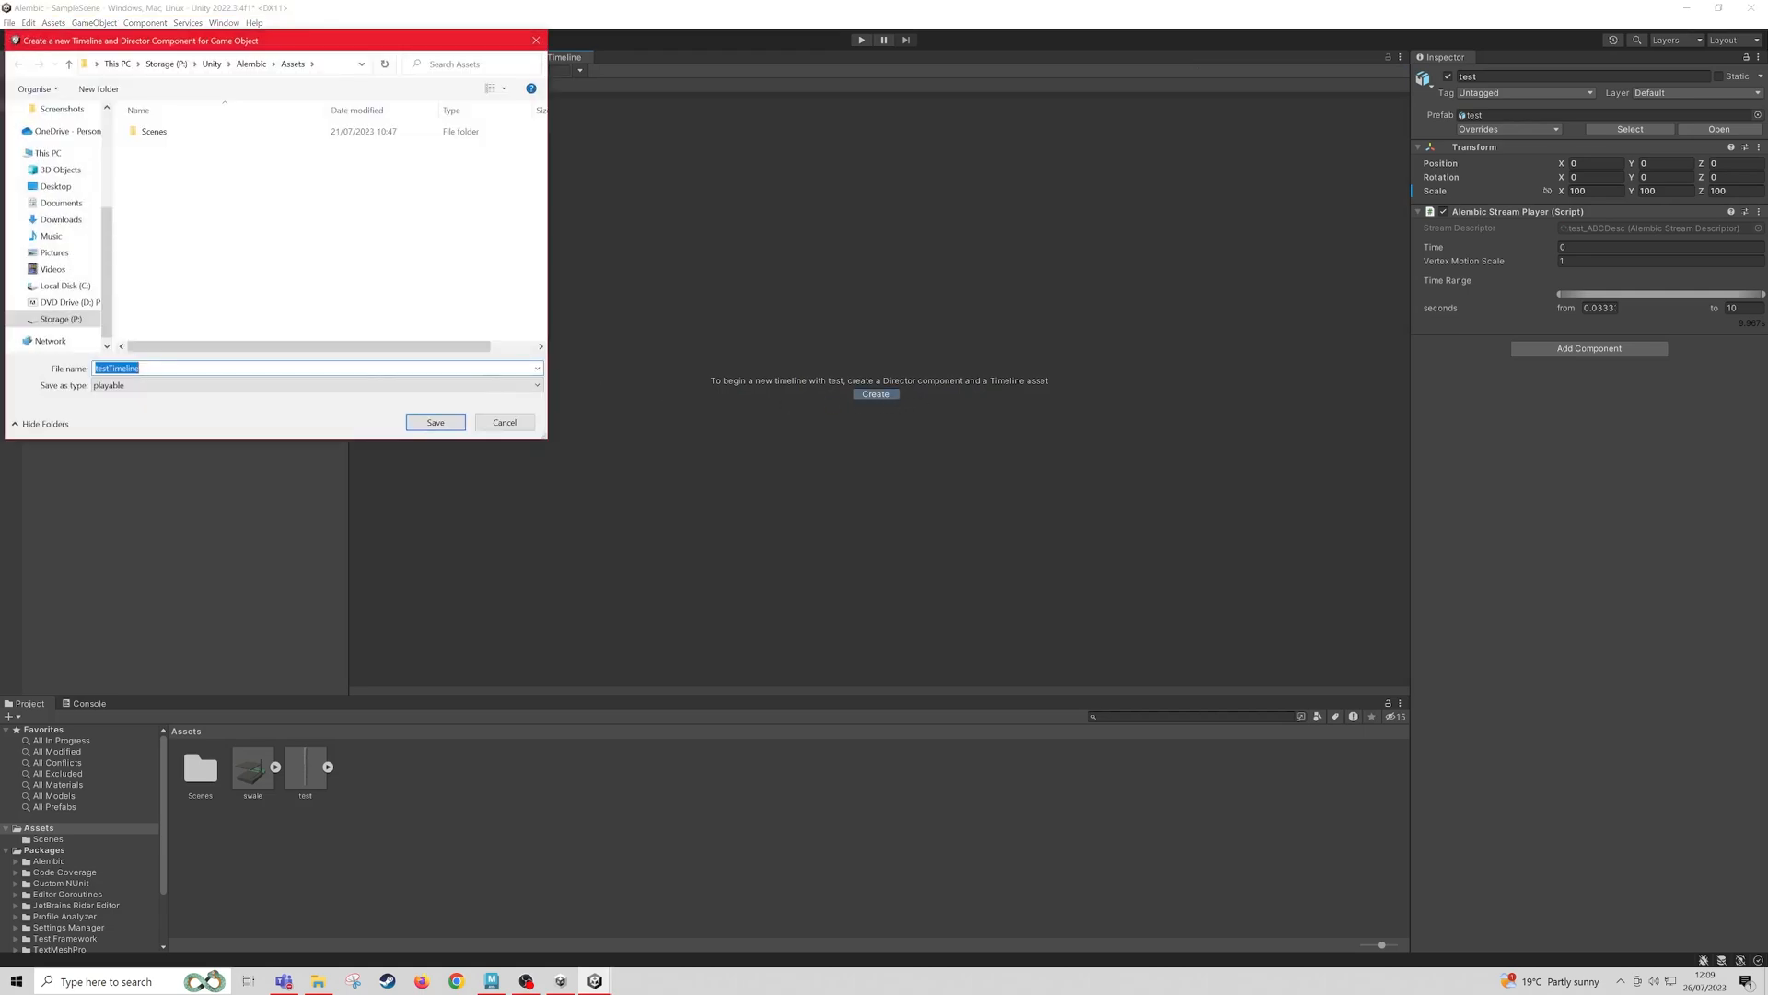
click(435, 422)
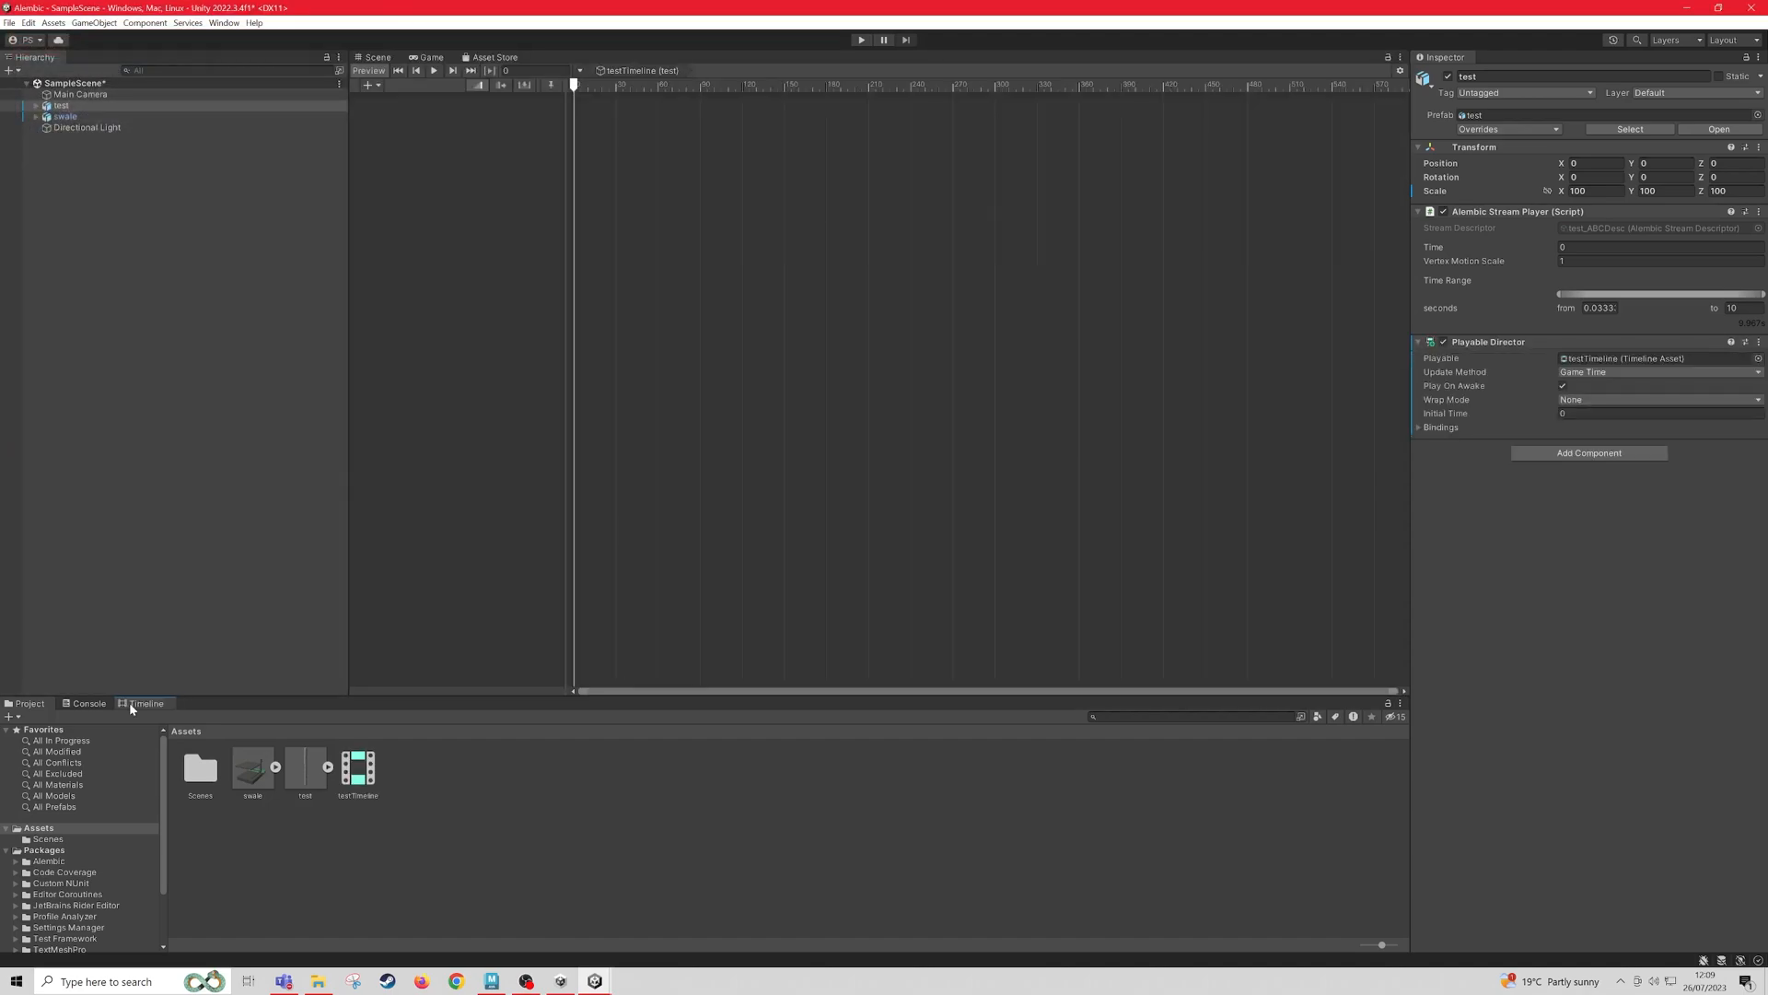
Step: Add the test object to testTimeline as a clip on a new Alembic track
click(373, 56)
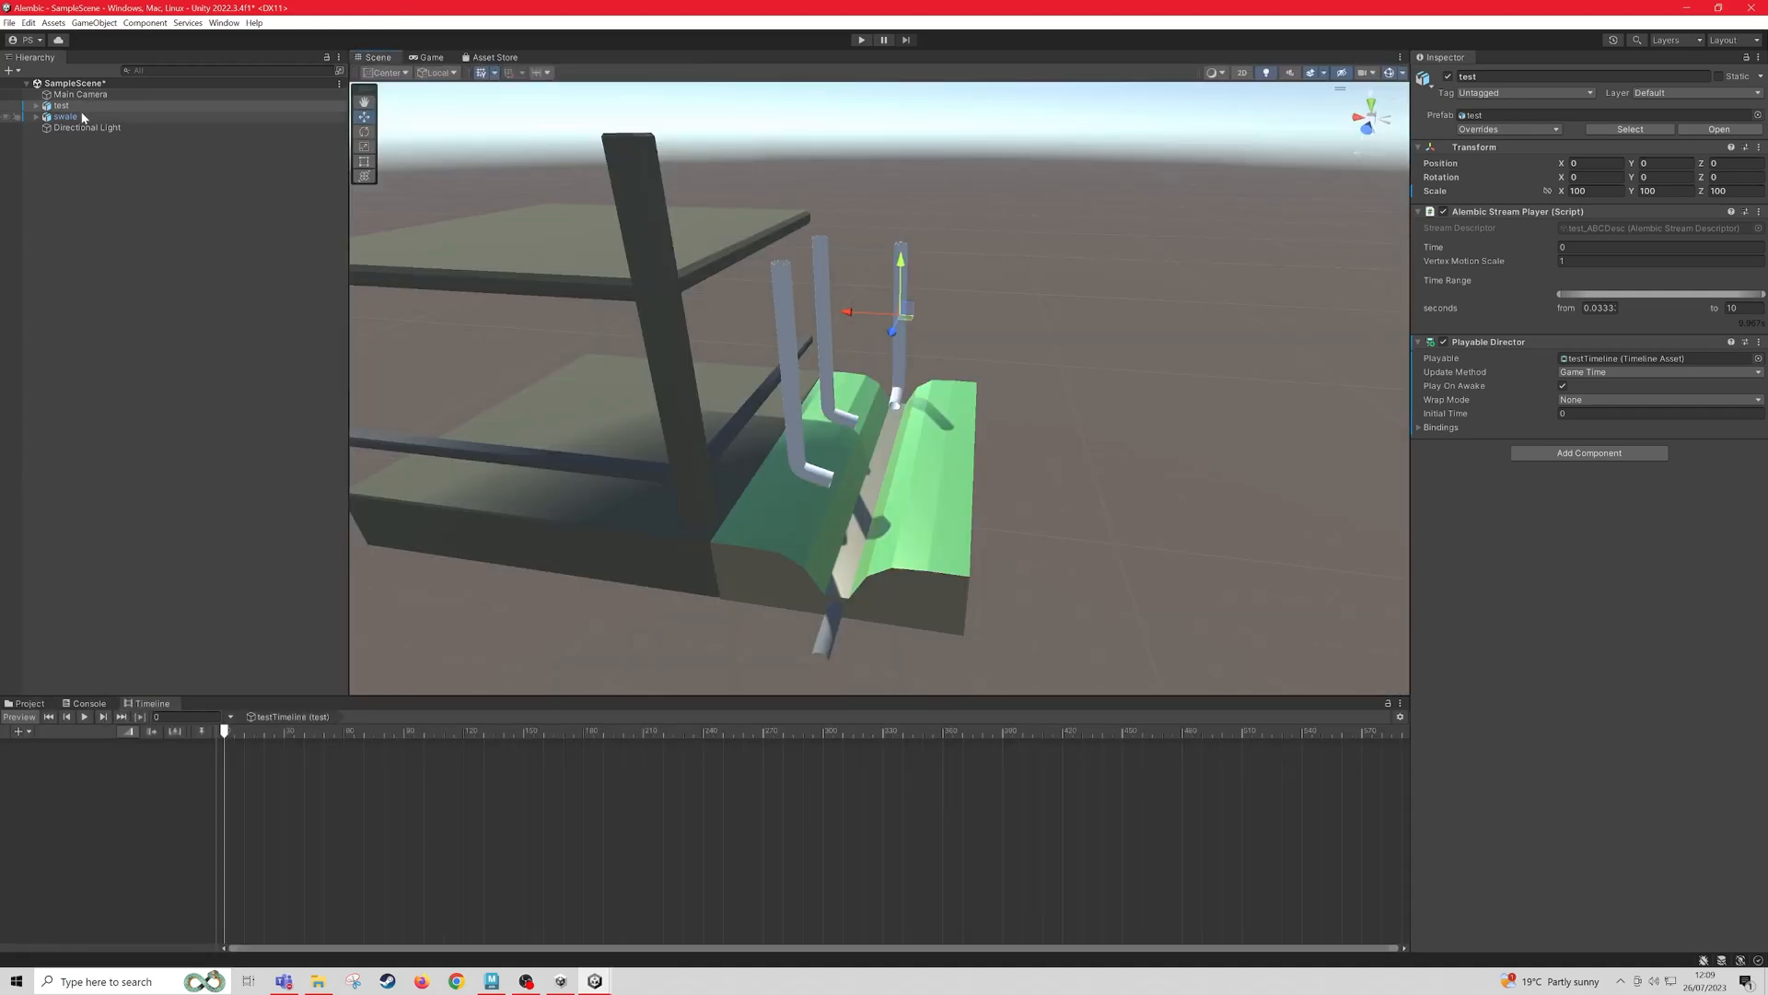
click(65, 105)
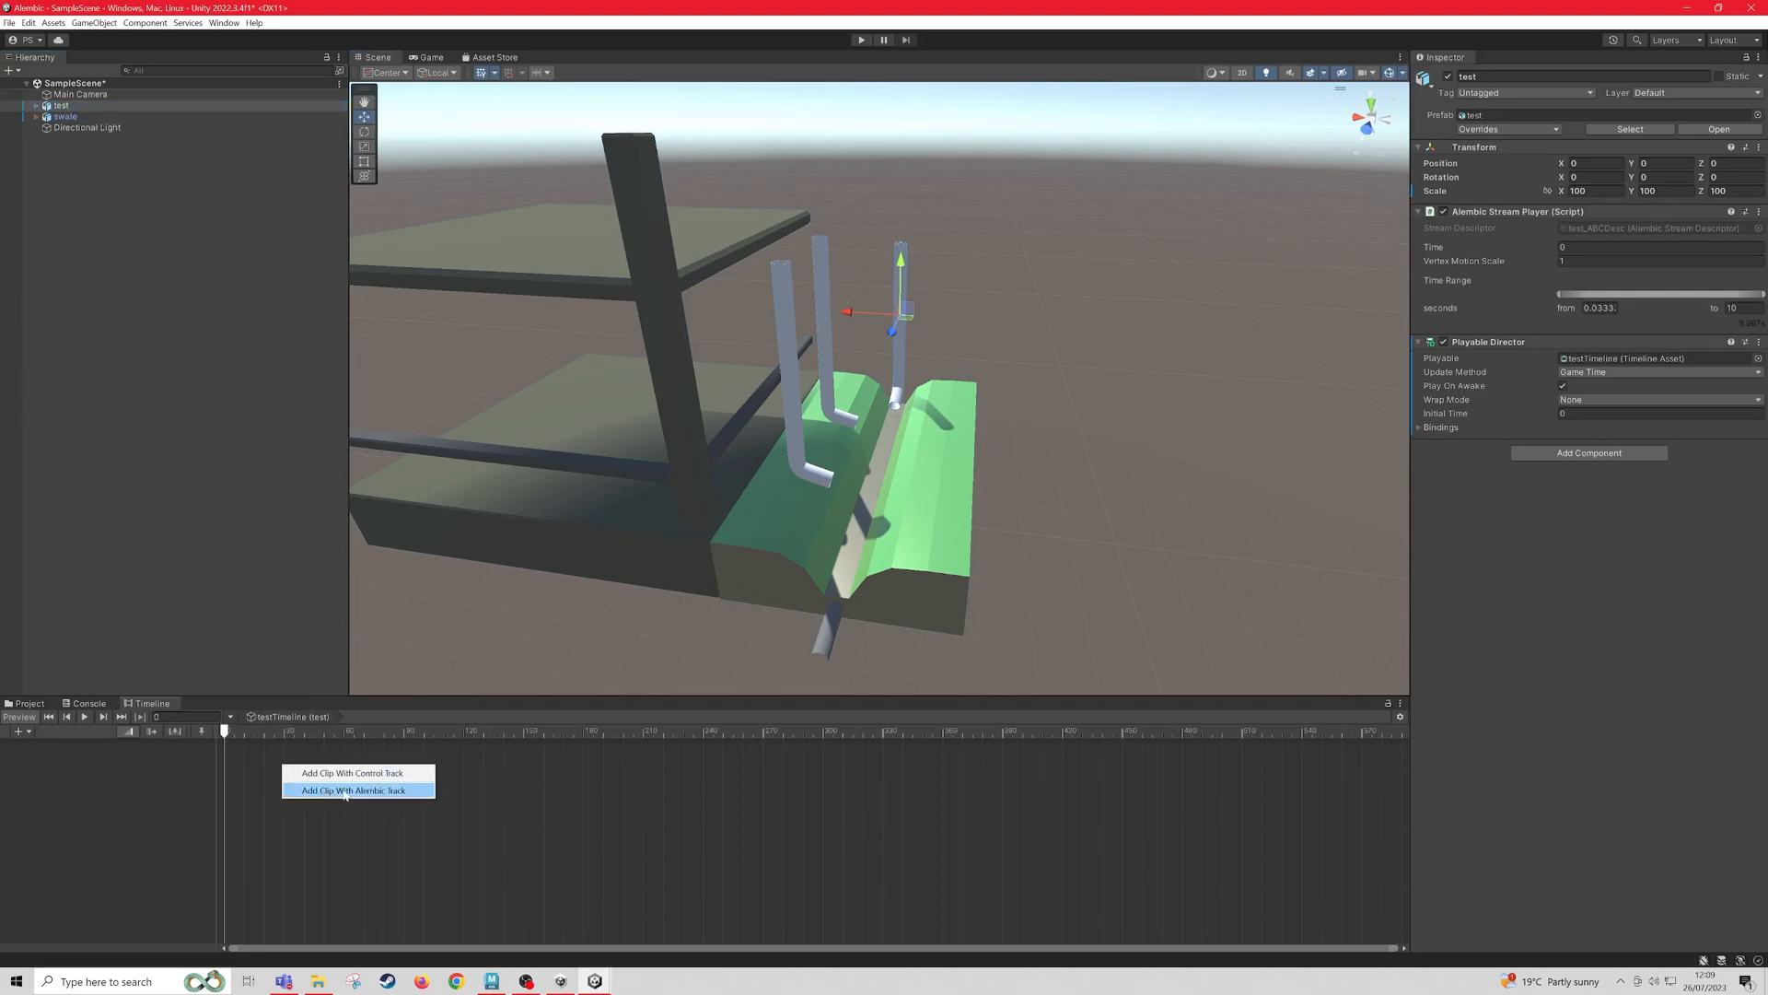
click(358, 790)
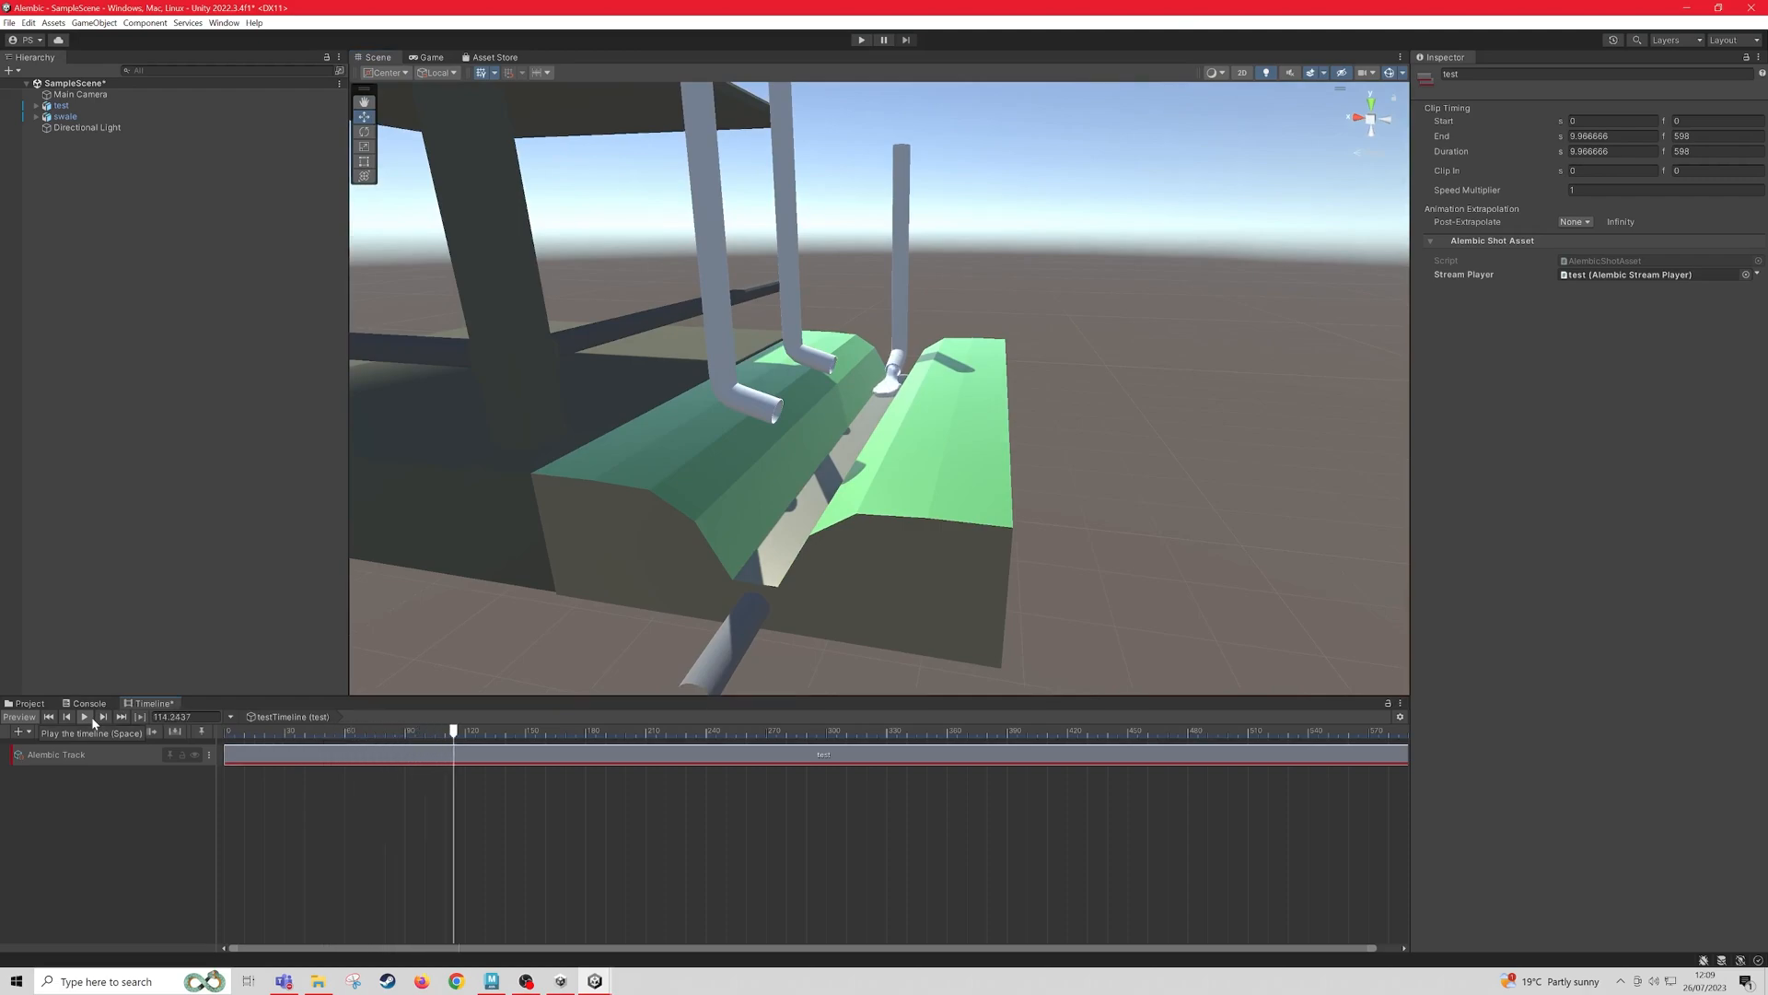
Step: Scrub the timeline to preview the liquid flowing along the swale, then stop at the start
drag(454, 729, 694, 730)
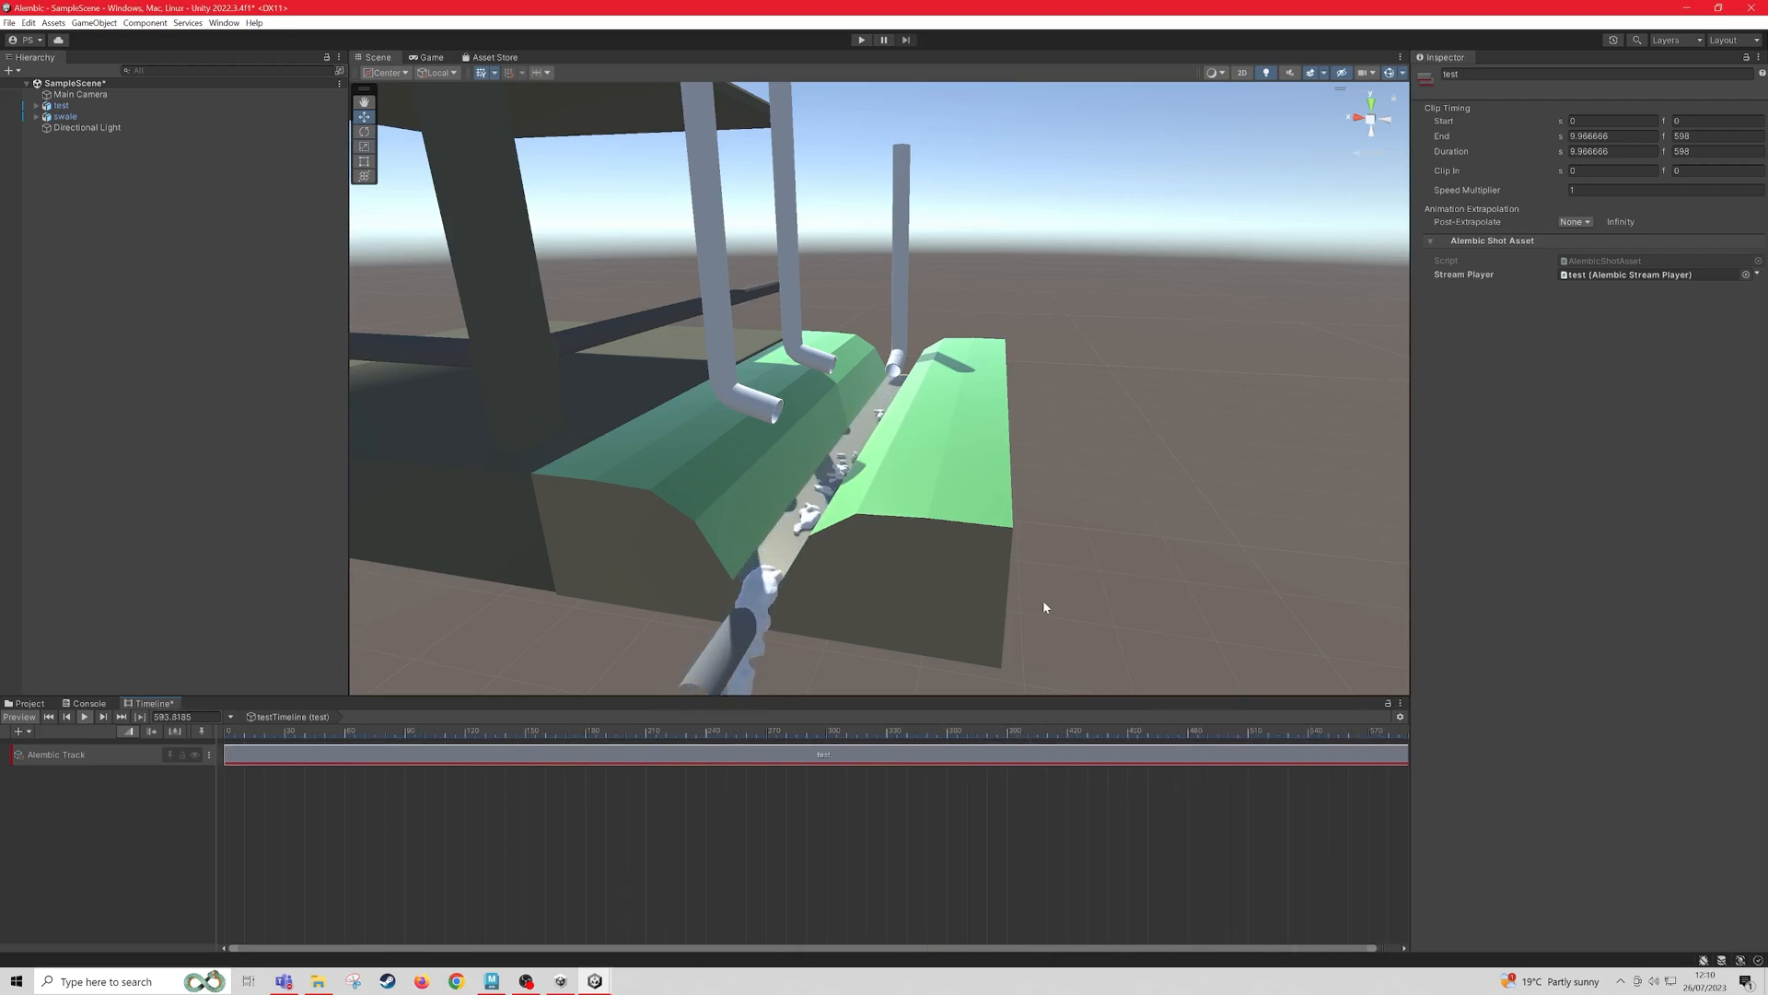
click(49, 716)
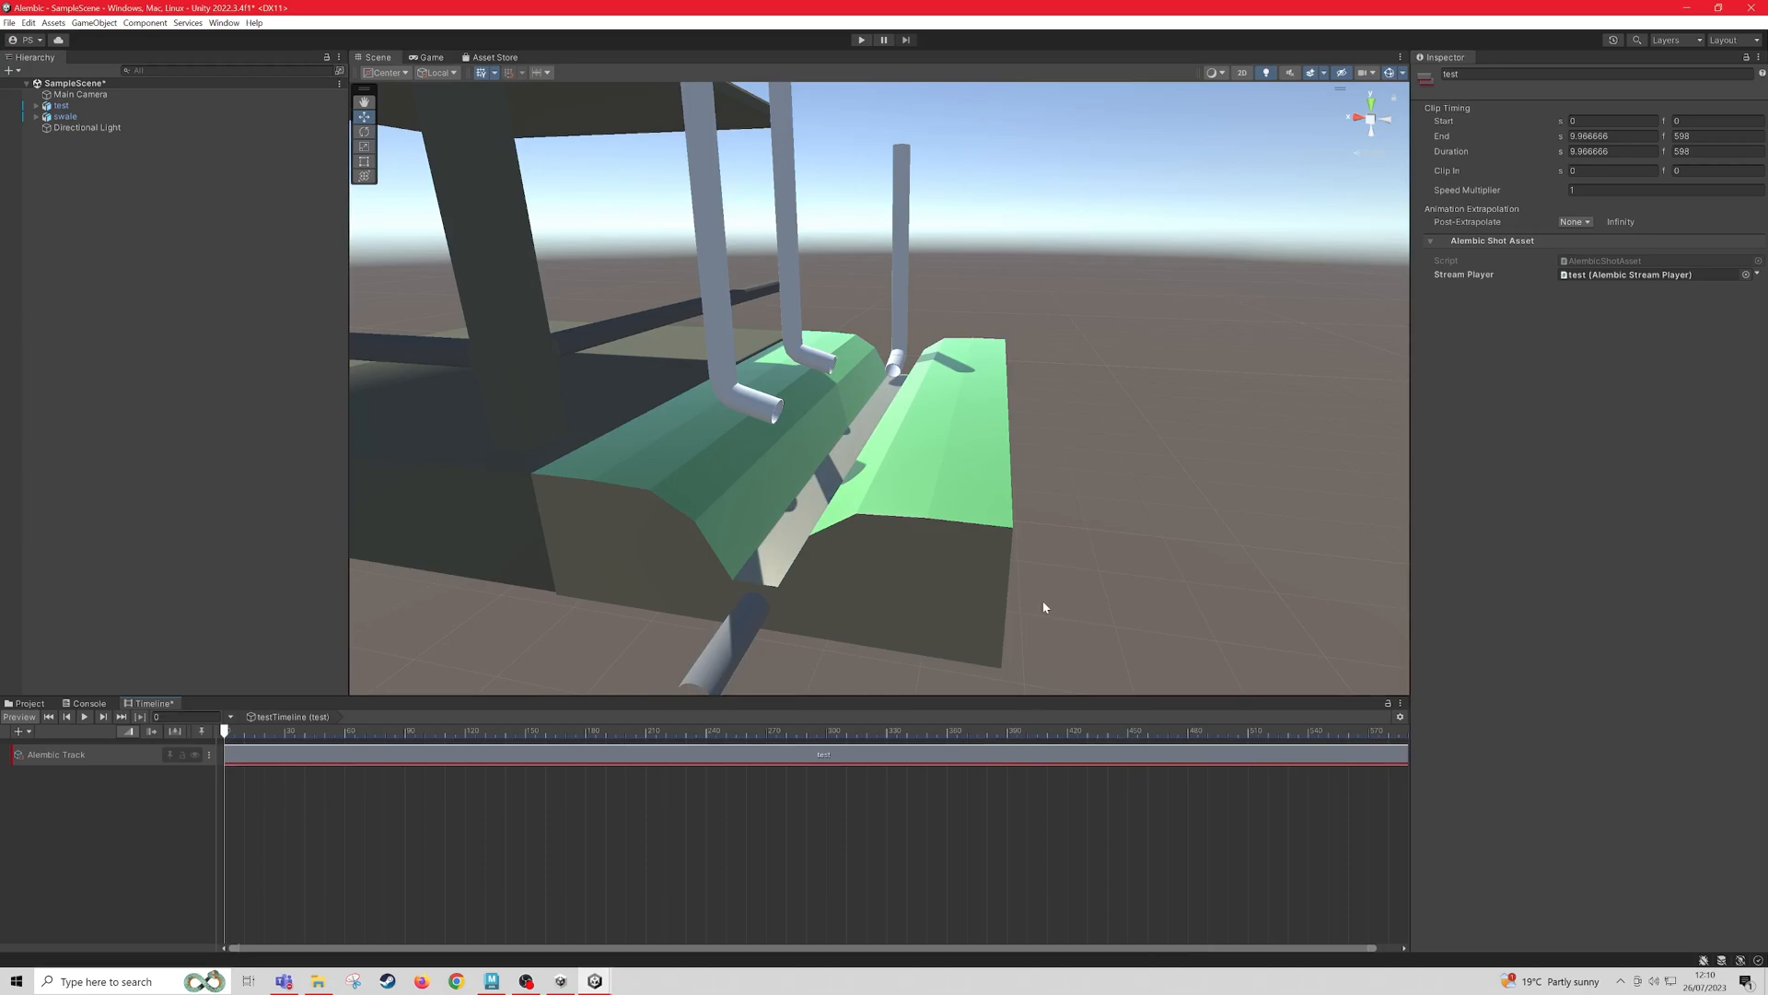
mouse_move(1025, 605)
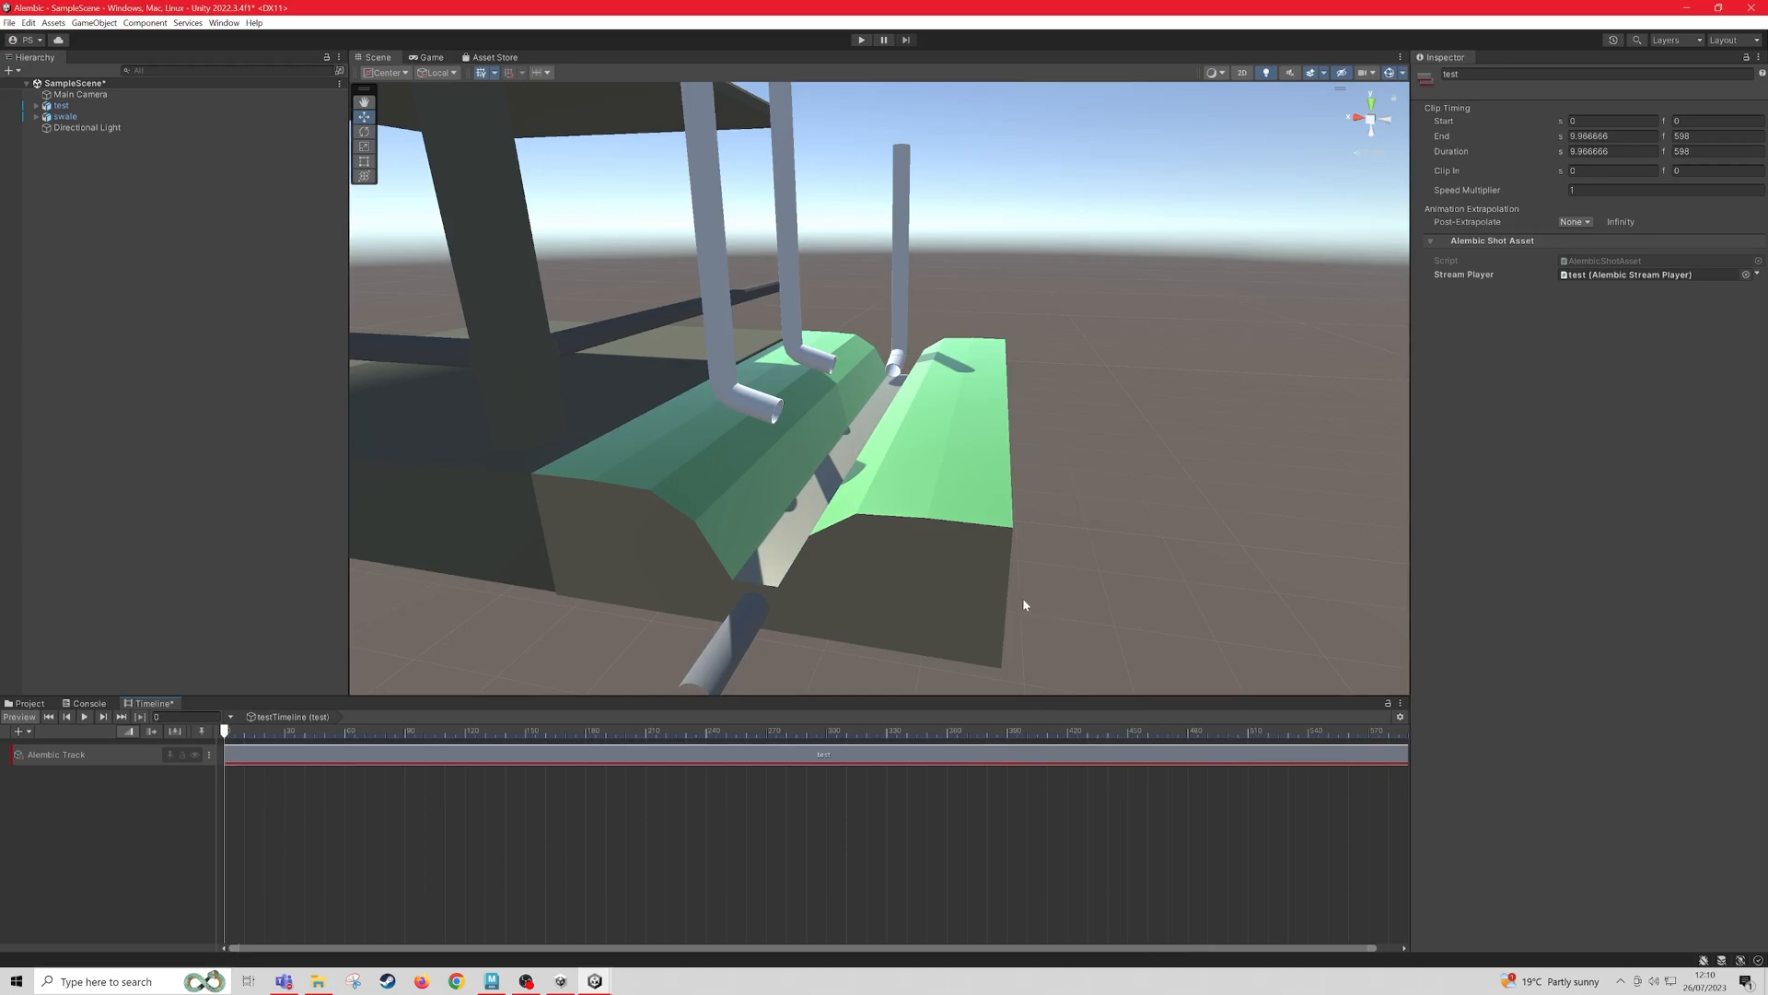